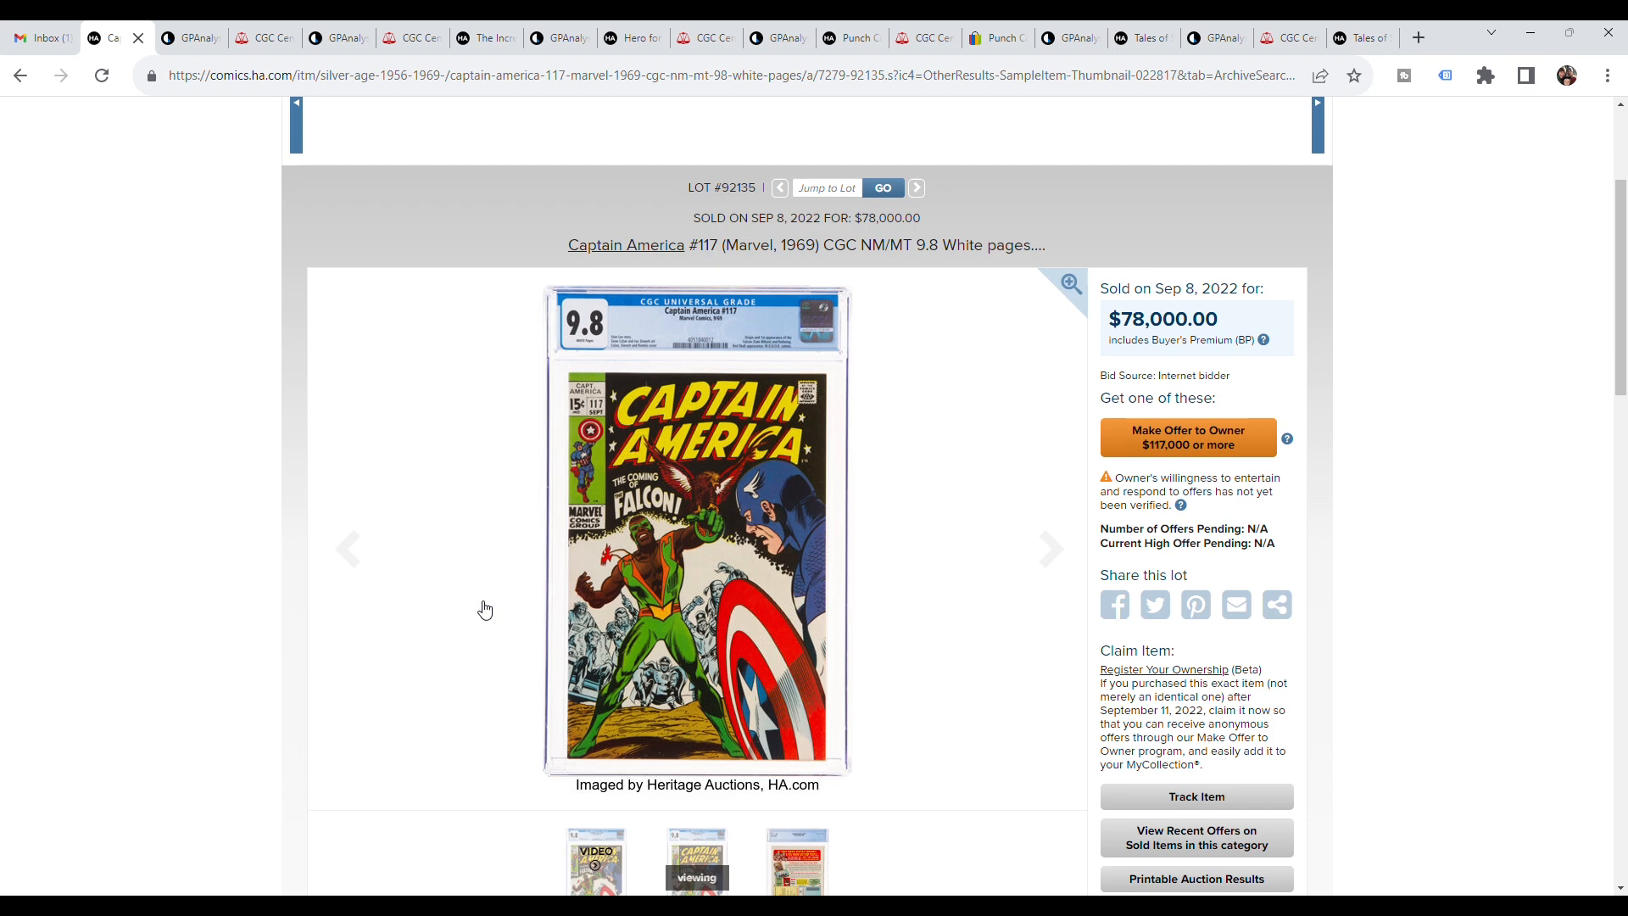
{"action": "mouse_move", "coordinate": [451, 574]}
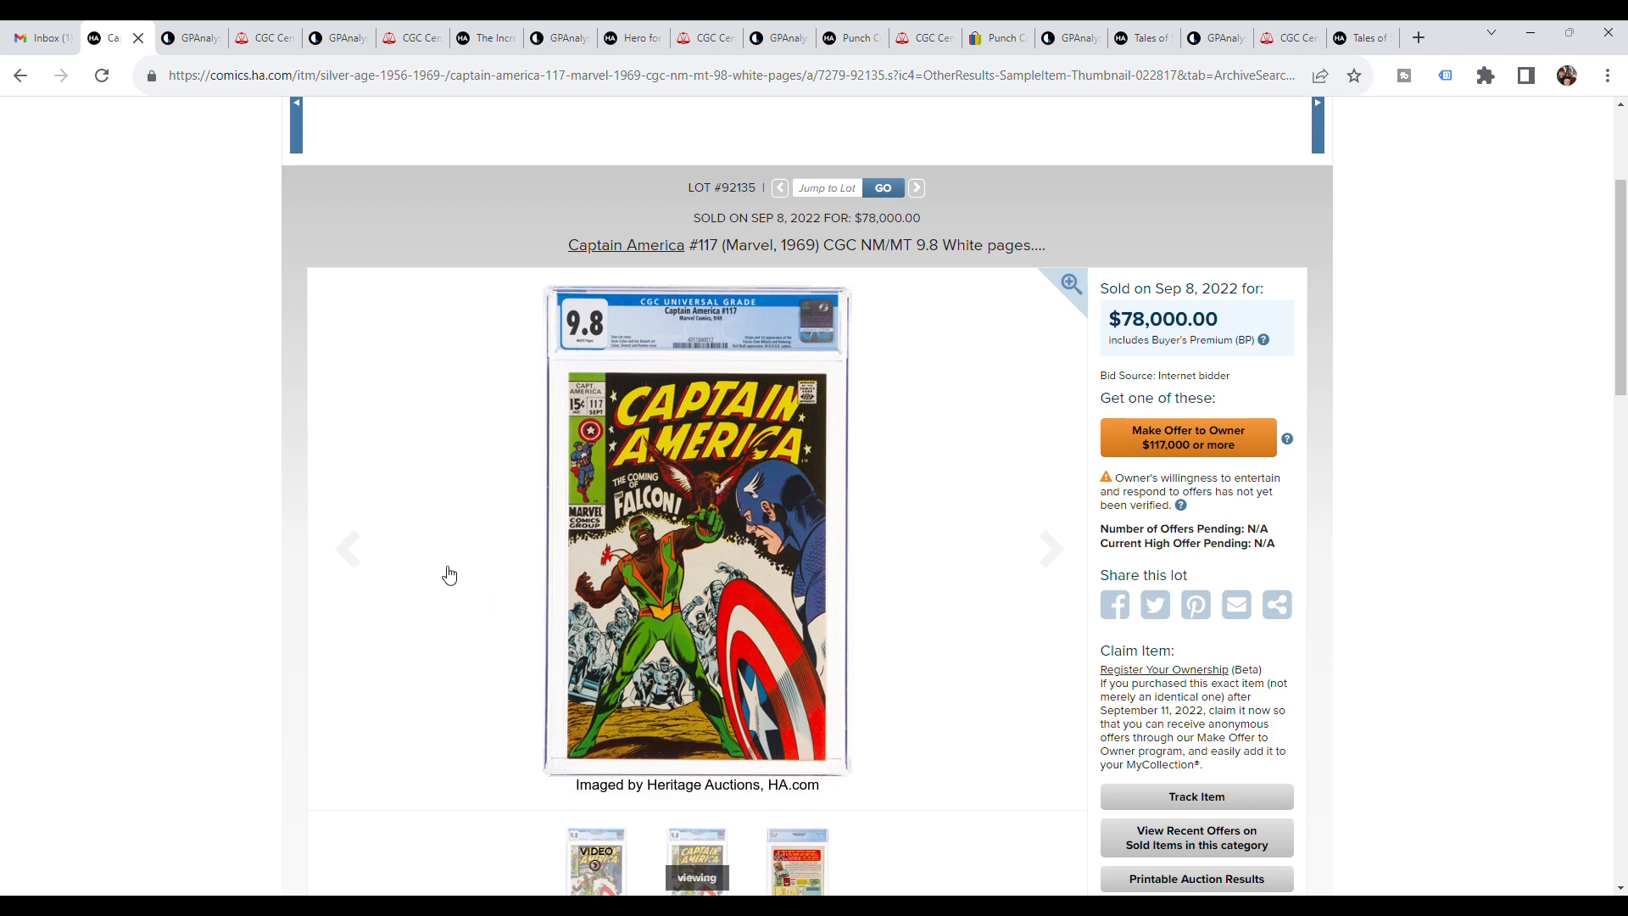
{"action": "mouse_move", "coordinate": [1141, 339]}
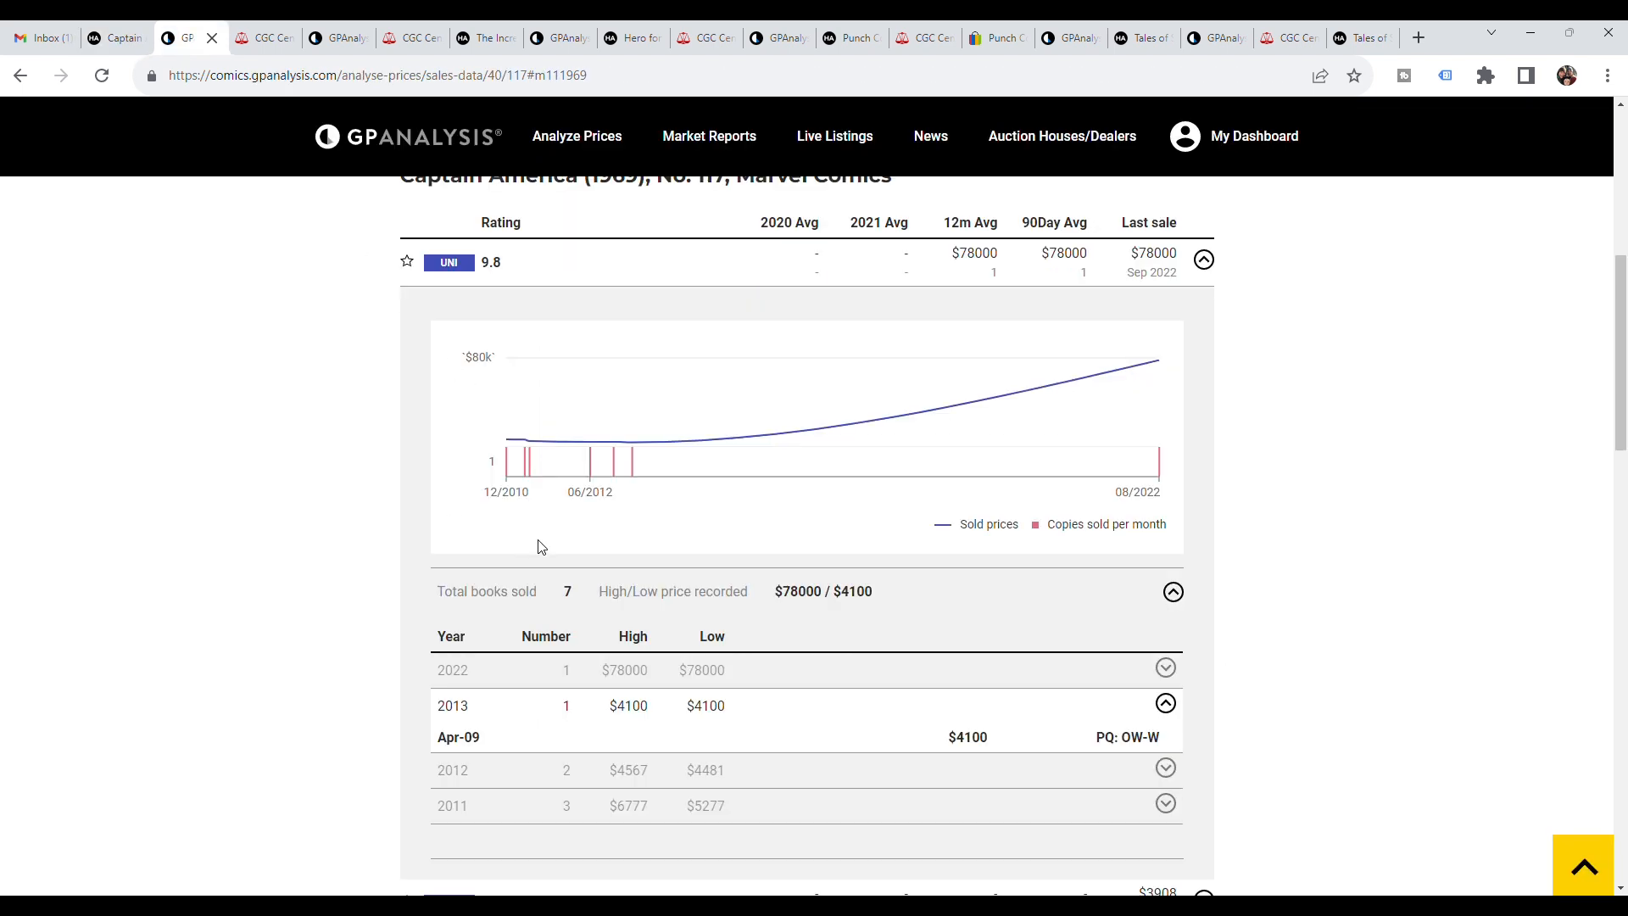
{"action": "mouse_move", "coordinate": [624, 726]}
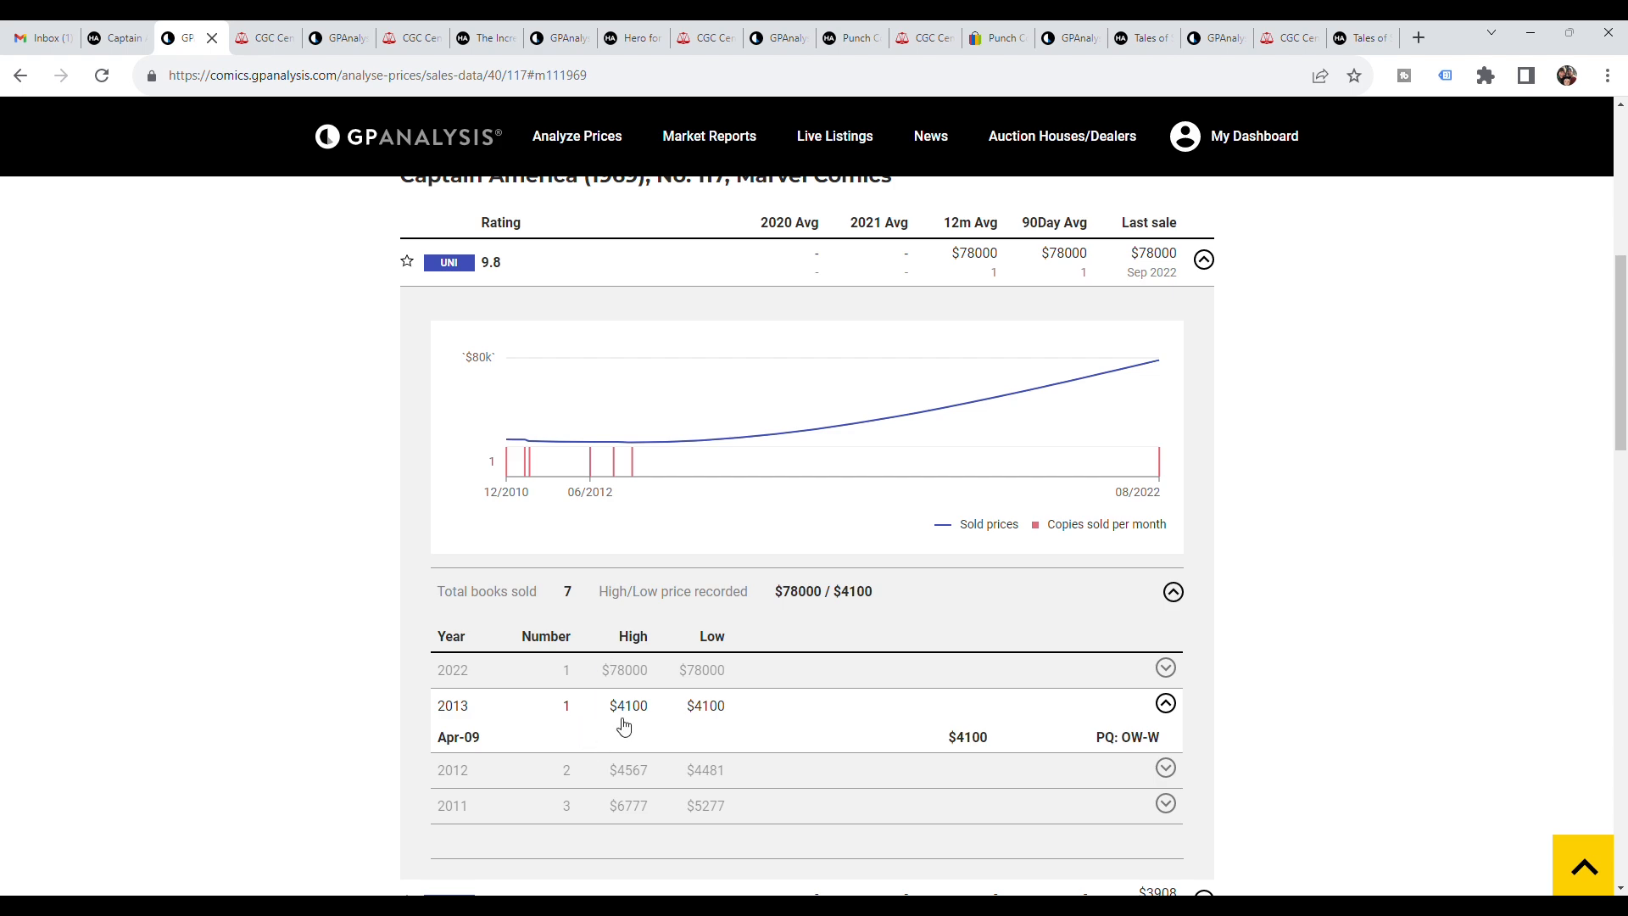
{"action": "mouse_move", "coordinate": [719, 801]}
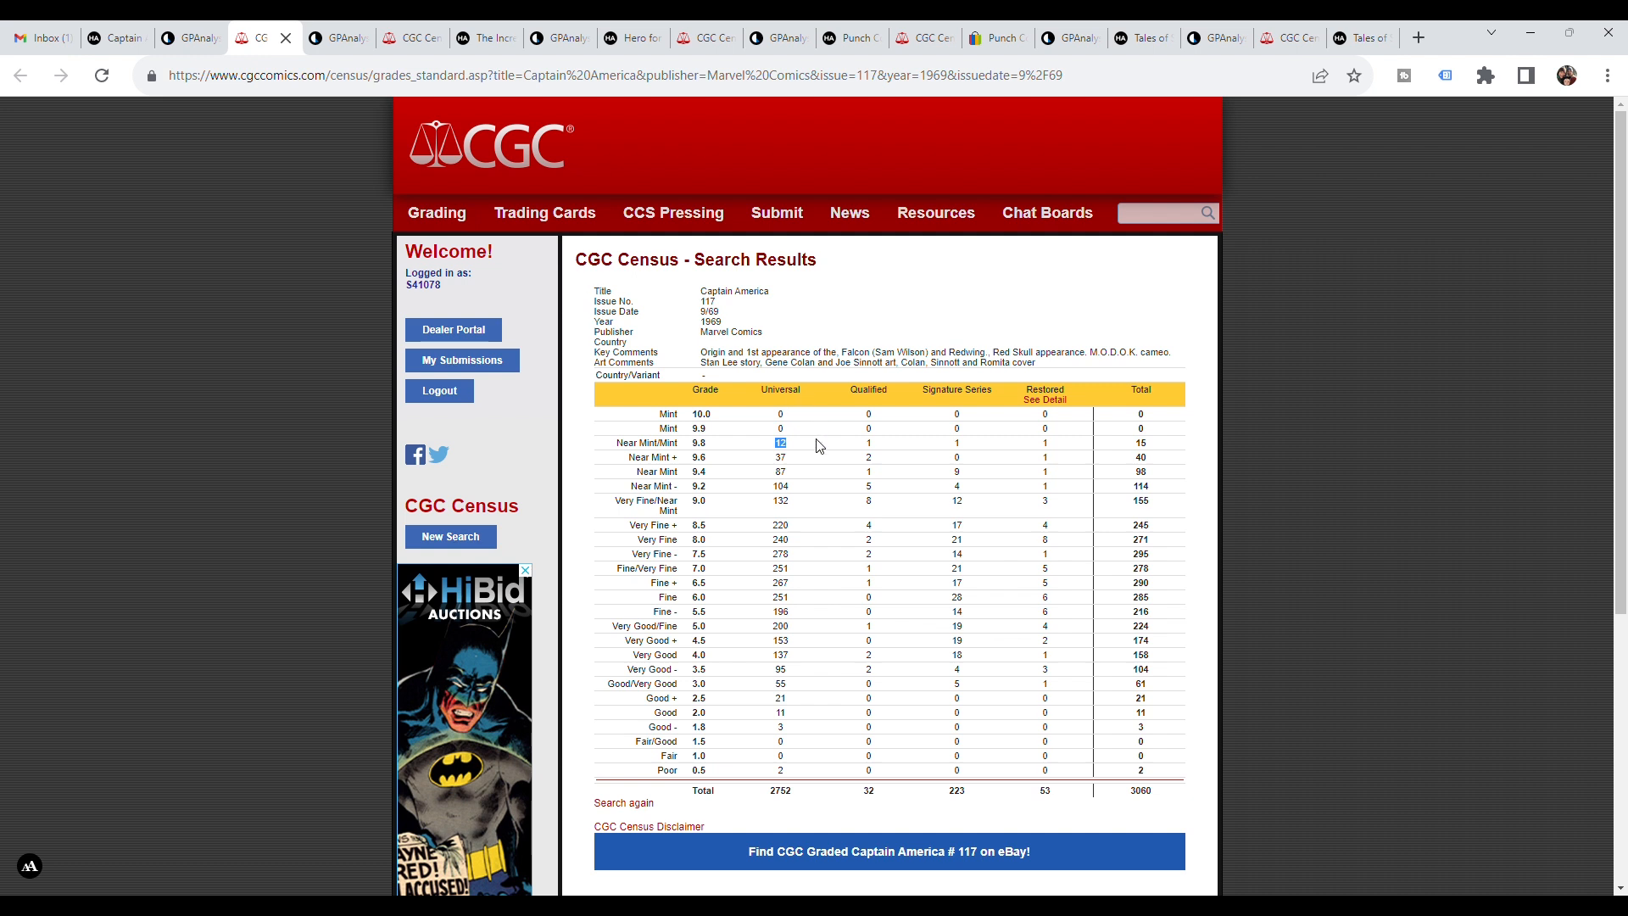
{"action": "mouse_move", "coordinate": [792, 455]}
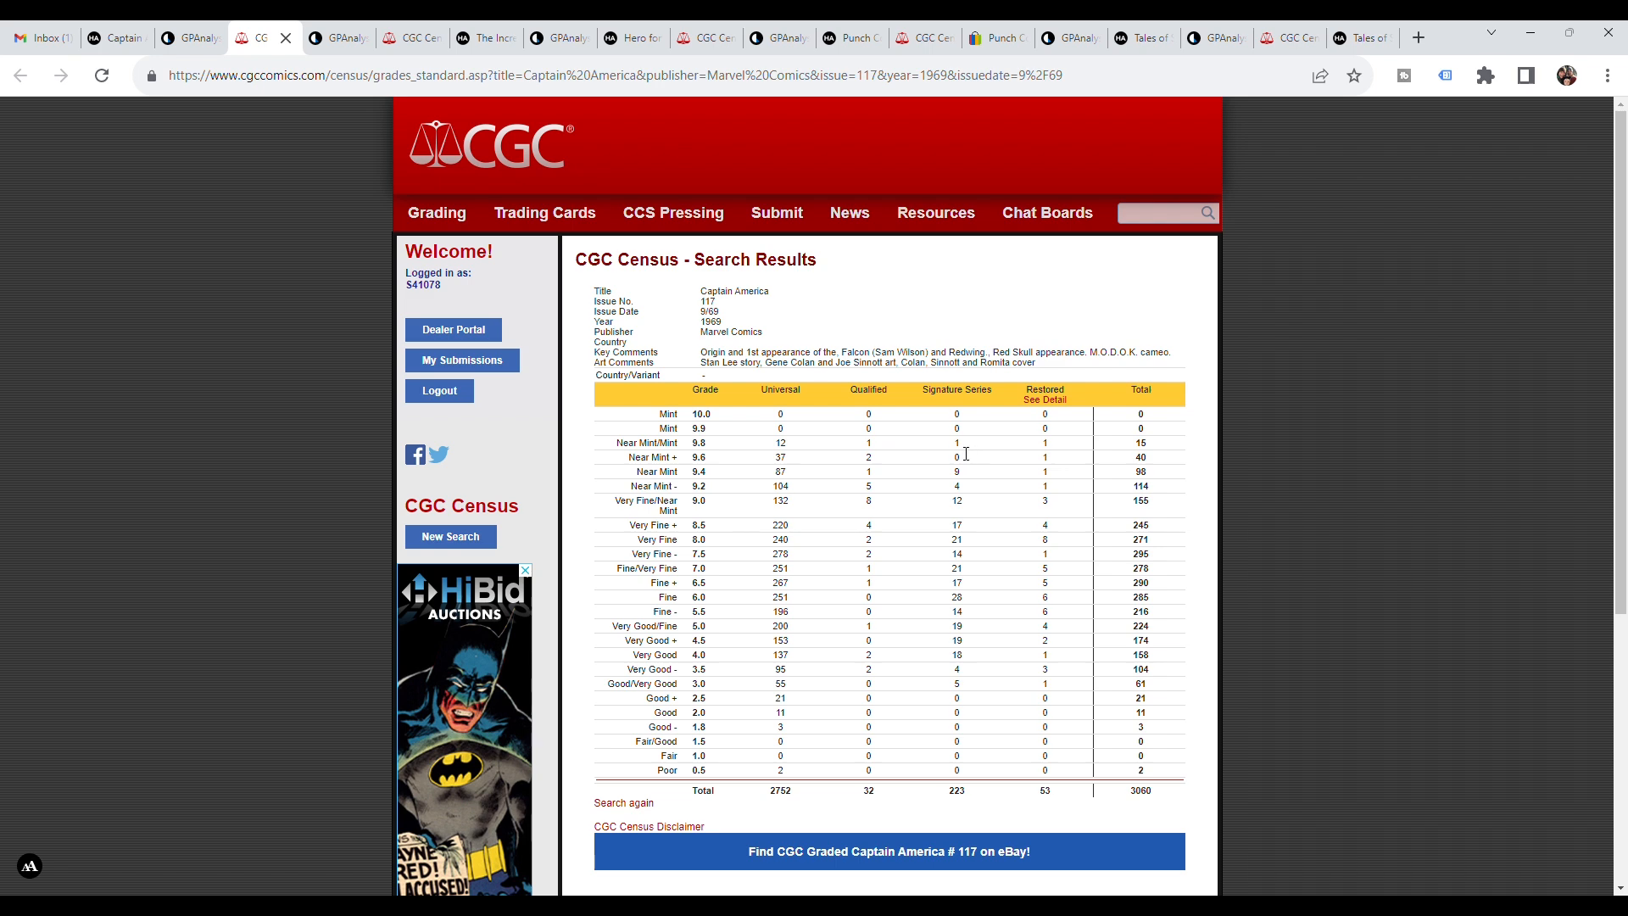
- Pick out the 9.8 Signature Series count in Captain America #117's census
{"action": "double_click", "coordinate": [955, 443]}
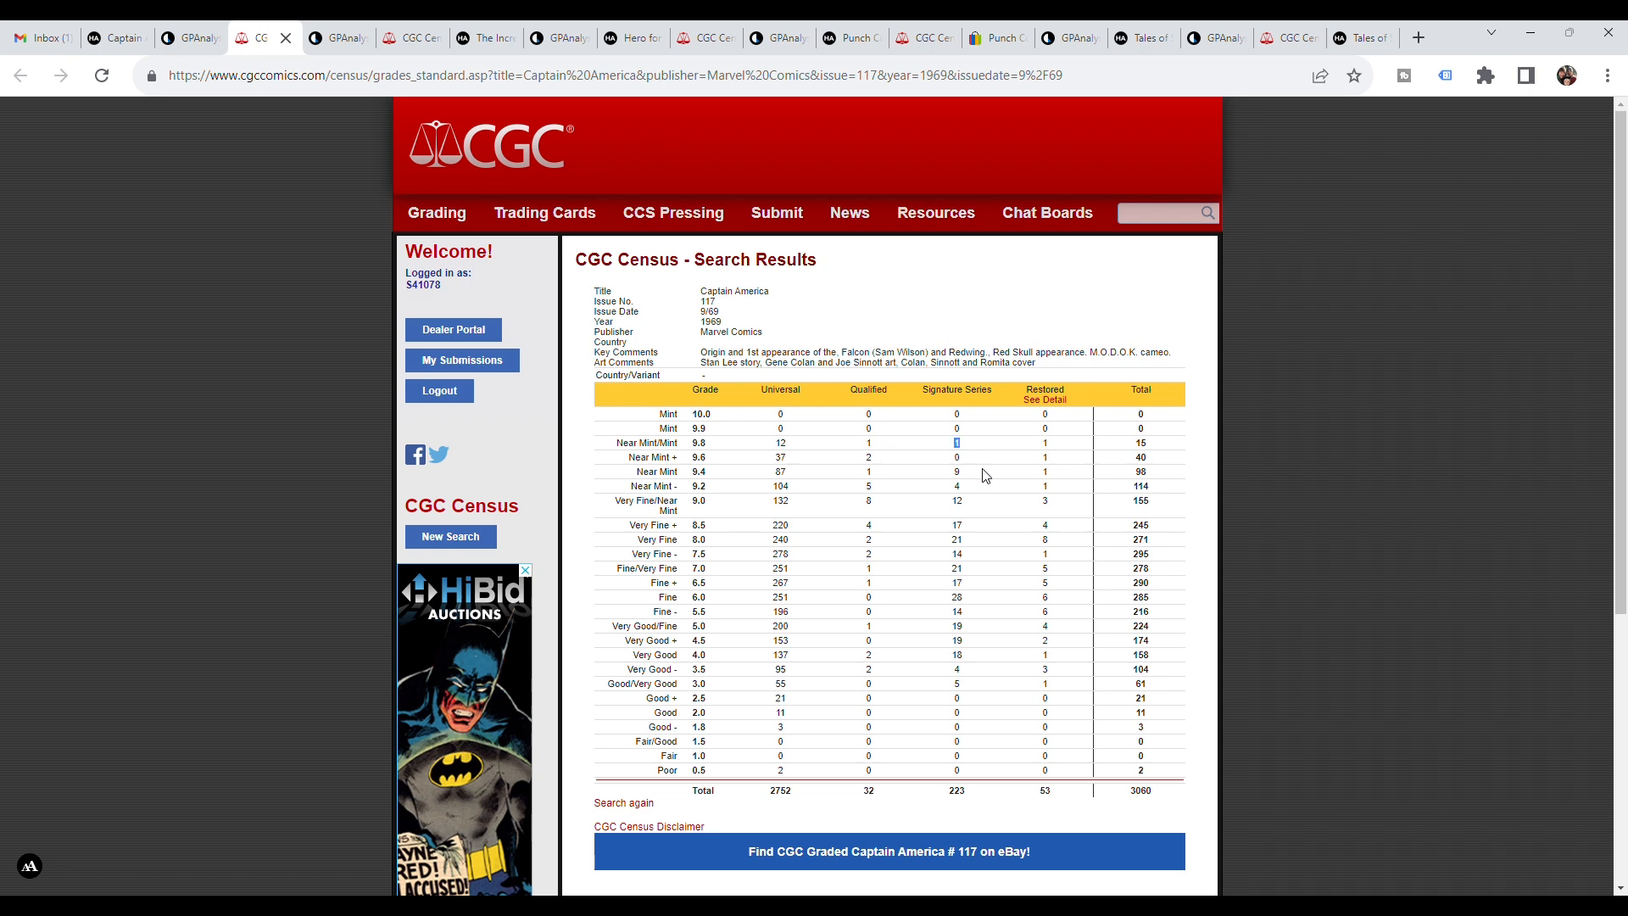
{"action": "mouse_move", "coordinate": [977, 455]}
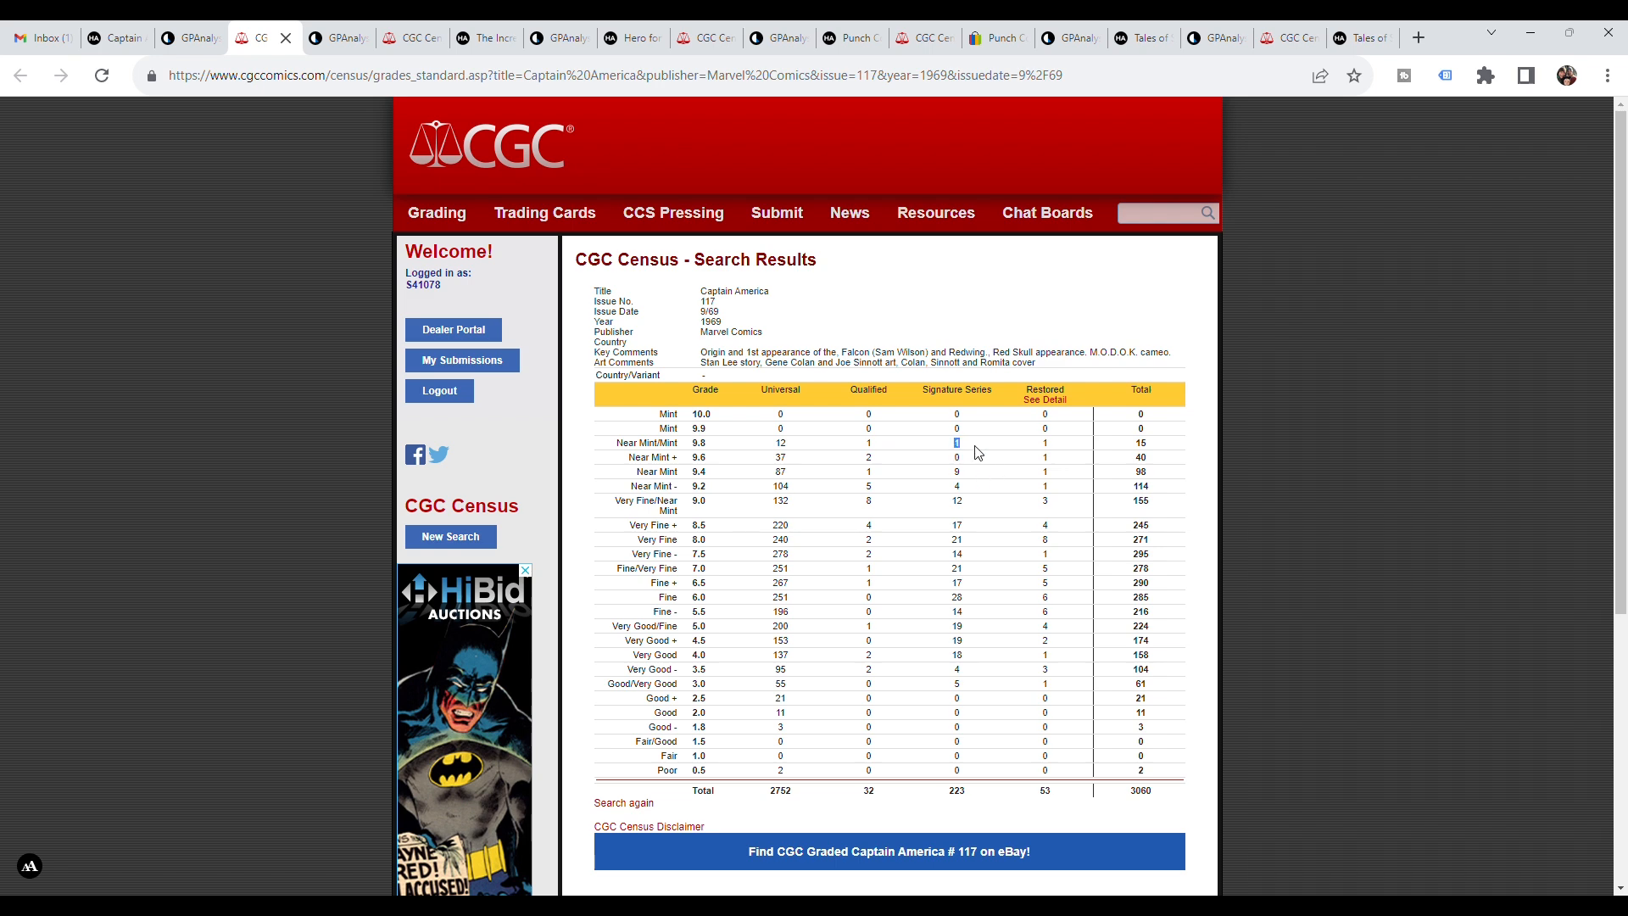
{"action": "mouse_move", "coordinate": [956, 470]}
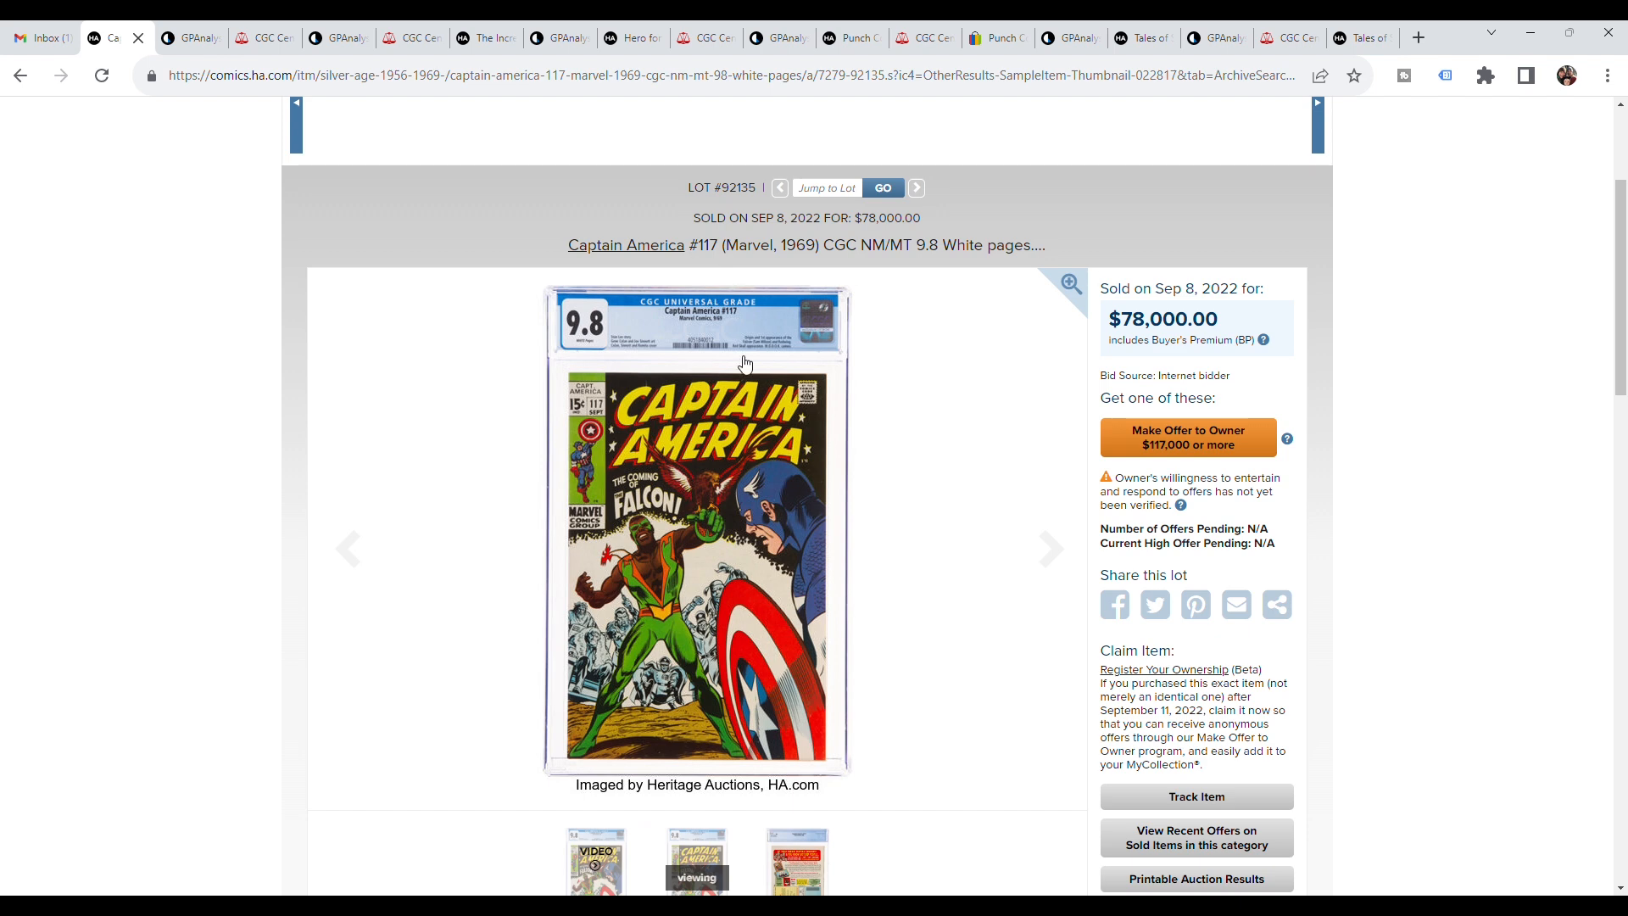
{"action": "mouse_move", "coordinate": [888, 381]}
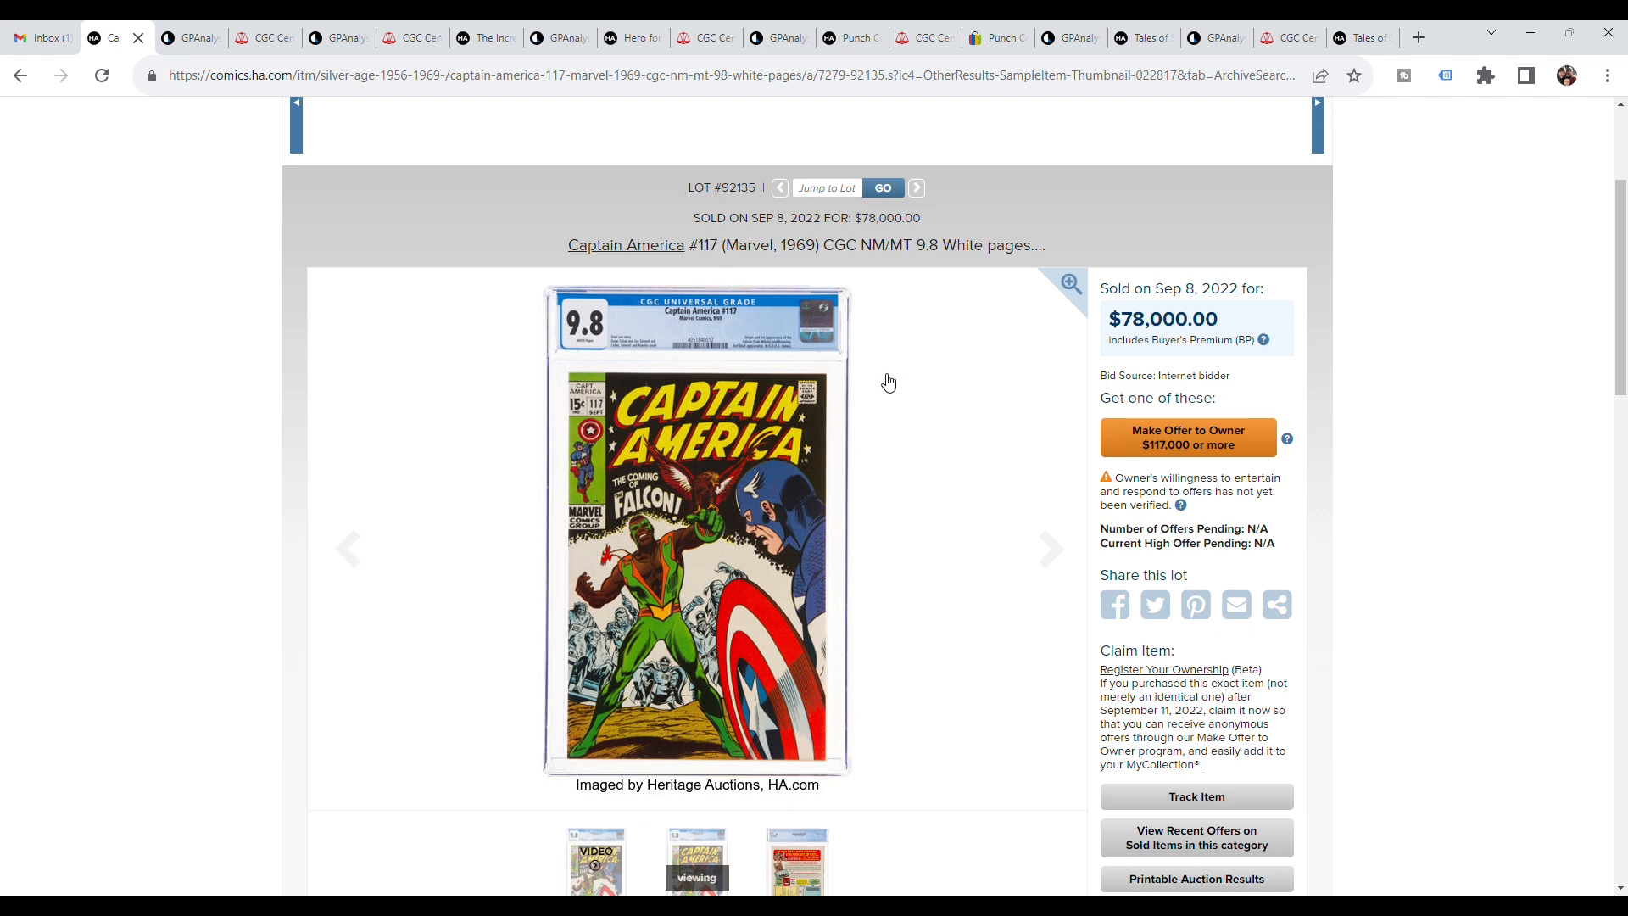
{"action": "mouse_move", "coordinate": [766, 612]}
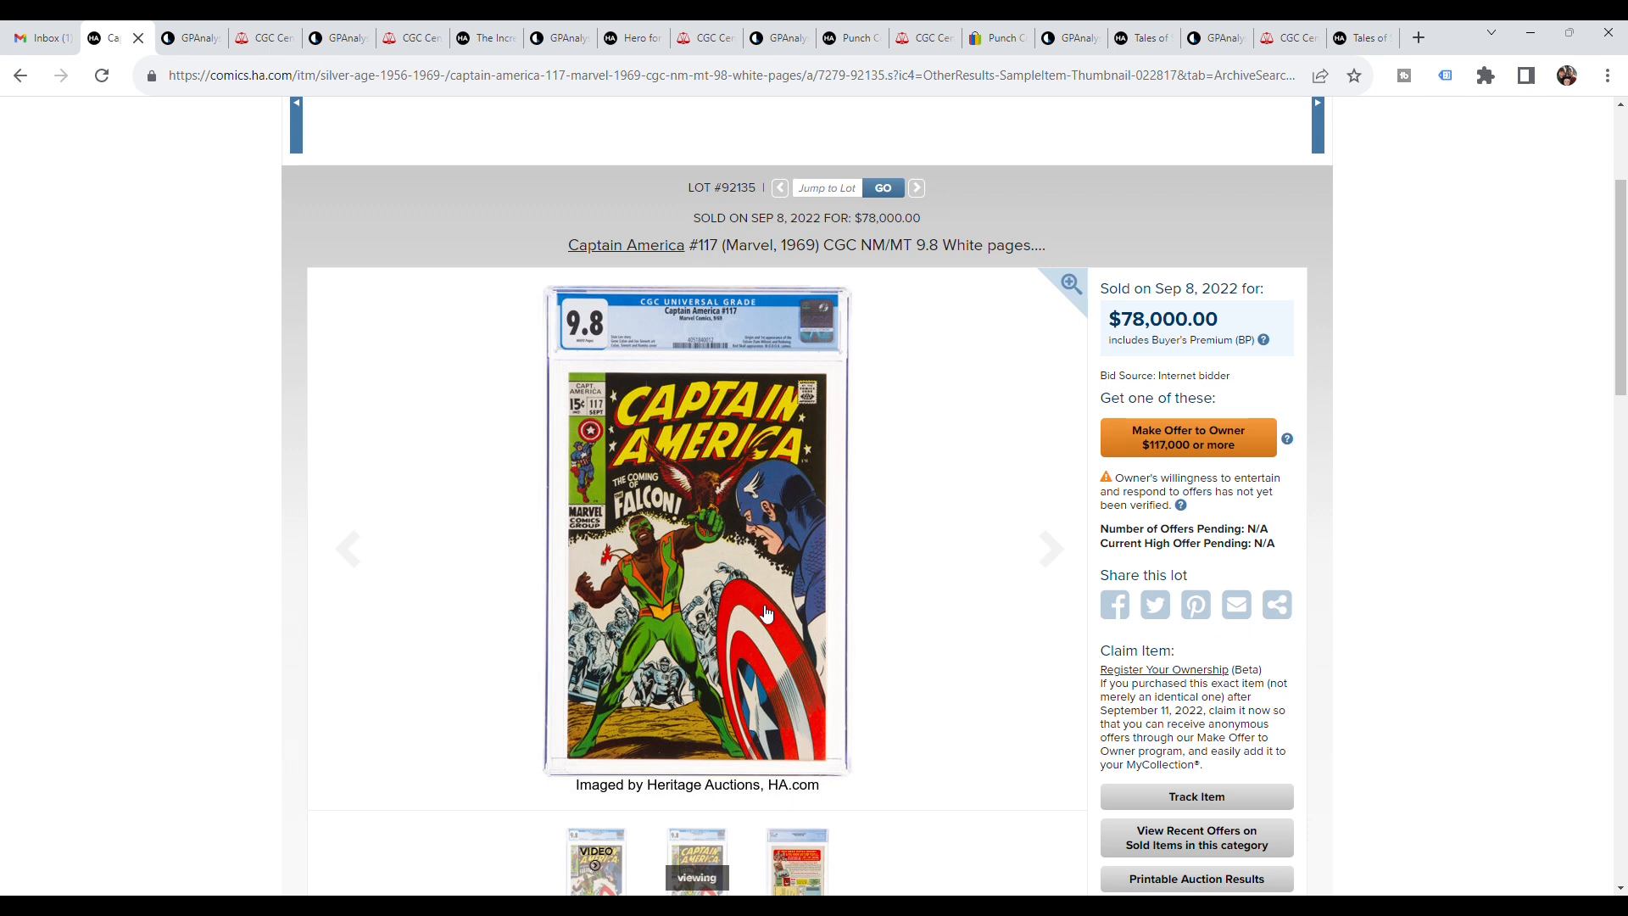
{"action": "mouse_move", "coordinate": [960, 556]}
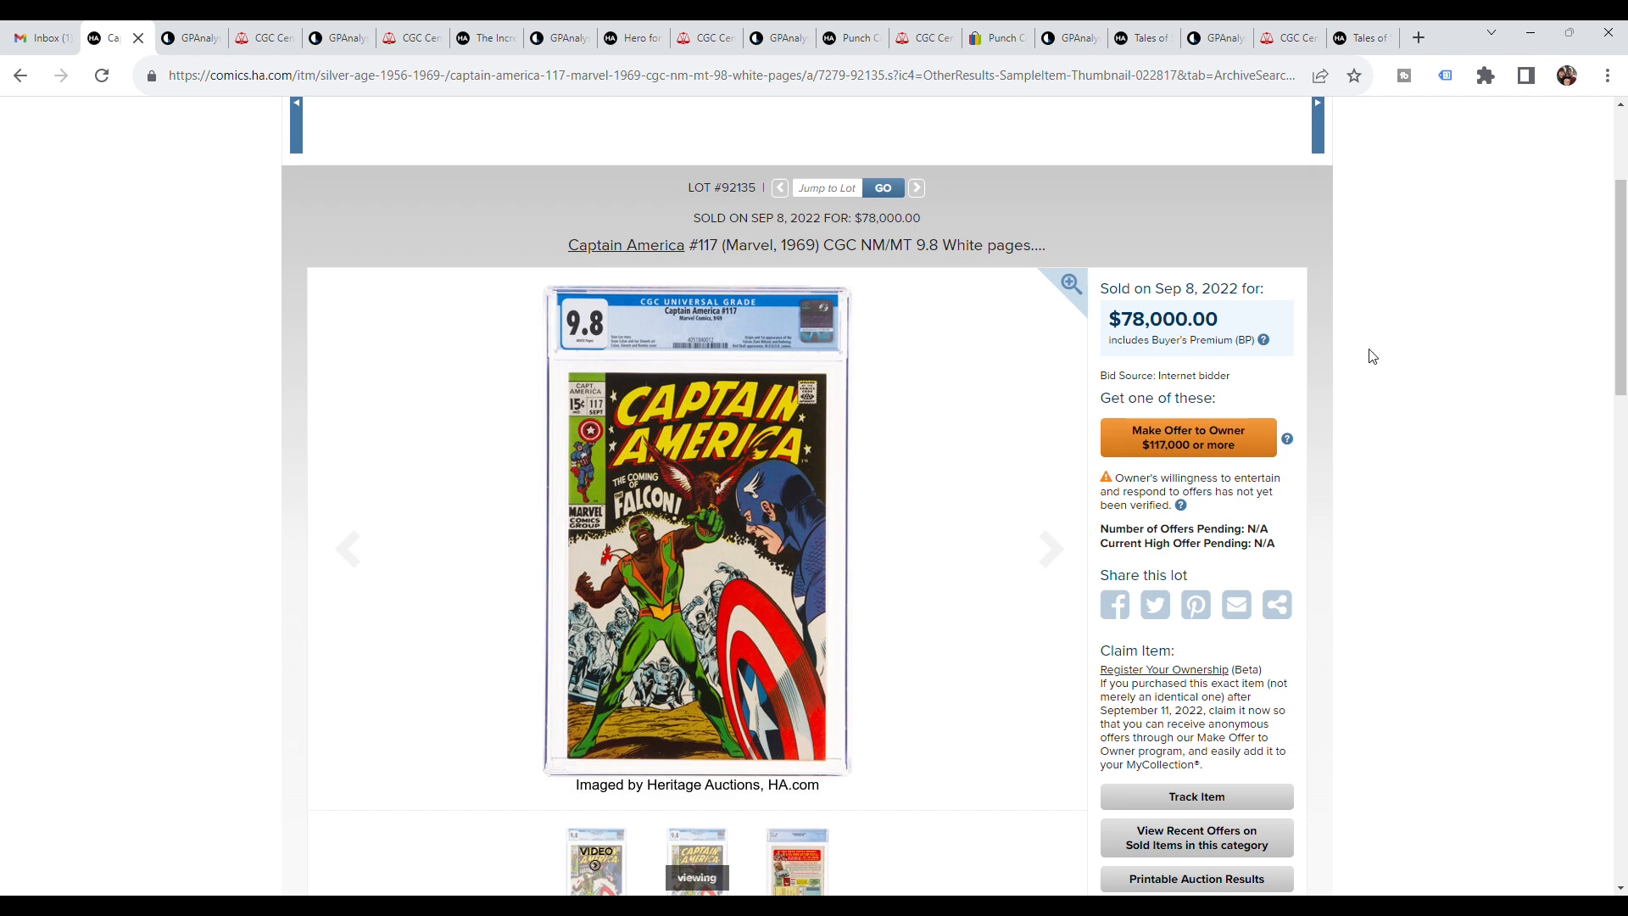
{"action": "mouse_move", "coordinate": [994, 429]}
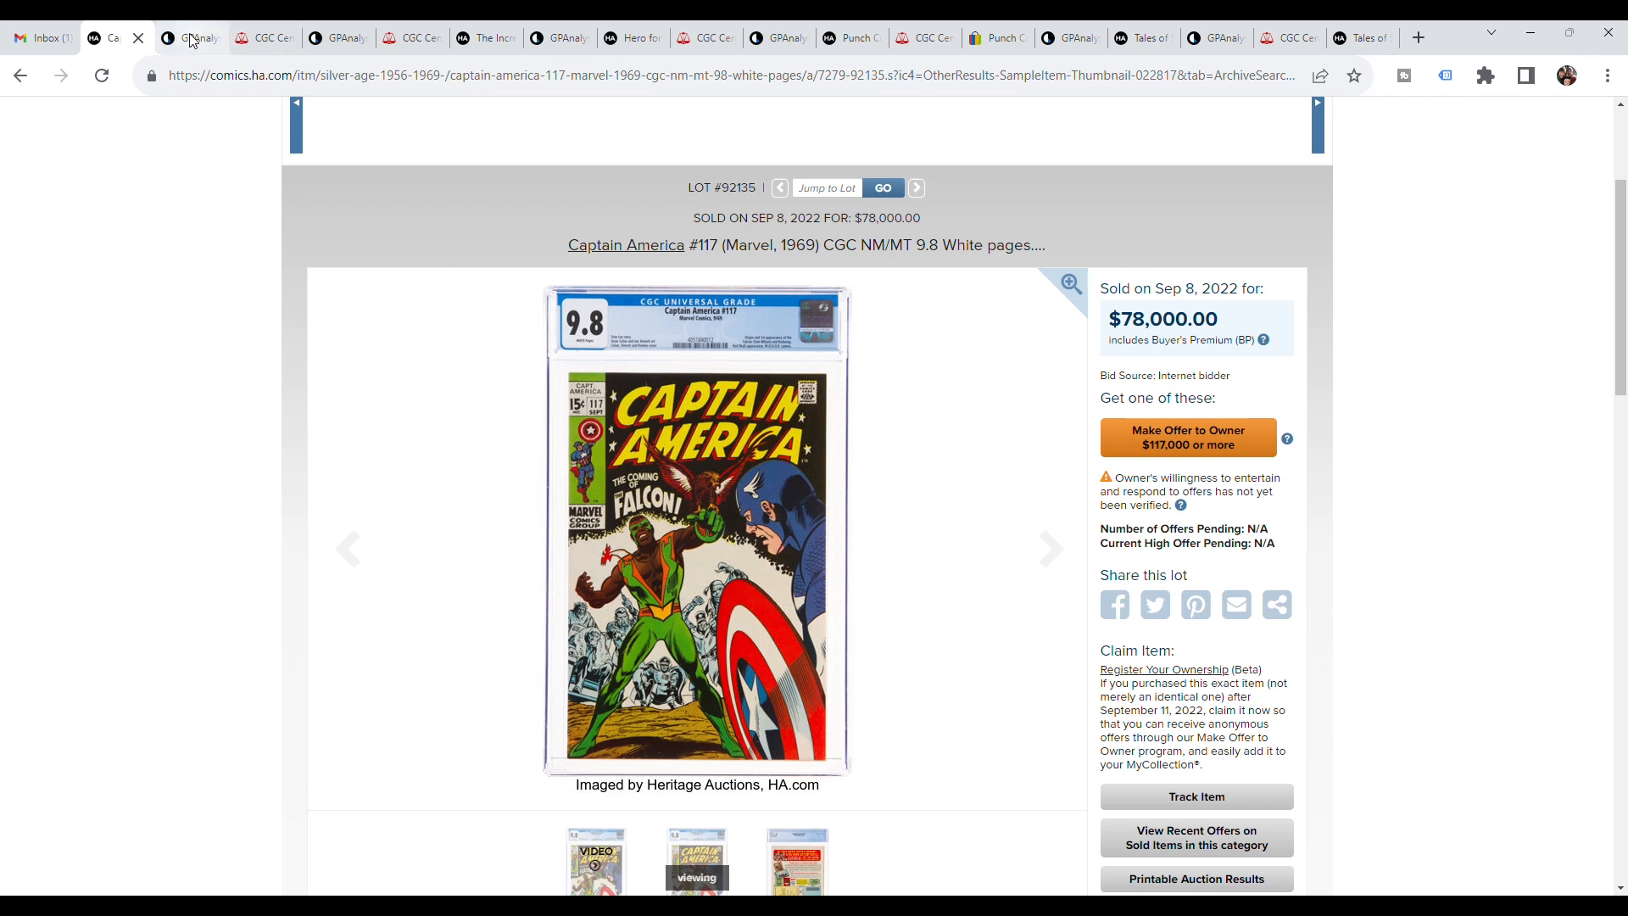
- Check Hulk #181's Heritage lot, then list its four 2022 9.8 sales topped by $138,000
{"action": "left_click", "coordinate": [332, 39]}
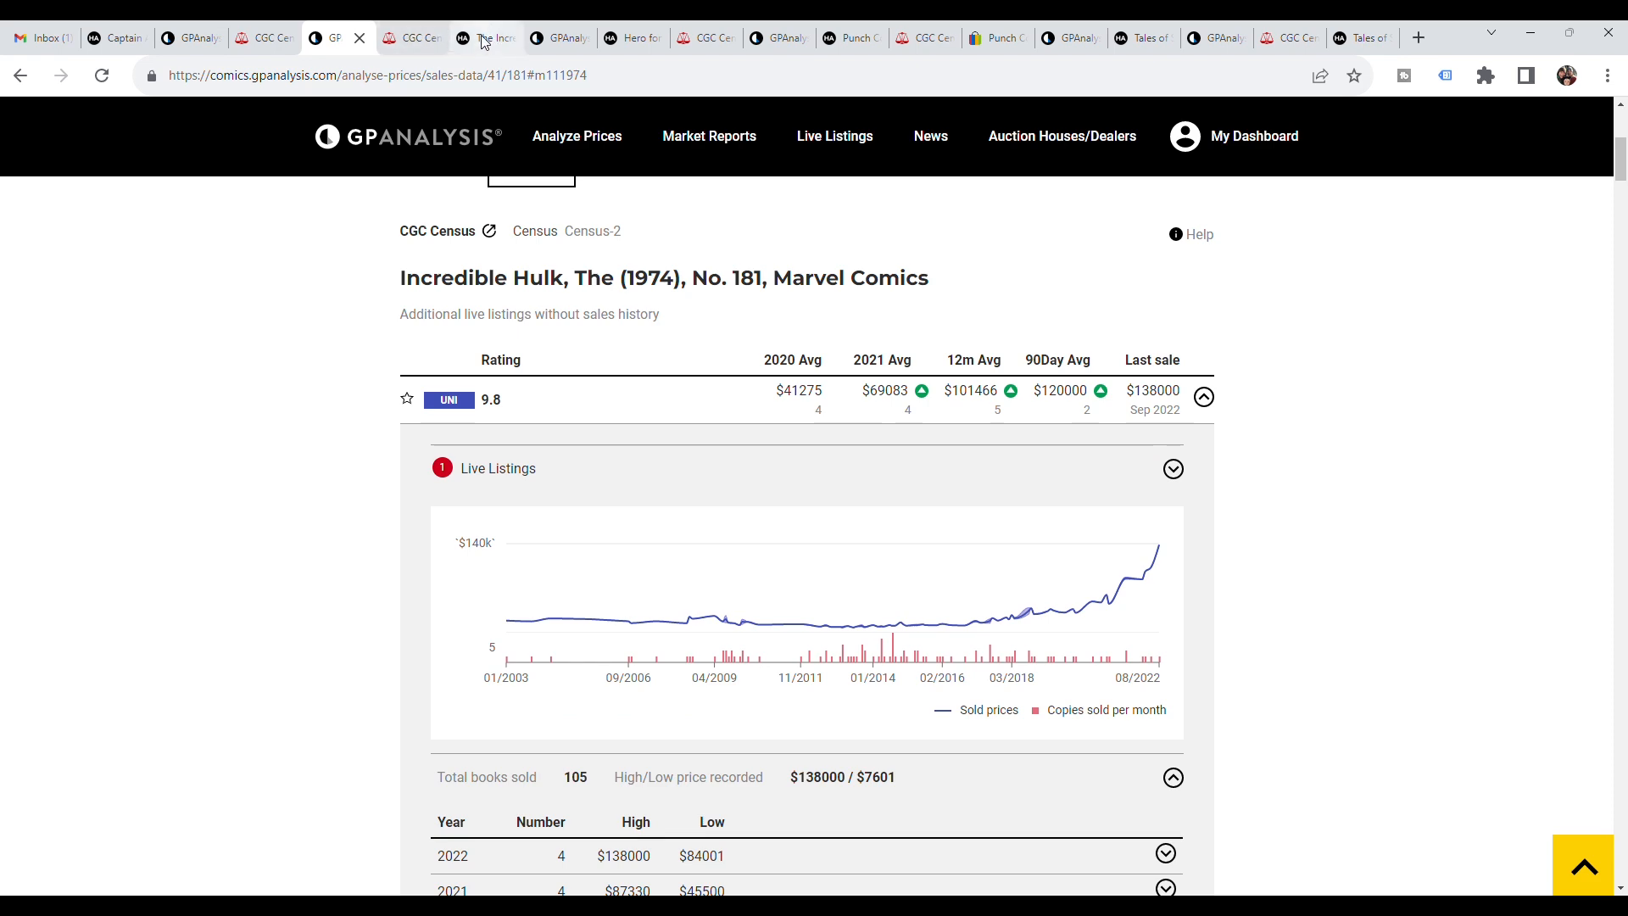
{"action": "left_click", "coordinate": [484, 37]}
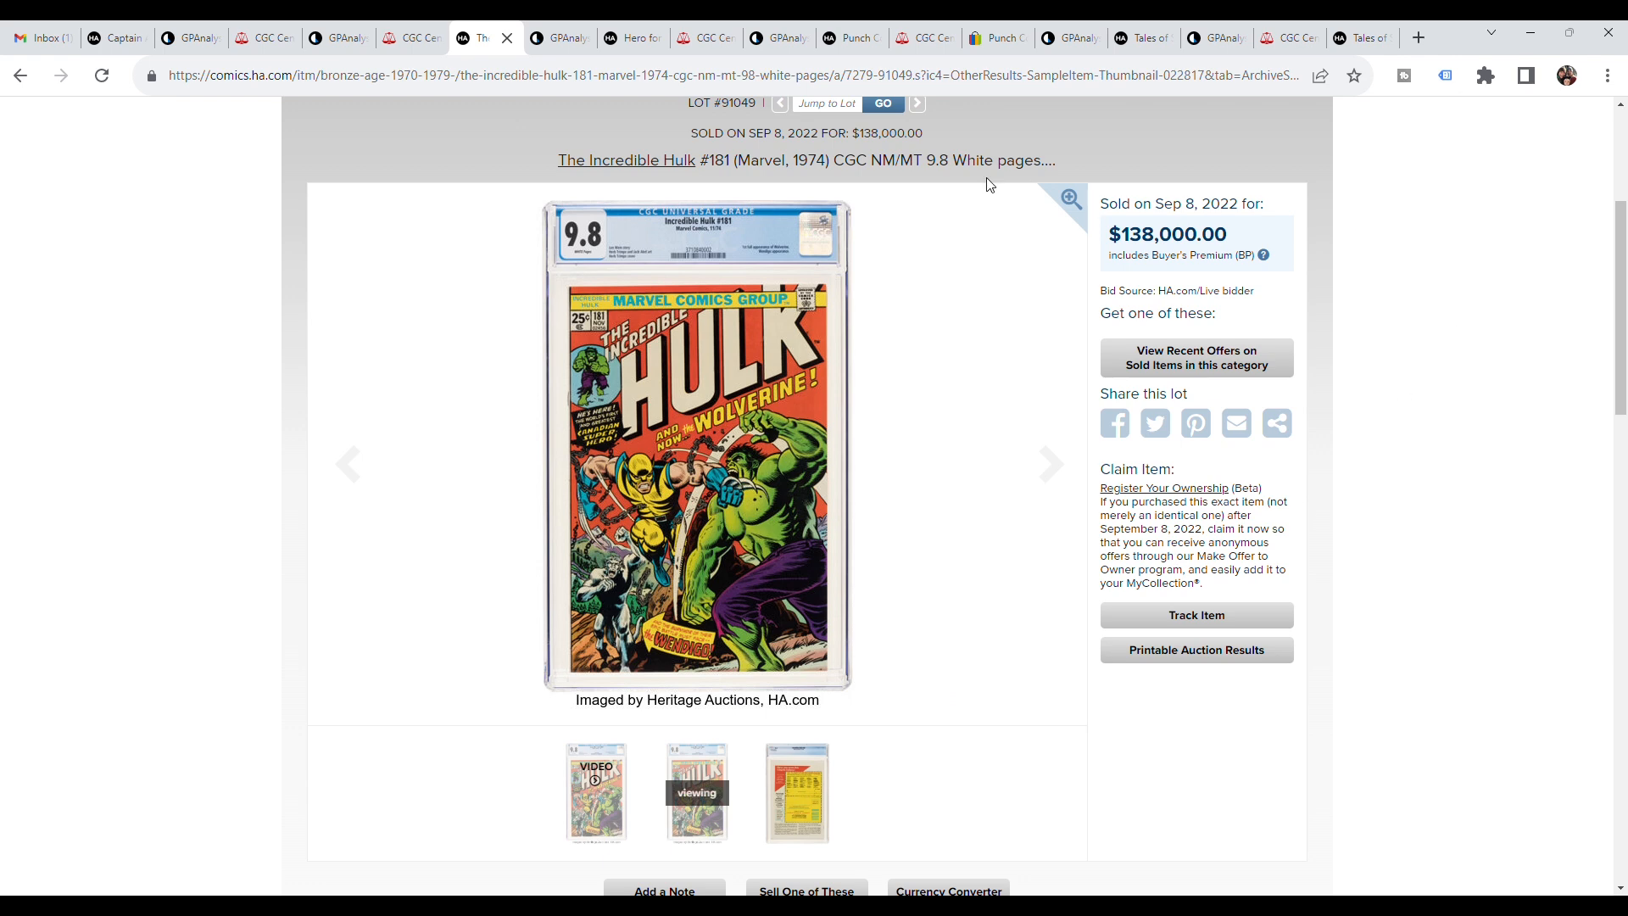
{"action": "mouse_move", "coordinate": [1094, 264]}
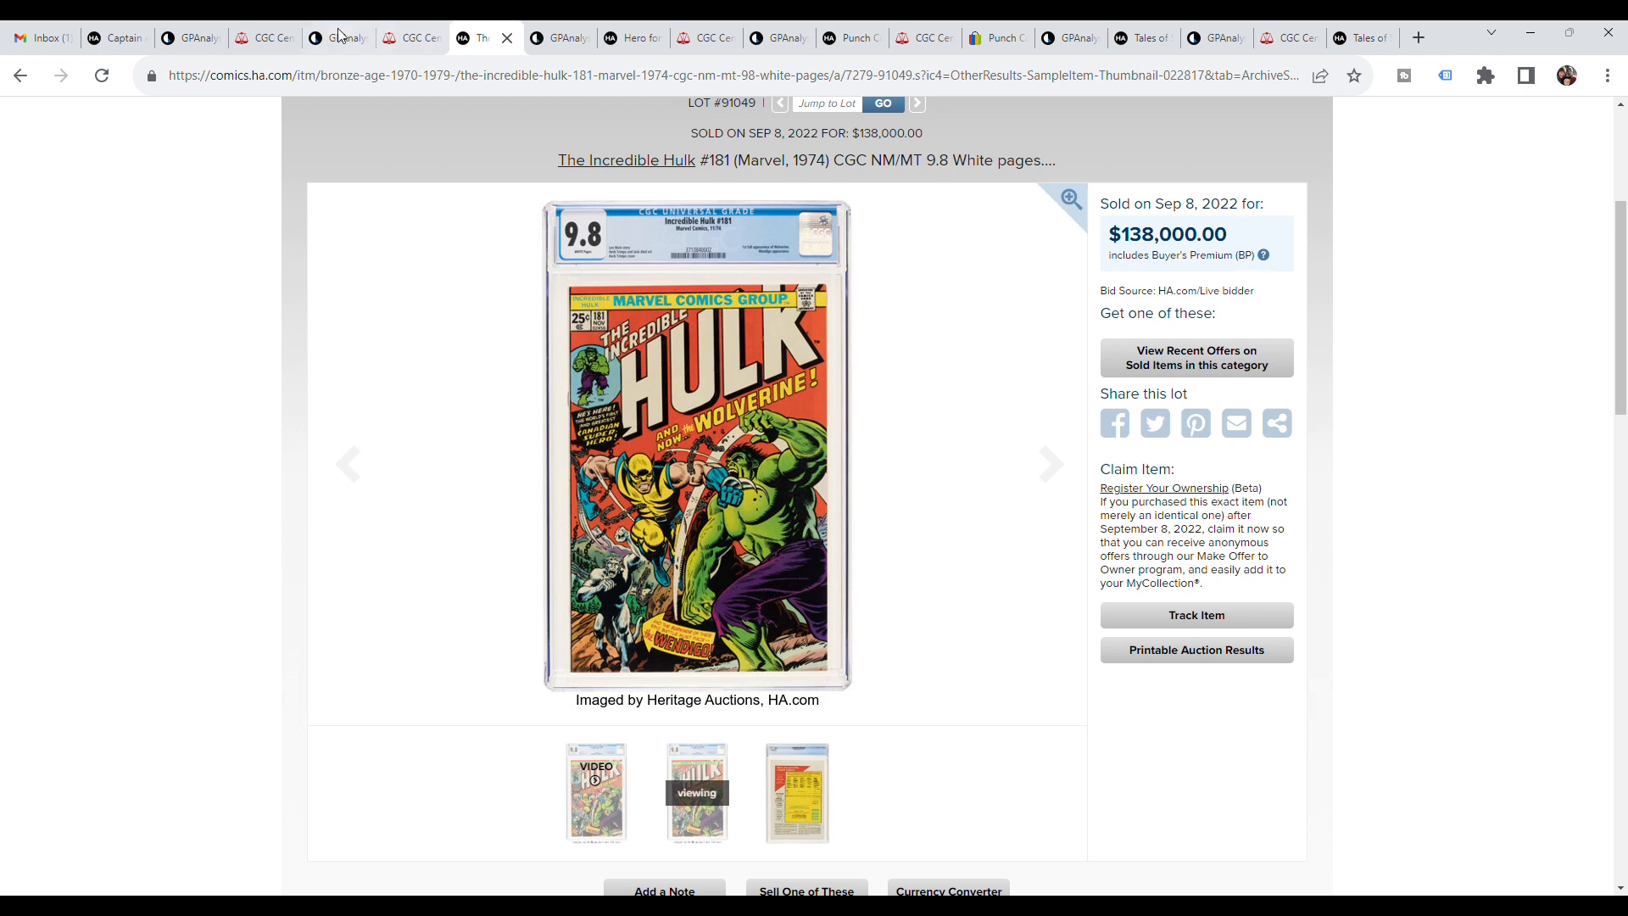
{"action": "left_click", "coordinate": [339, 37]}
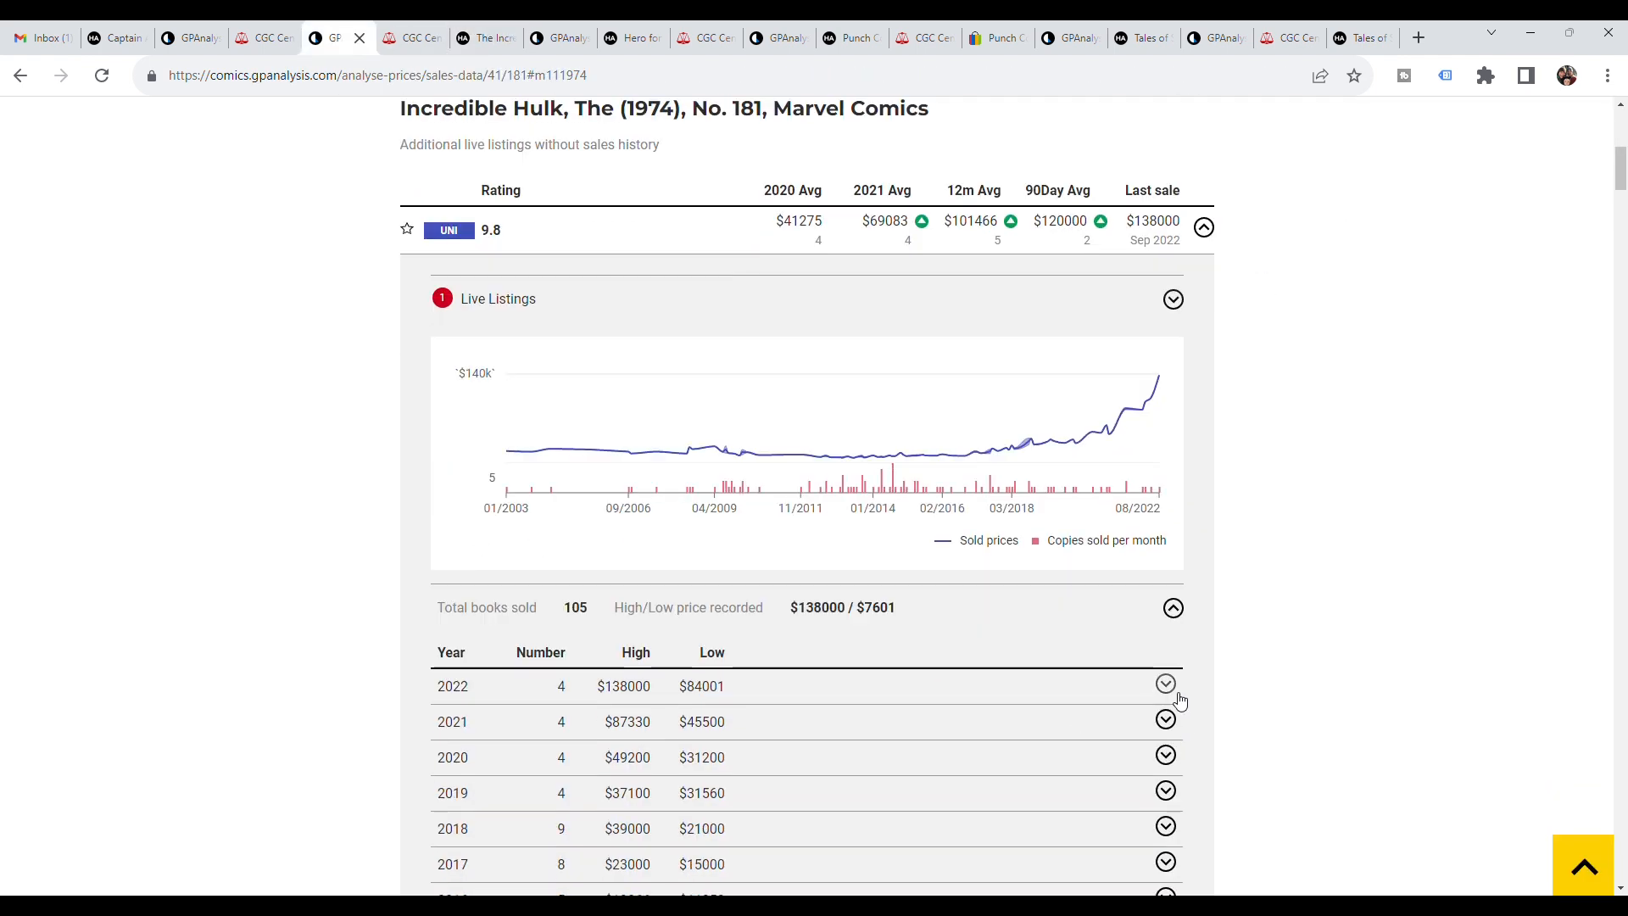
{"action": "left_click", "coordinate": [1165, 685]}
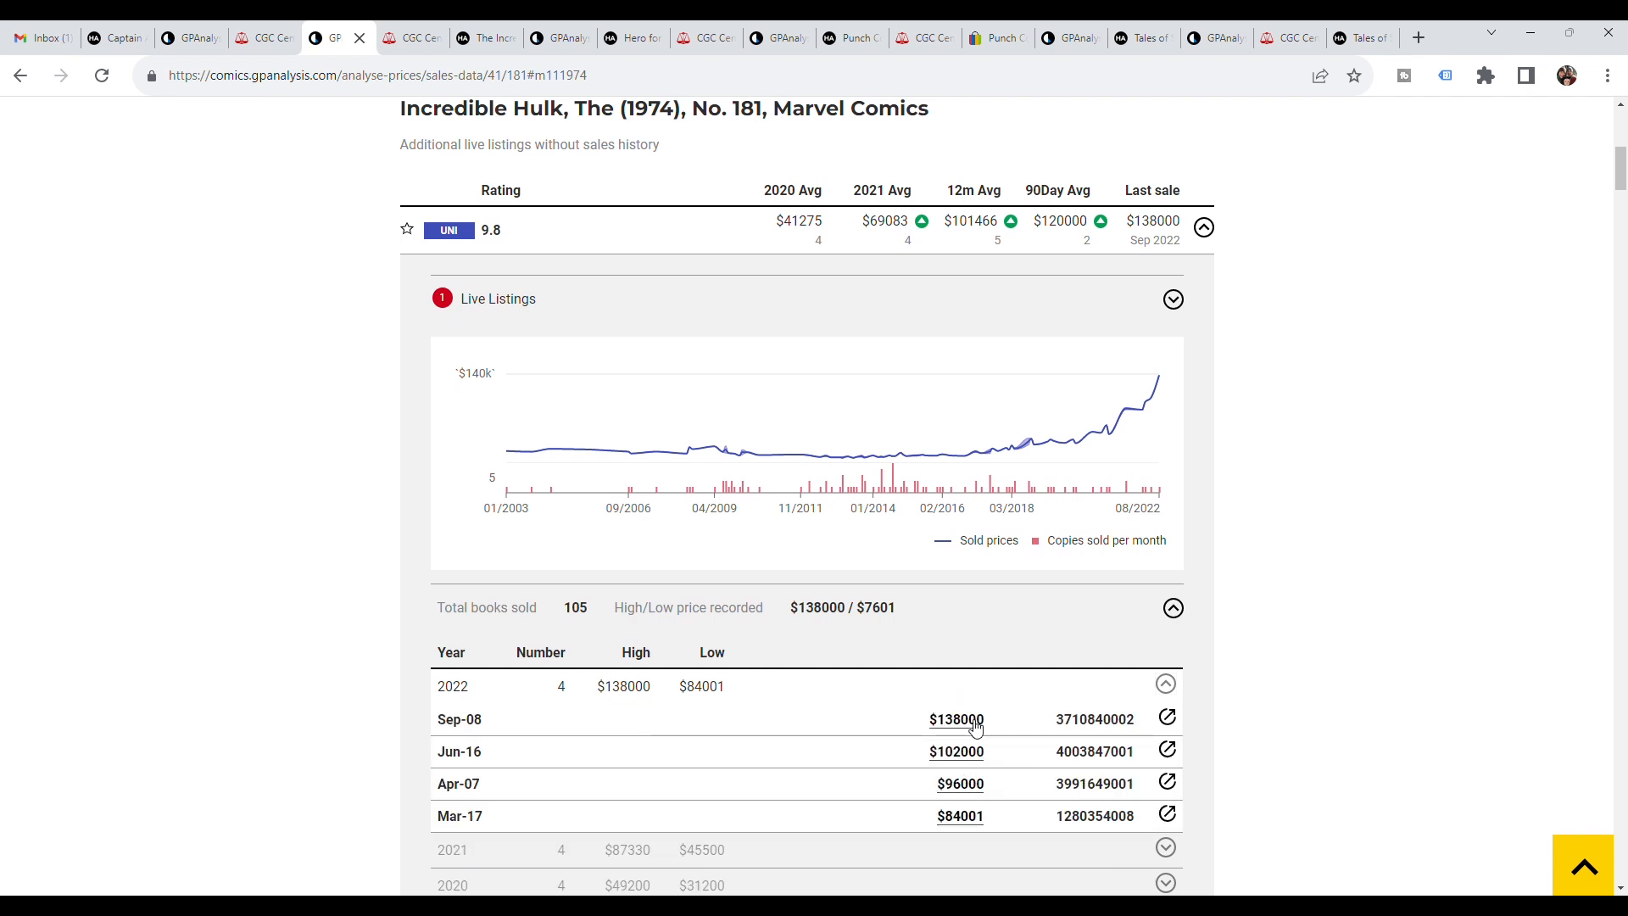
{"action": "mouse_move", "coordinate": [968, 760]}
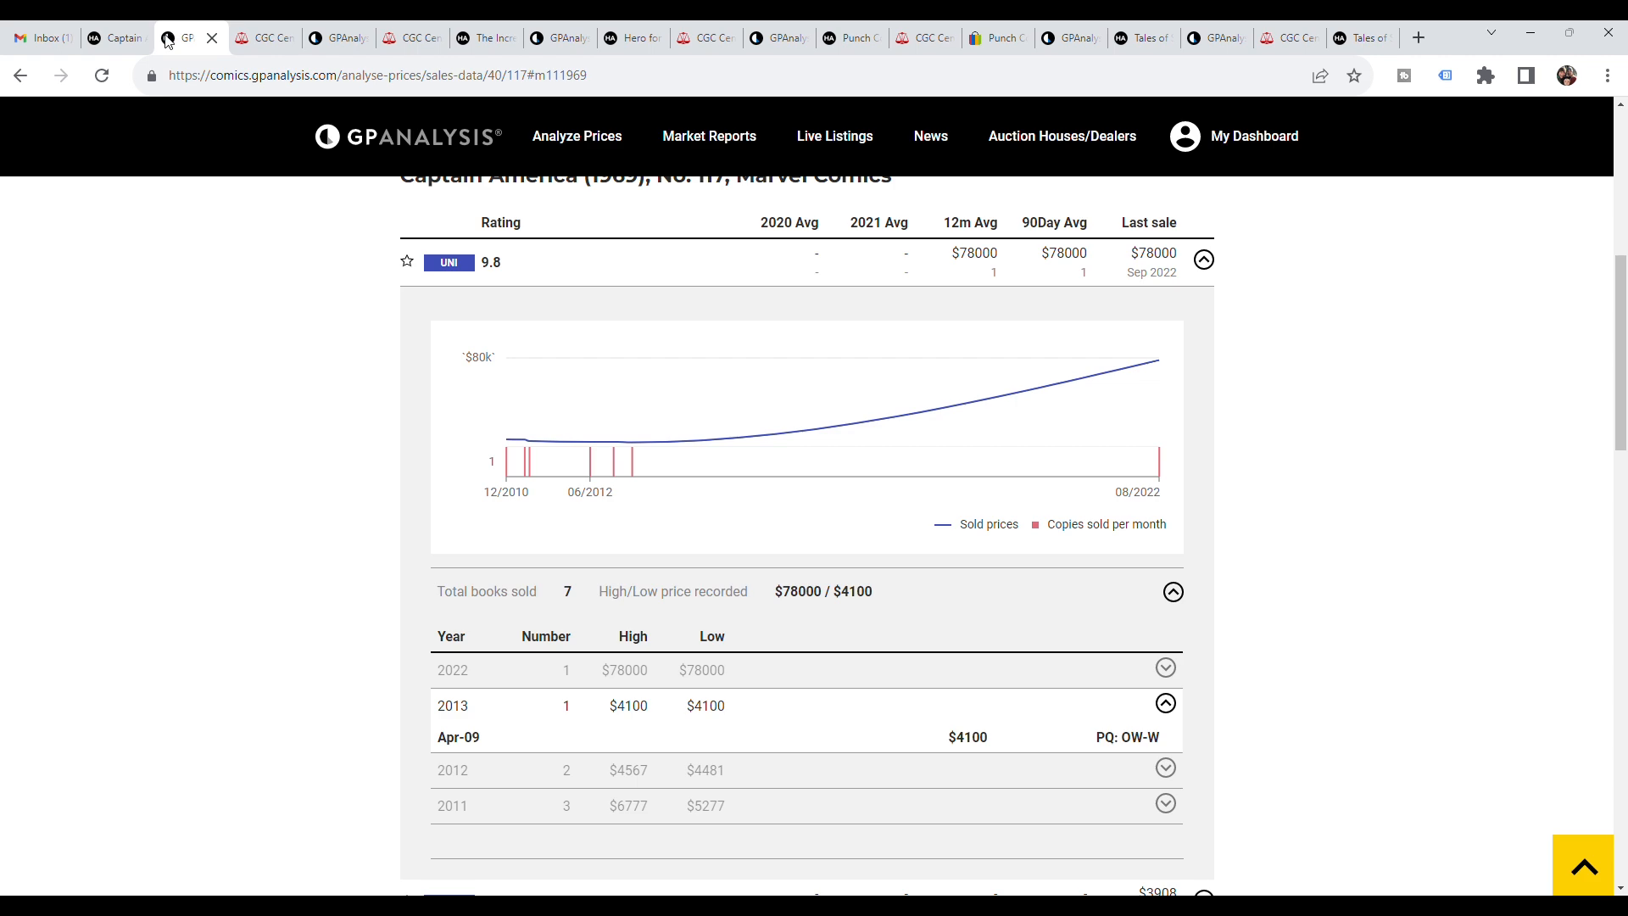
- Glance at Captain America #117's census and return to the Hulk #181 lot
{"action": "left_click", "coordinate": [265, 37]}
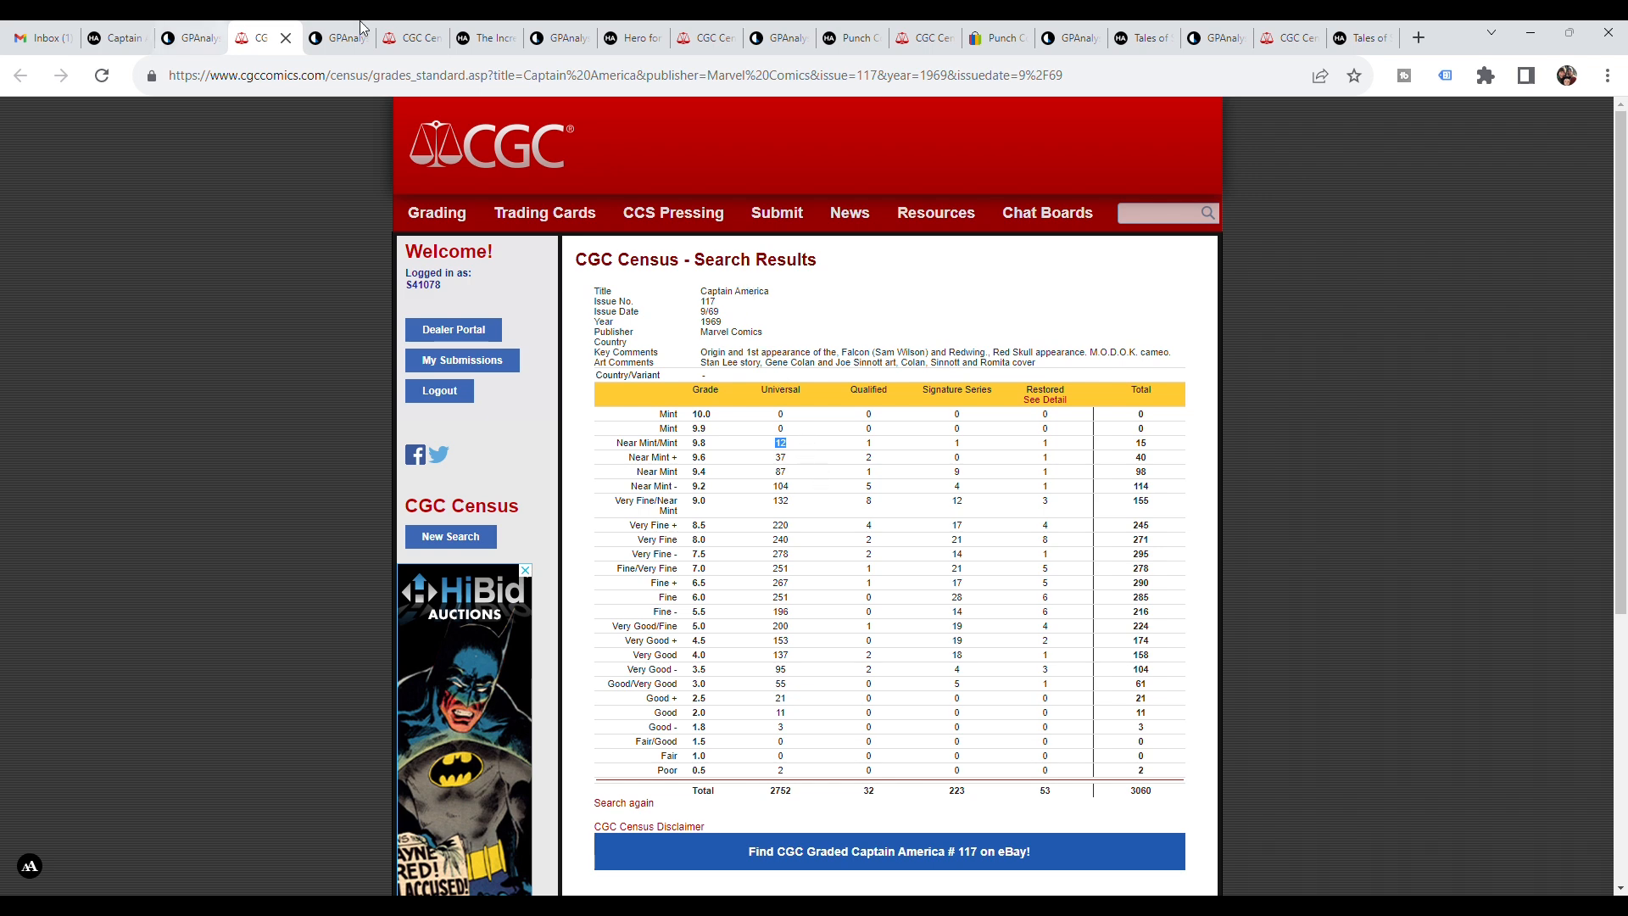
{"action": "left_click", "coordinate": [484, 38]}
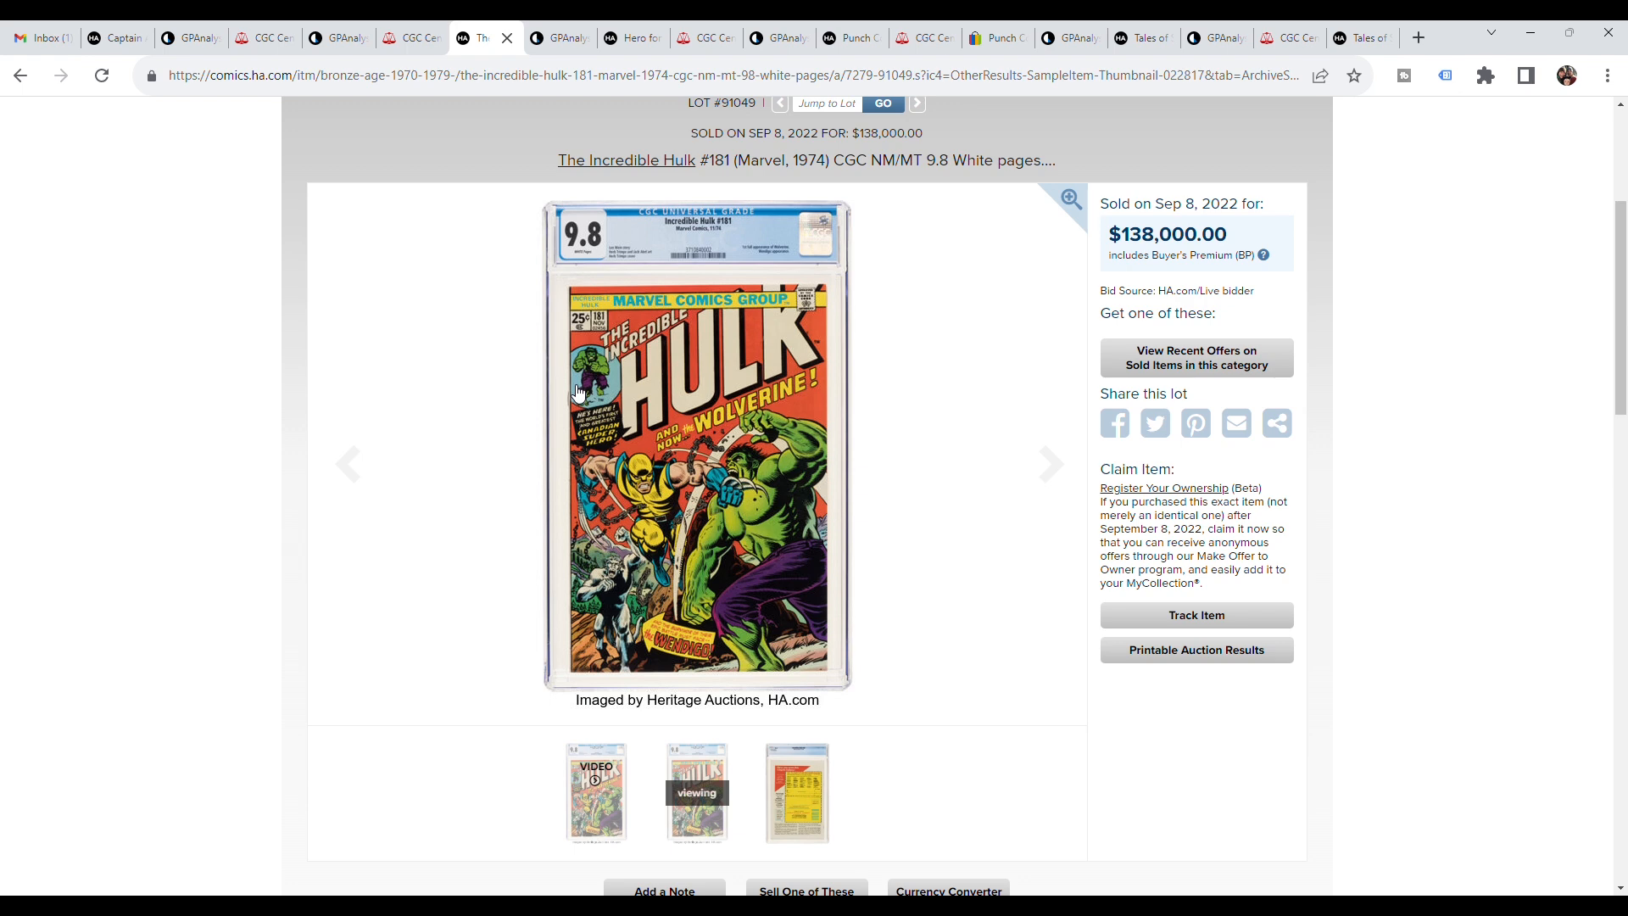
{"action": "mouse_move", "coordinate": [1053, 397]}
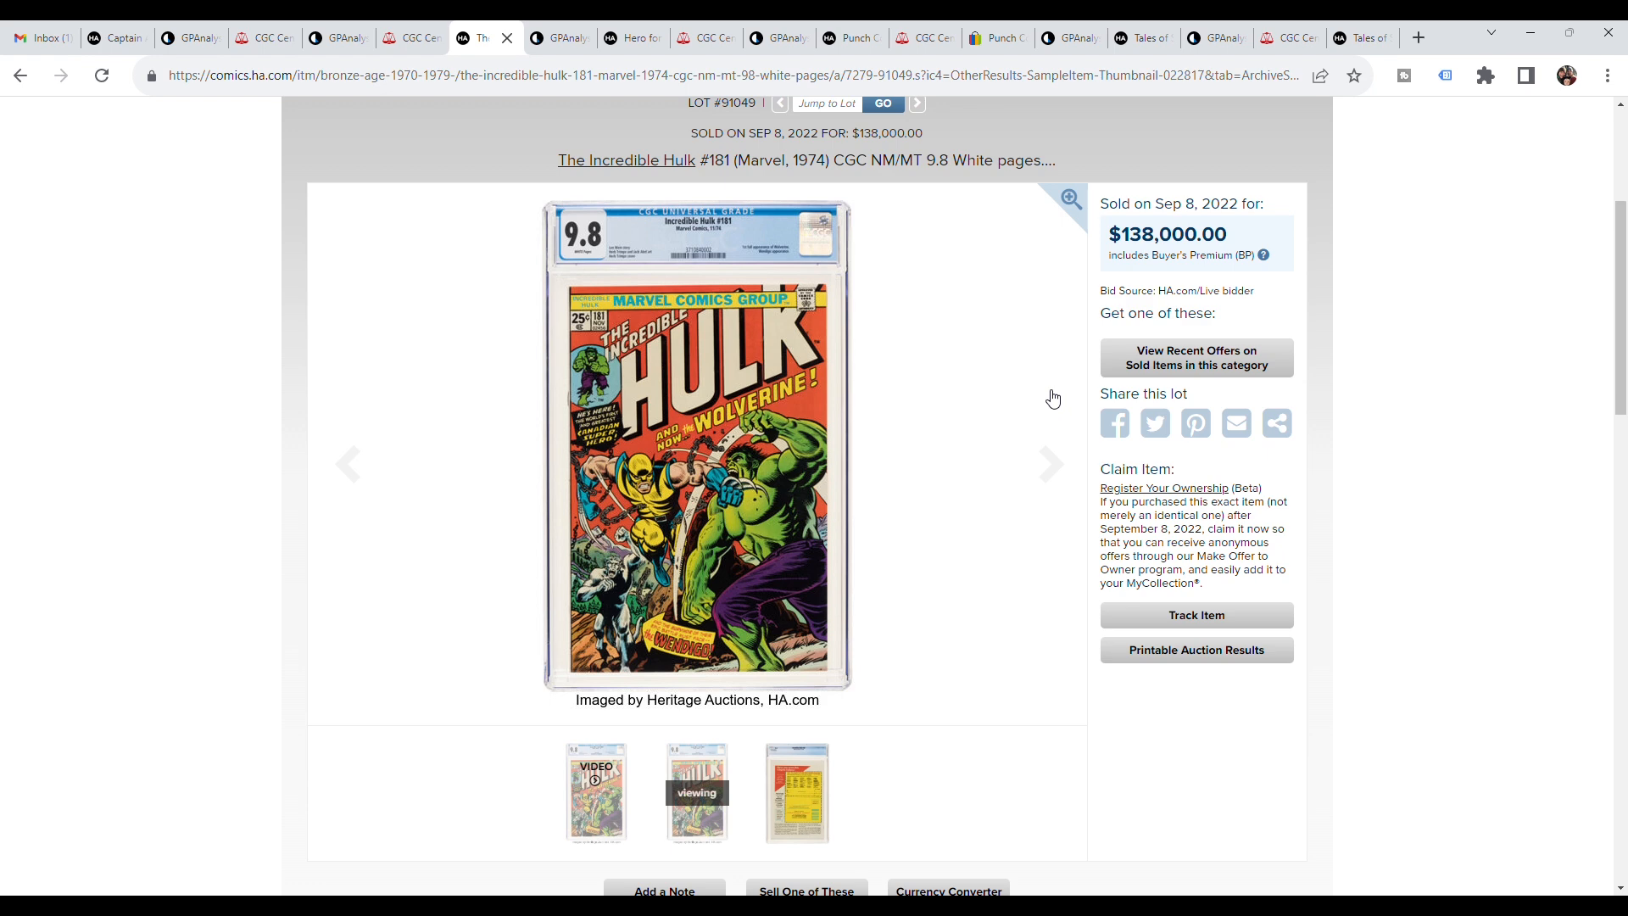
{"action": "mouse_move", "coordinate": [1076, 227]}
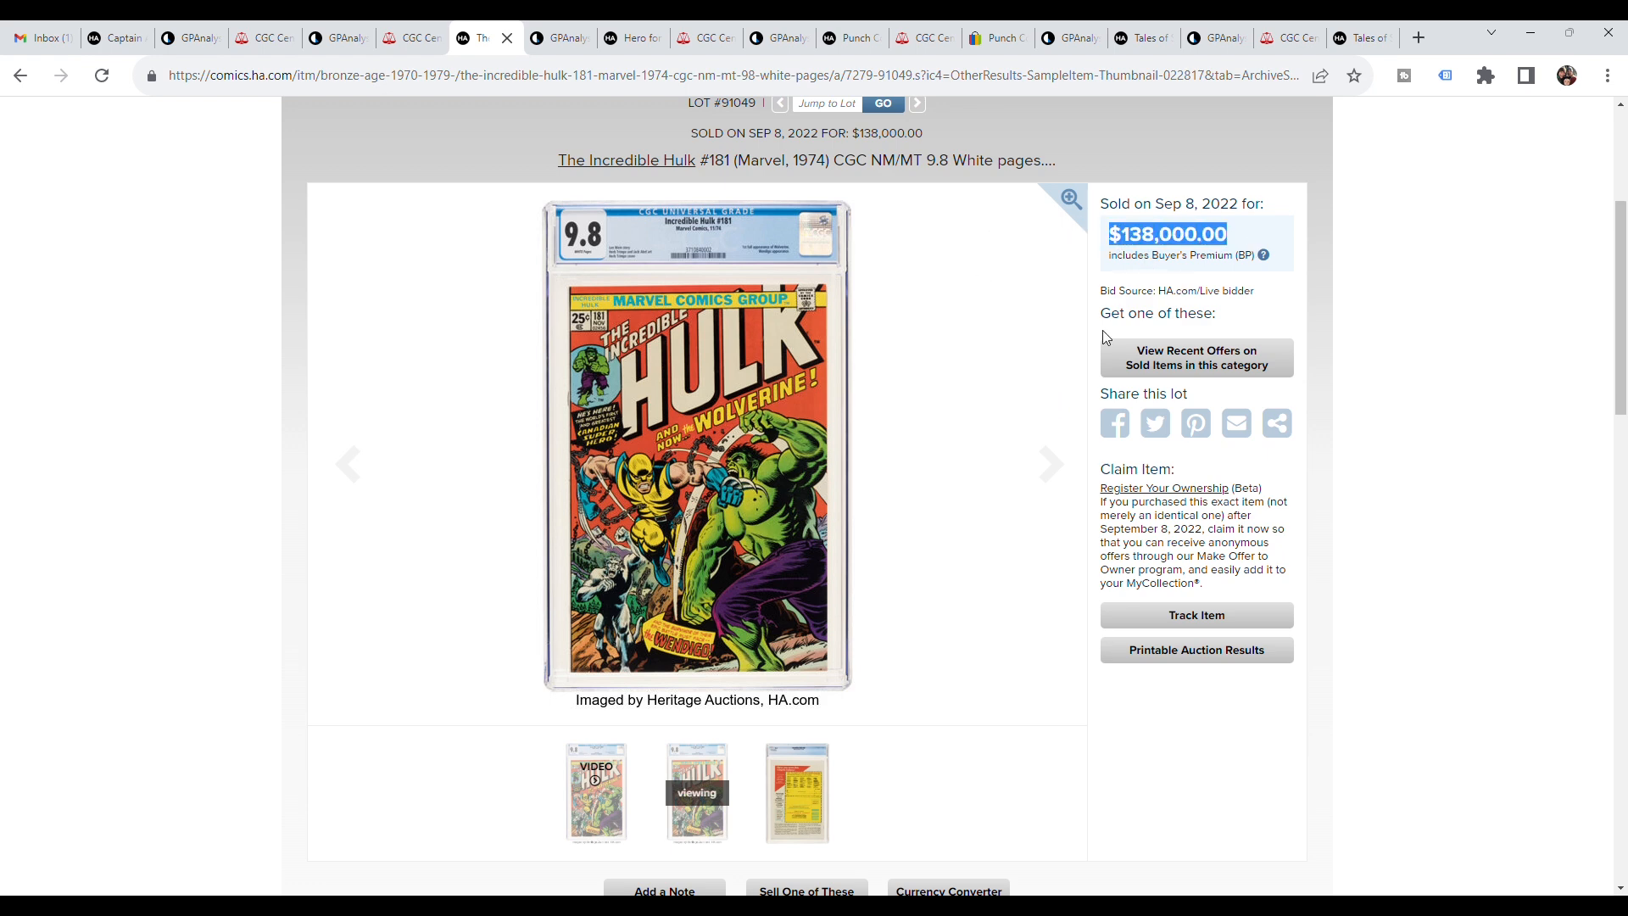
{"action": "mouse_move", "coordinate": [1353, 580]}
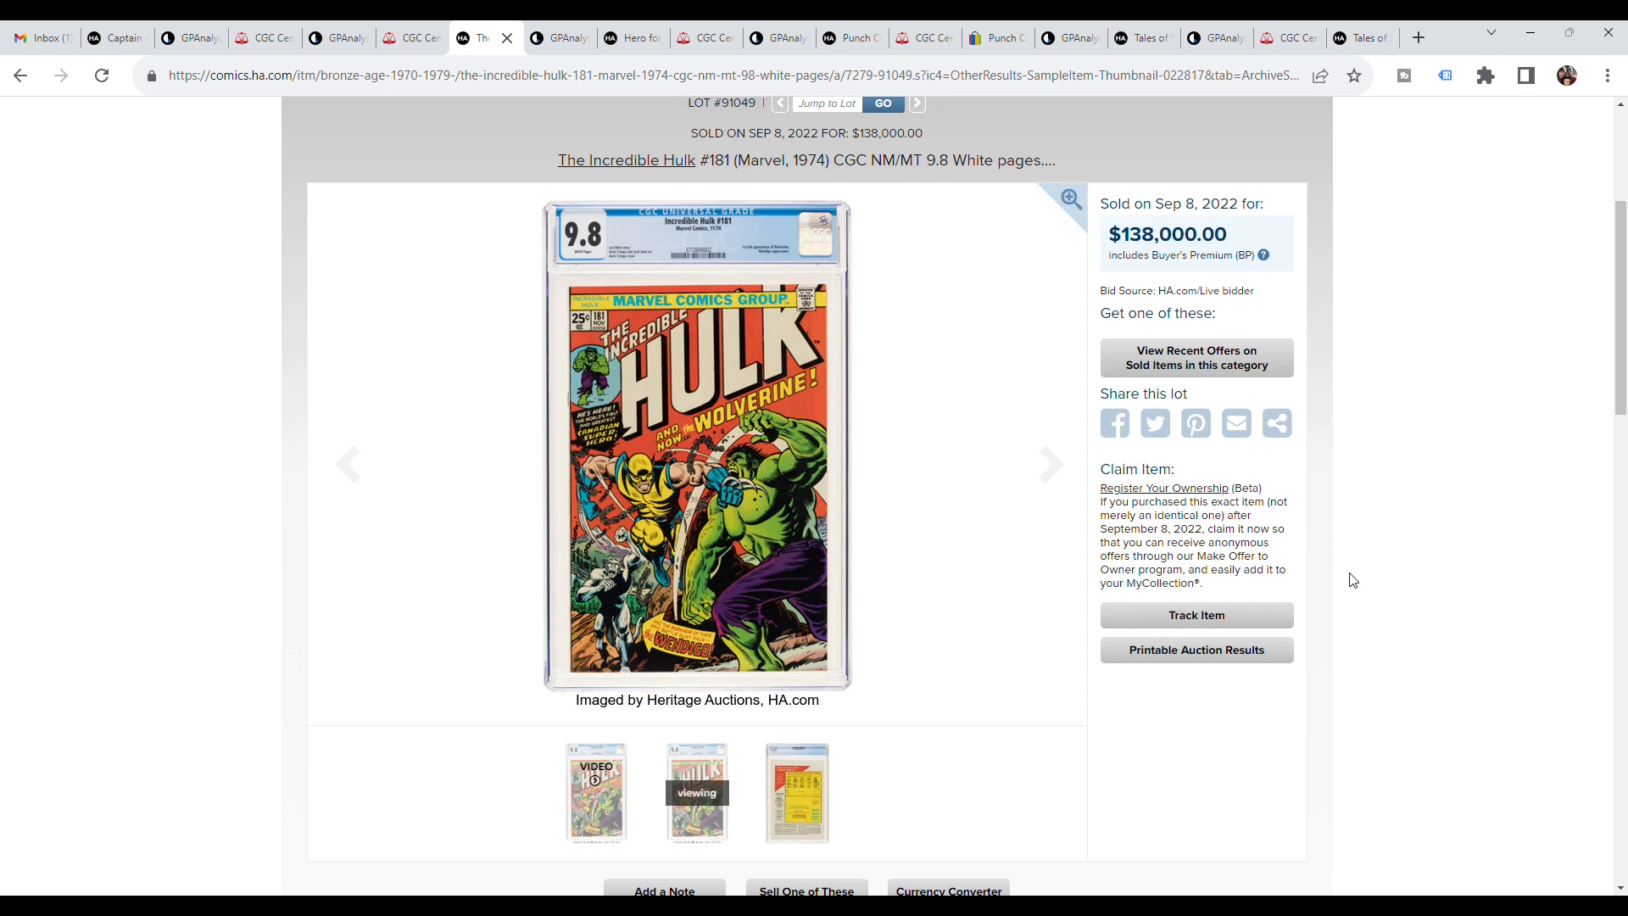
{"action": "mouse_move", "coordinate": [910, 483]}
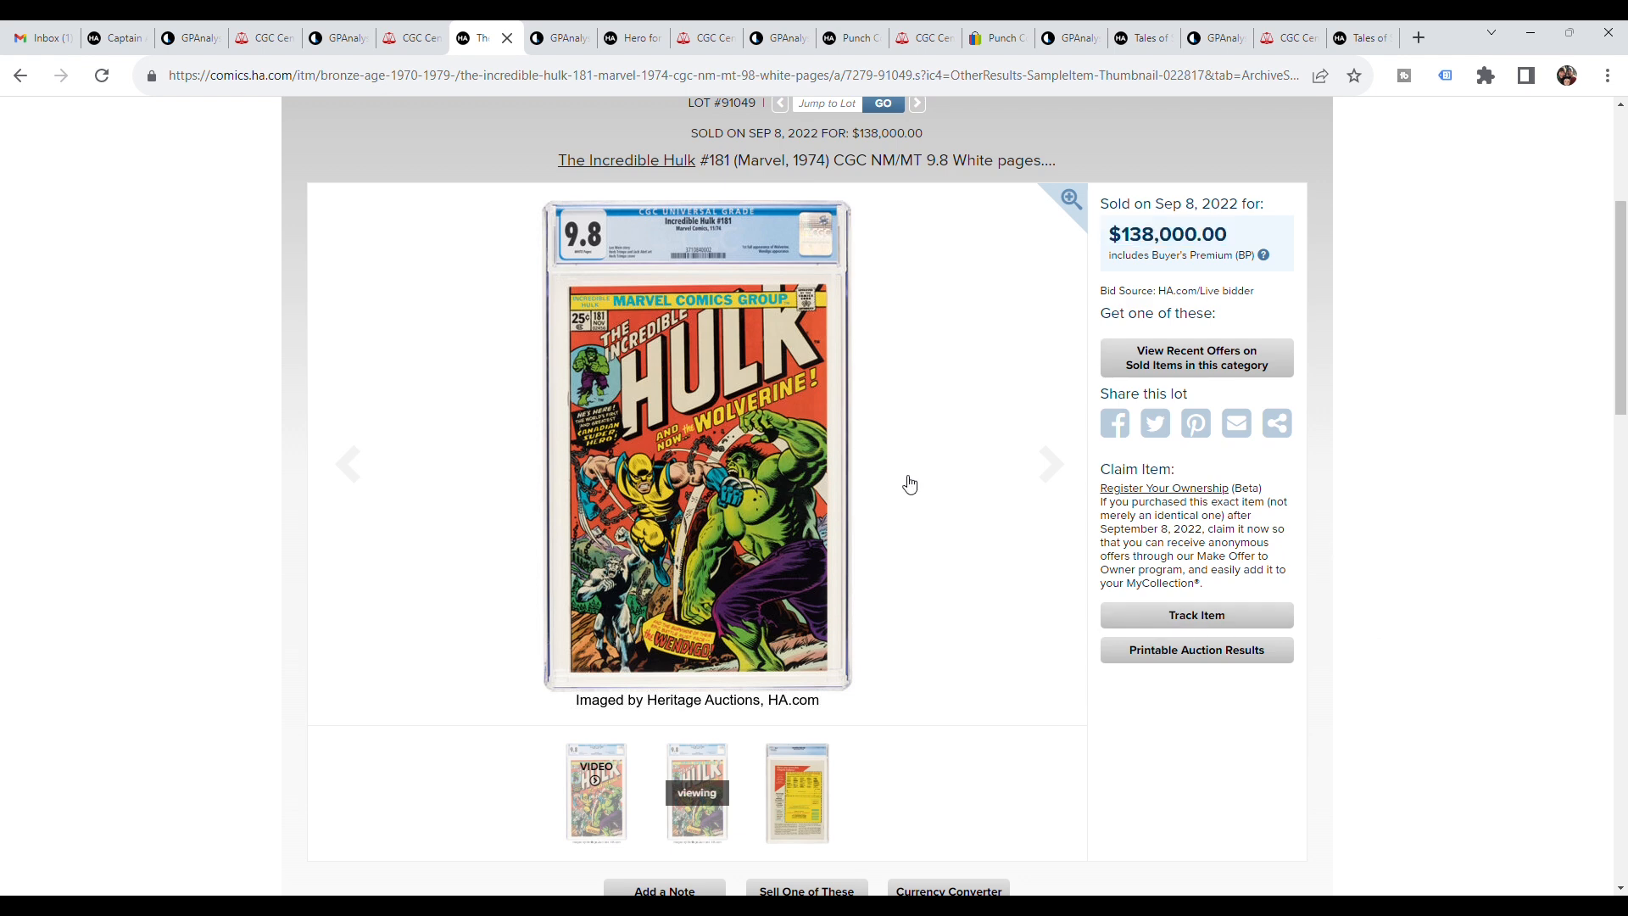
{"action": "mouse_move", "coordinate": [960, 521]}
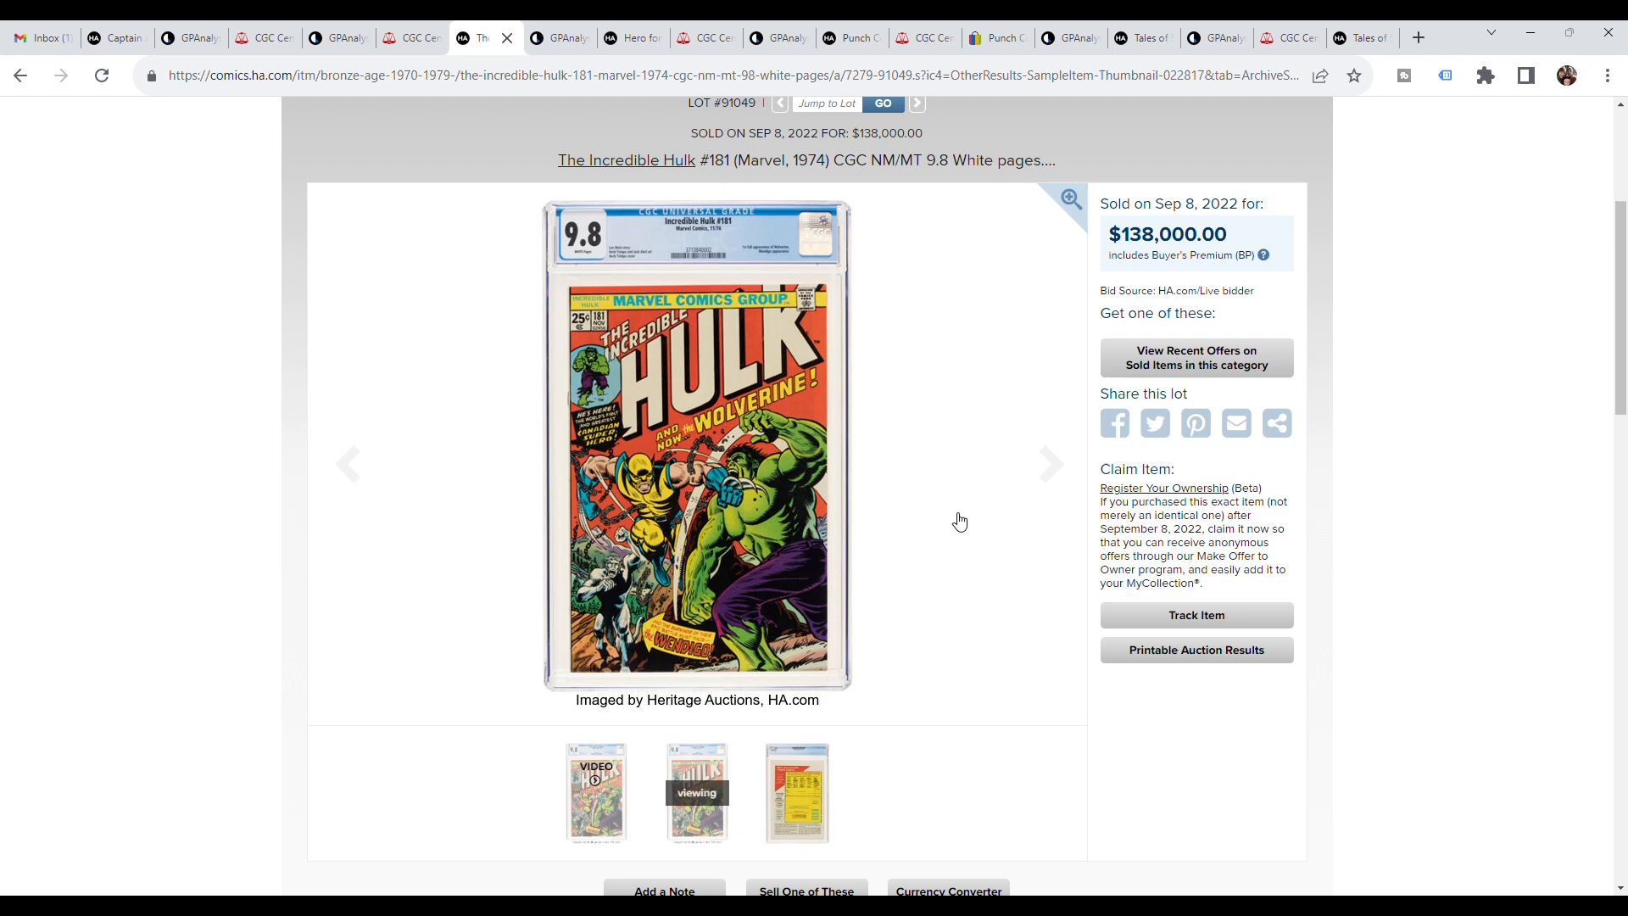
{"action": "mouse_move", "coordinate": [933, 330]}
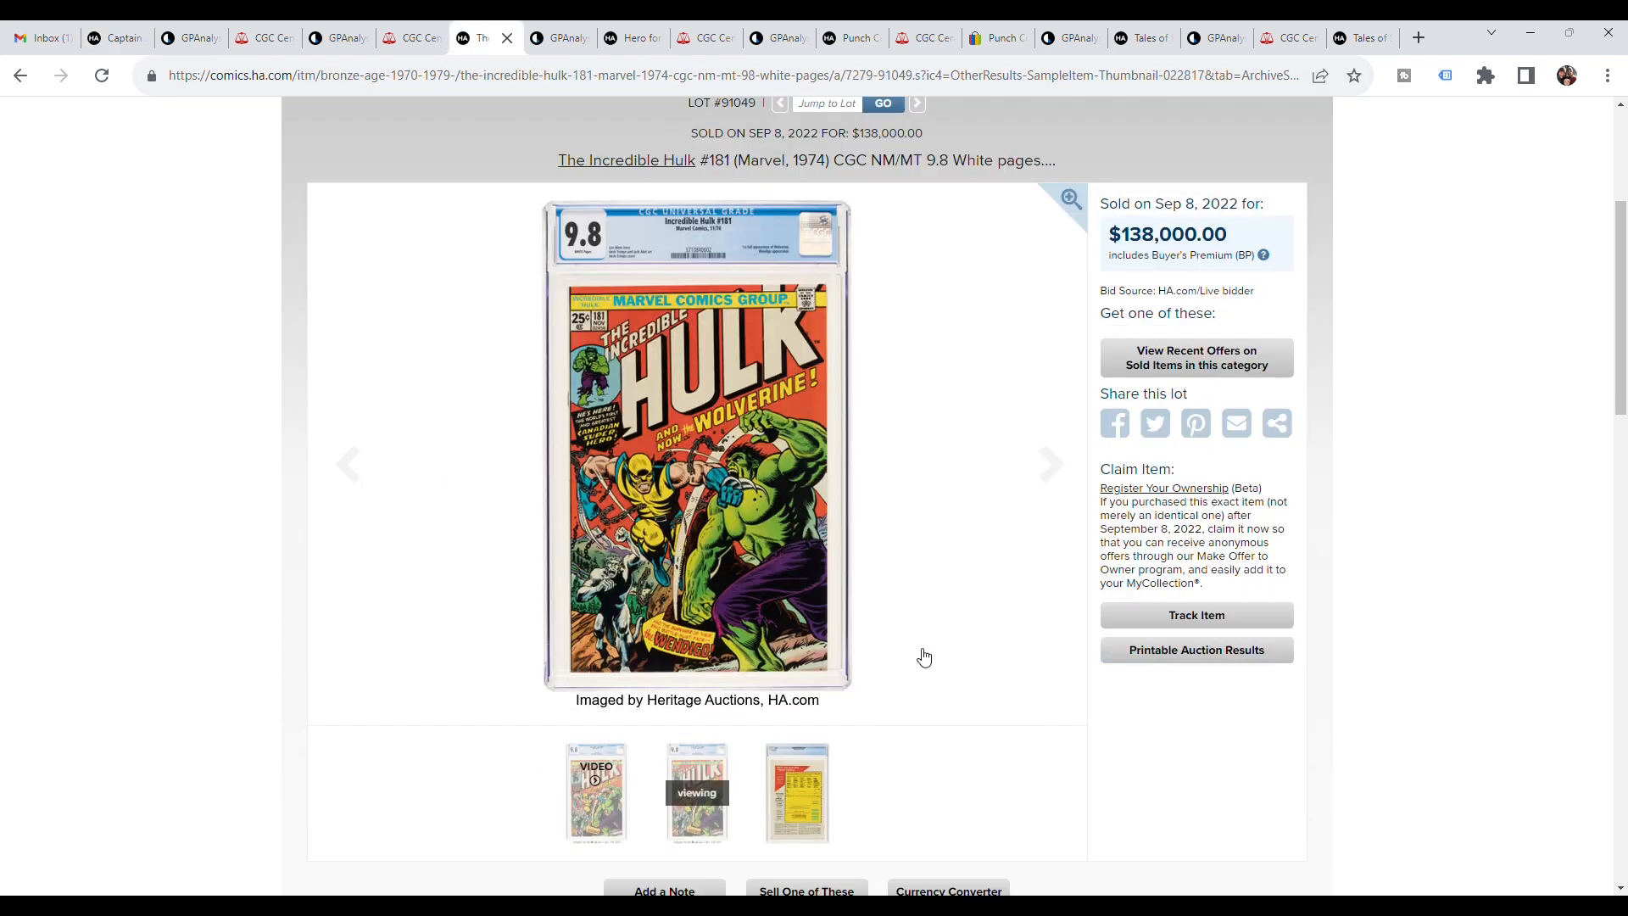
{"action": "mouse_move", "coordinate": [705, 377]}
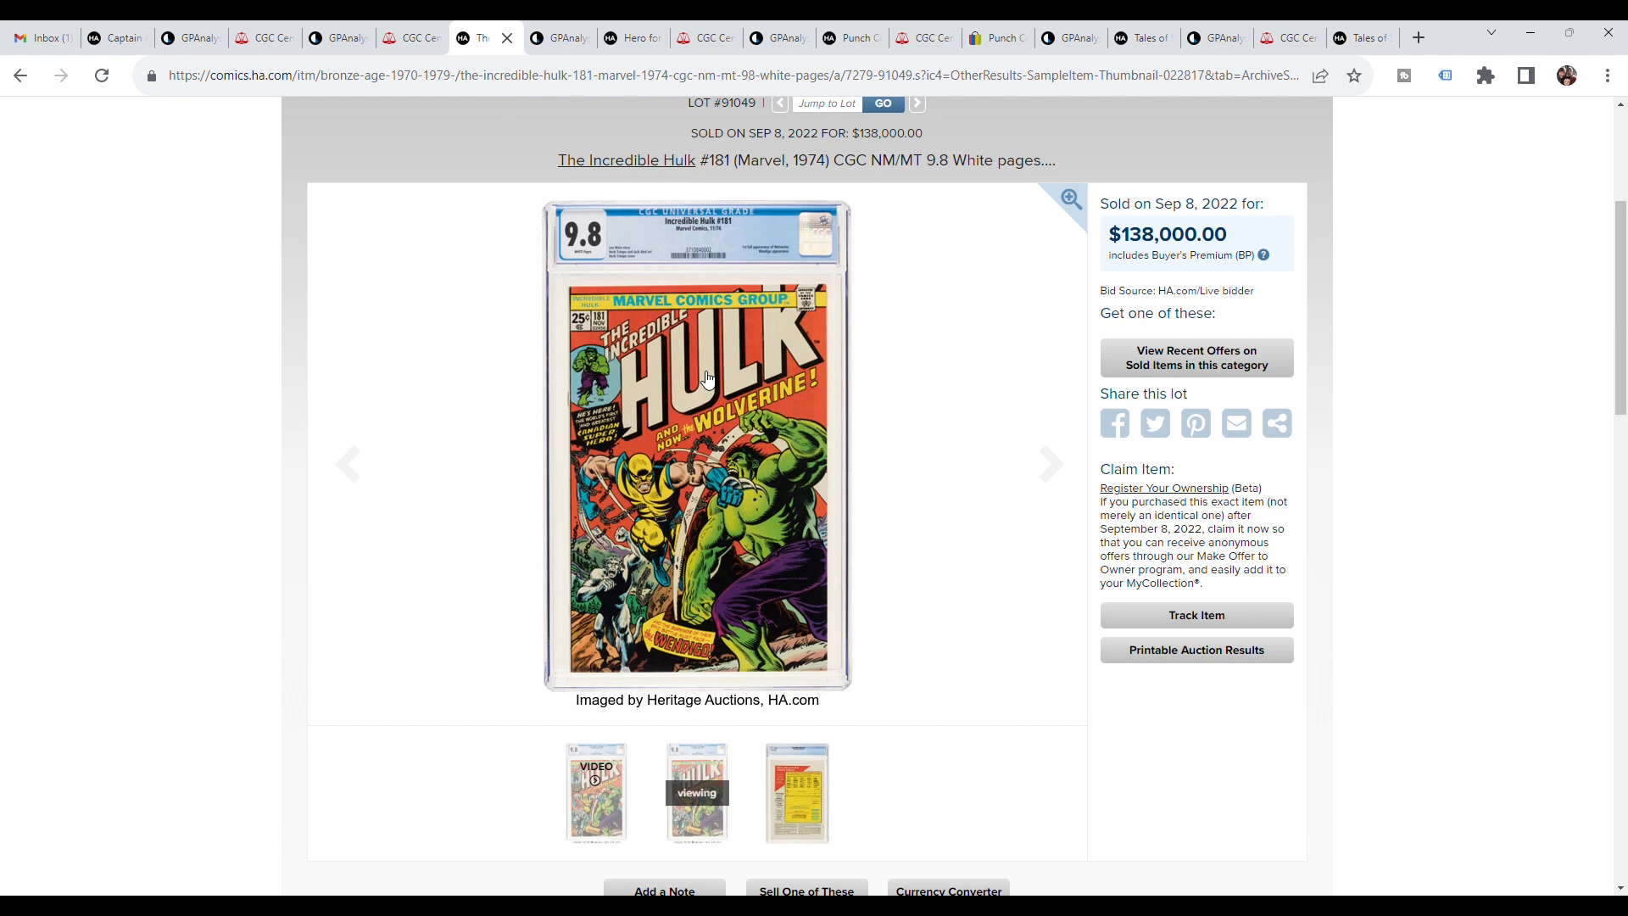
{"action": "mouse_move", "coordinate": [893, 236]}
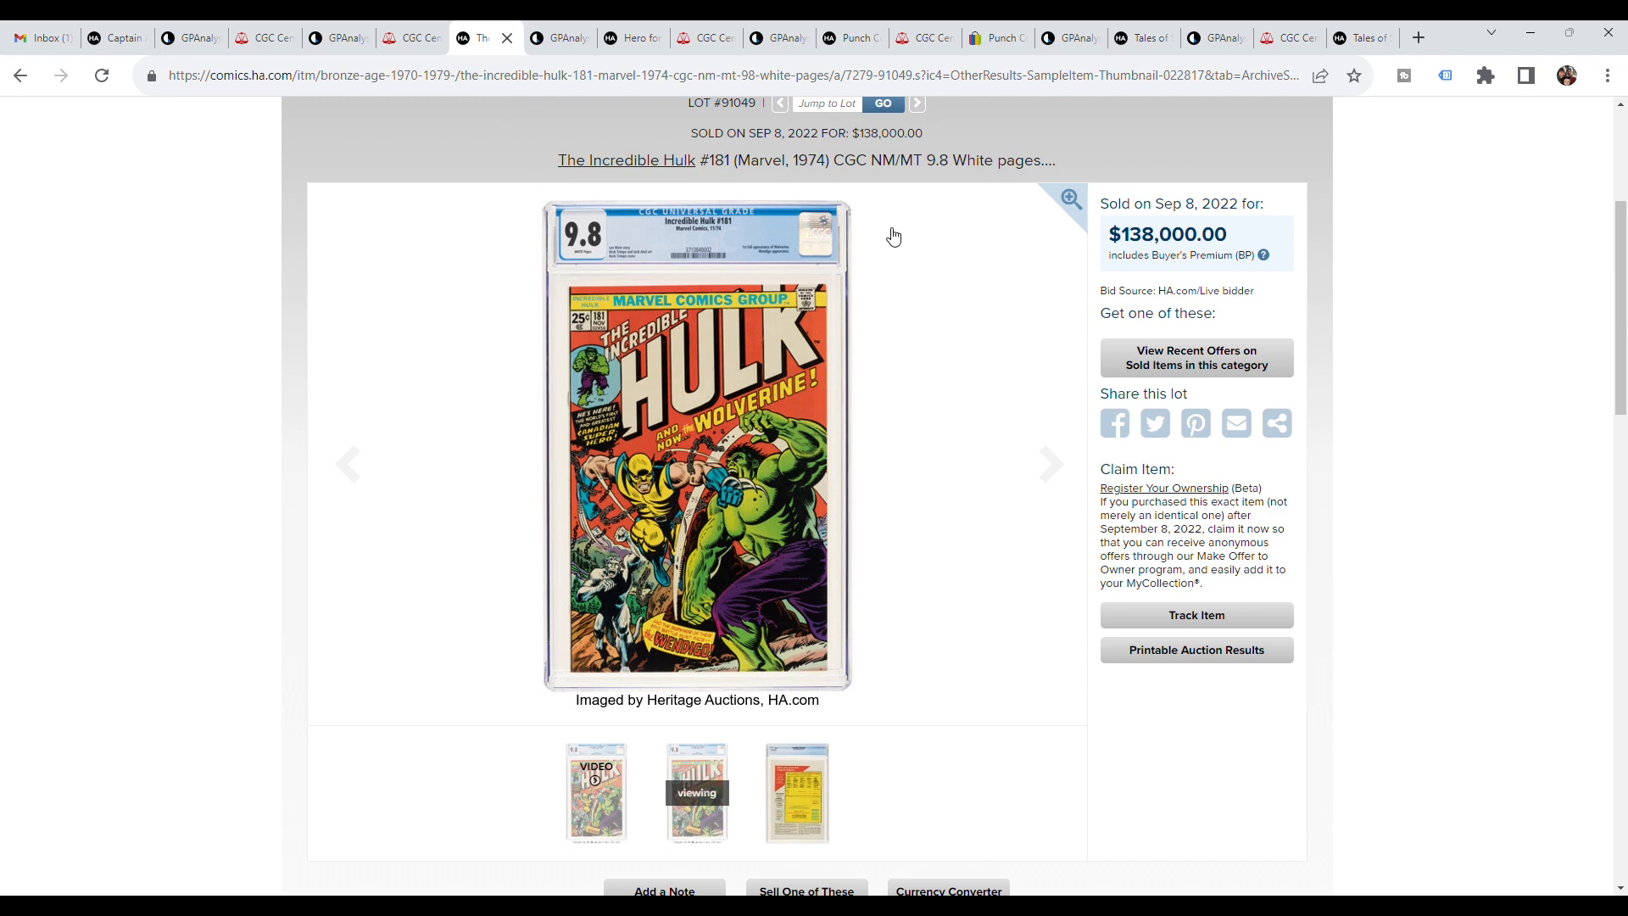
{"action": "mouse_move", "coordinate": [625, 406]}
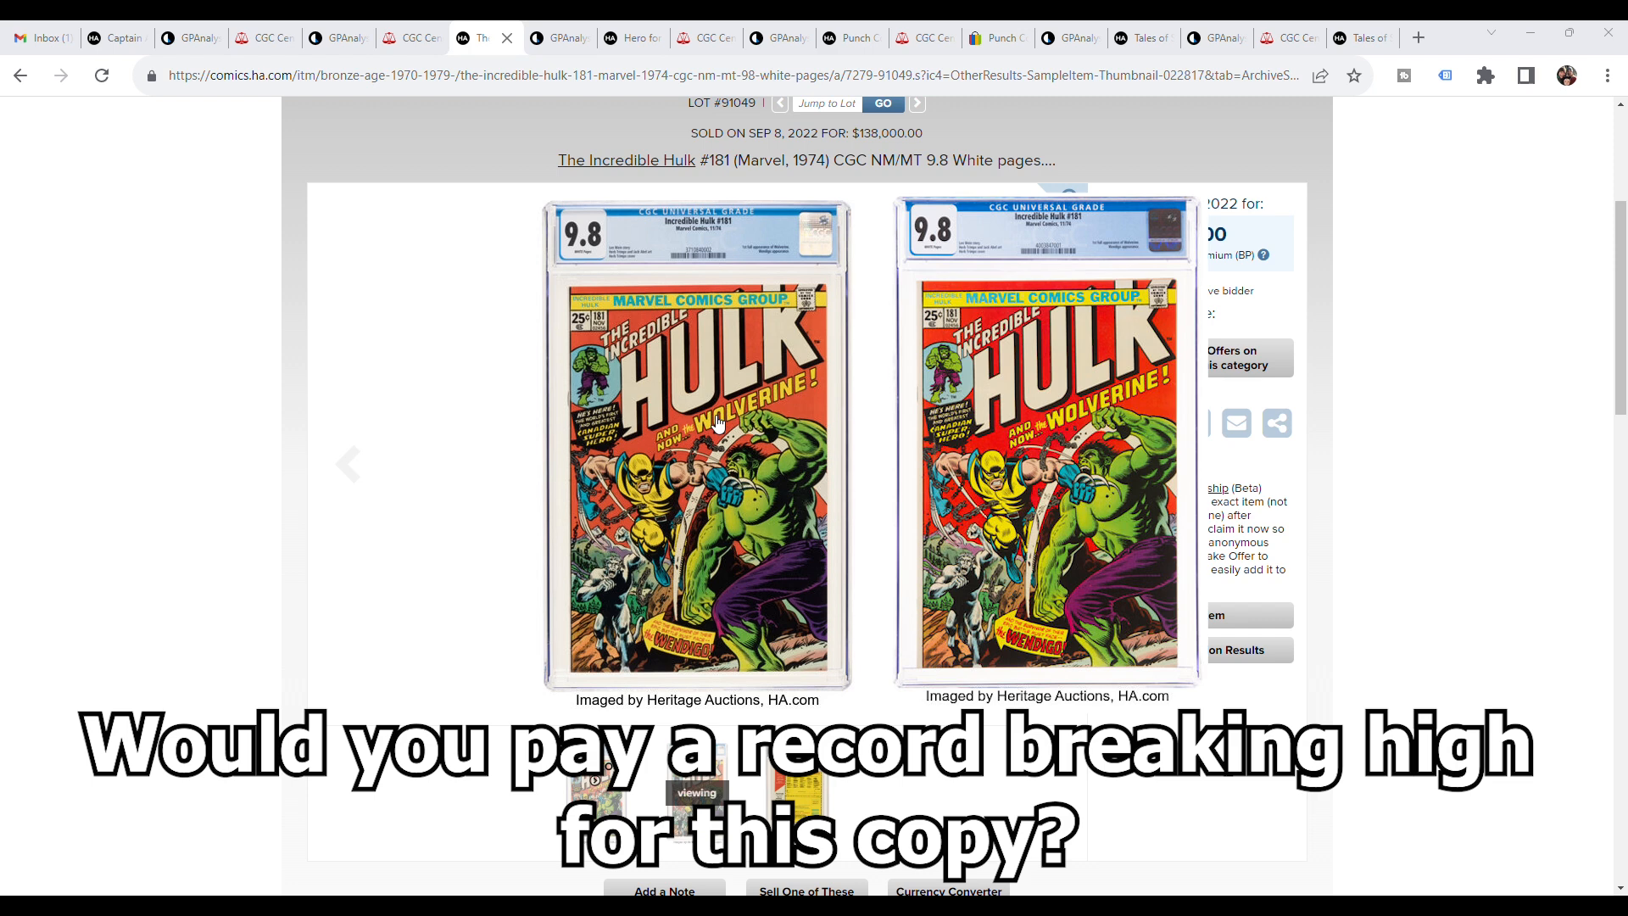
{"action": "mouse_move", "coordinate": [1479, 666]}
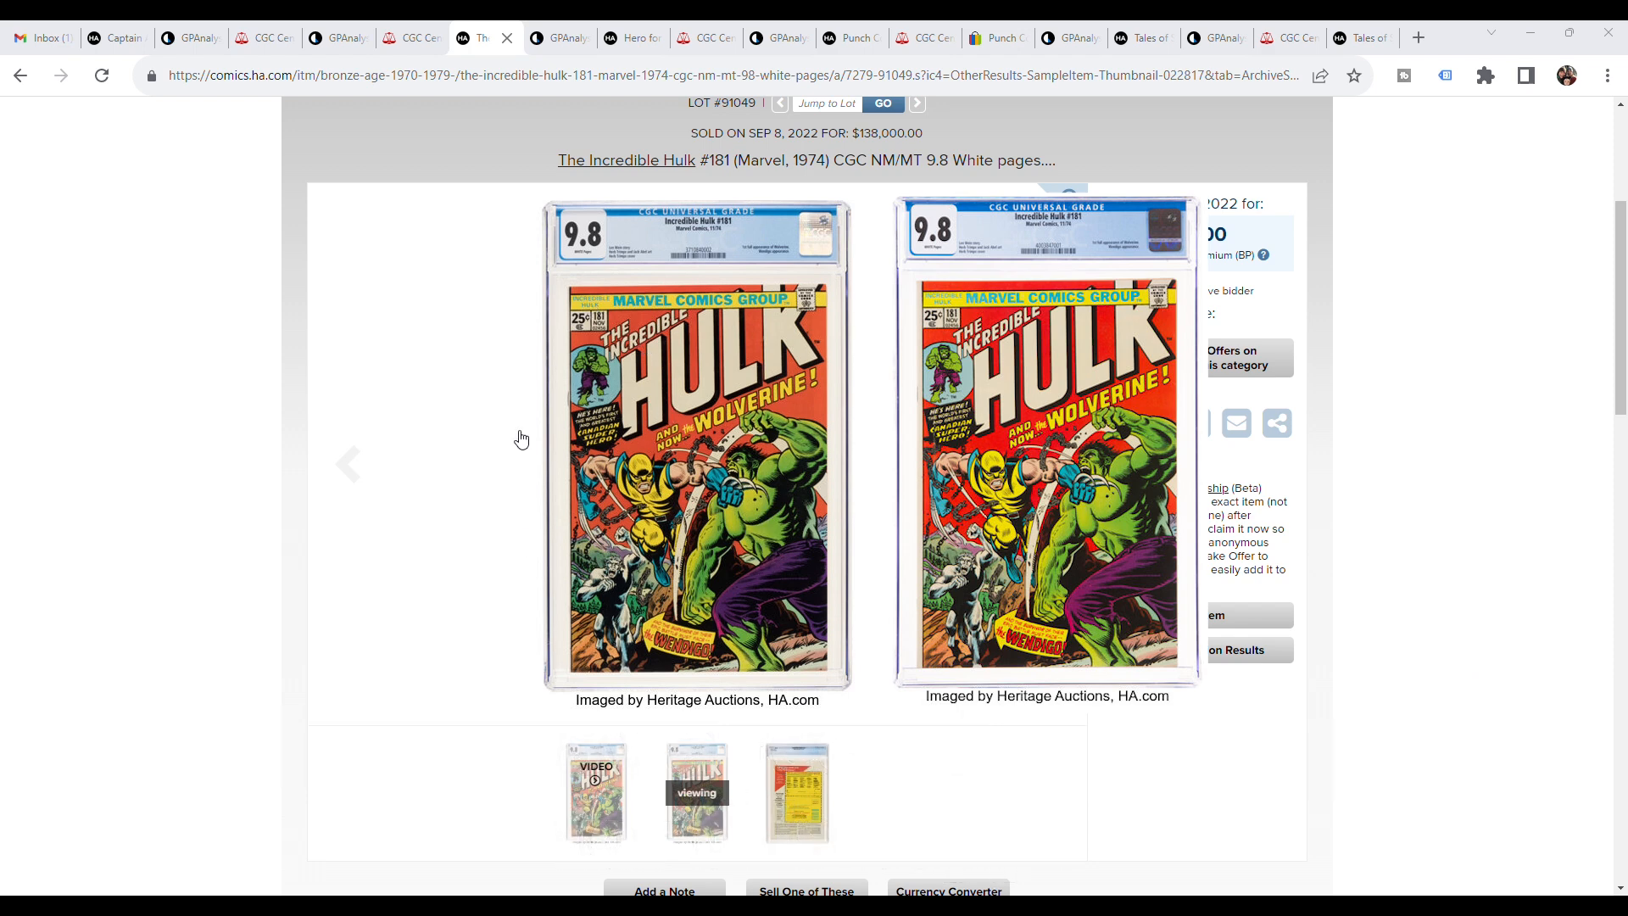
{"action": "mouse_move", "coordinate": [639, 223]}
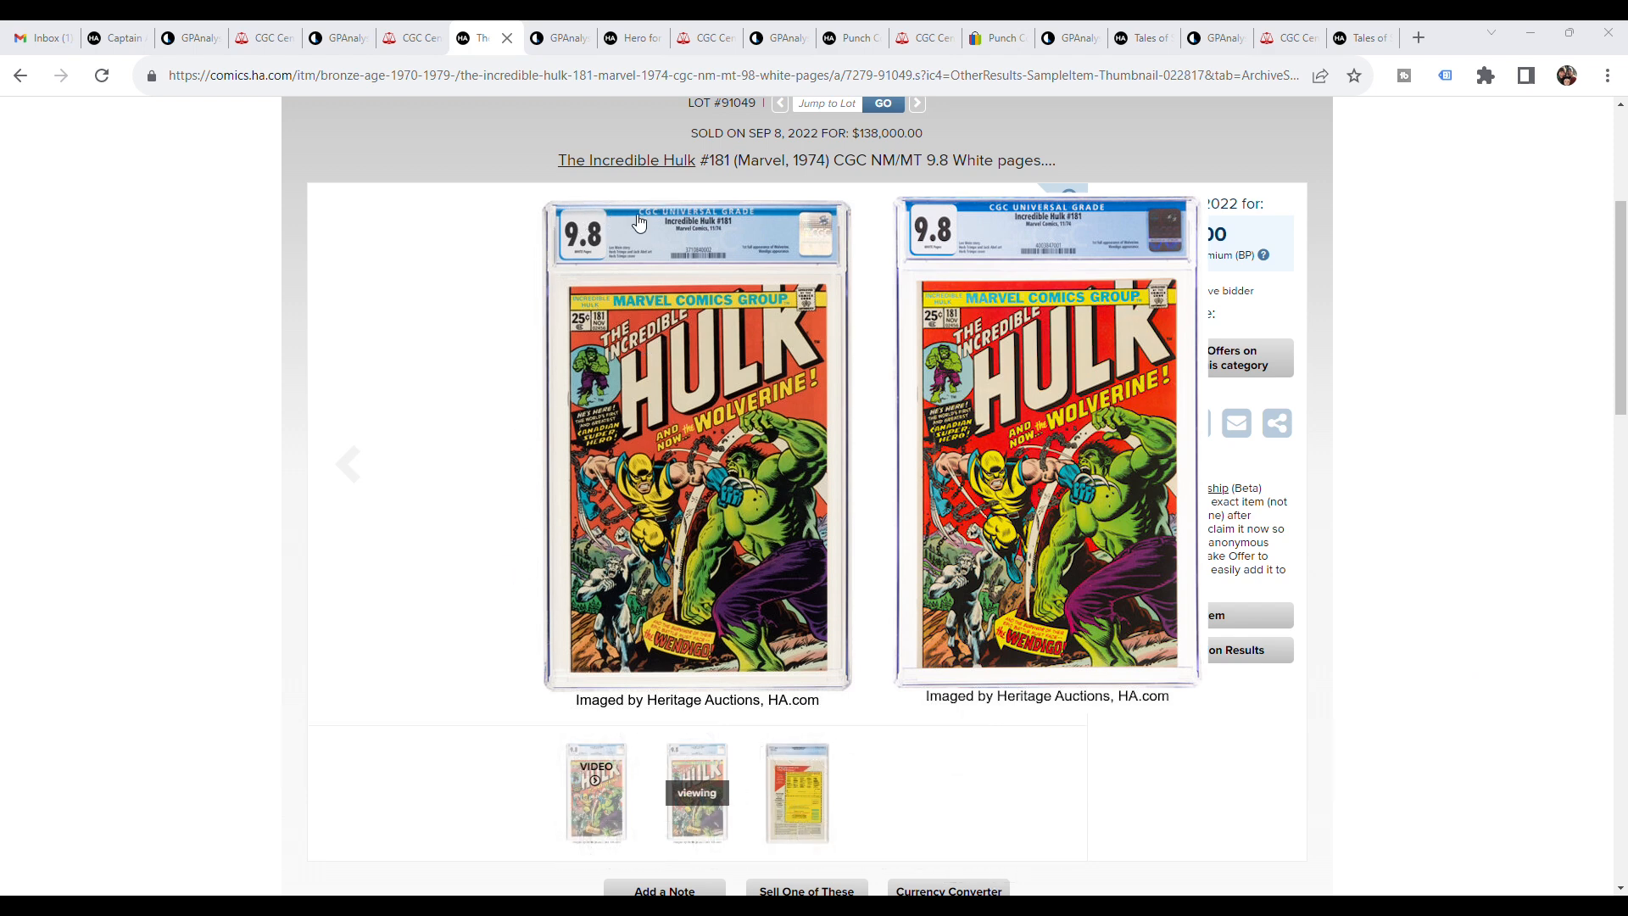
{"action": "mouse_move", "coordinate": [690, 475]}
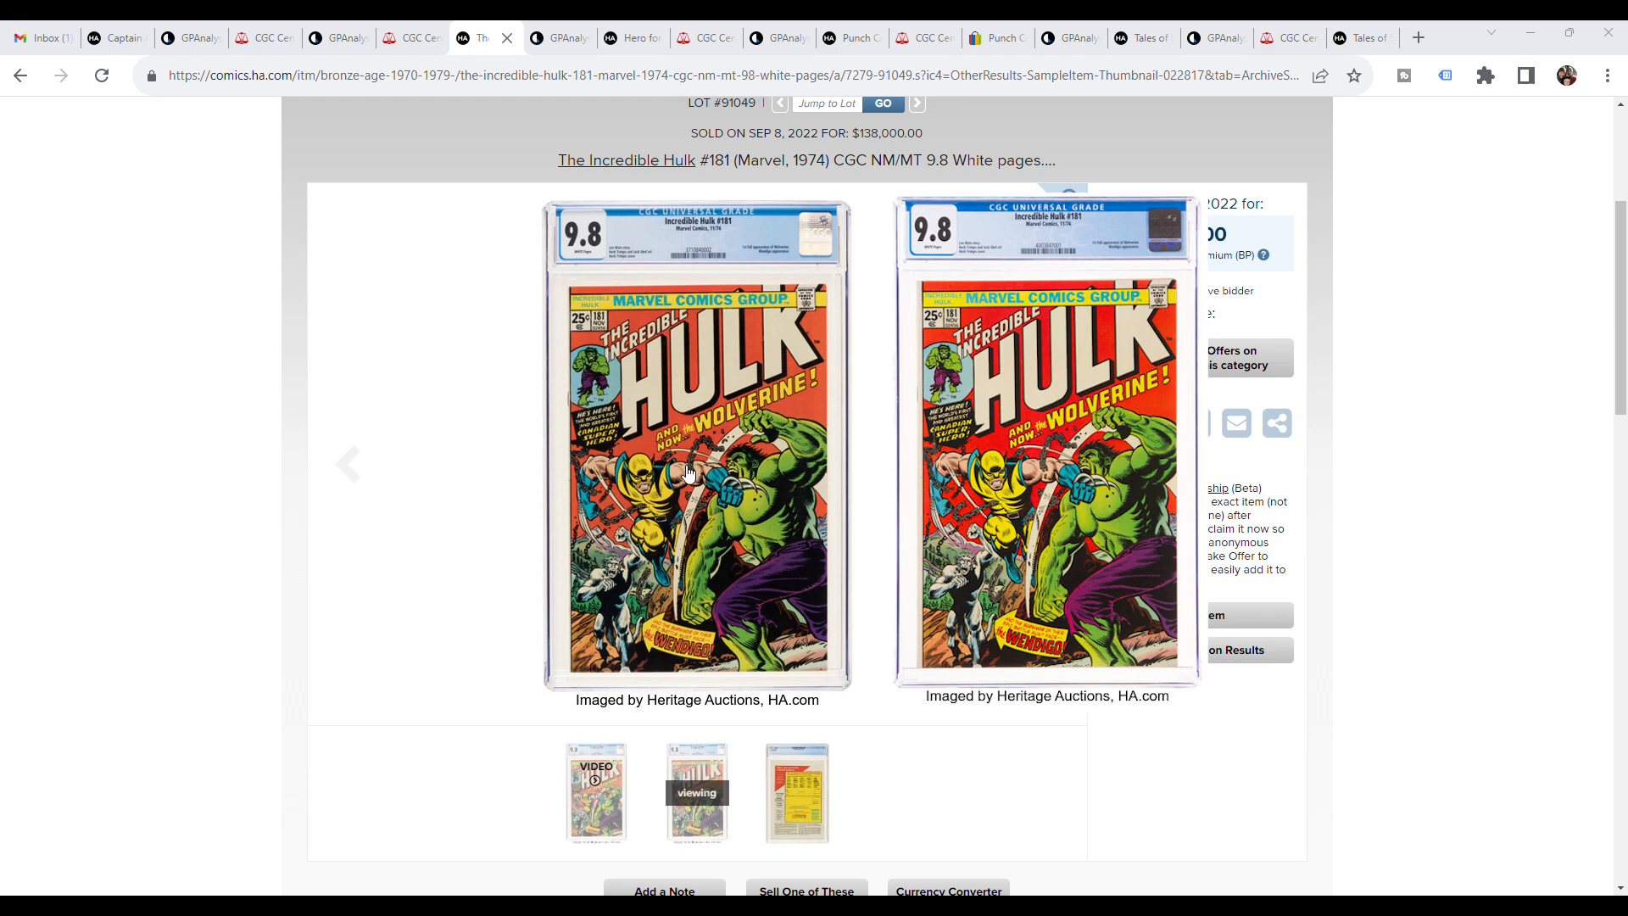
{"action": "mouse_move", "coordinate": [688, 410]}
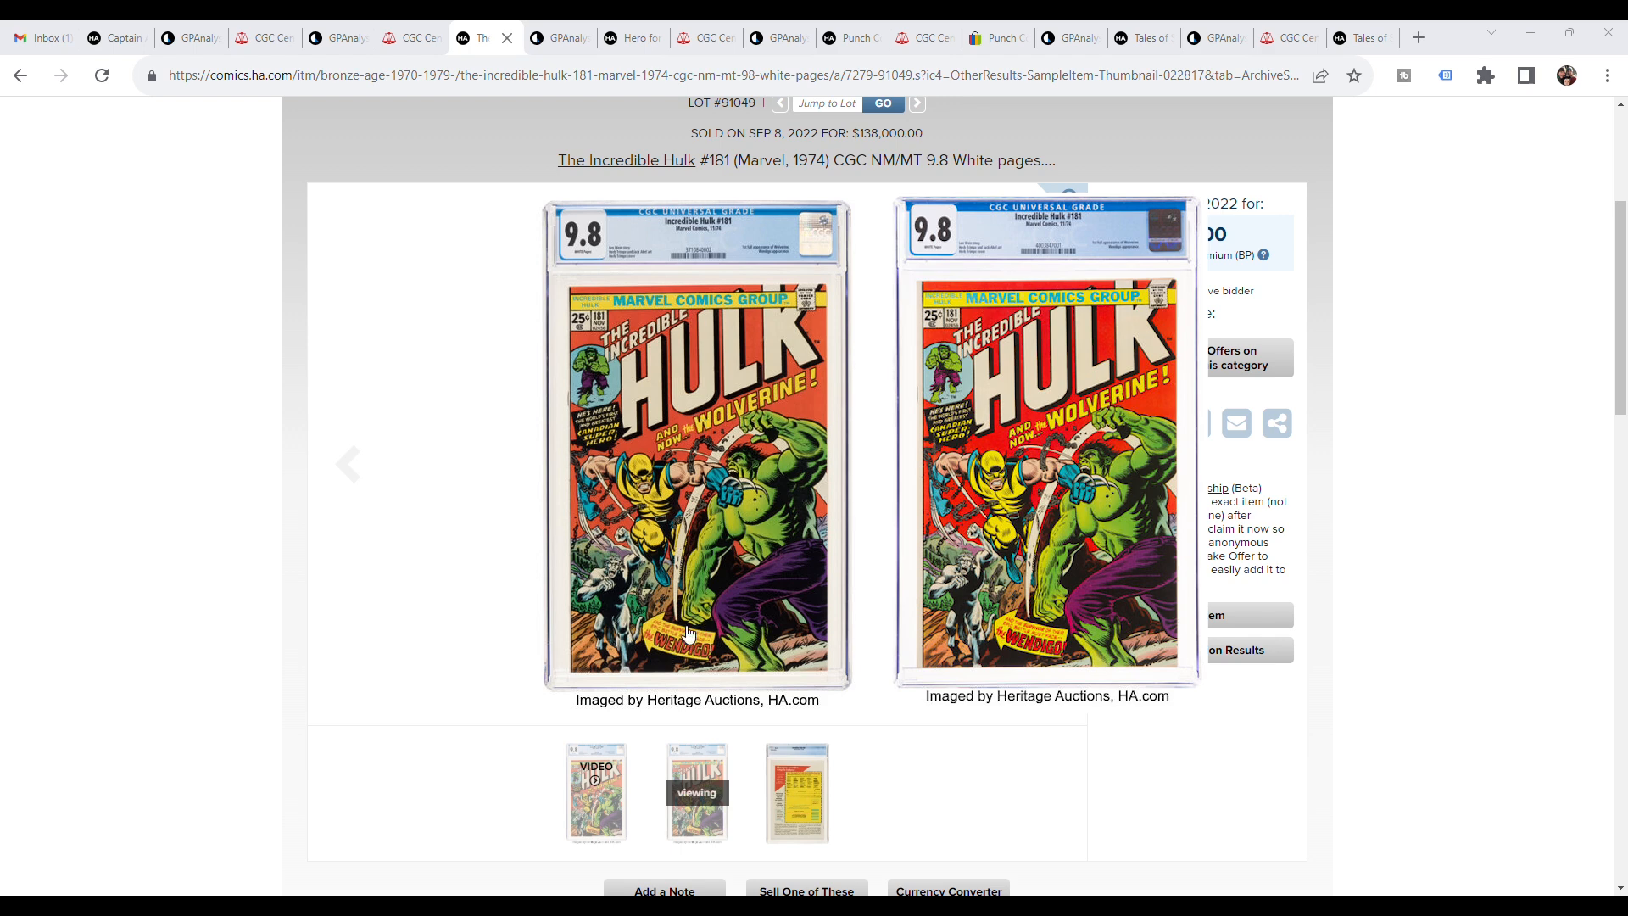
{"action": "mouse_move", "coordinate": [400, 255]}
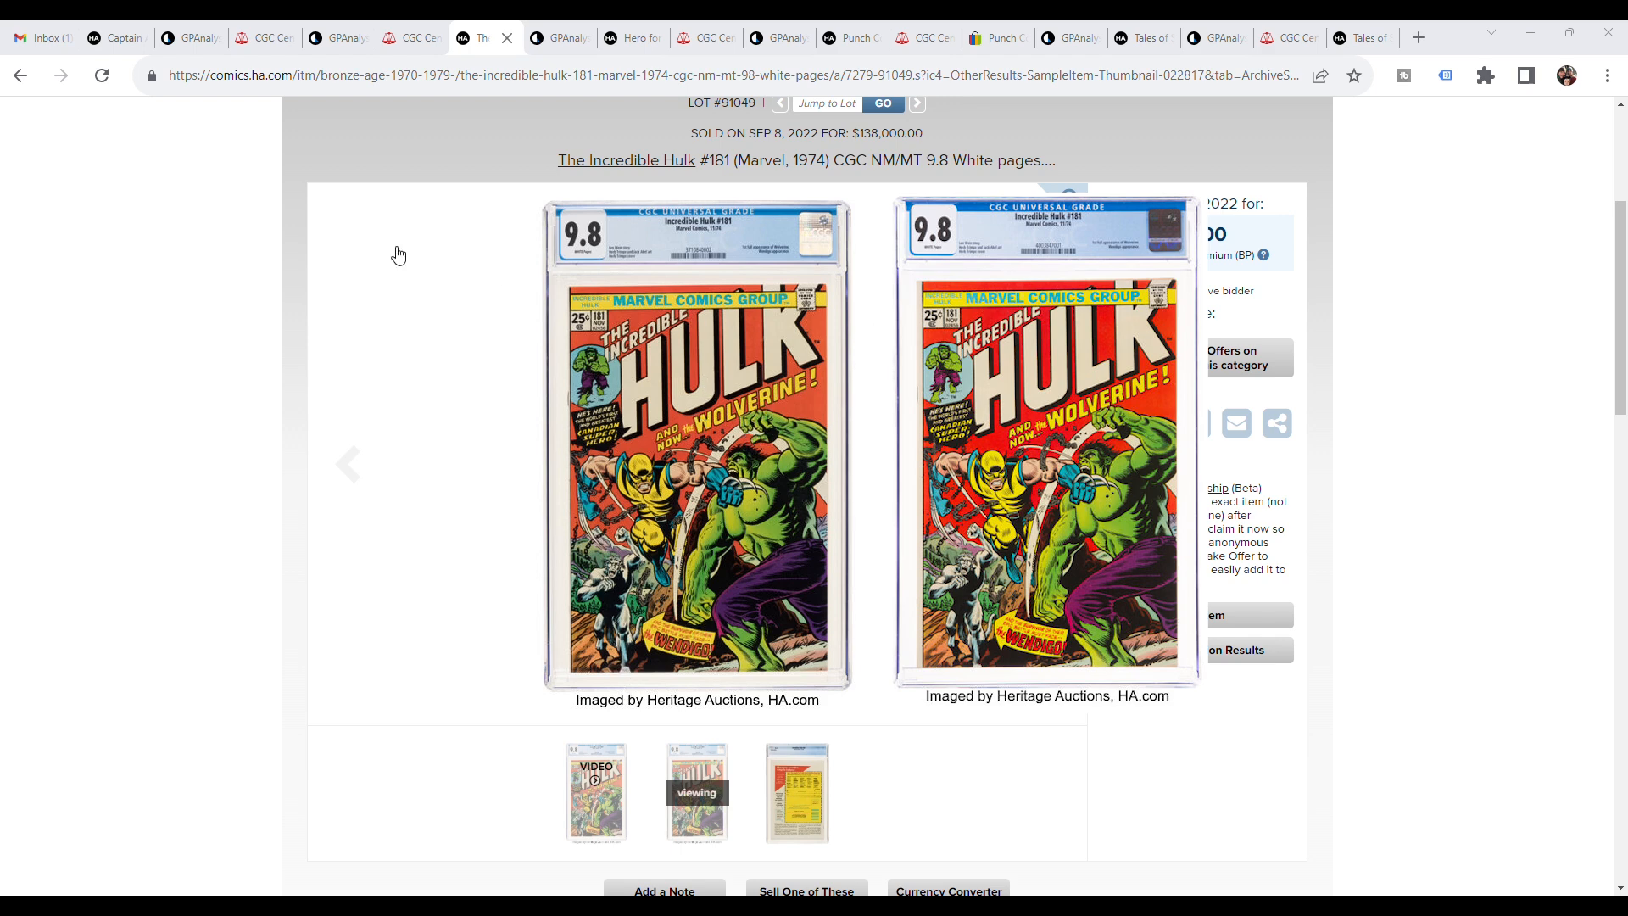
- Review Hulk #181's 9.8 price chart and yearly sales table with the $138,000 high
{"action": "left_click", "coordinate": [334, 37]}
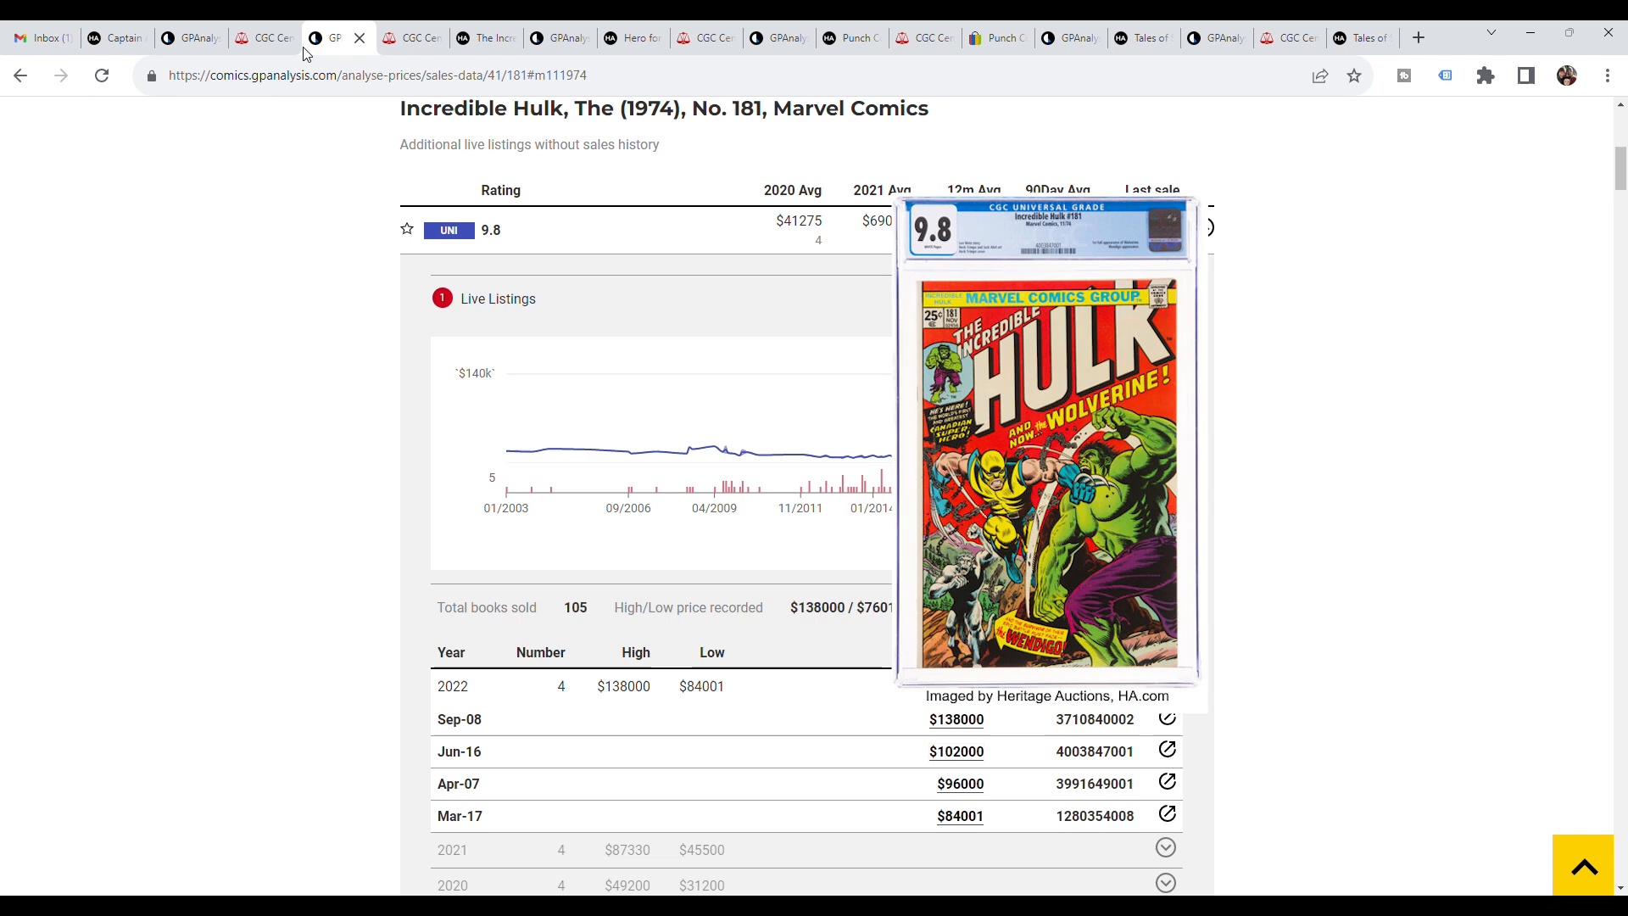
{"action": "scroll", "scroll_direction": "down", "scroll_amount": 3}
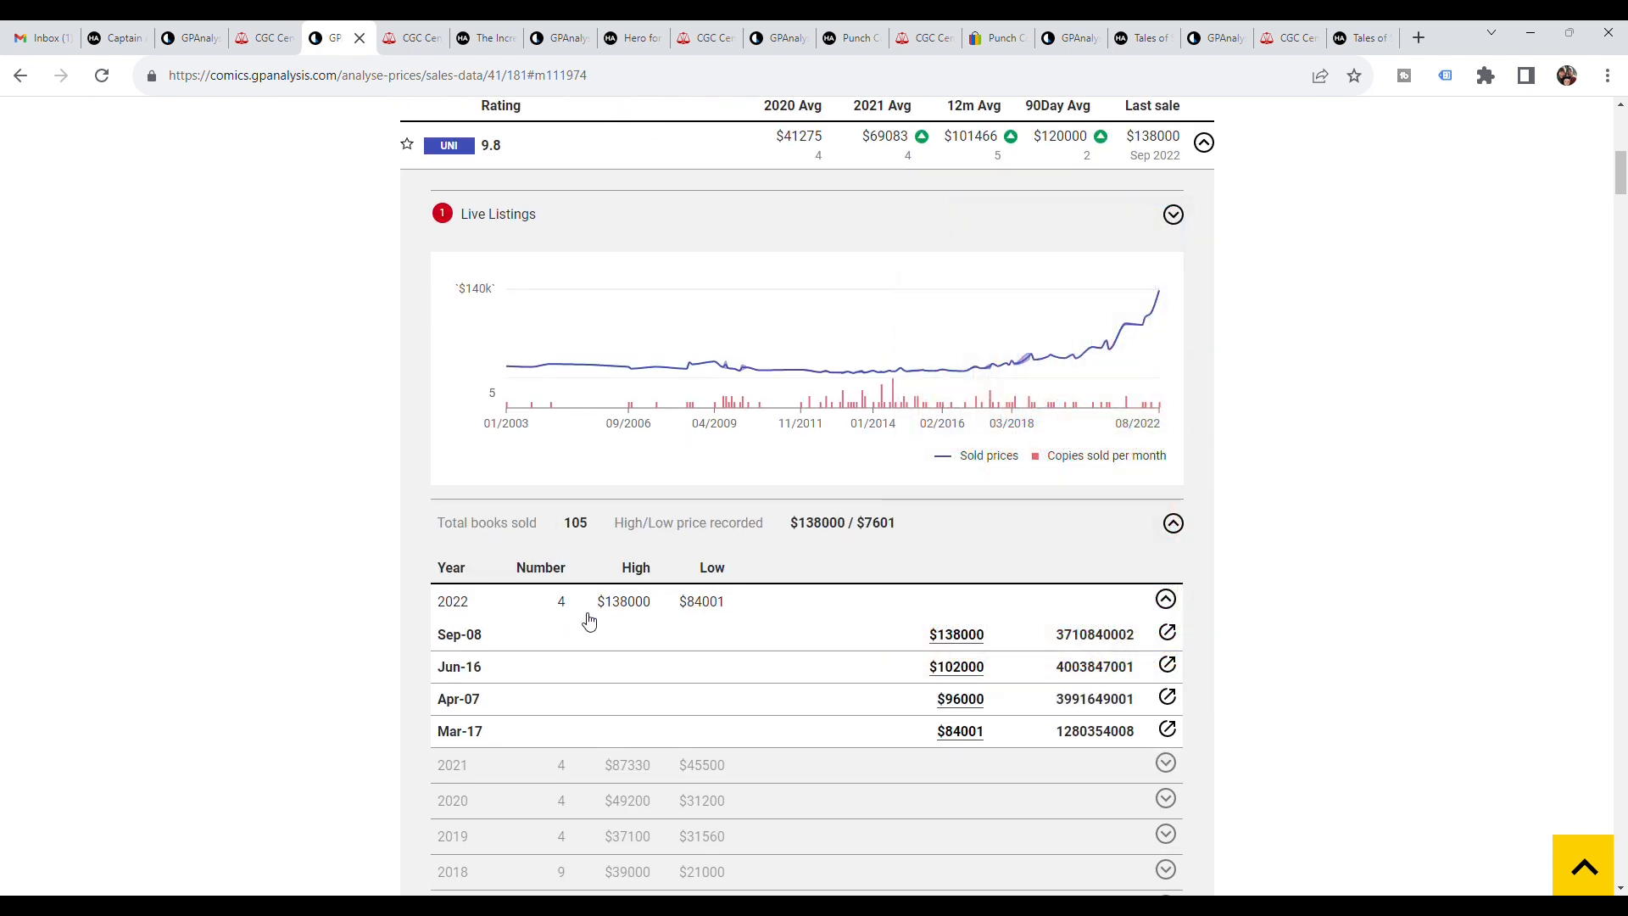
{"action": "scroll", "scroll_direction": "down", "scroll_amount": 3}
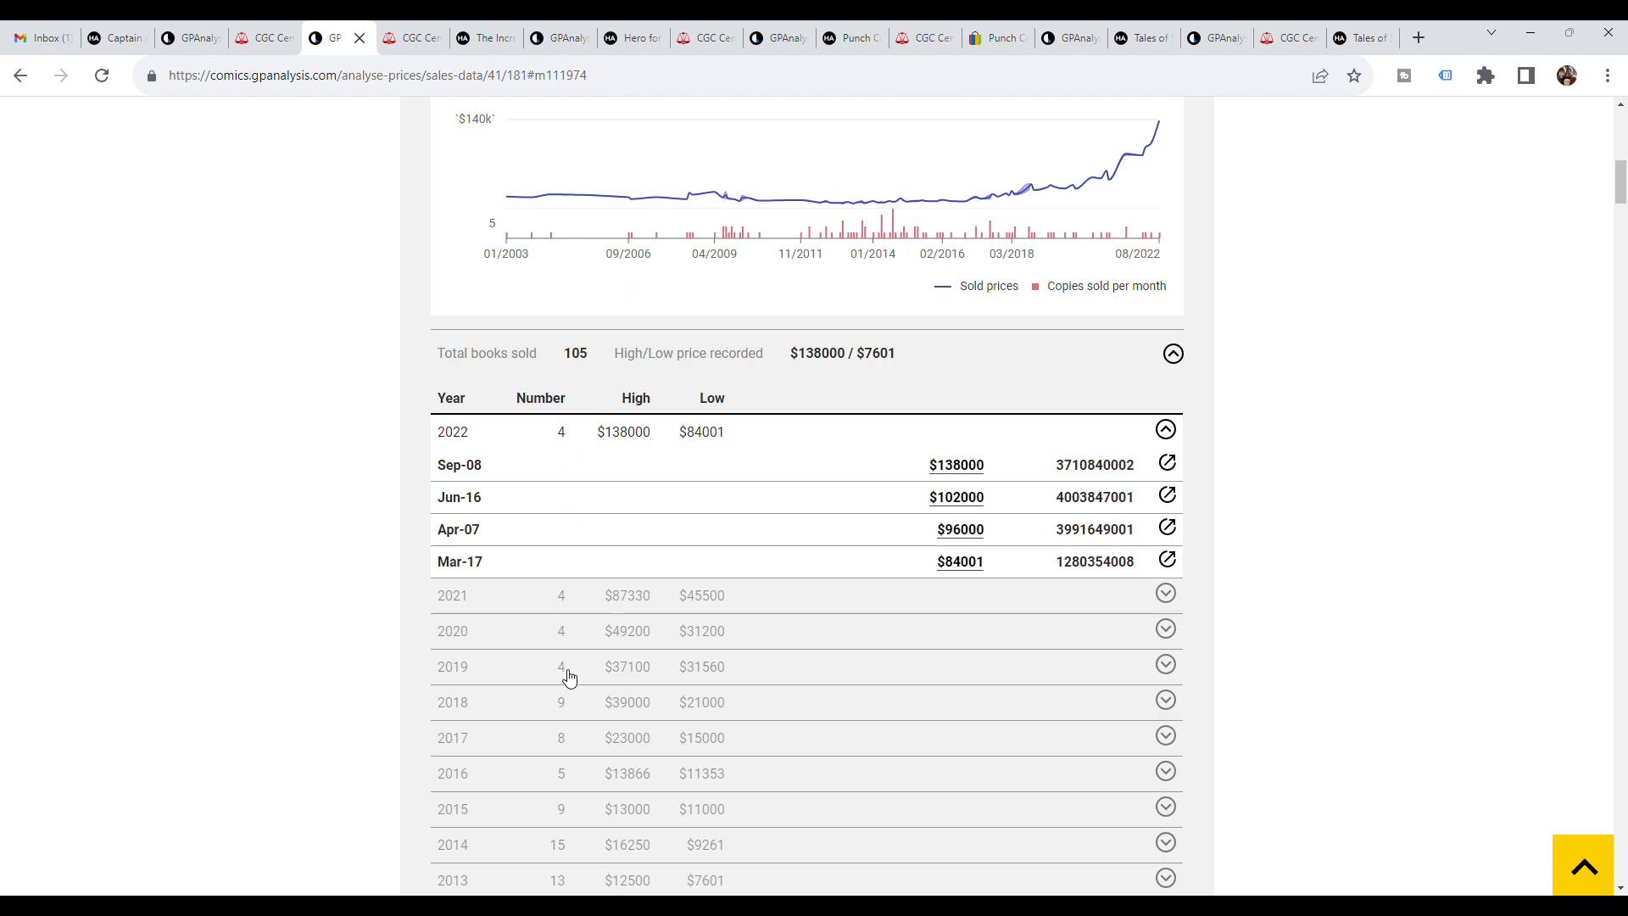
{"action": "scroll", "scroll_direction": "up", "scroll_amount": 3}
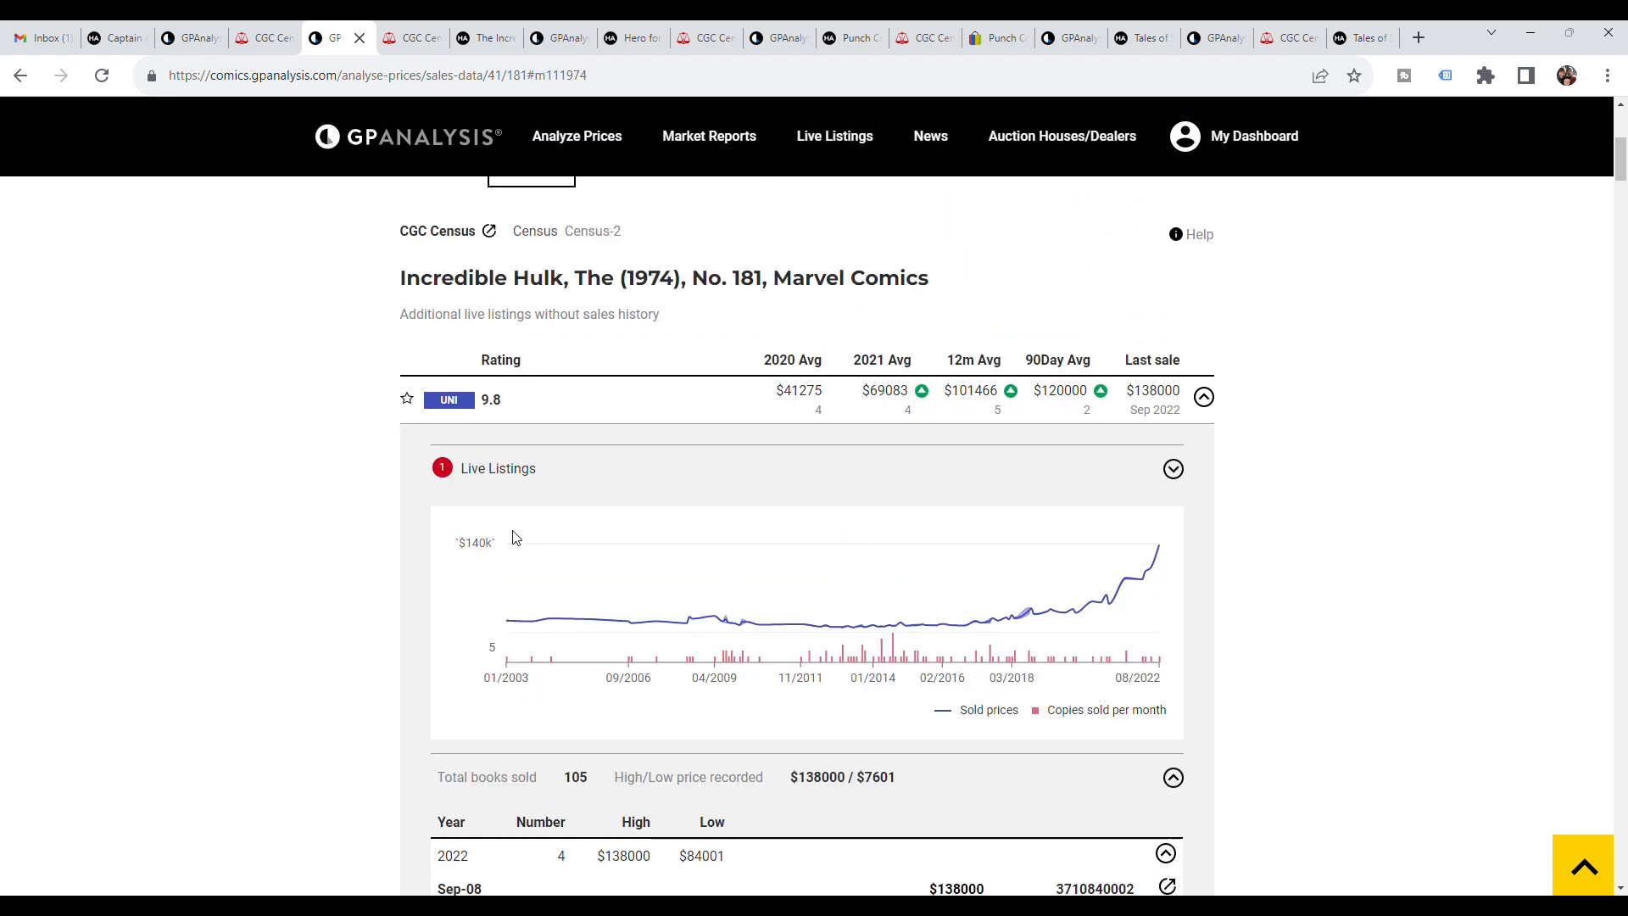
{"action": "scroll", "scroll_direction": "down", "scroll_amount": 3}
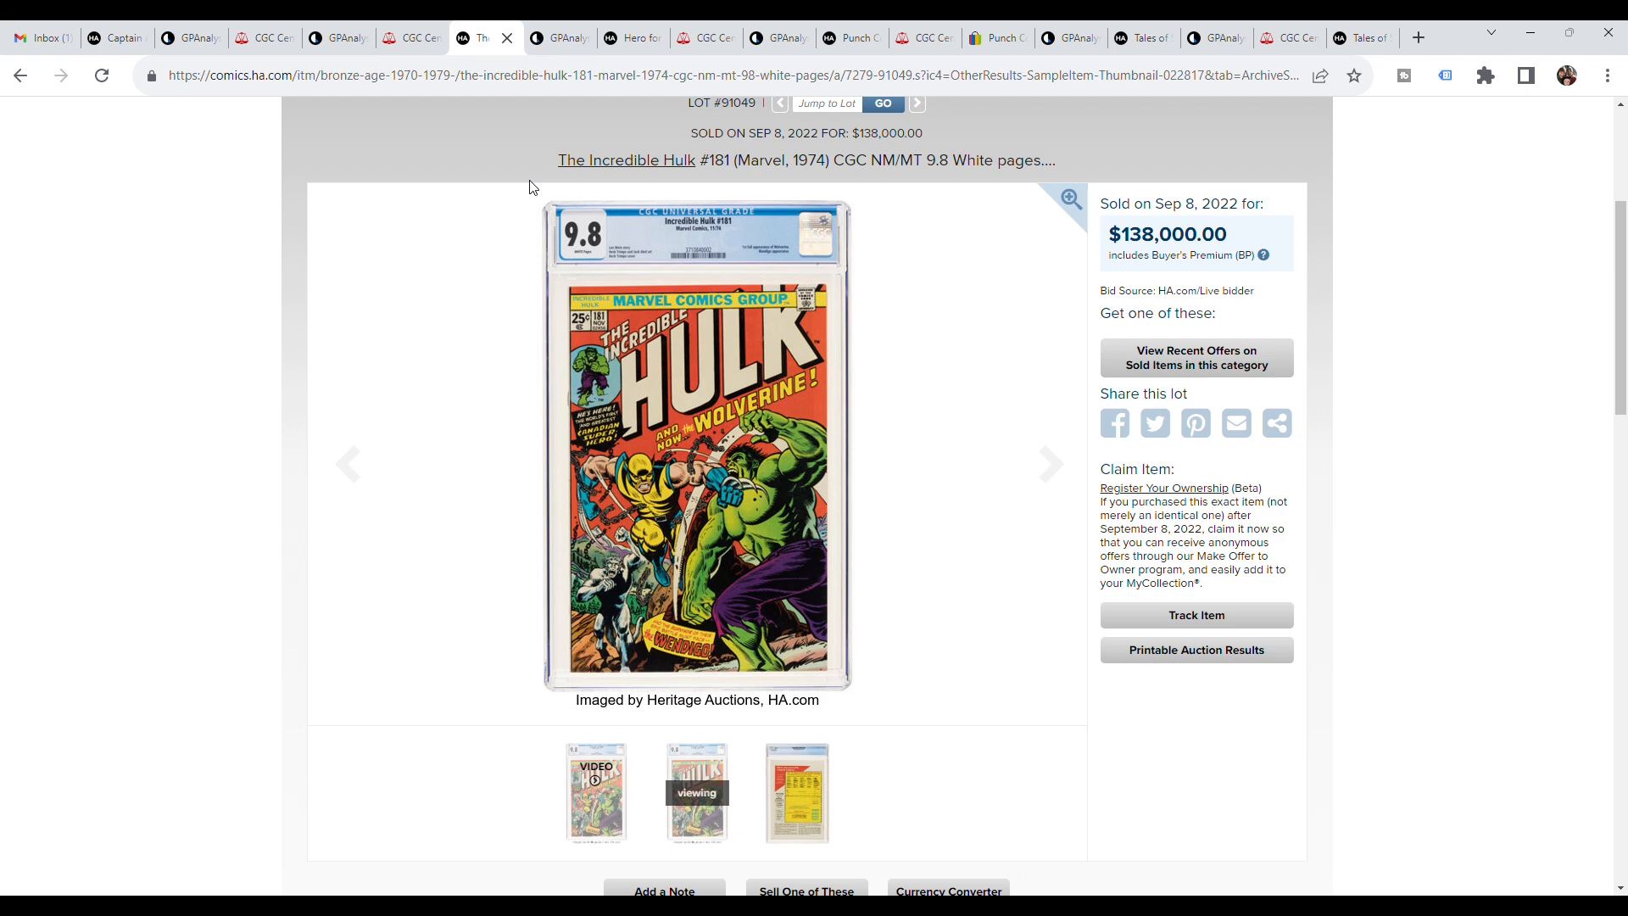
{"action": "mouse_move", "coordinate": [829, 368]}
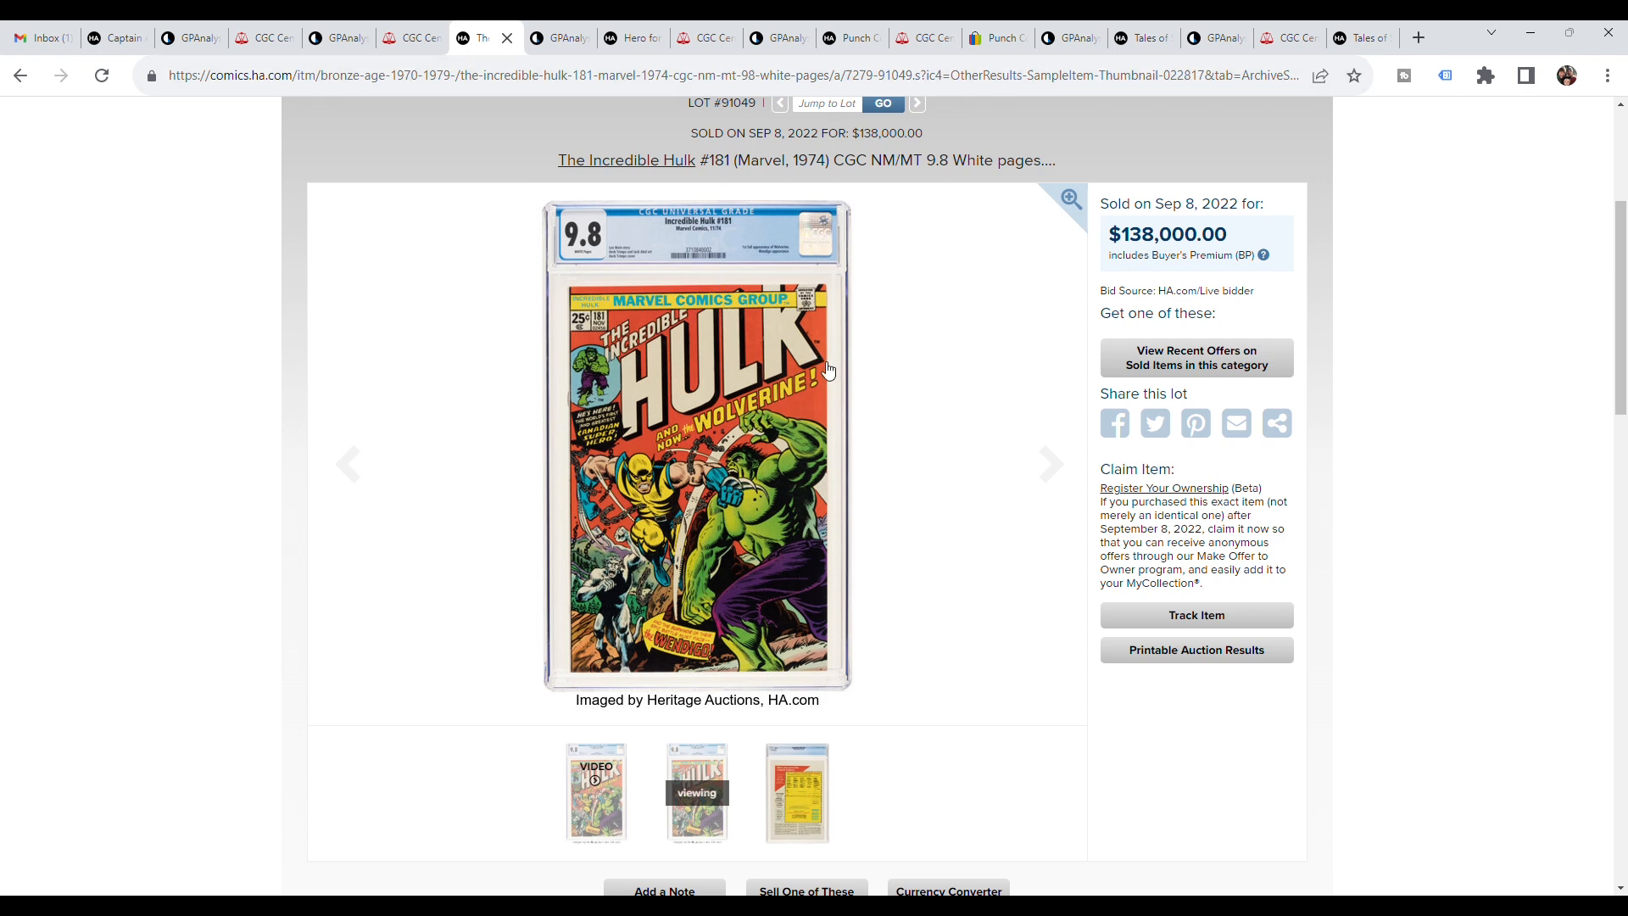
{"action": "mouse_move", "coordinate": [743, 355]}
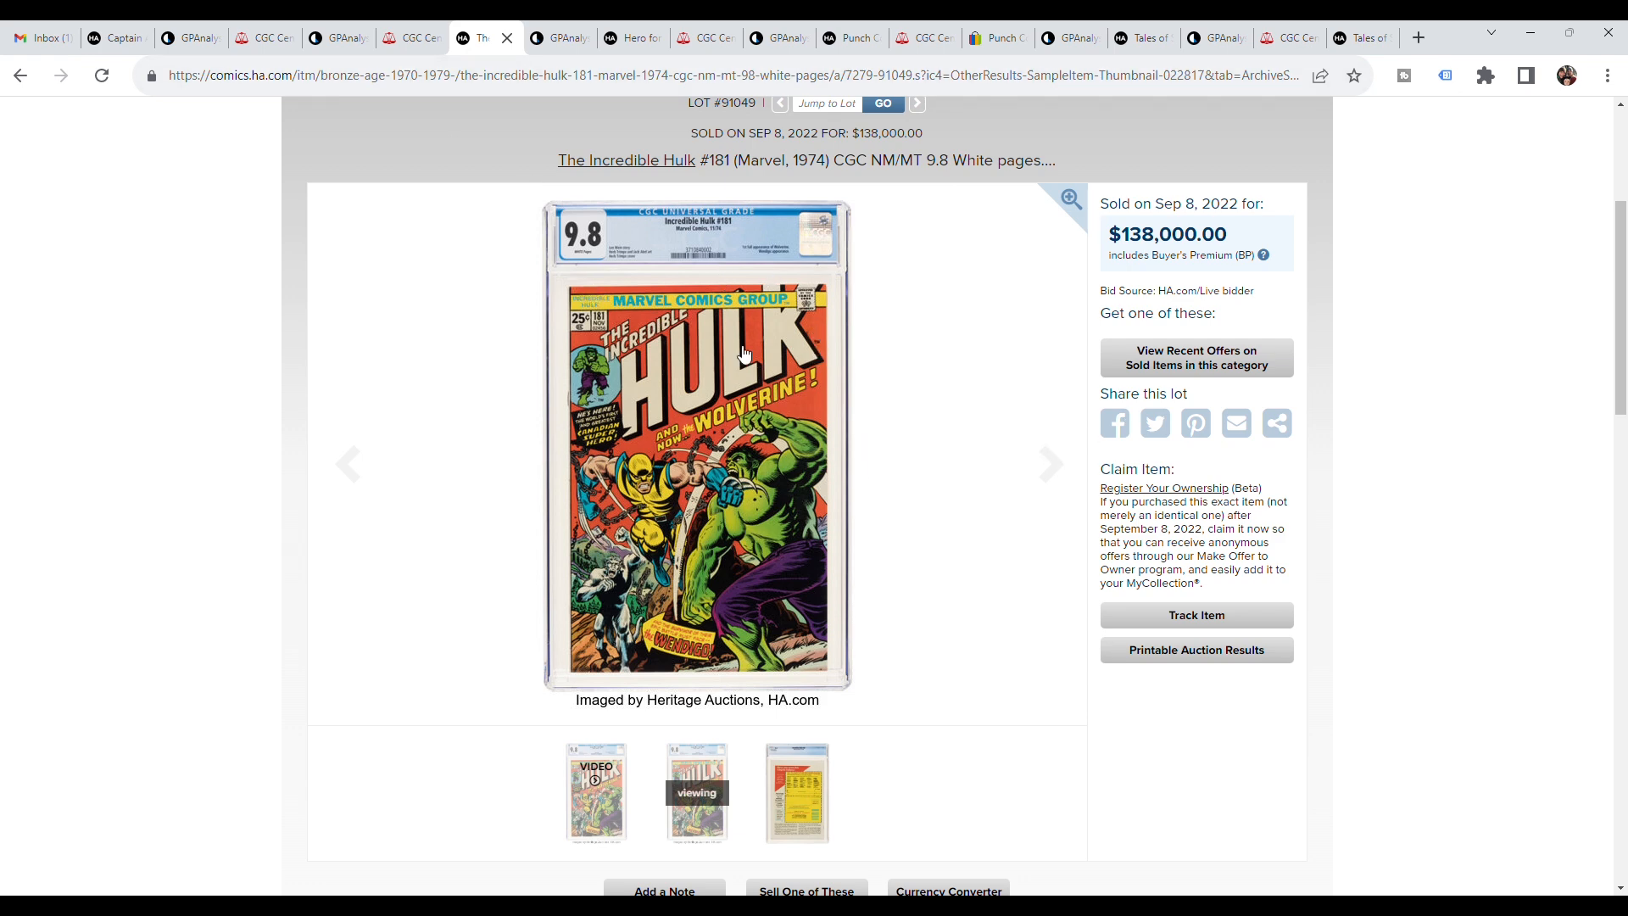
{"action": "mouse_move", "coordinate": [867, 653]}
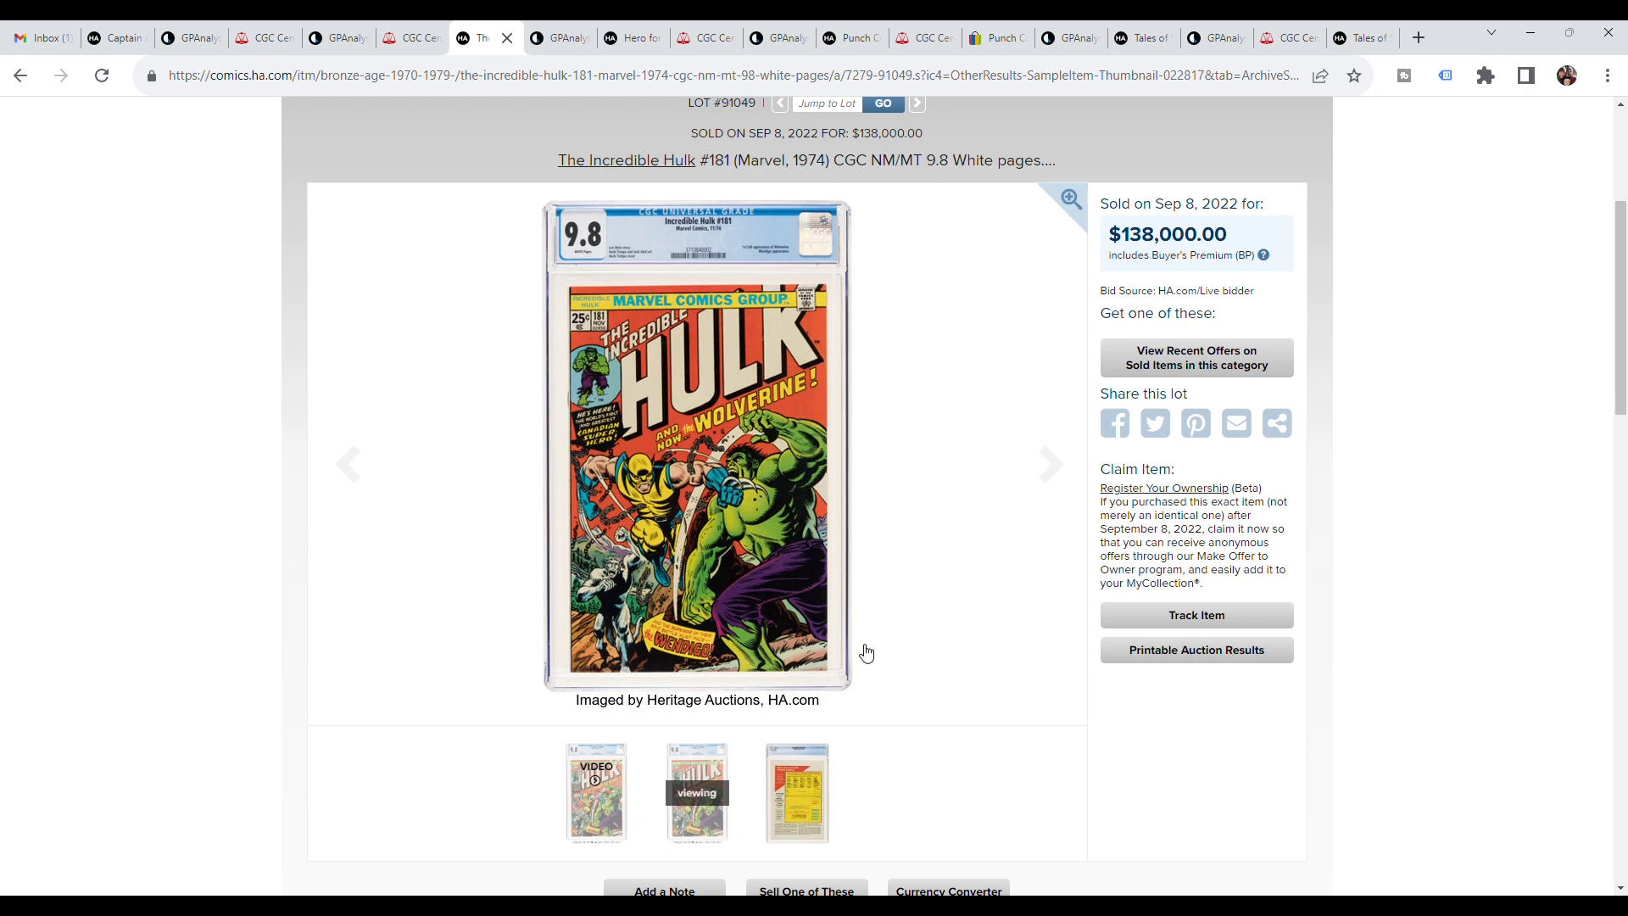
{"action": "mouse_move", "coordinate": [661, 734]}
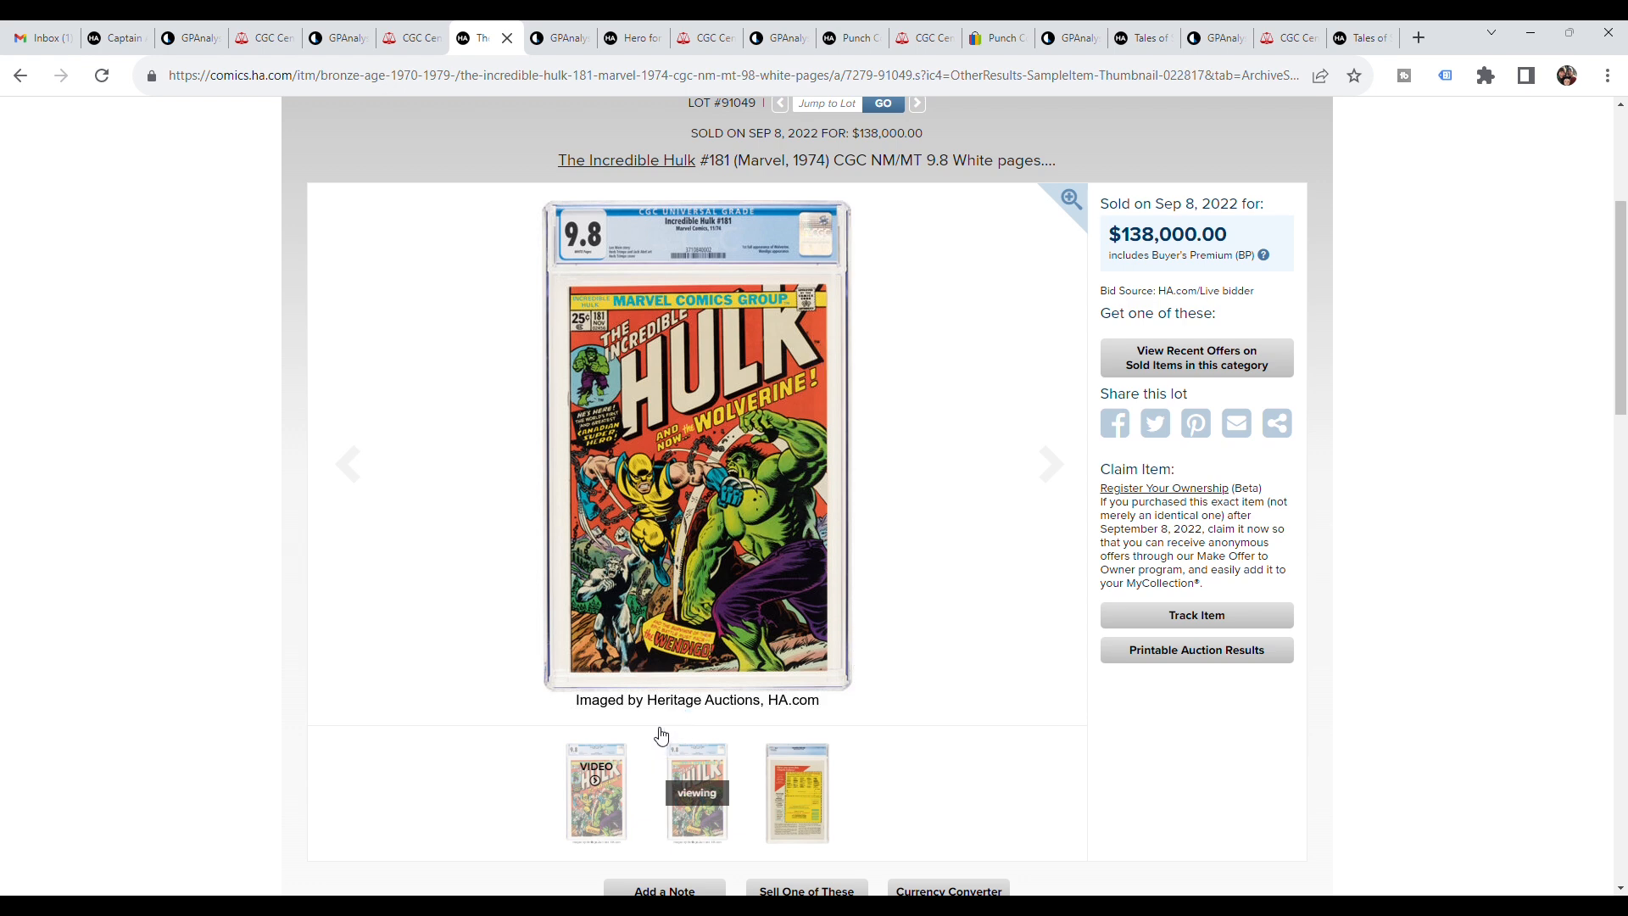
{"action": "mouse_move", "coordinate": [1472, 405]}
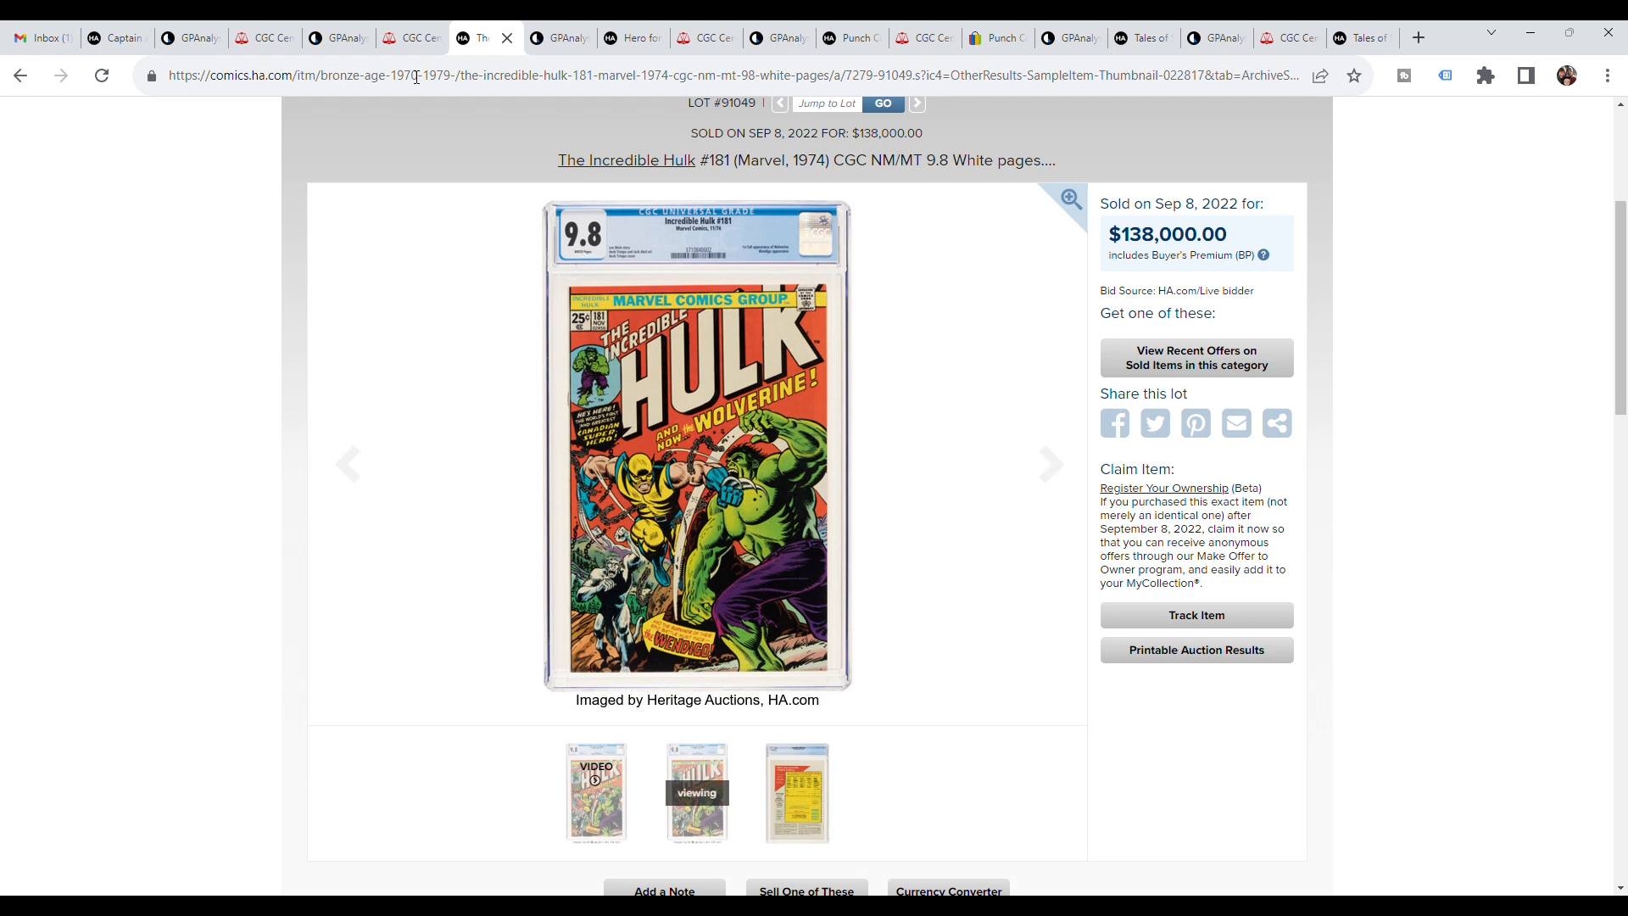
- Scroll through Hulk #181's 9.0, 8.0 and 7.5 price charts and yearly sales breakdowns
{"action": "left_click", "coordinate": [337, 38]}
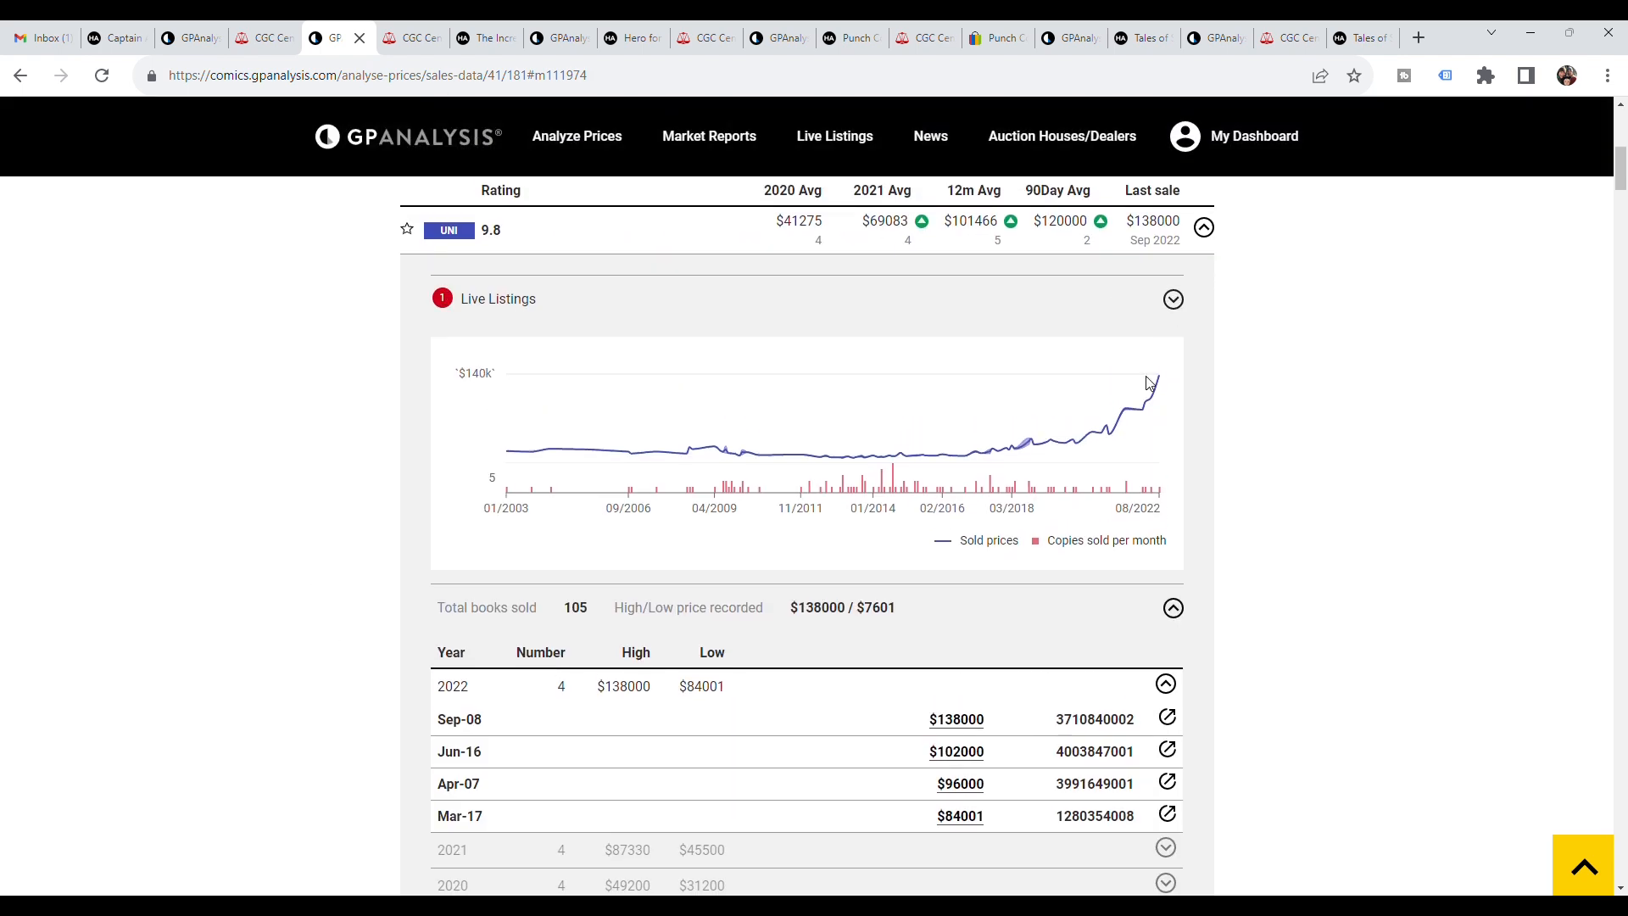
{"action": "mouse_move", "coordinate": [1187, 367]}
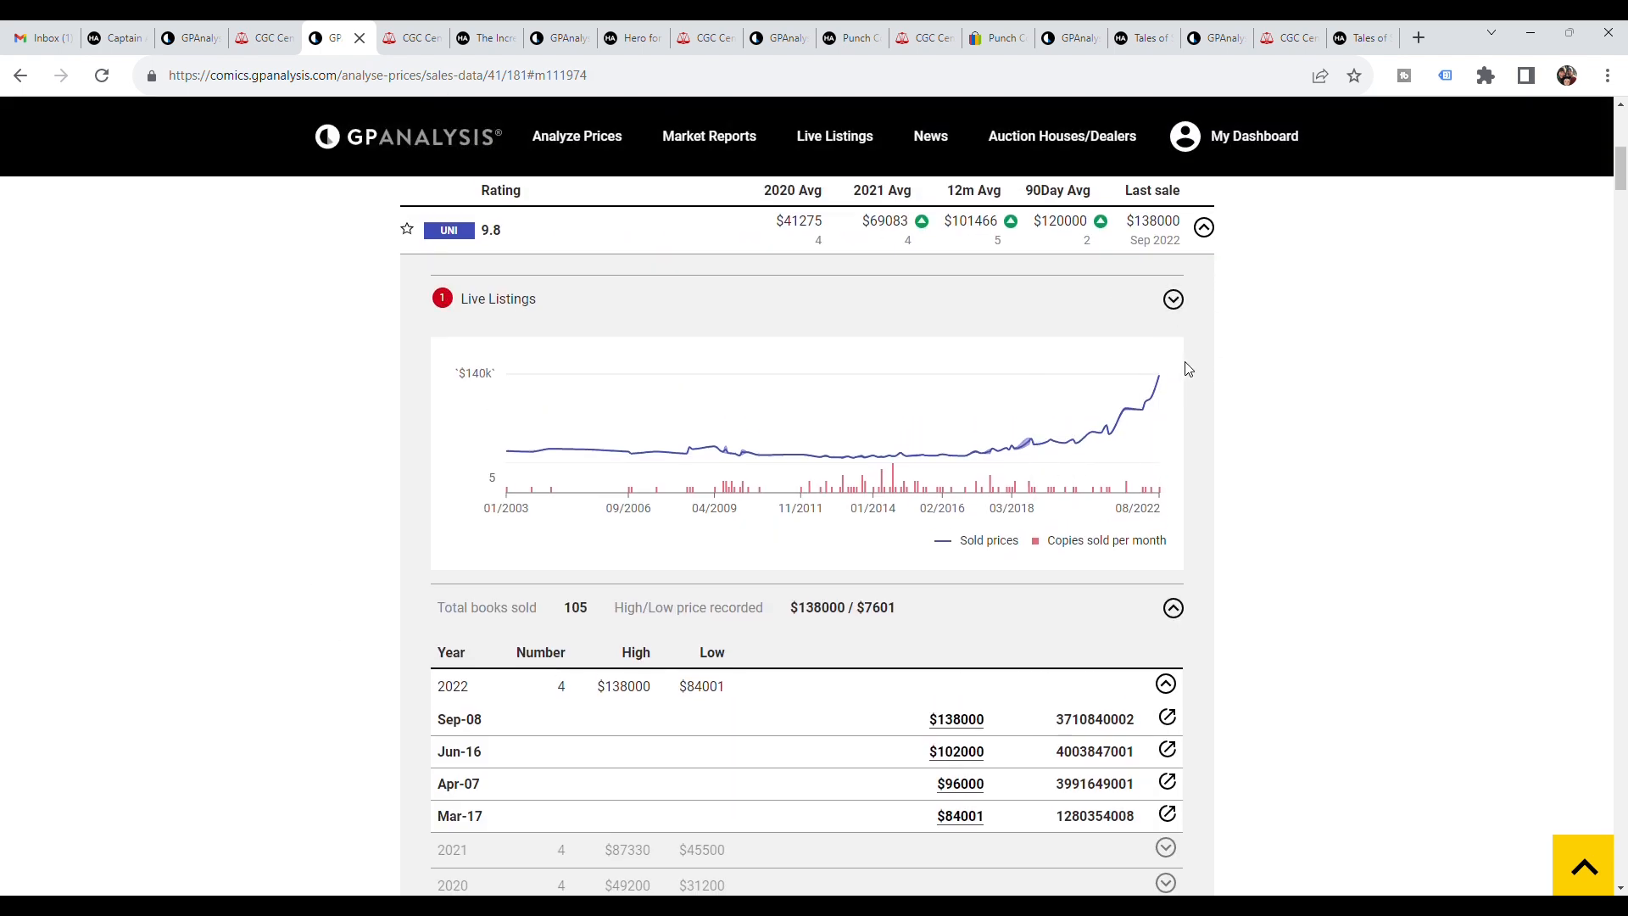
{"action": "mouse_move", "coordinate": [1119, 419]}
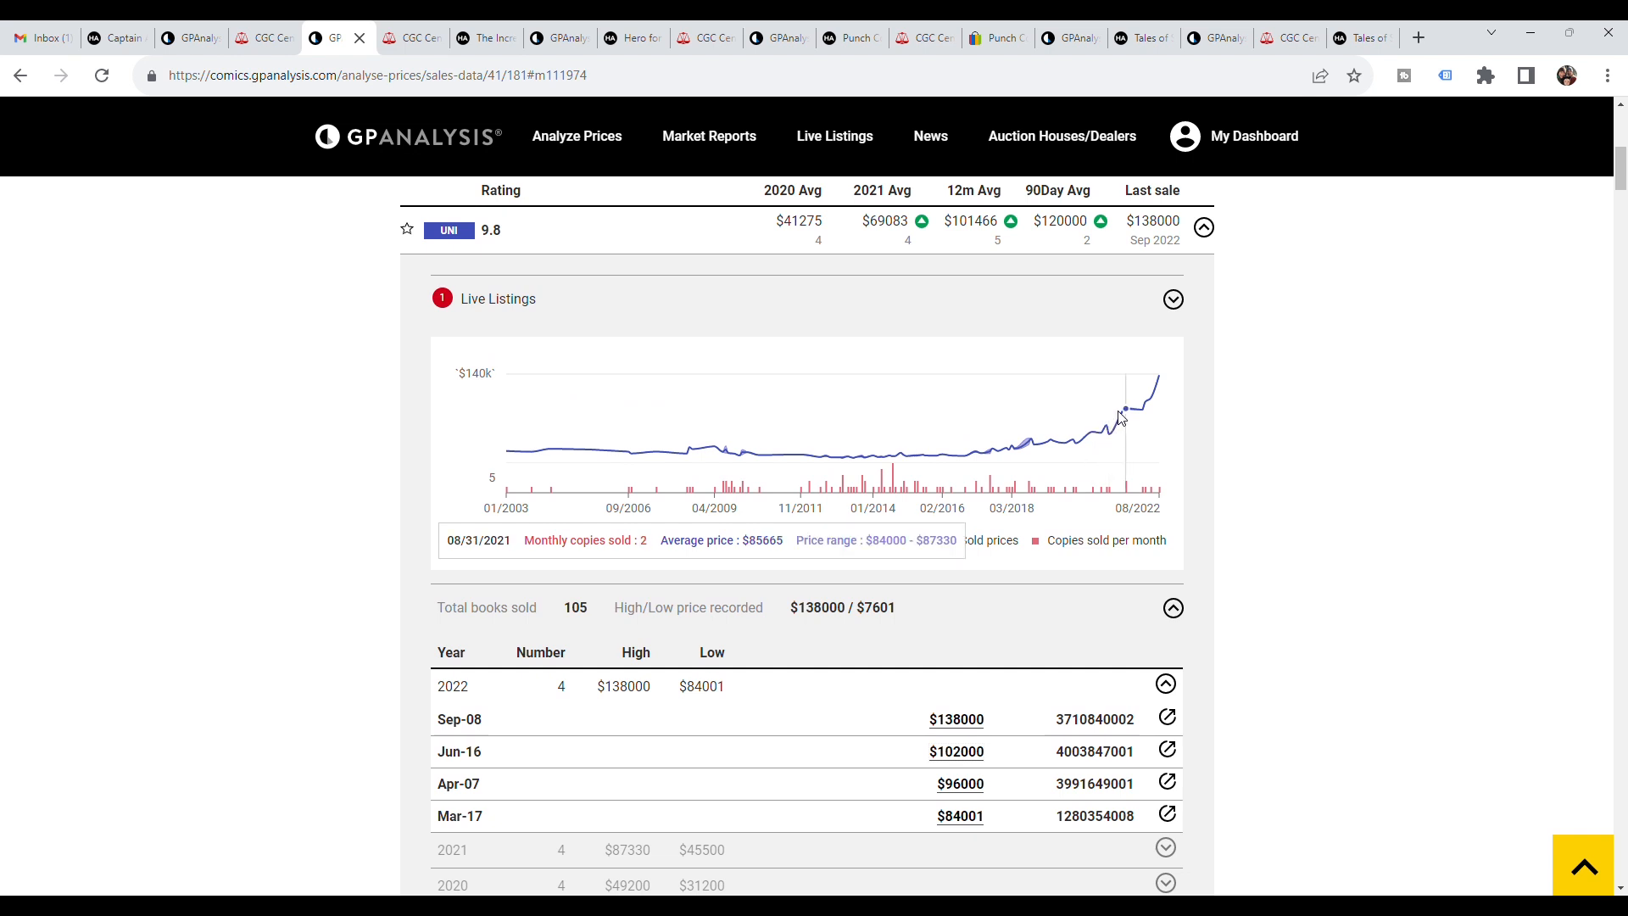
{"action": "mouse_move", "coordinate": [1139, 415]}
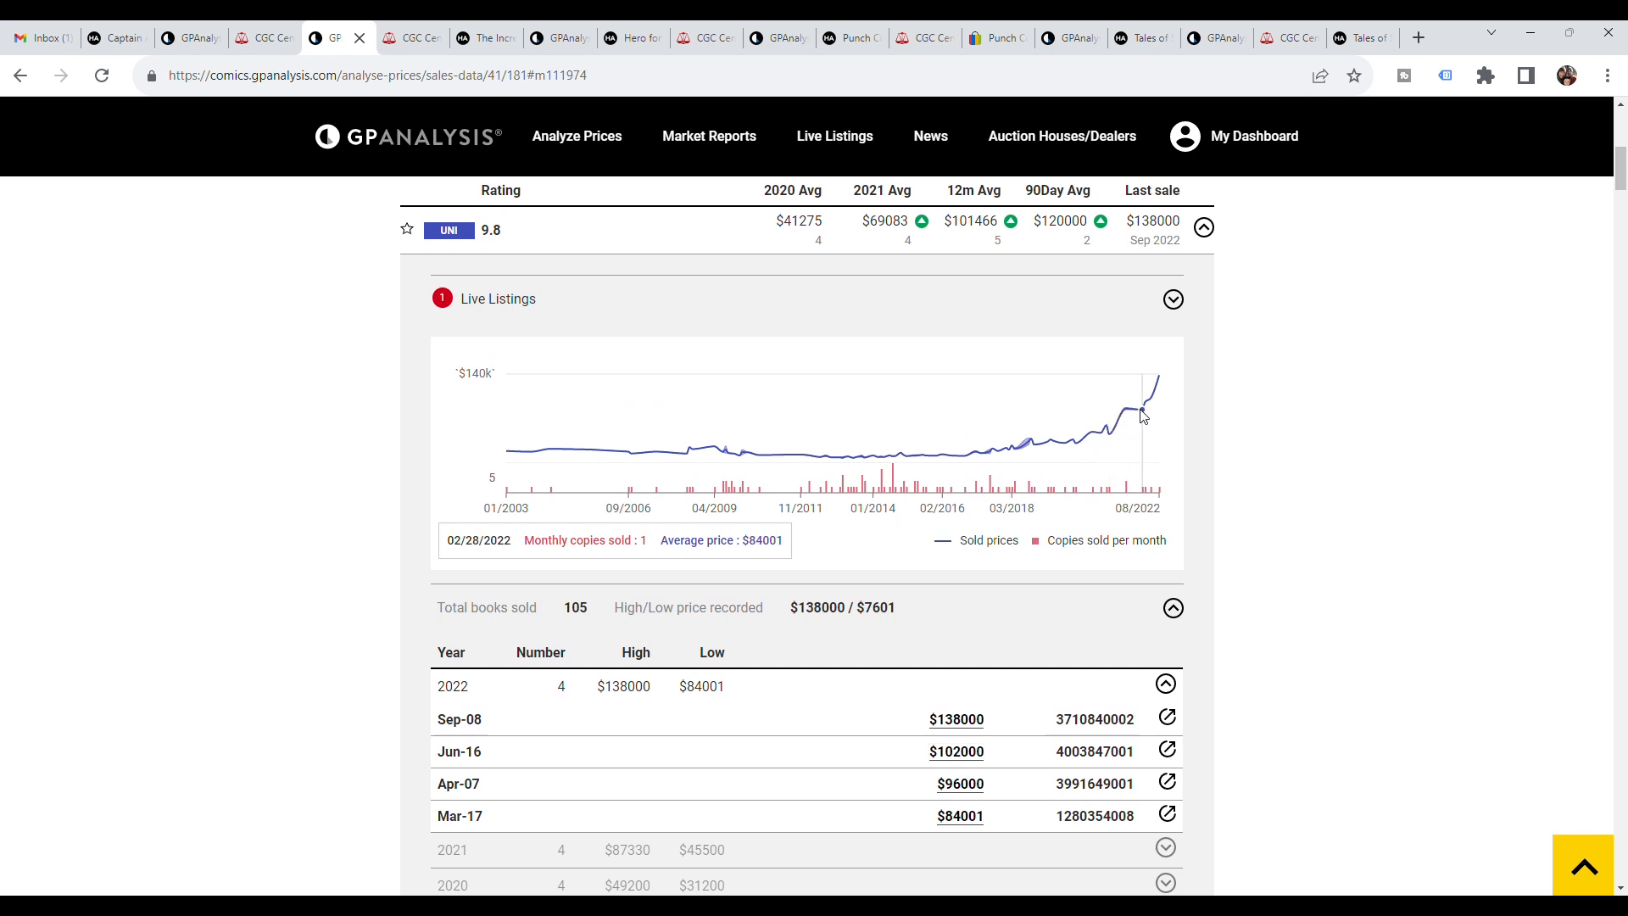
{"action": "mouse_move", "coordinate": [1144, 406]}
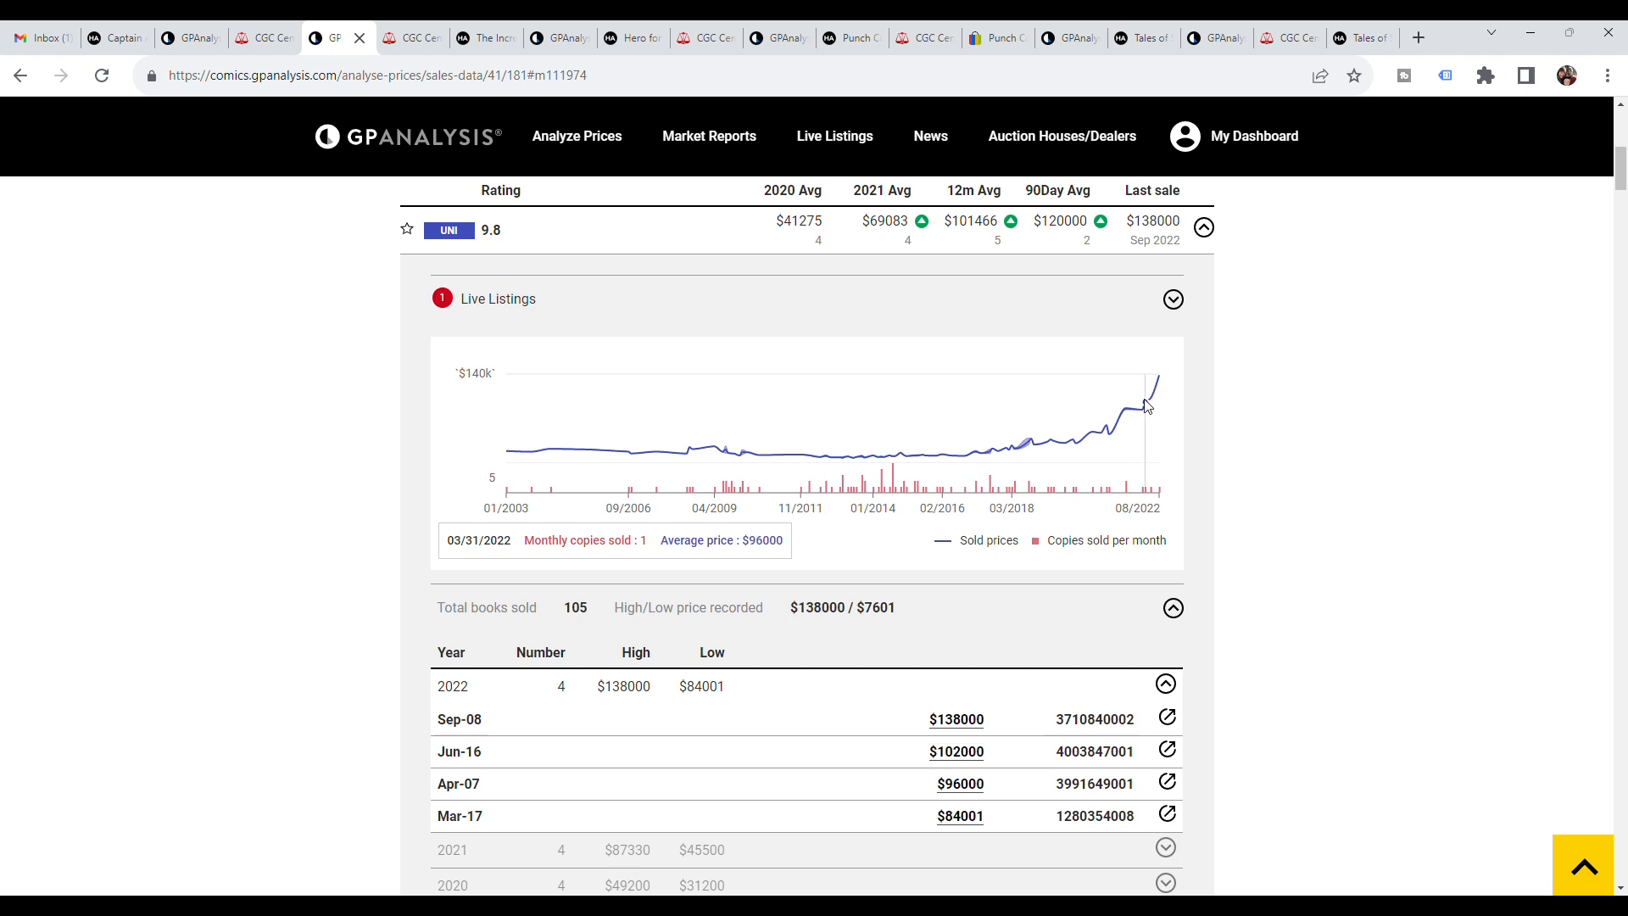
{"action": "scroll", "scroll_direction": "down", "scroll_amount": 3}
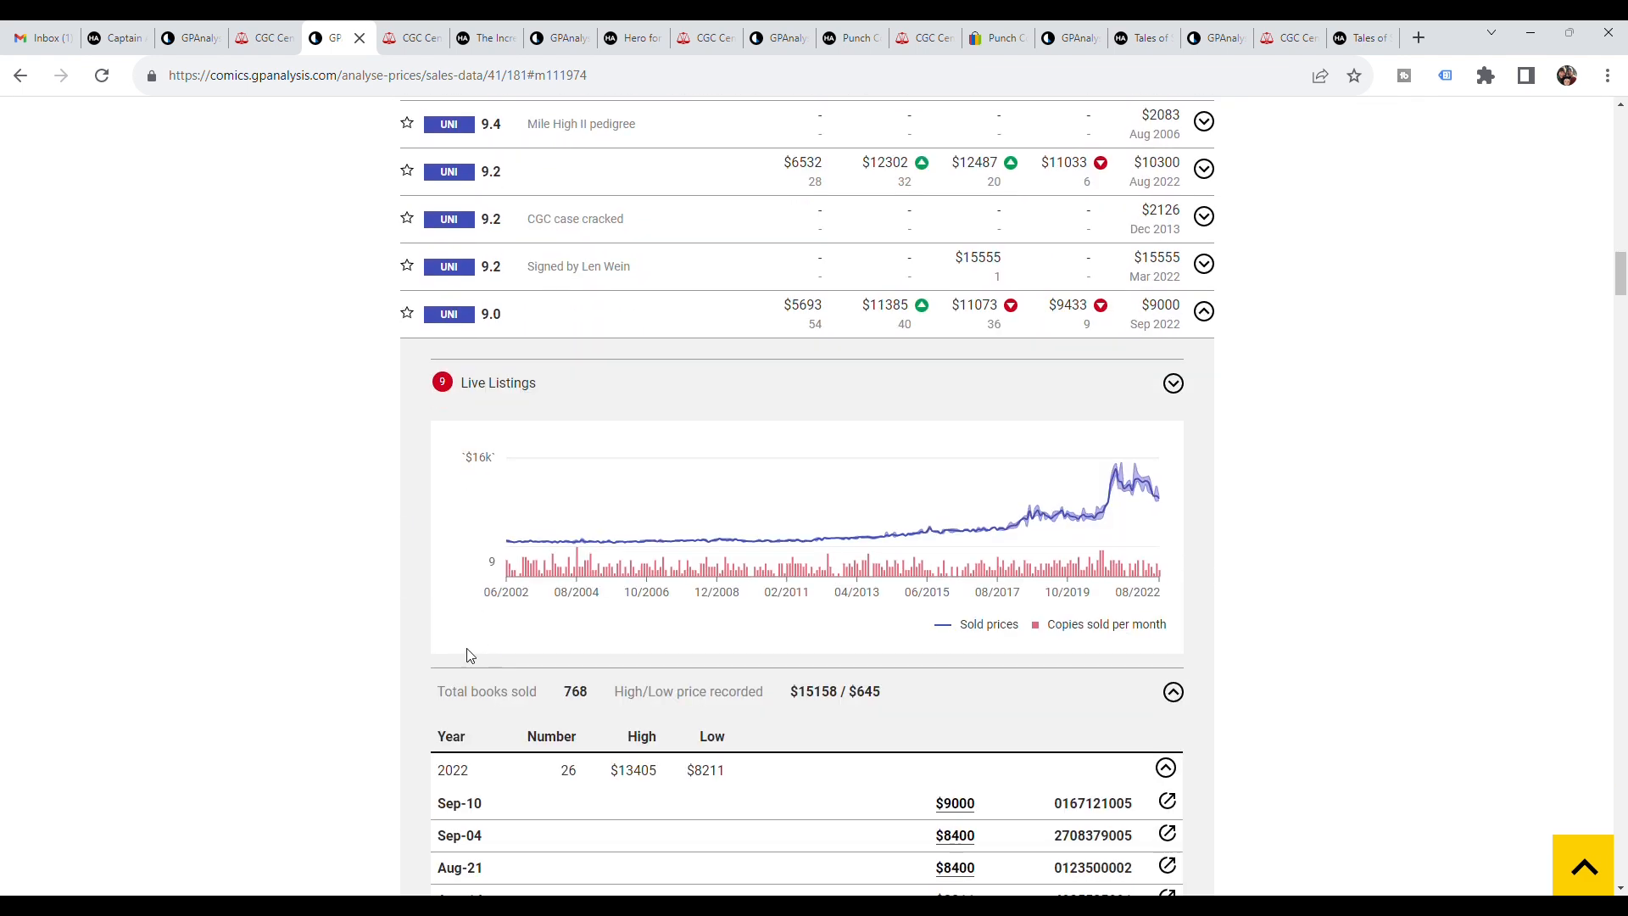
{"action": "mouse_move", "coordinate": [1153, 494]}
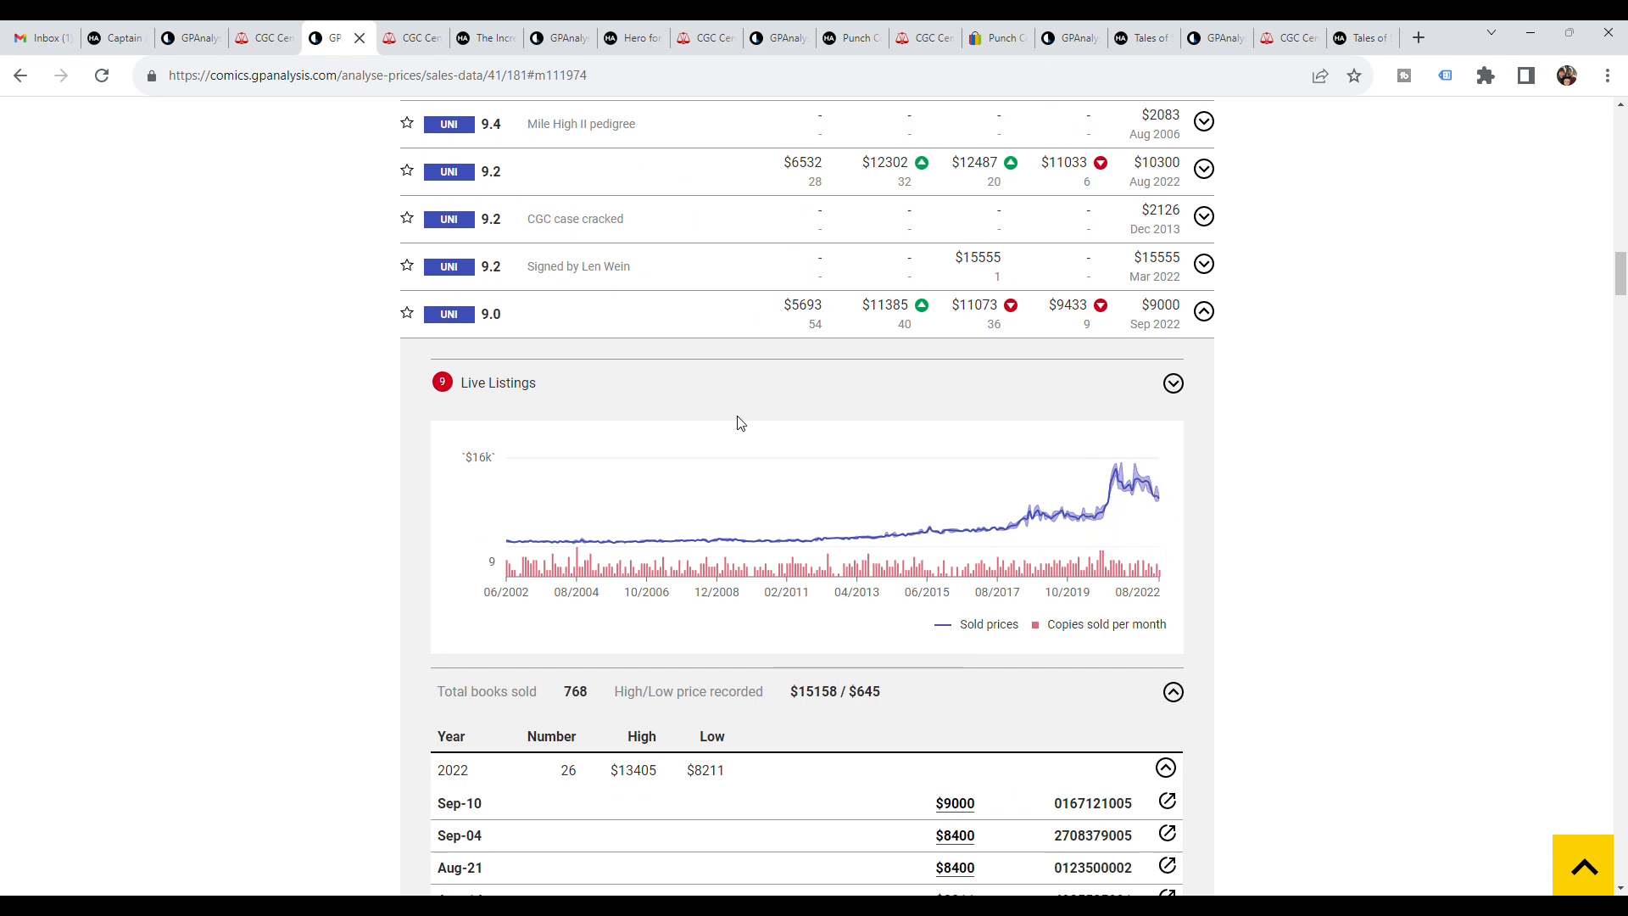
{"action": "scroll", "scroll_direction": "down", "scroll_amount": 3}
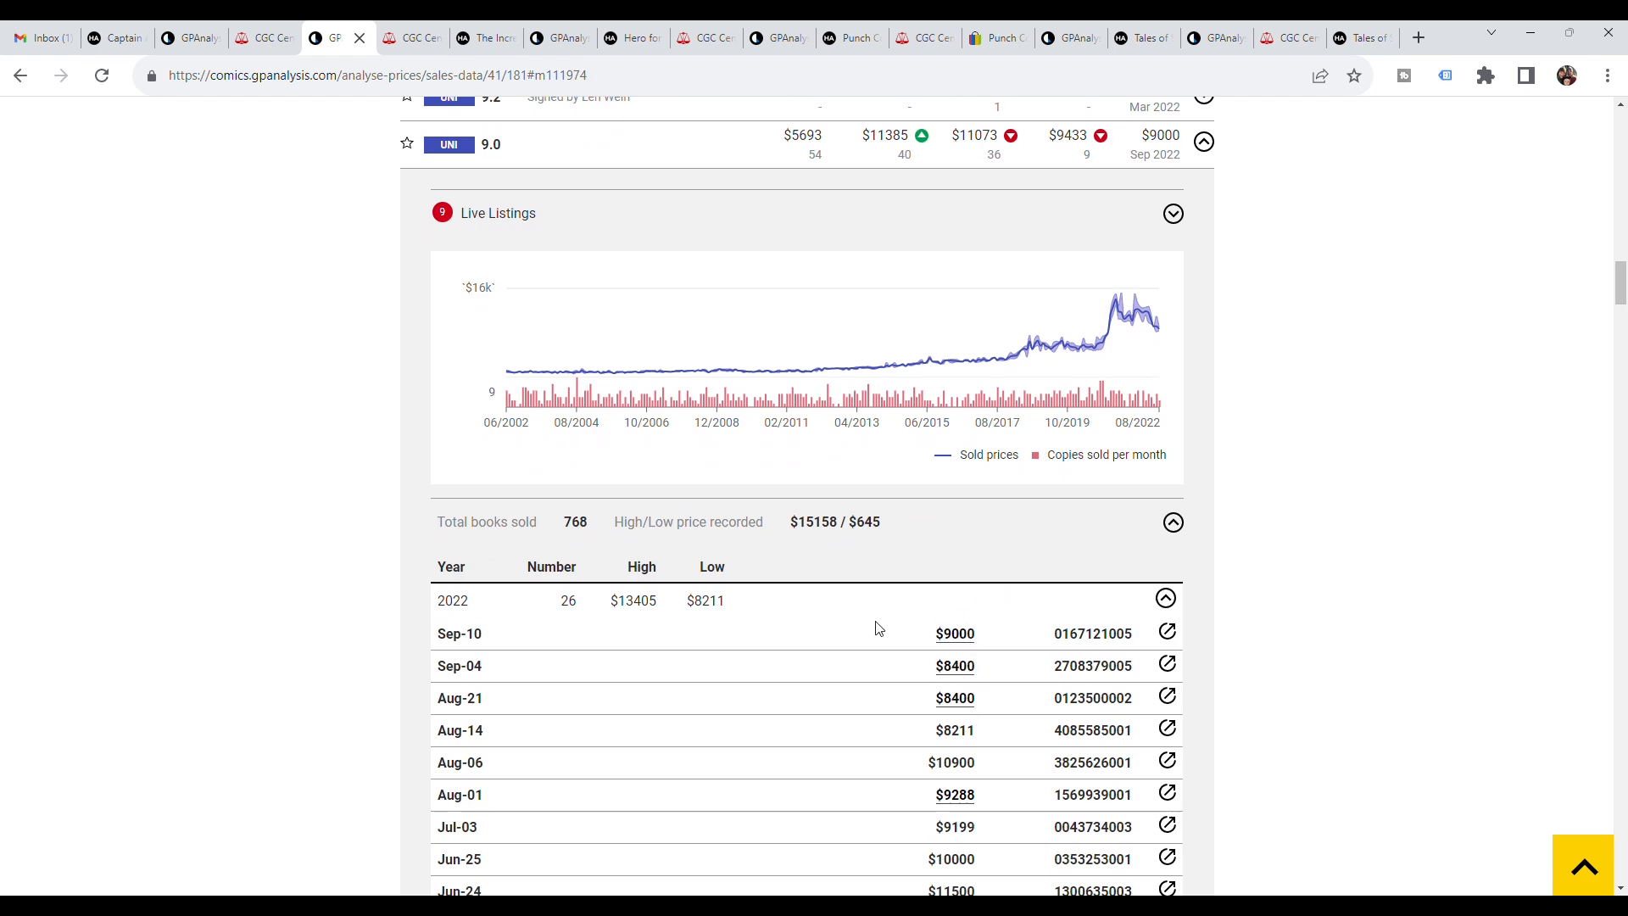
{"action": "scroll", "scroll_direction": "down", "scroll_amount": 3}
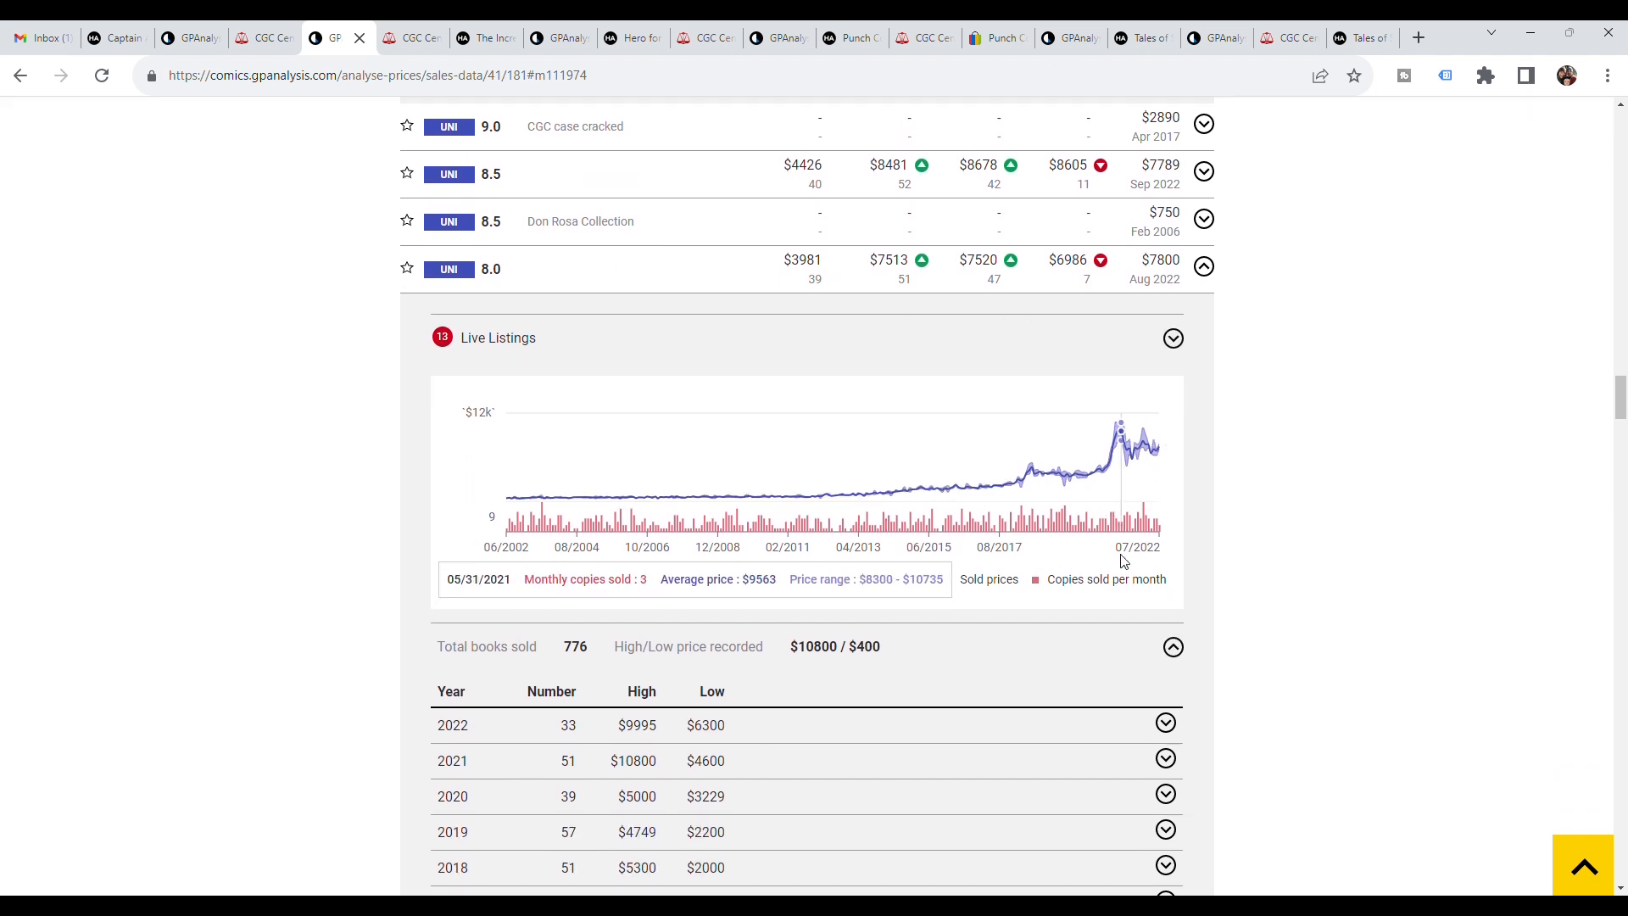
{"action": "scroll", "scroll_direction": "down", "scroll_amount": 3}
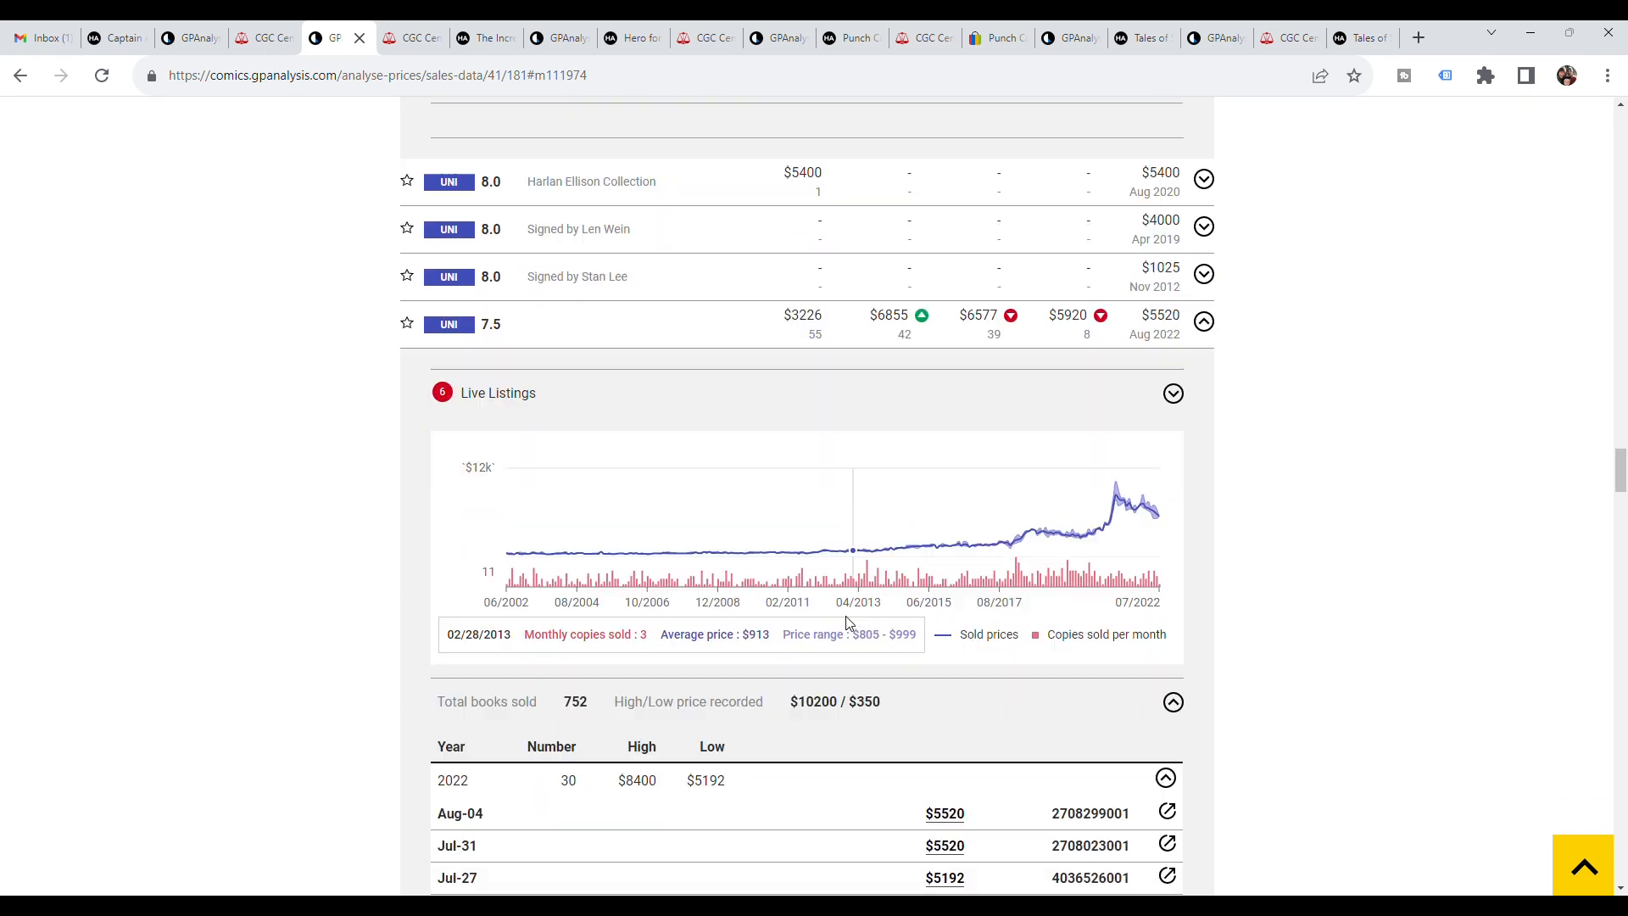
{"action": "scroll", "scroll_direction": "down", "scroll_amount": 3}
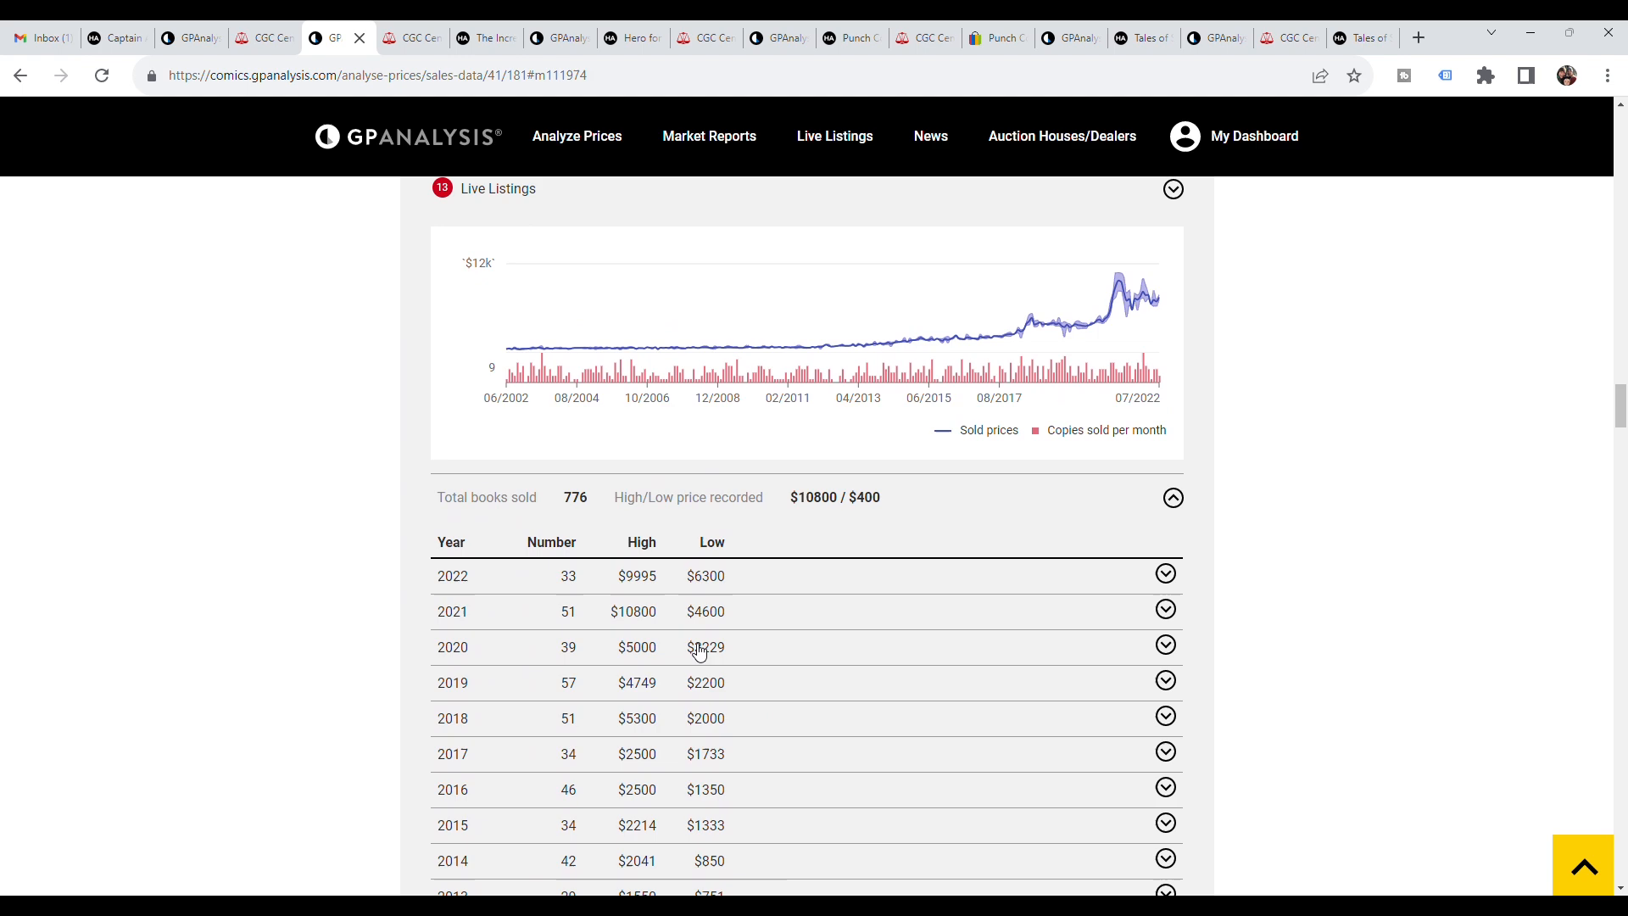
{"action": "scroll", "scroll_direction": "down", "scroll_amount": 3}
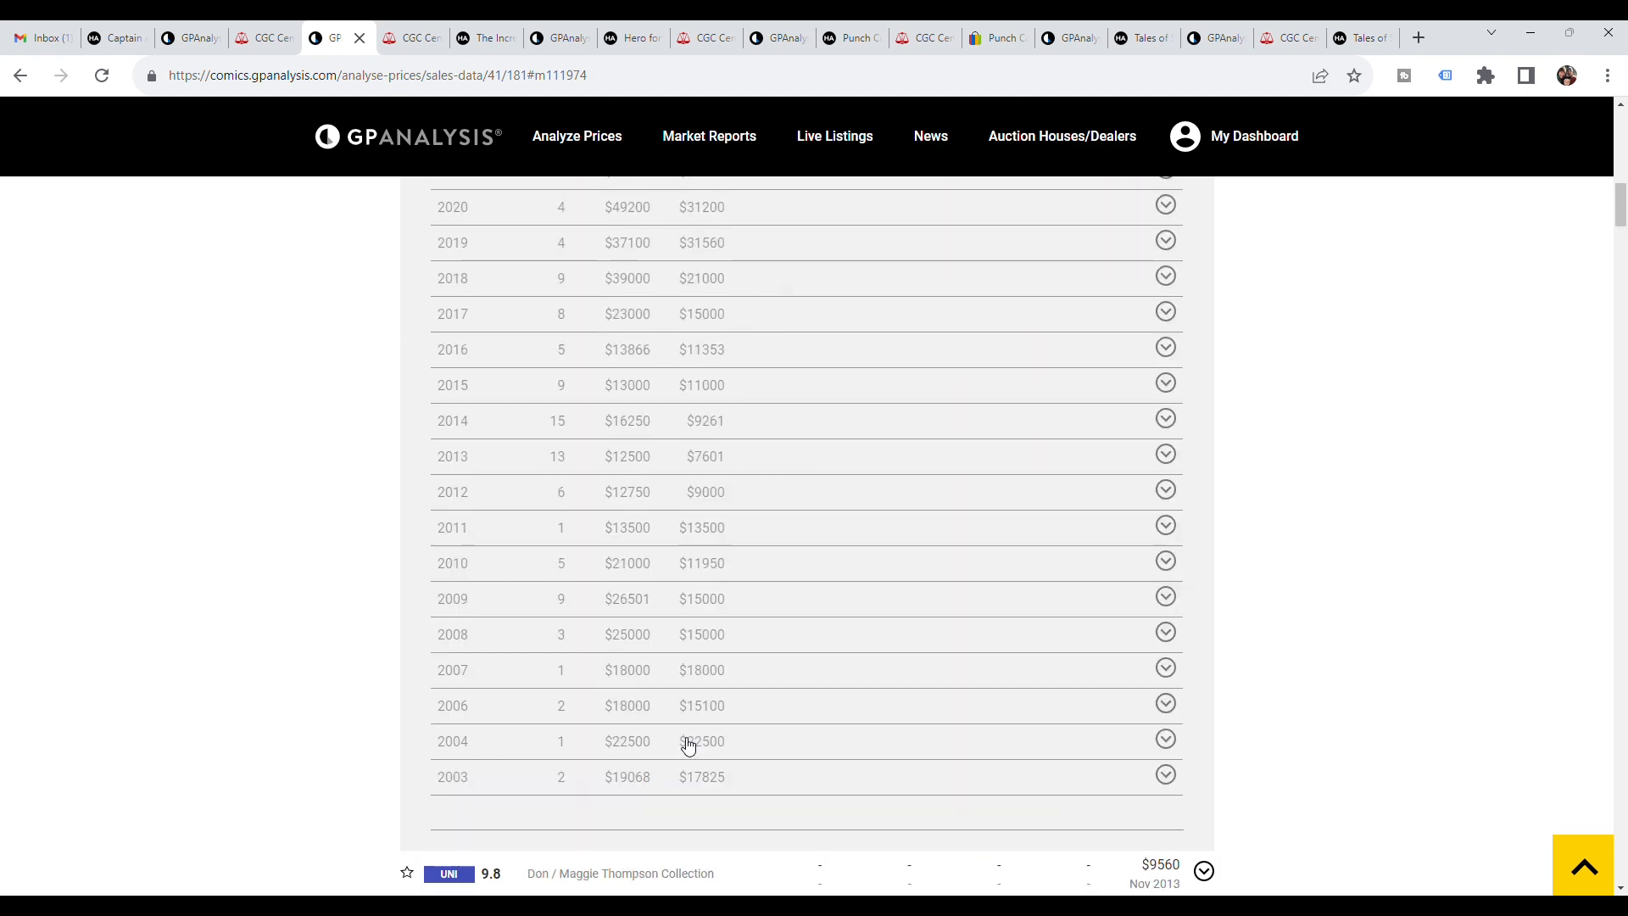
- View the Hero for Hire #1 CGC 9.8 lot sold for $102,000, checking its census in between
{"action": "left_click", "coordinate": [632, 37]}
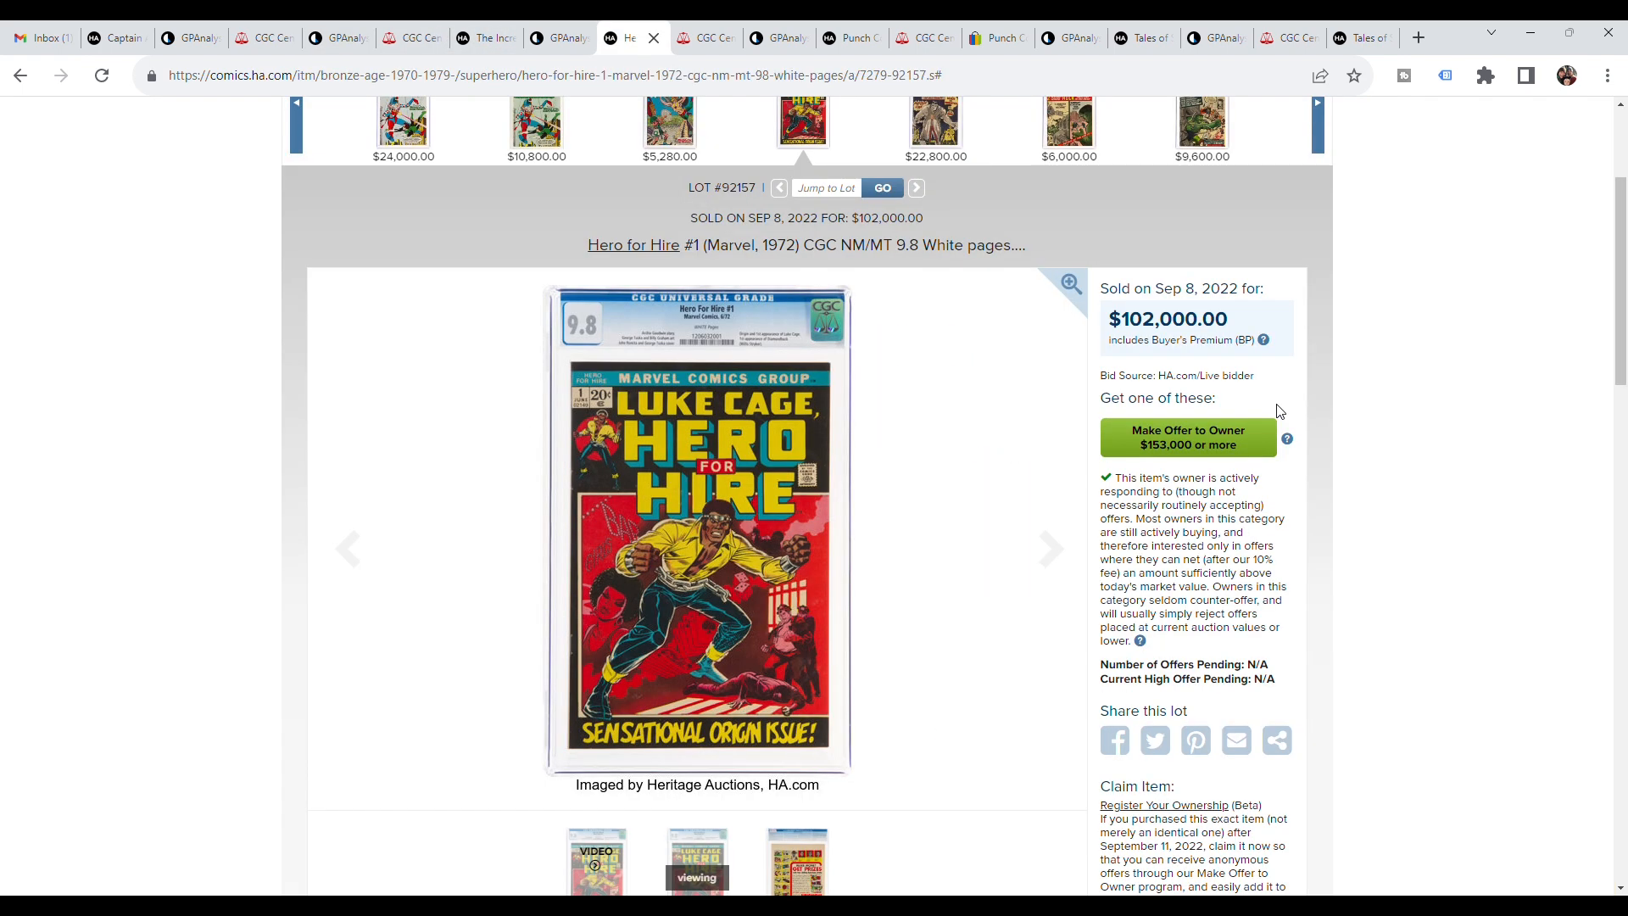
{"action": "mouse_move", "coordinate": [880, 536]}
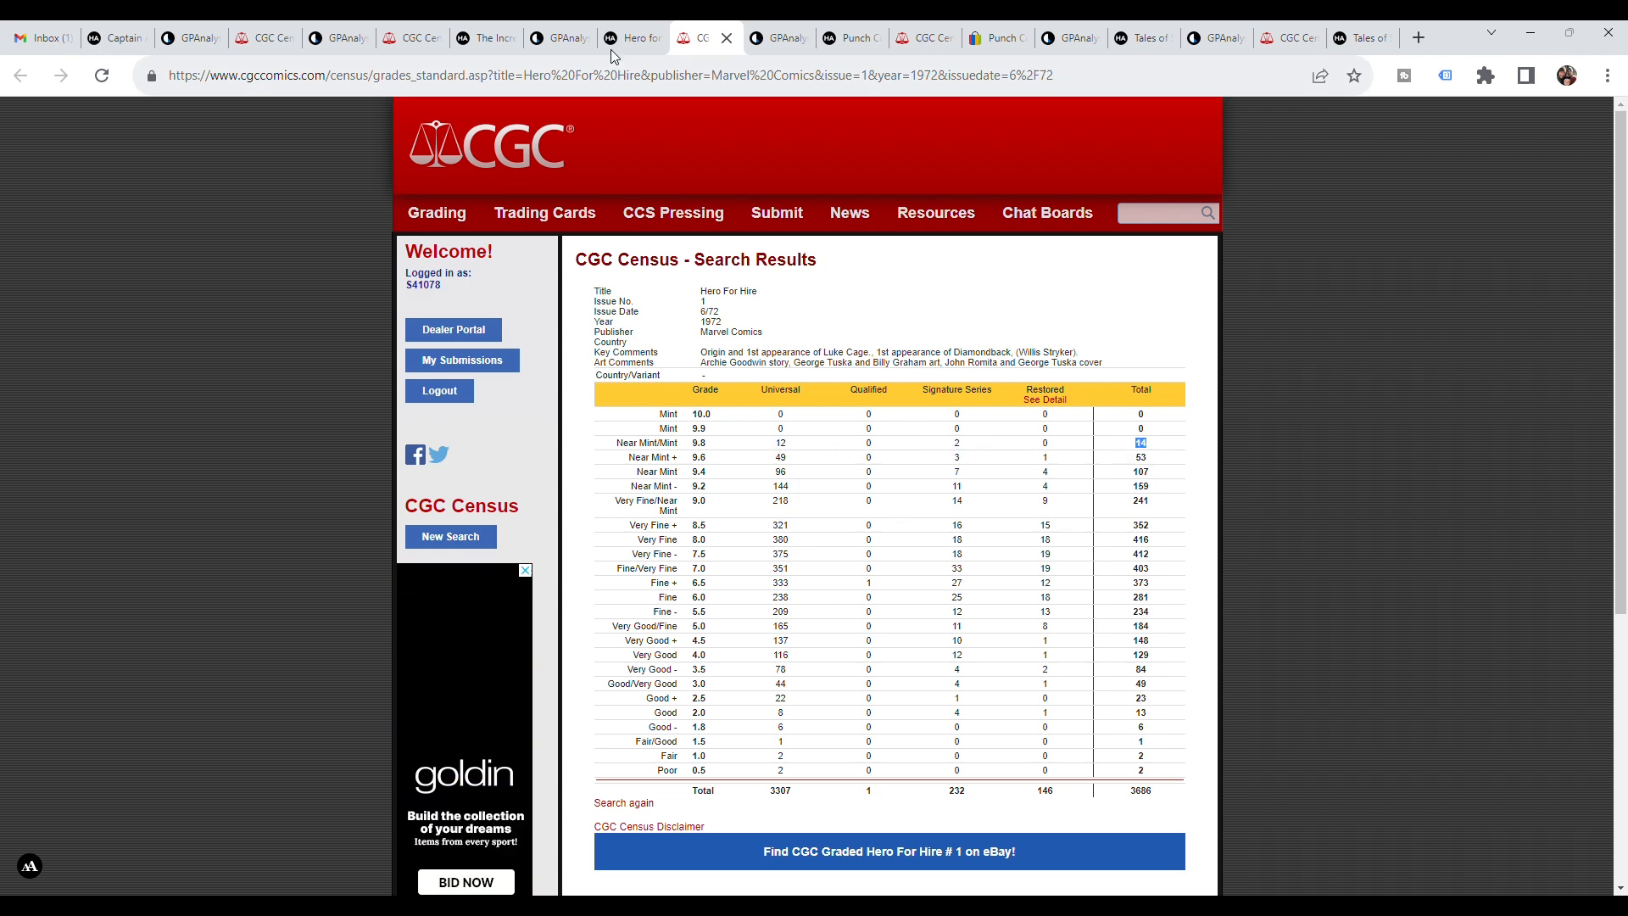
{"action": "left_click", "coordinate": [622, 38]}
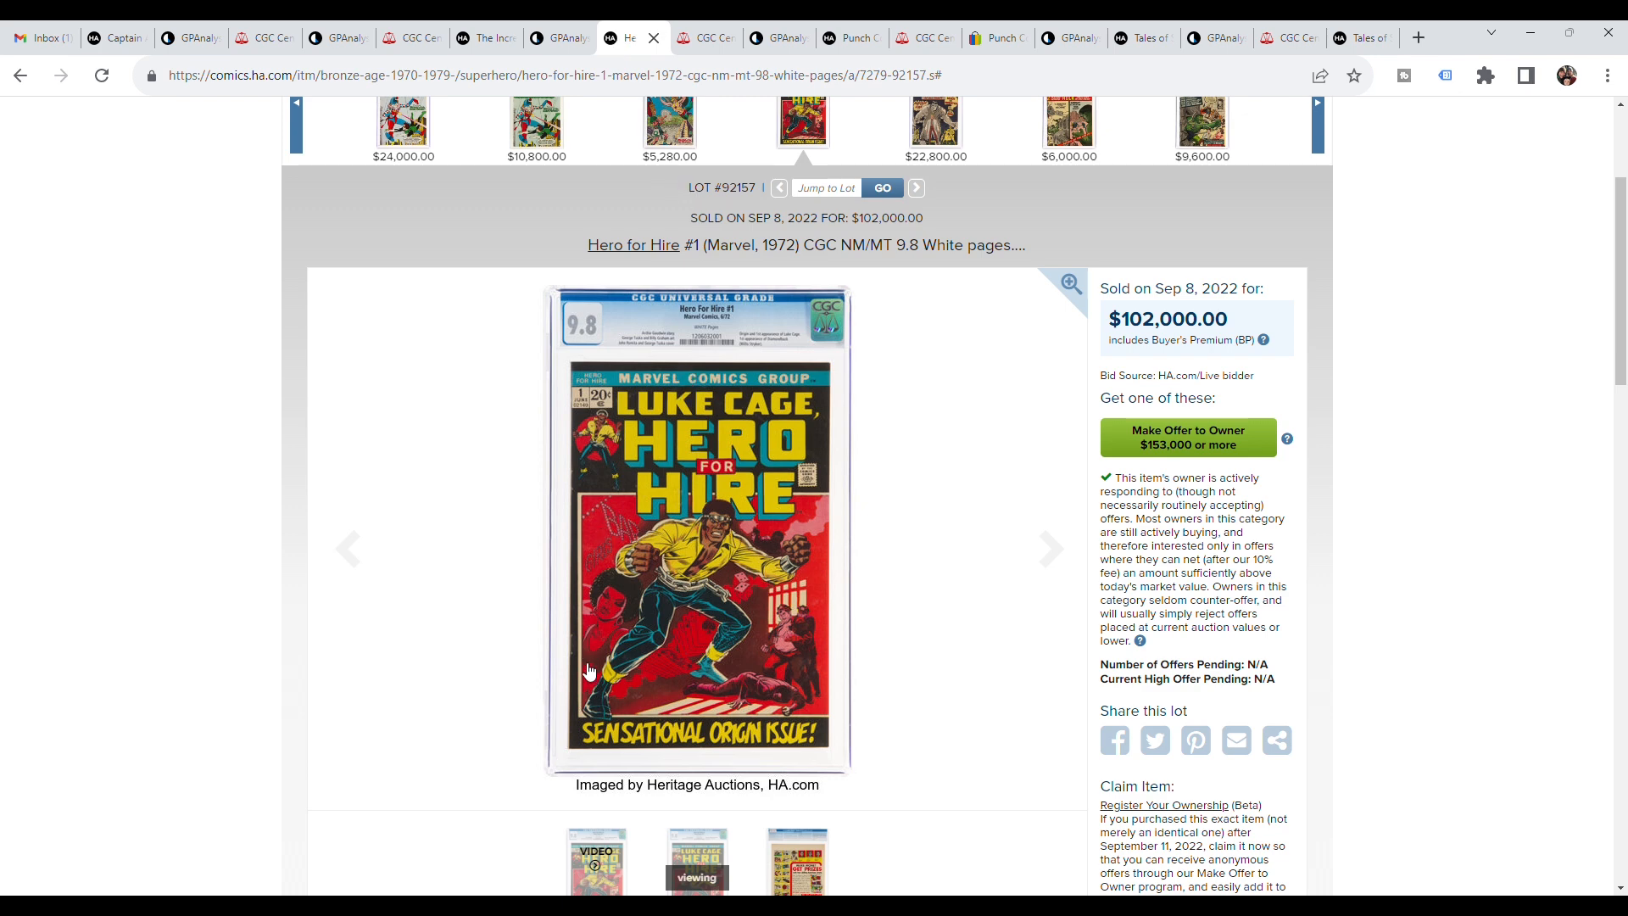
{"action": "mouse_move", "coordinate": [561, 338]}
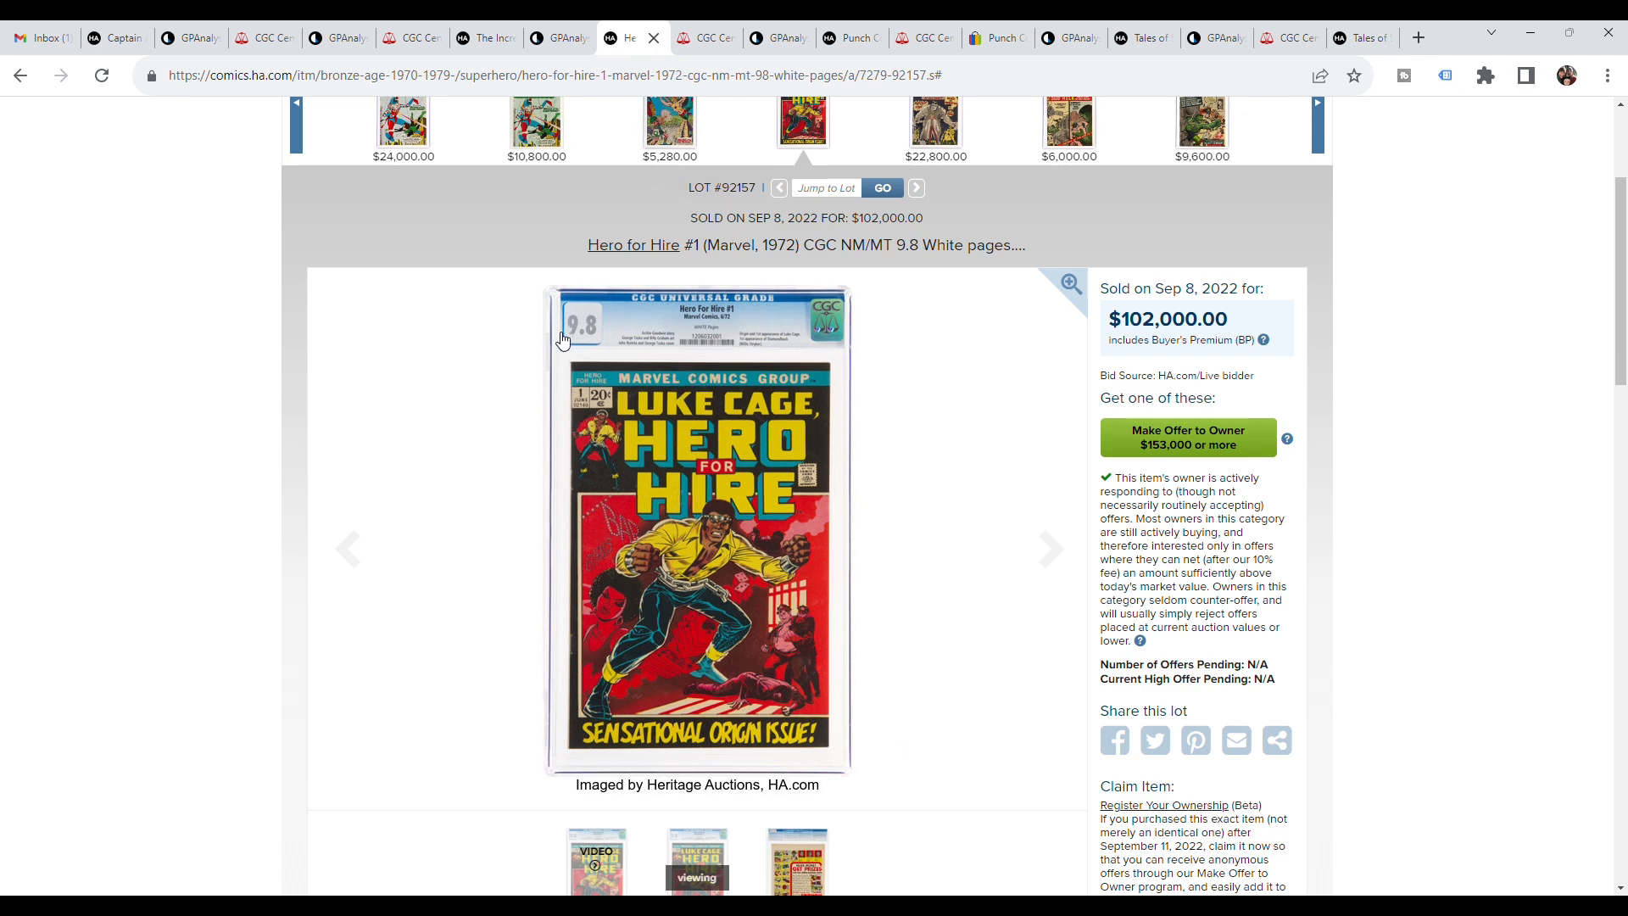
{"action": "mouse_move", "coordinate": [605, 724]}
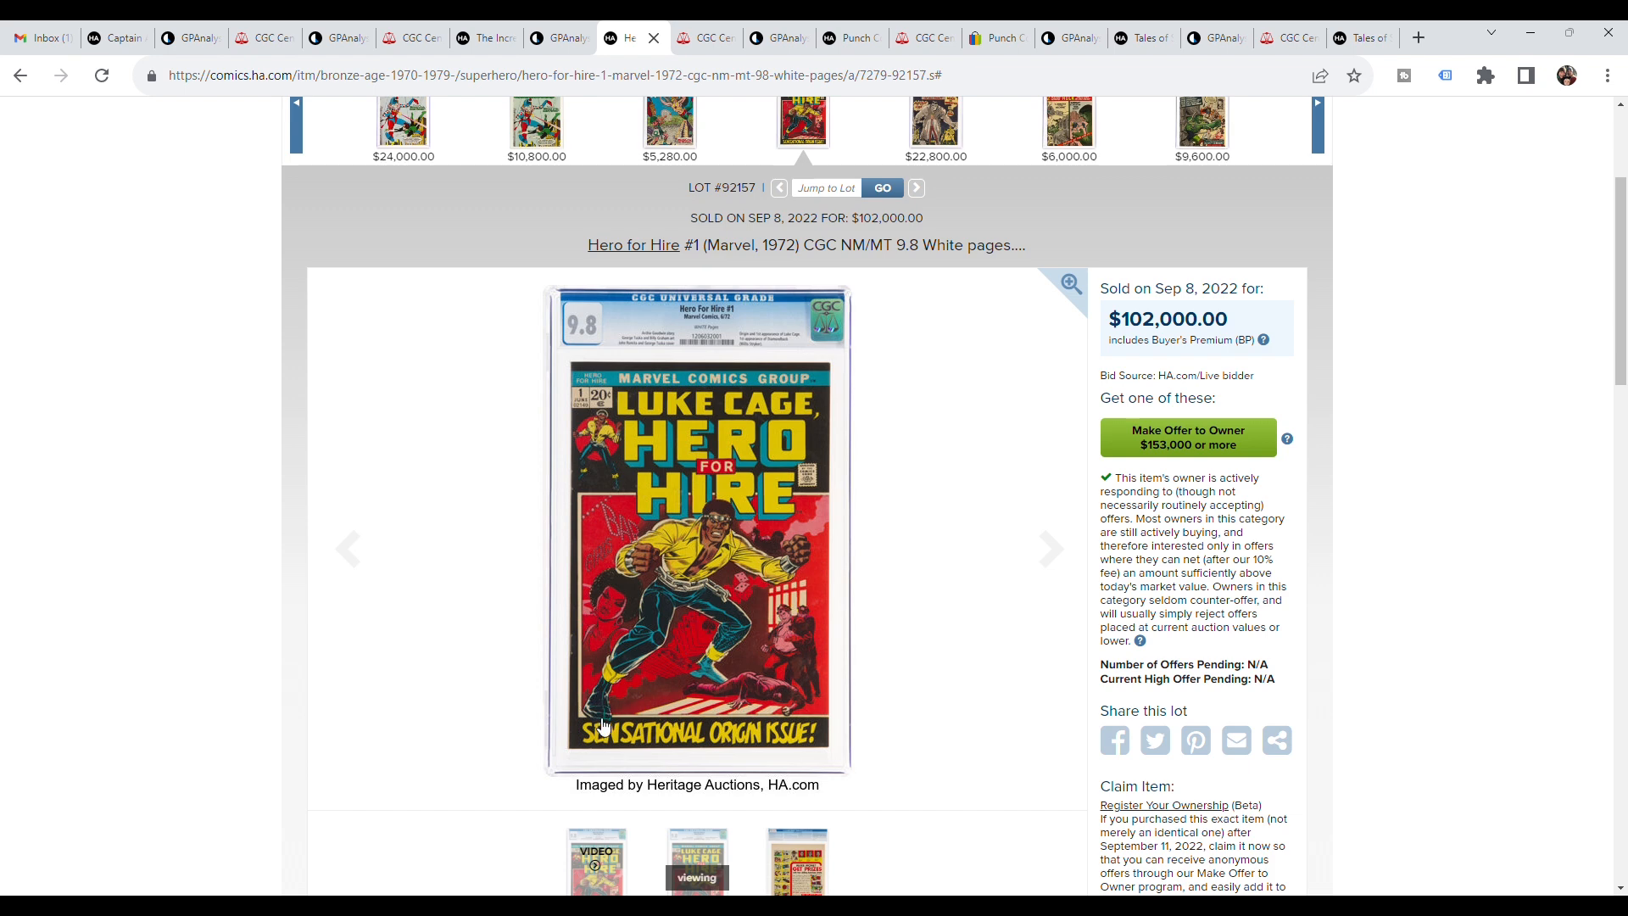
{"action": "mouse_move", "coordinate": [1024, 495]}
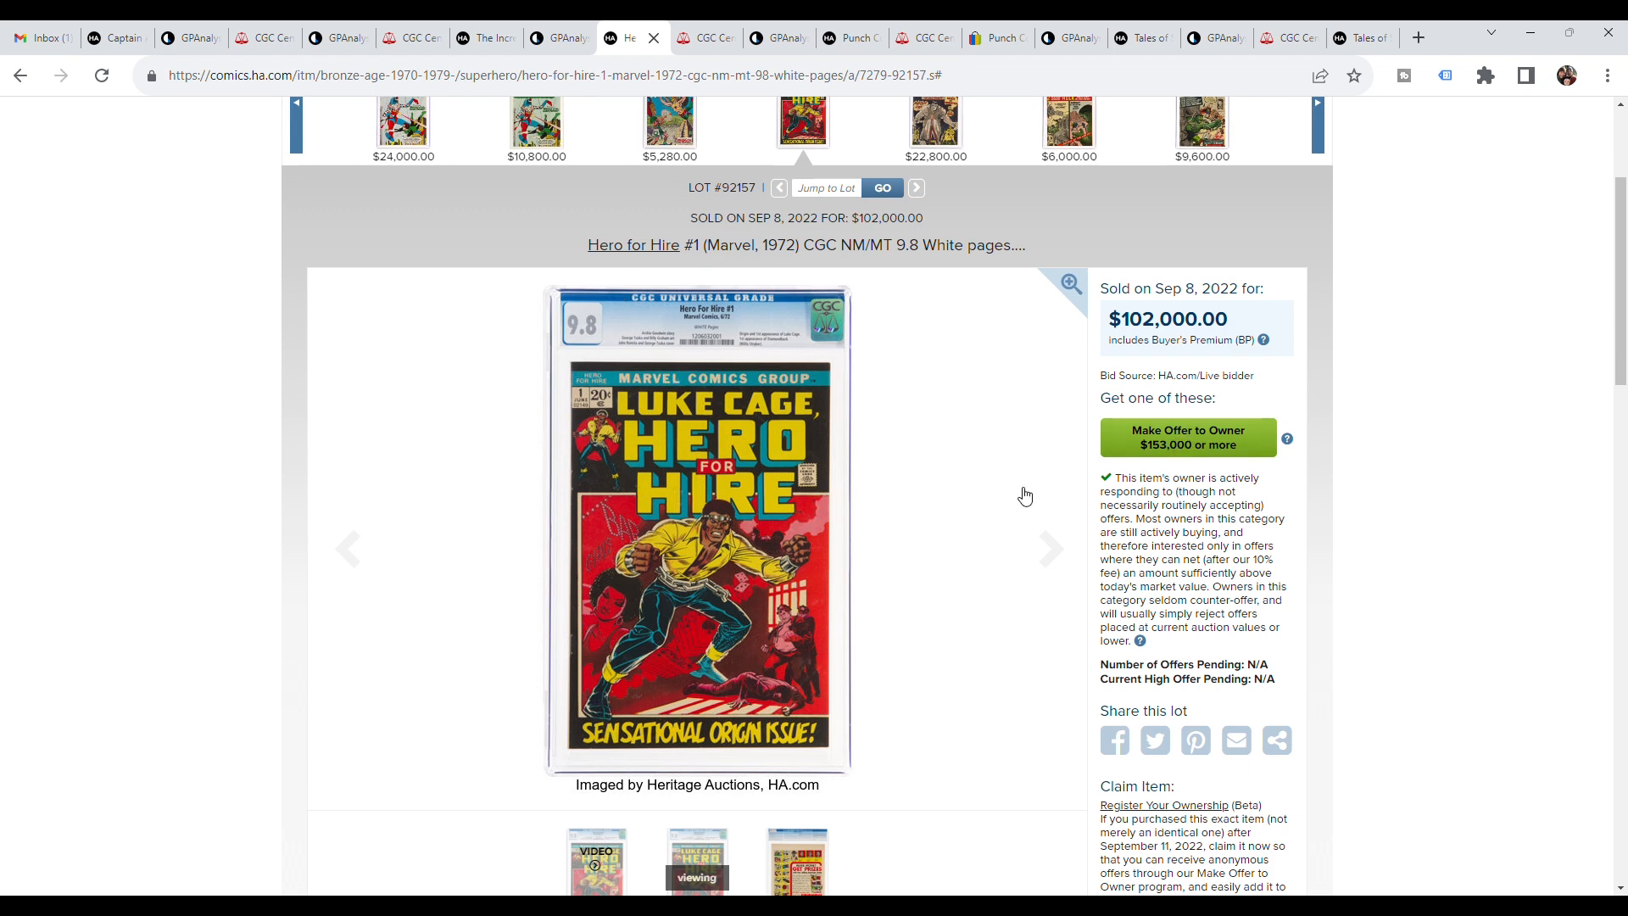
{"action": "mouse_move", "coordinate": [241, 201]}
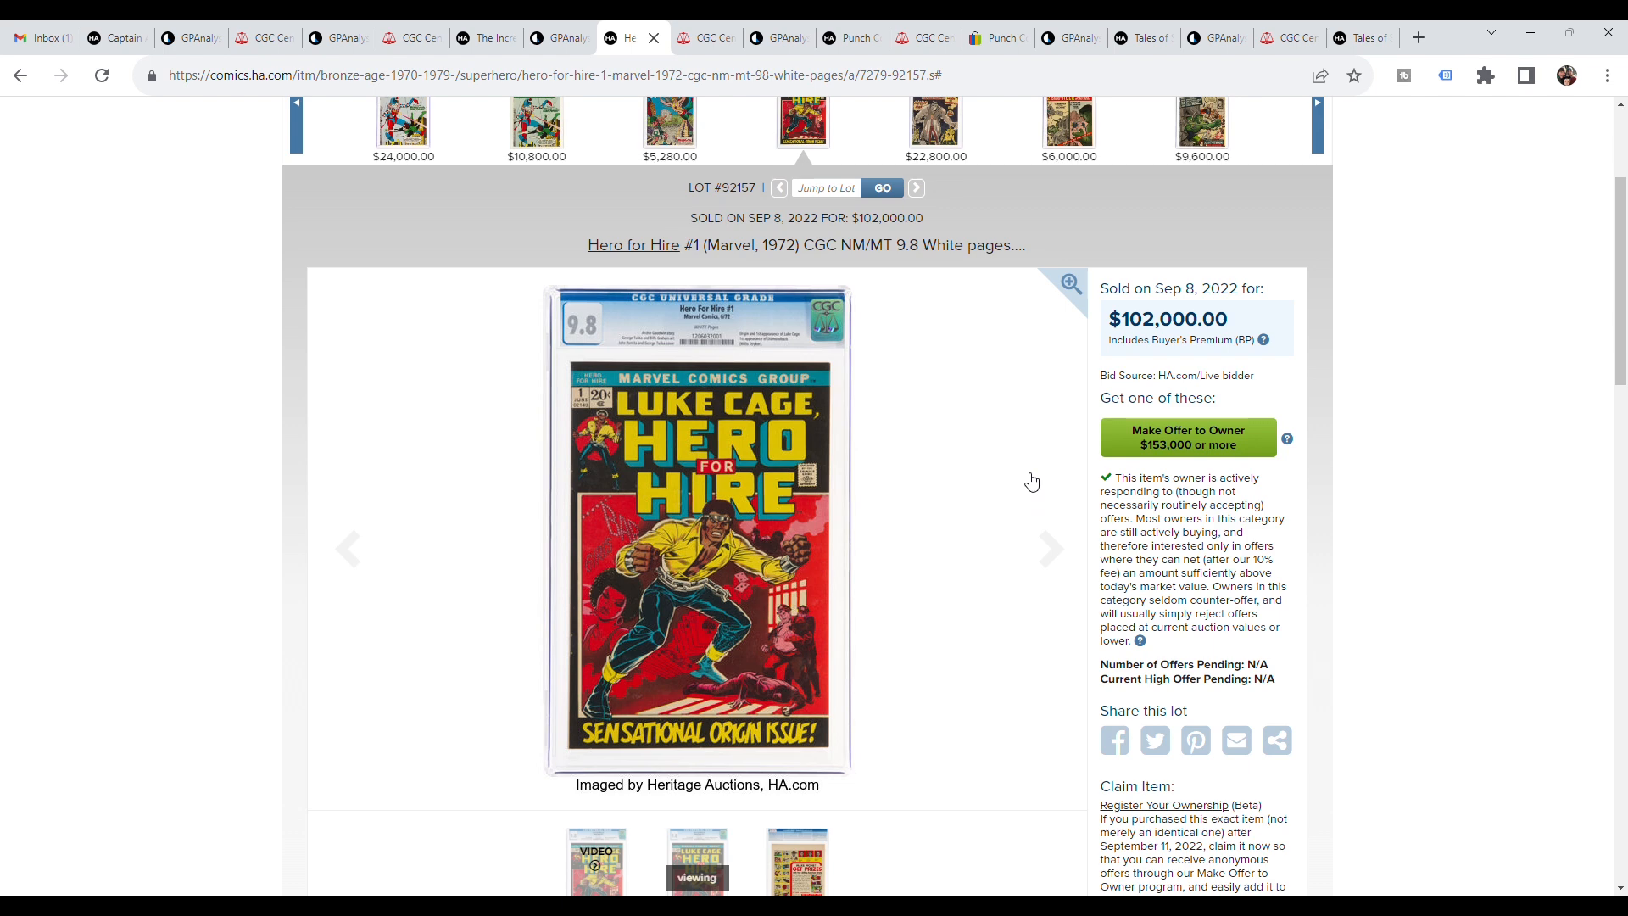
{"action": "mouse_move", "coordinate": [933, 539]}
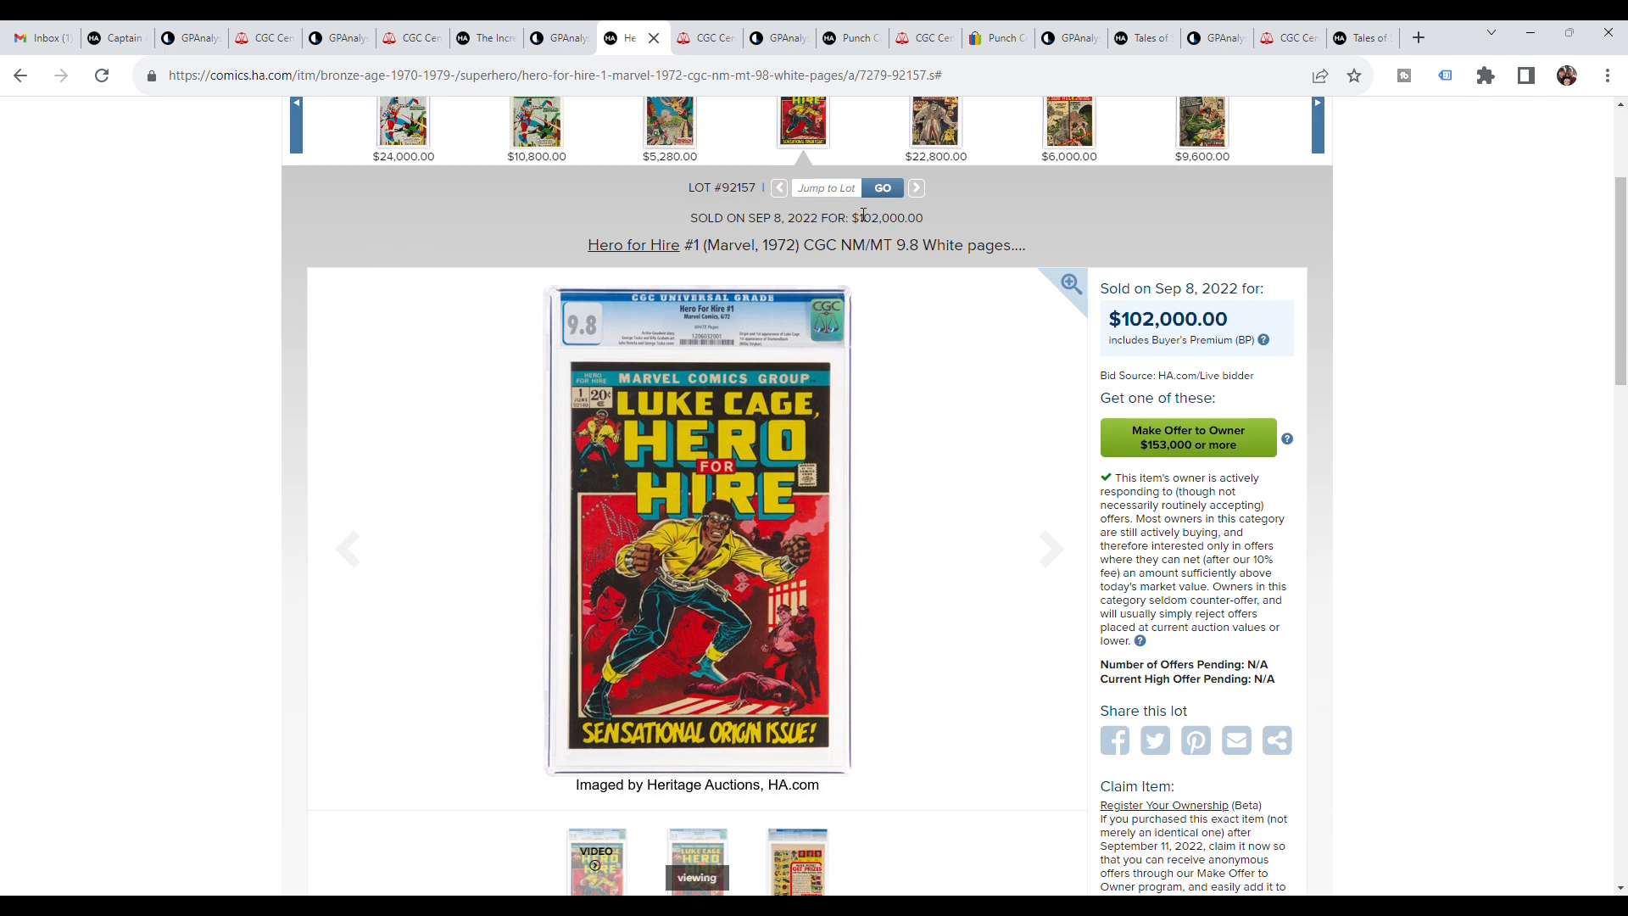
{"action": "mouse_move", "coordinate": [529, 342]}
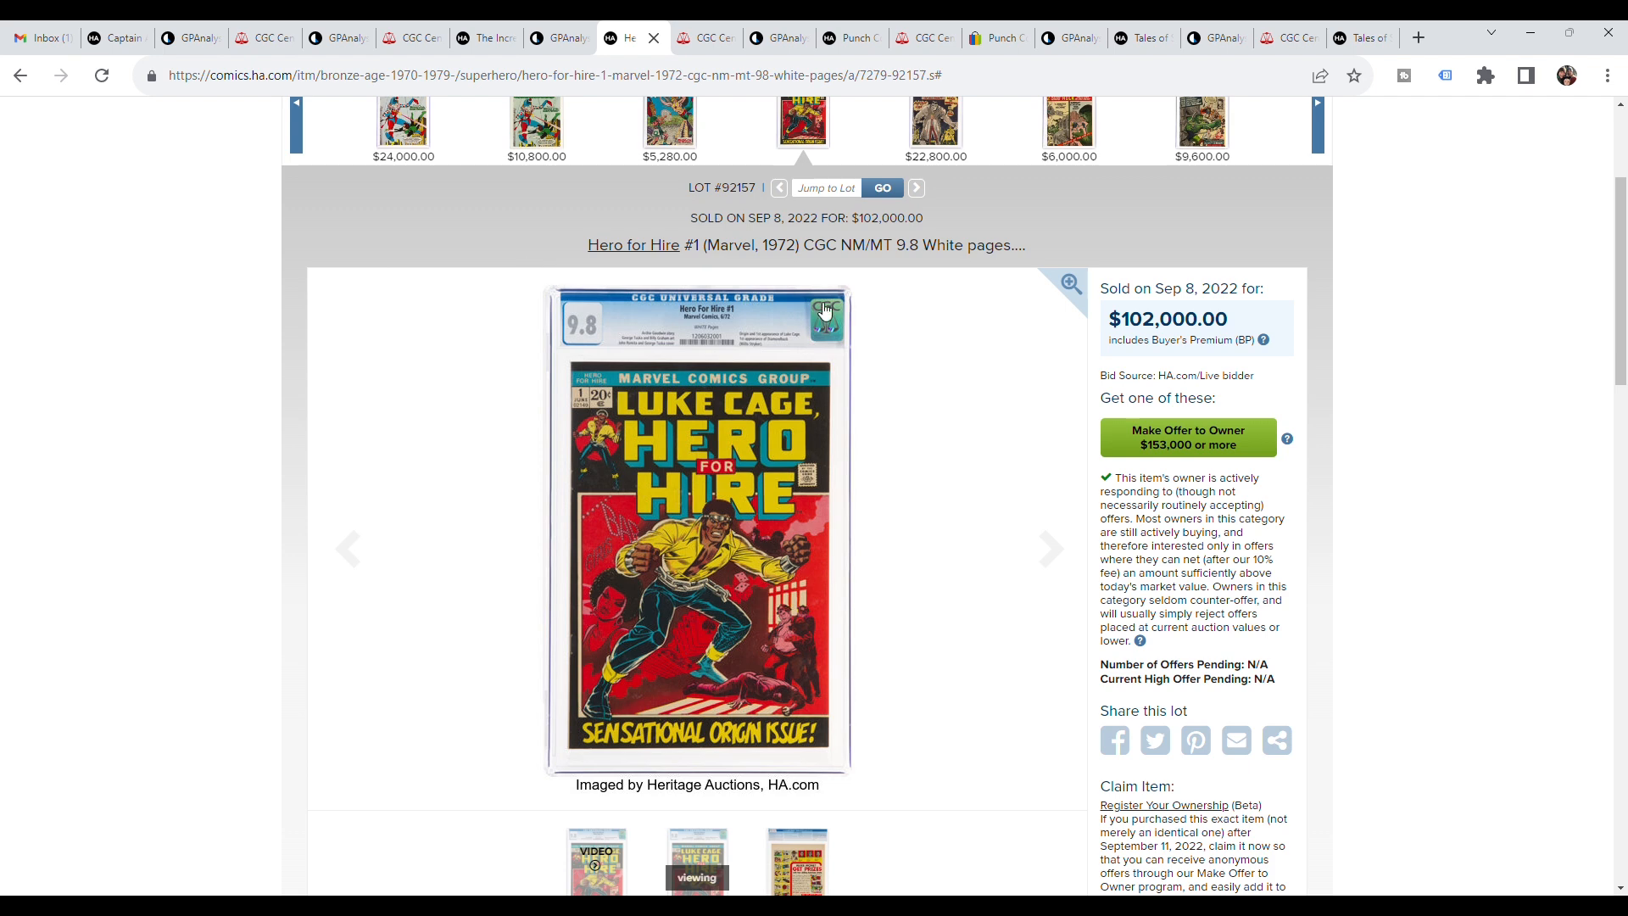
{"action": "mouse_move", "coordinate": [982, 374]}
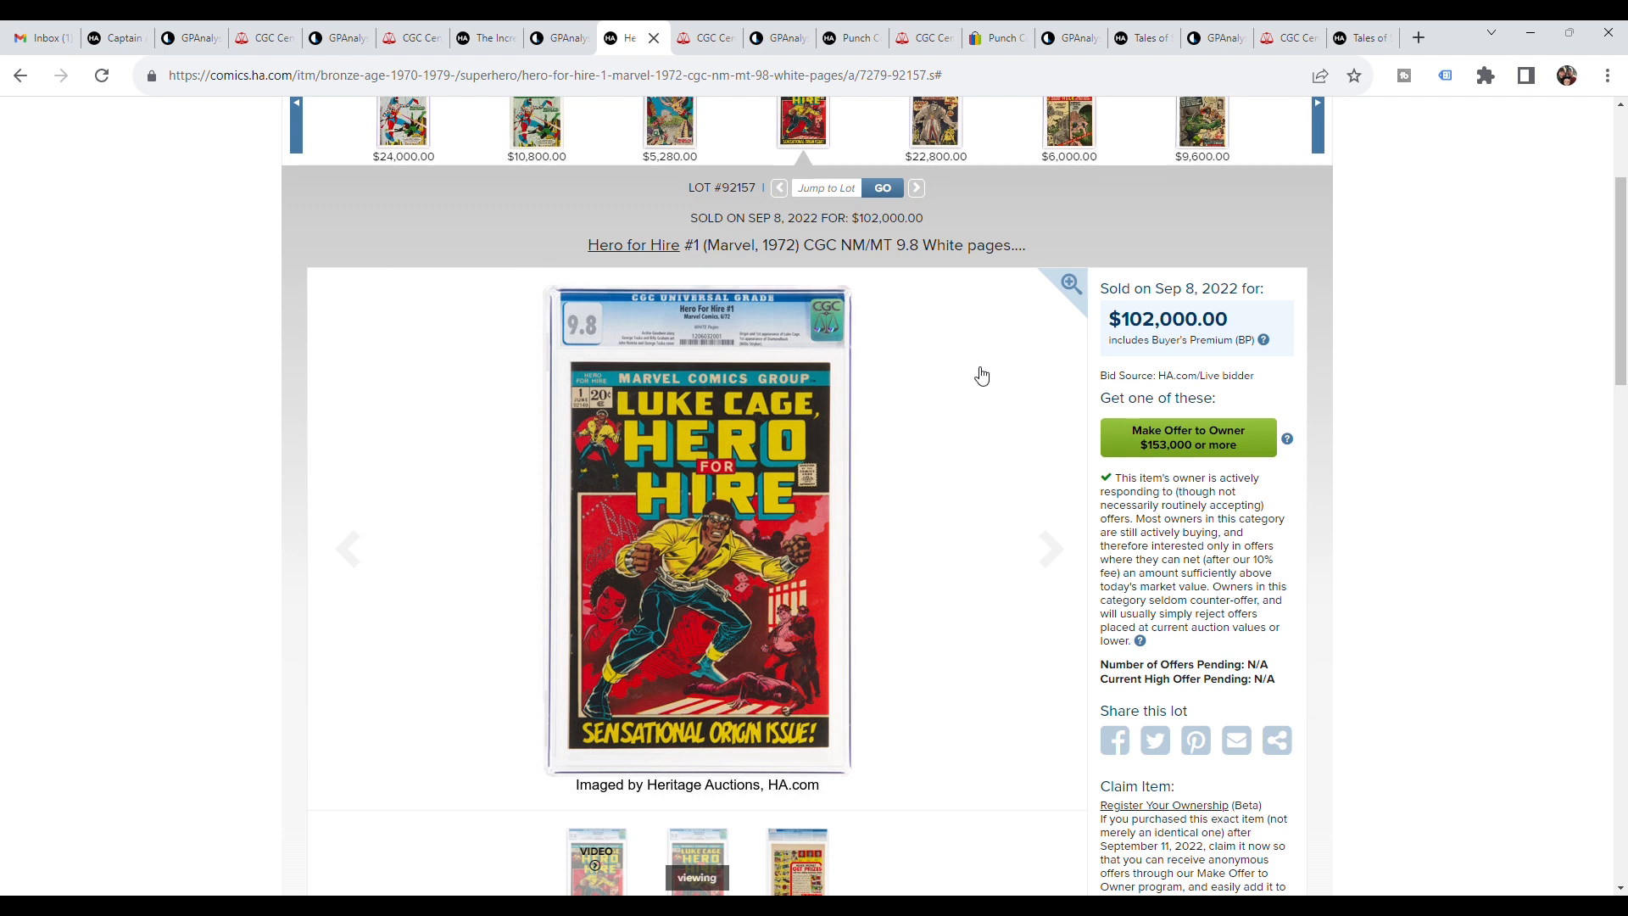
{"action": "mouse_move", "coordinate": [479, 358]}
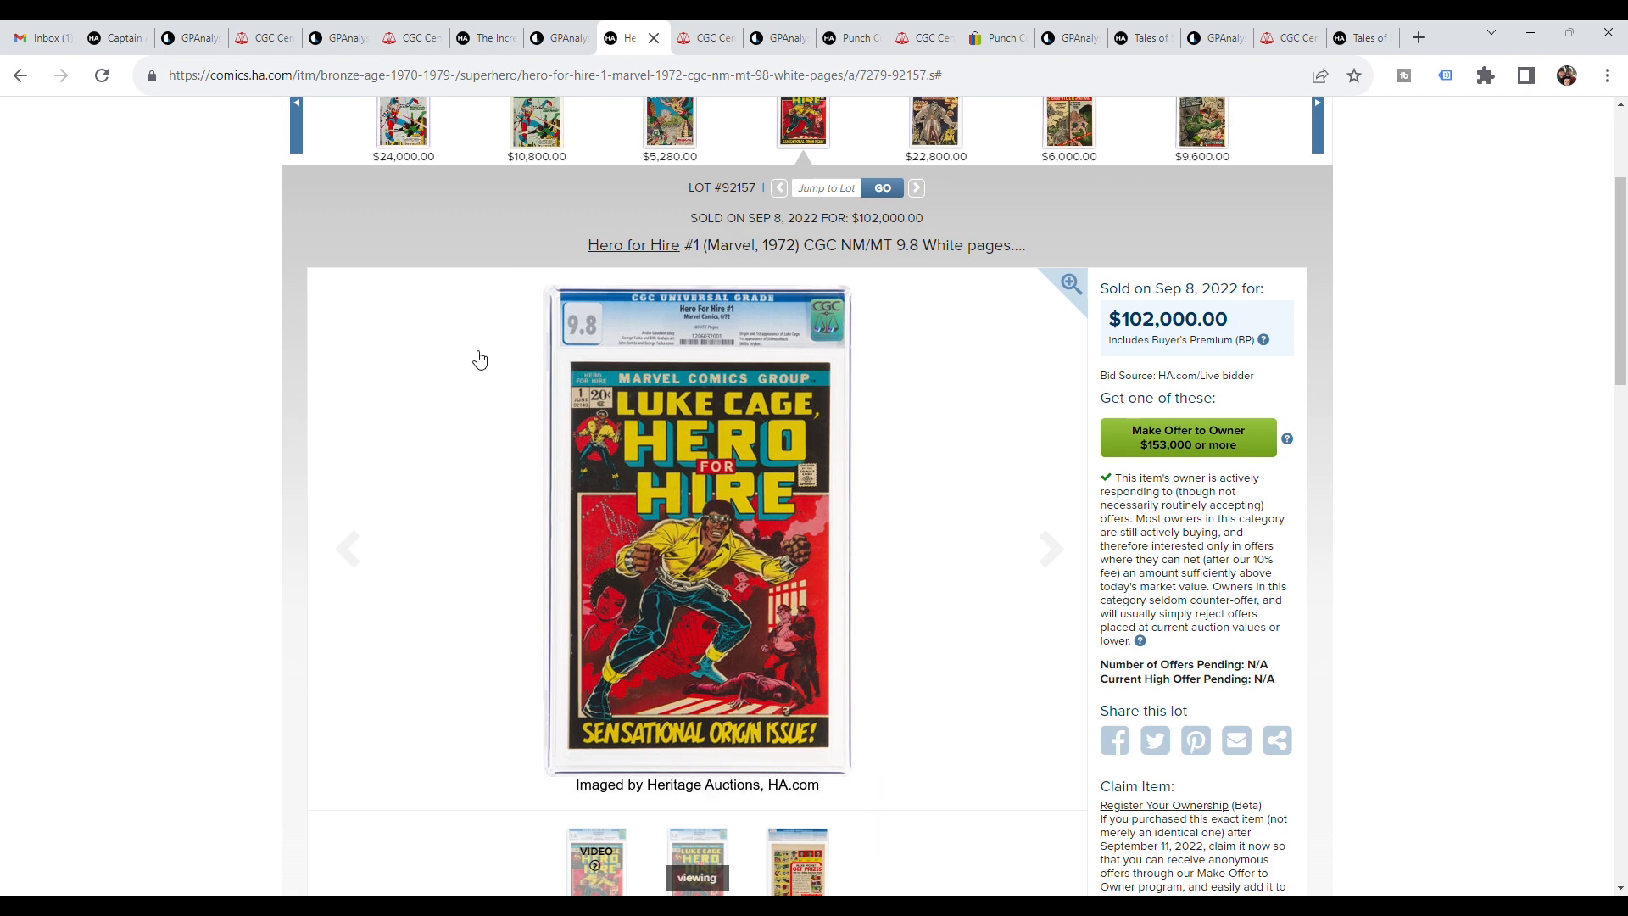
{"action": "mouse_move", "coordinate": [963, 706]}
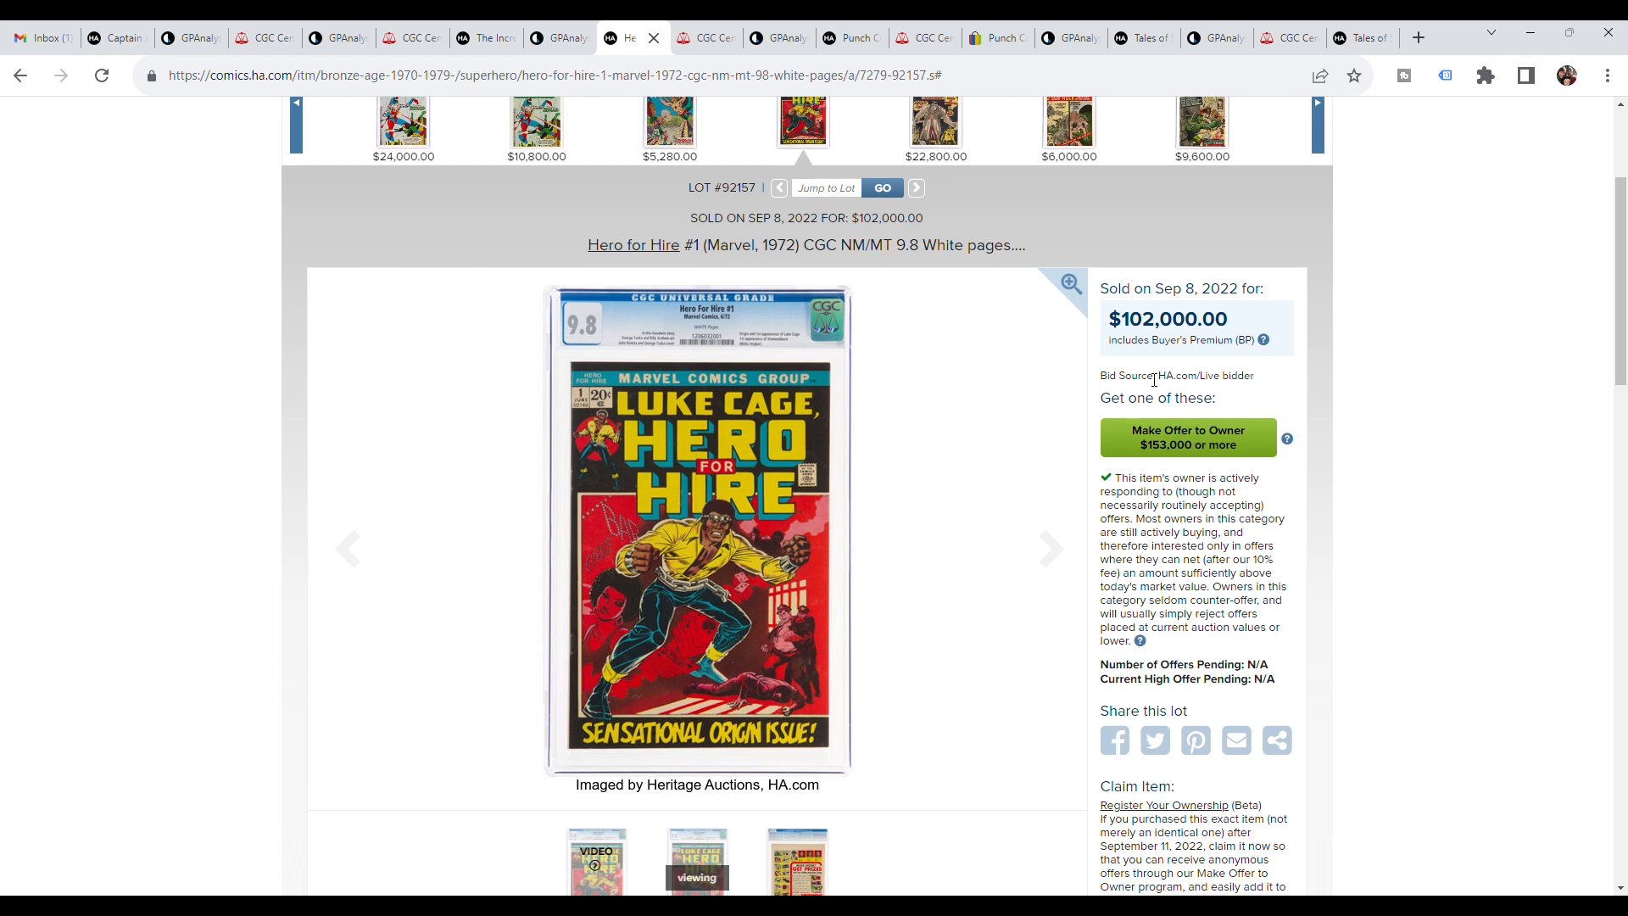
{"action": "mouse_move", "coordinate": [632, 448]}
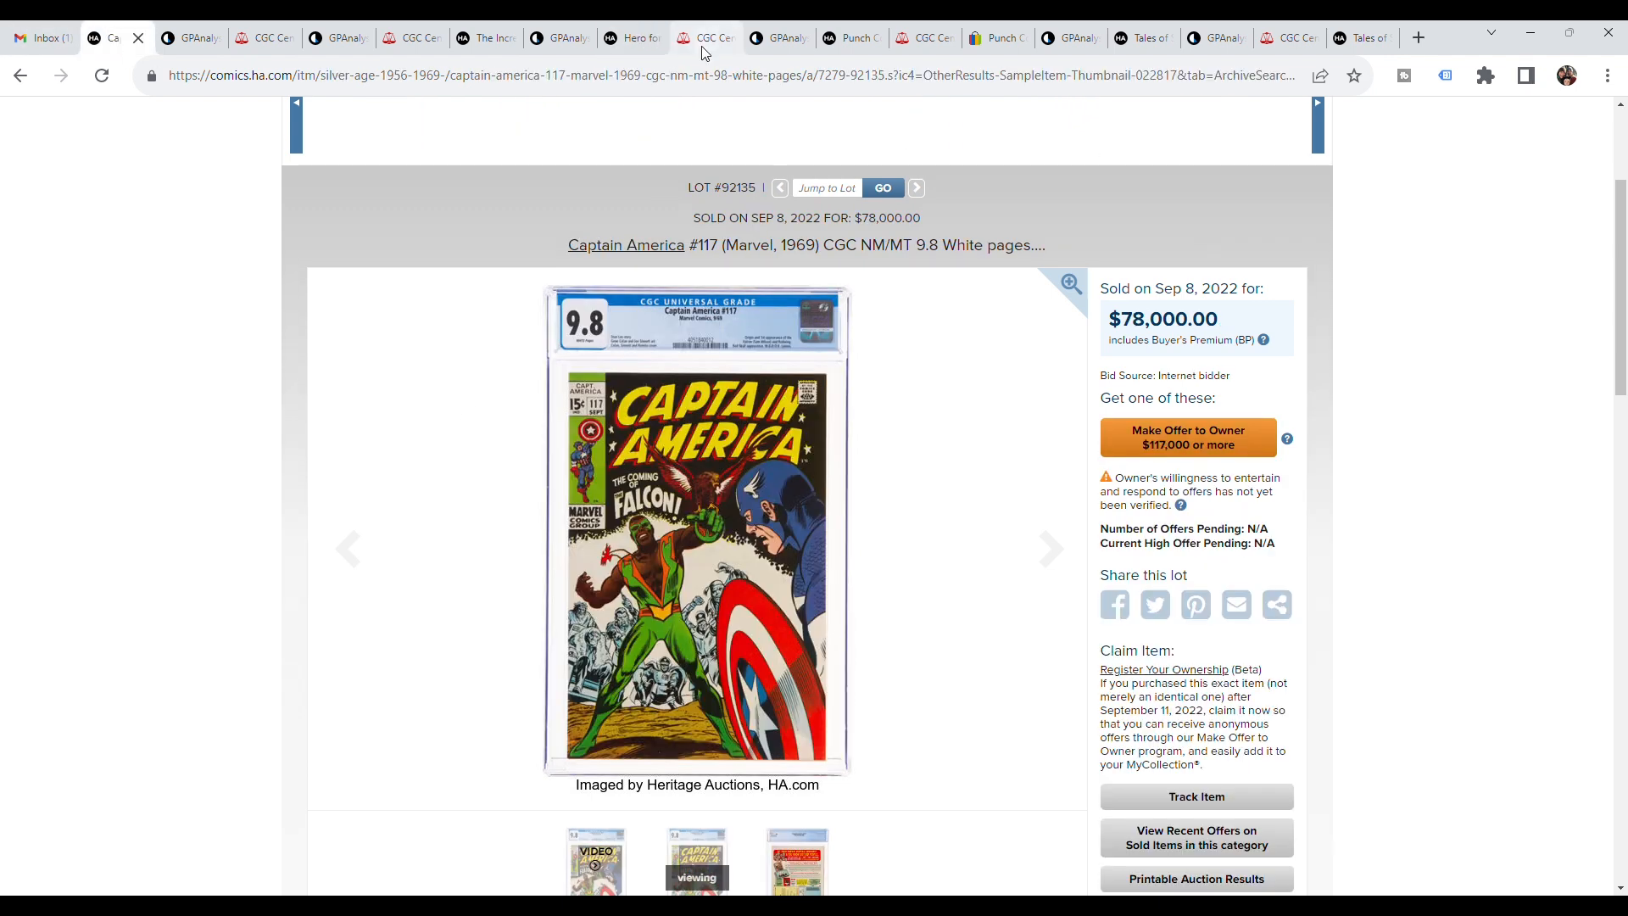
- Return to the Hero for Hire #1 lot and select its $102,000.00 sale price
{"action": "left_click", "coordinate": [632, 38]}
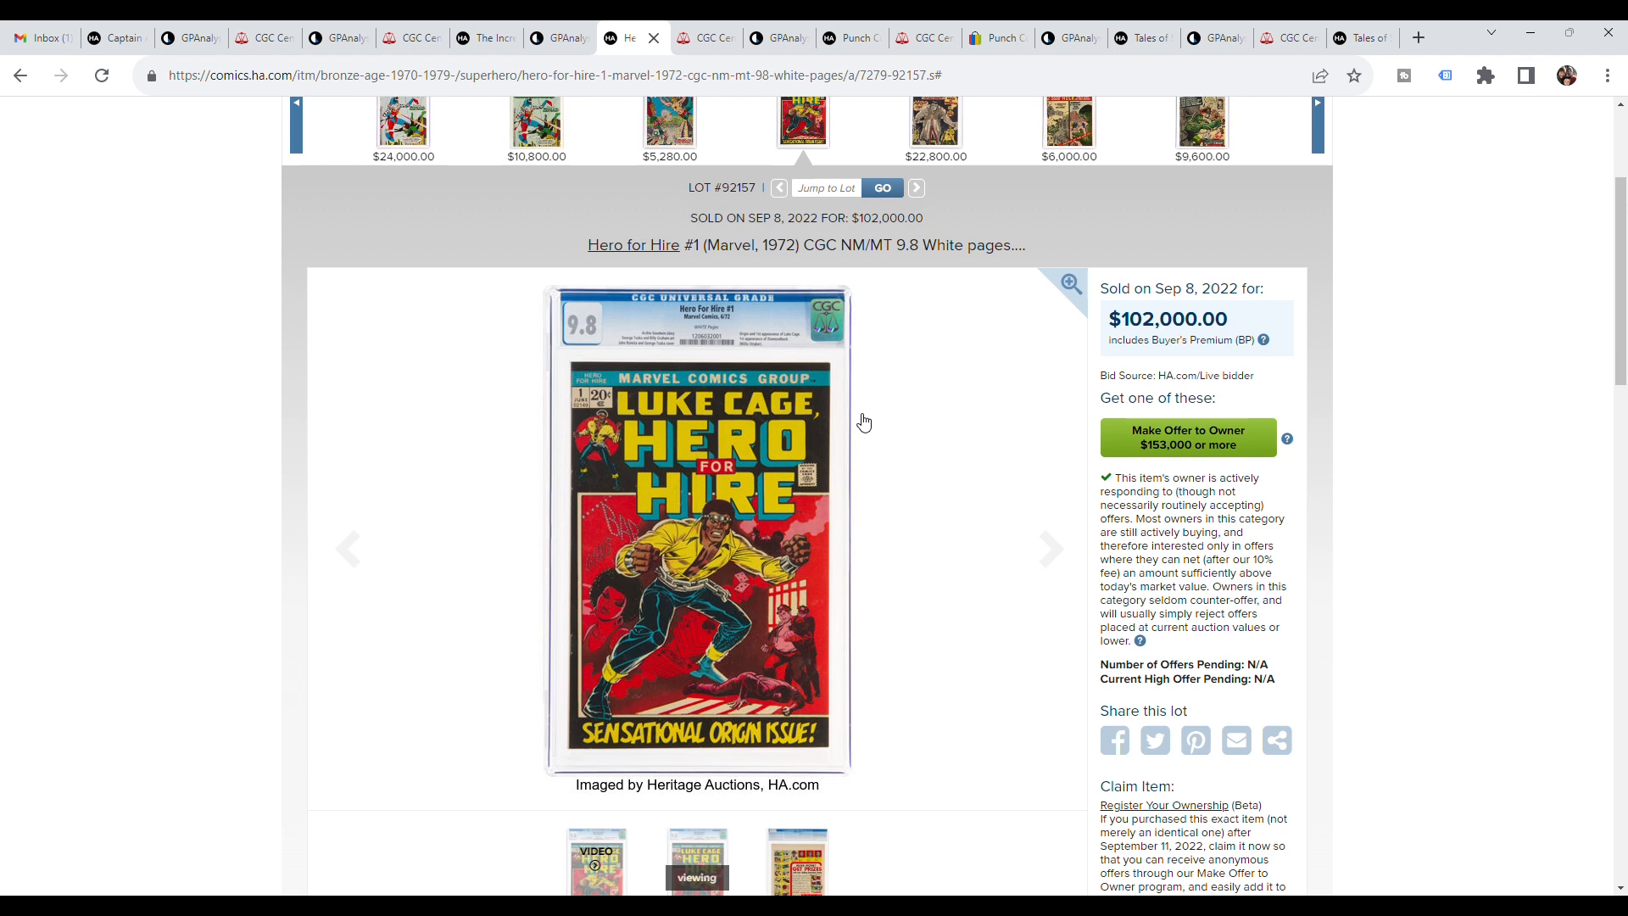
{"action": "mouse_move", "coordinate": [661, 391]}
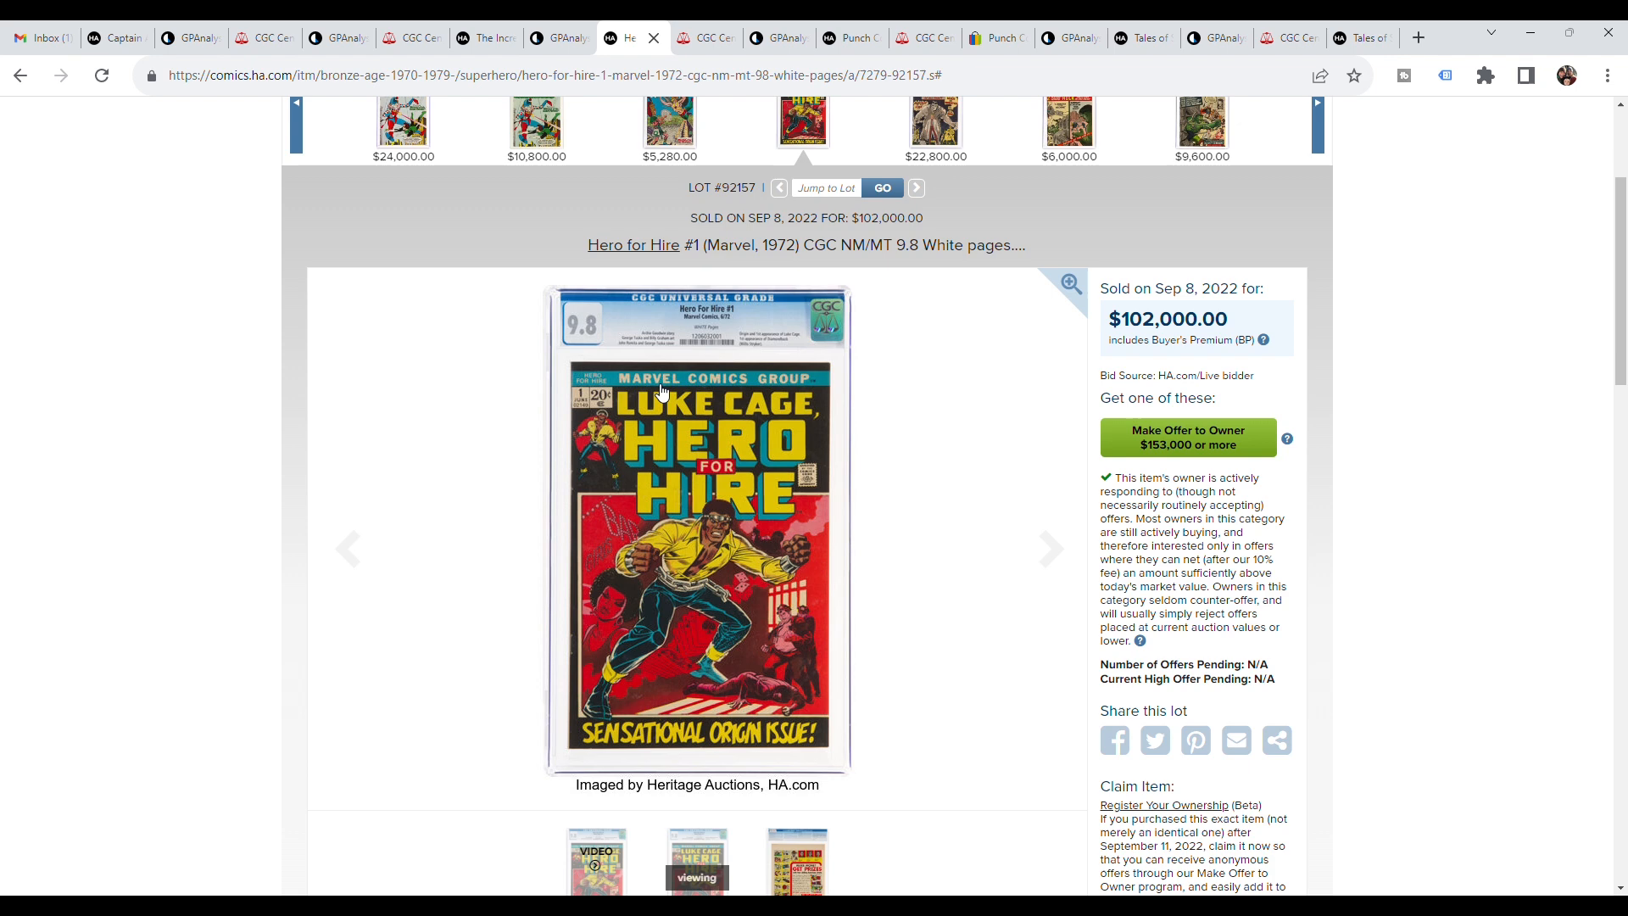
{"action": "mouse_move", "coordinate": [850, 488]}
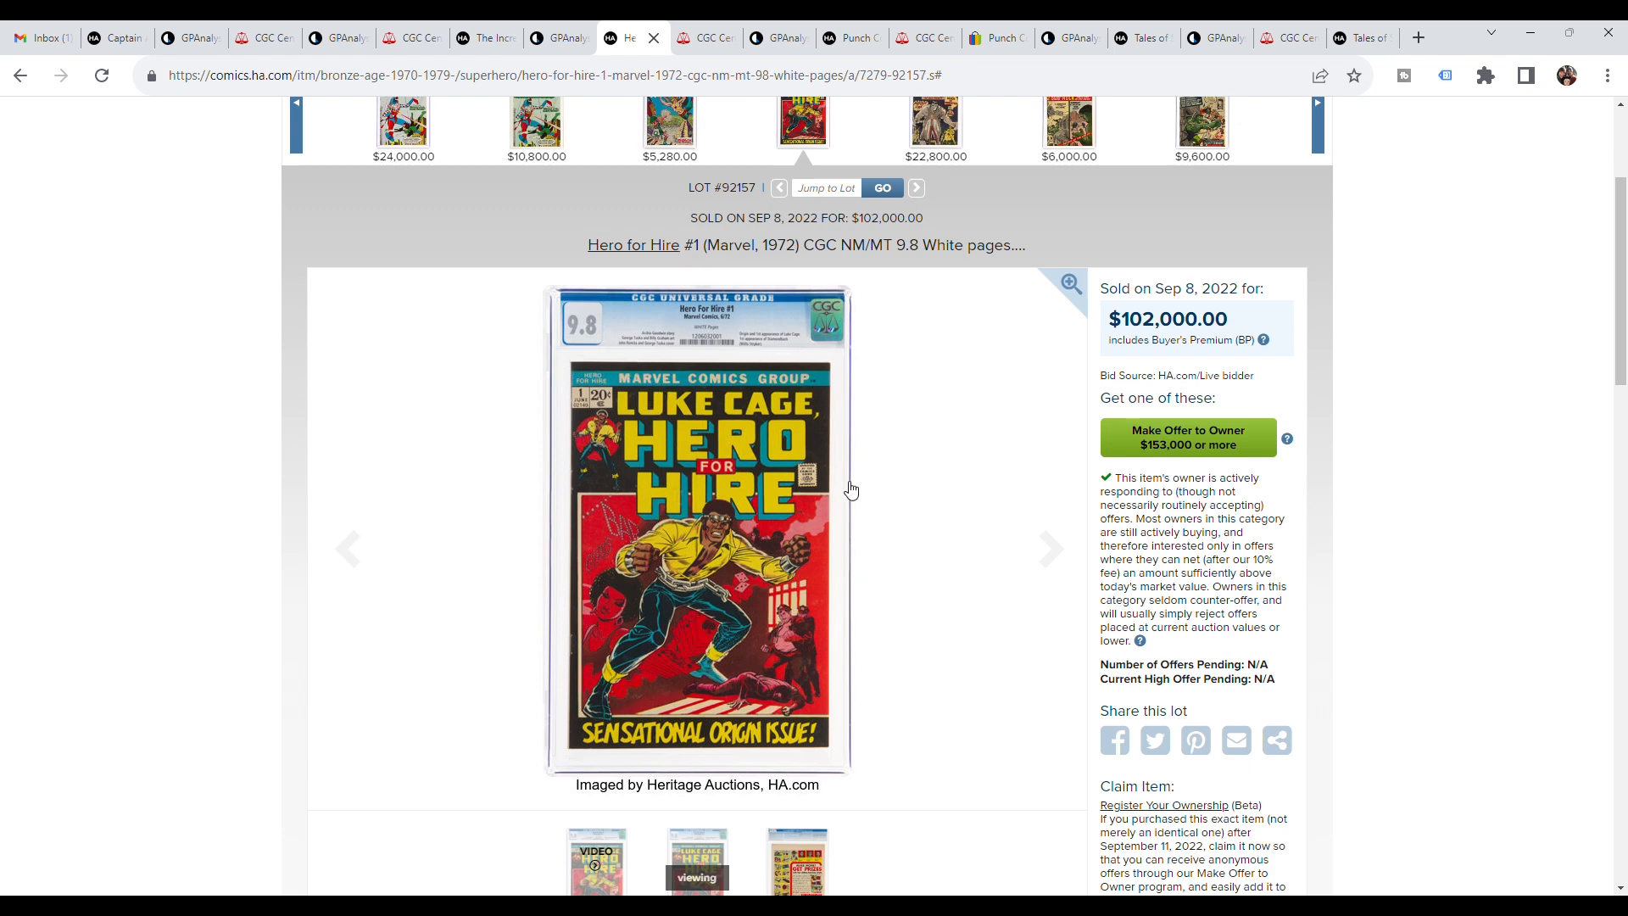
{"action": "mouse_move", "coordinate": [794, 391]}
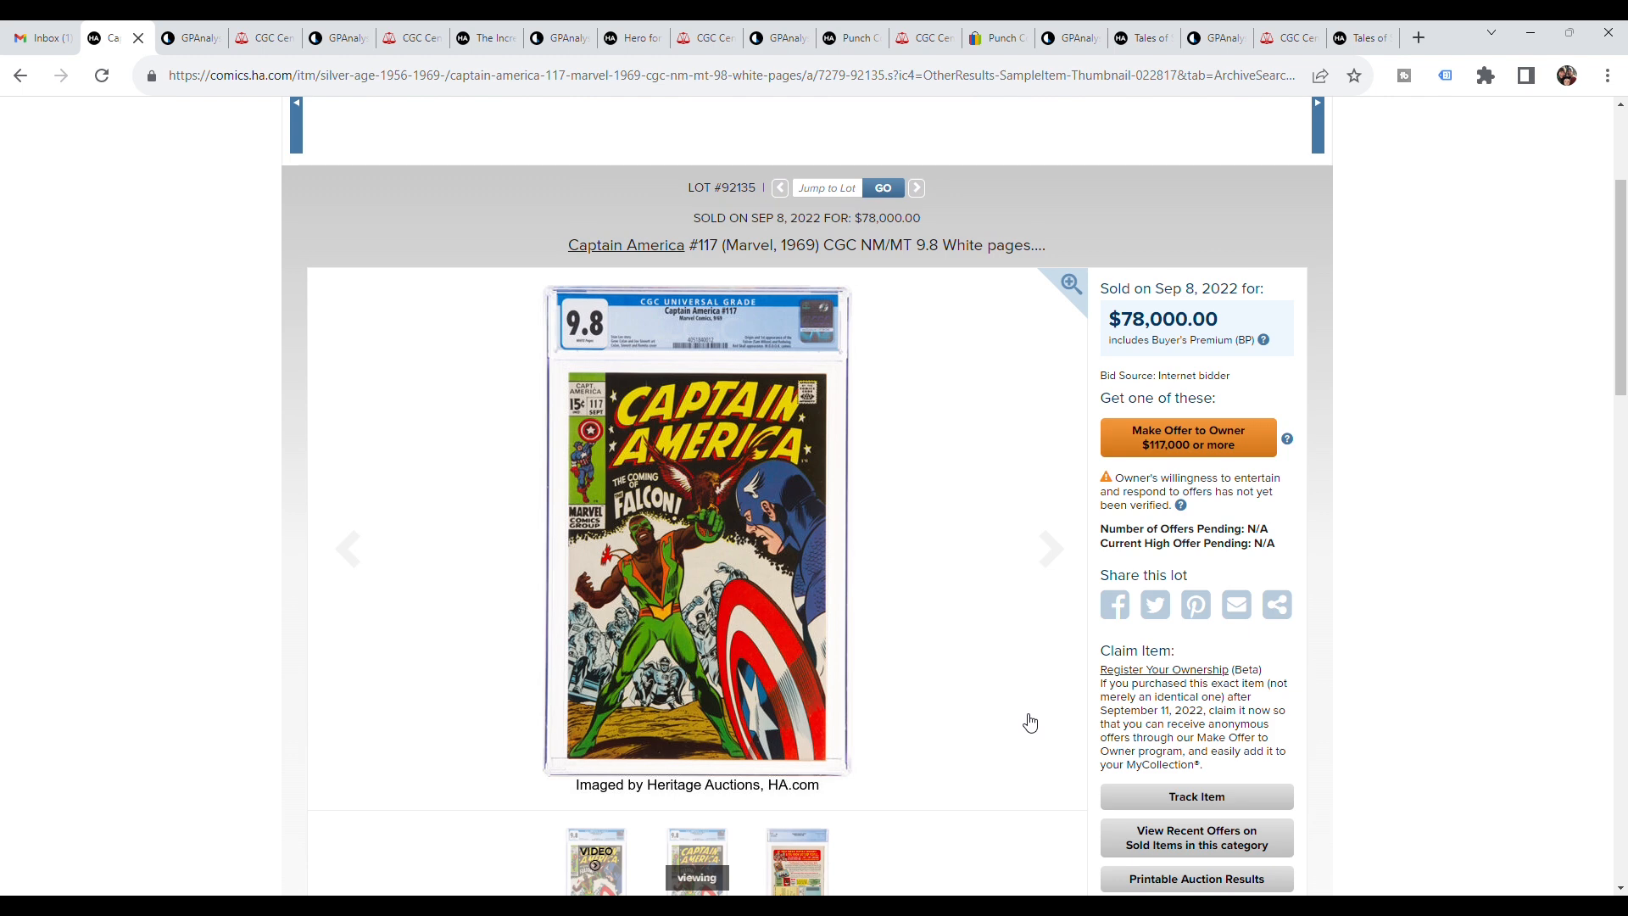
{"action": "mouse_move", "coordinate": [1019, 702]}
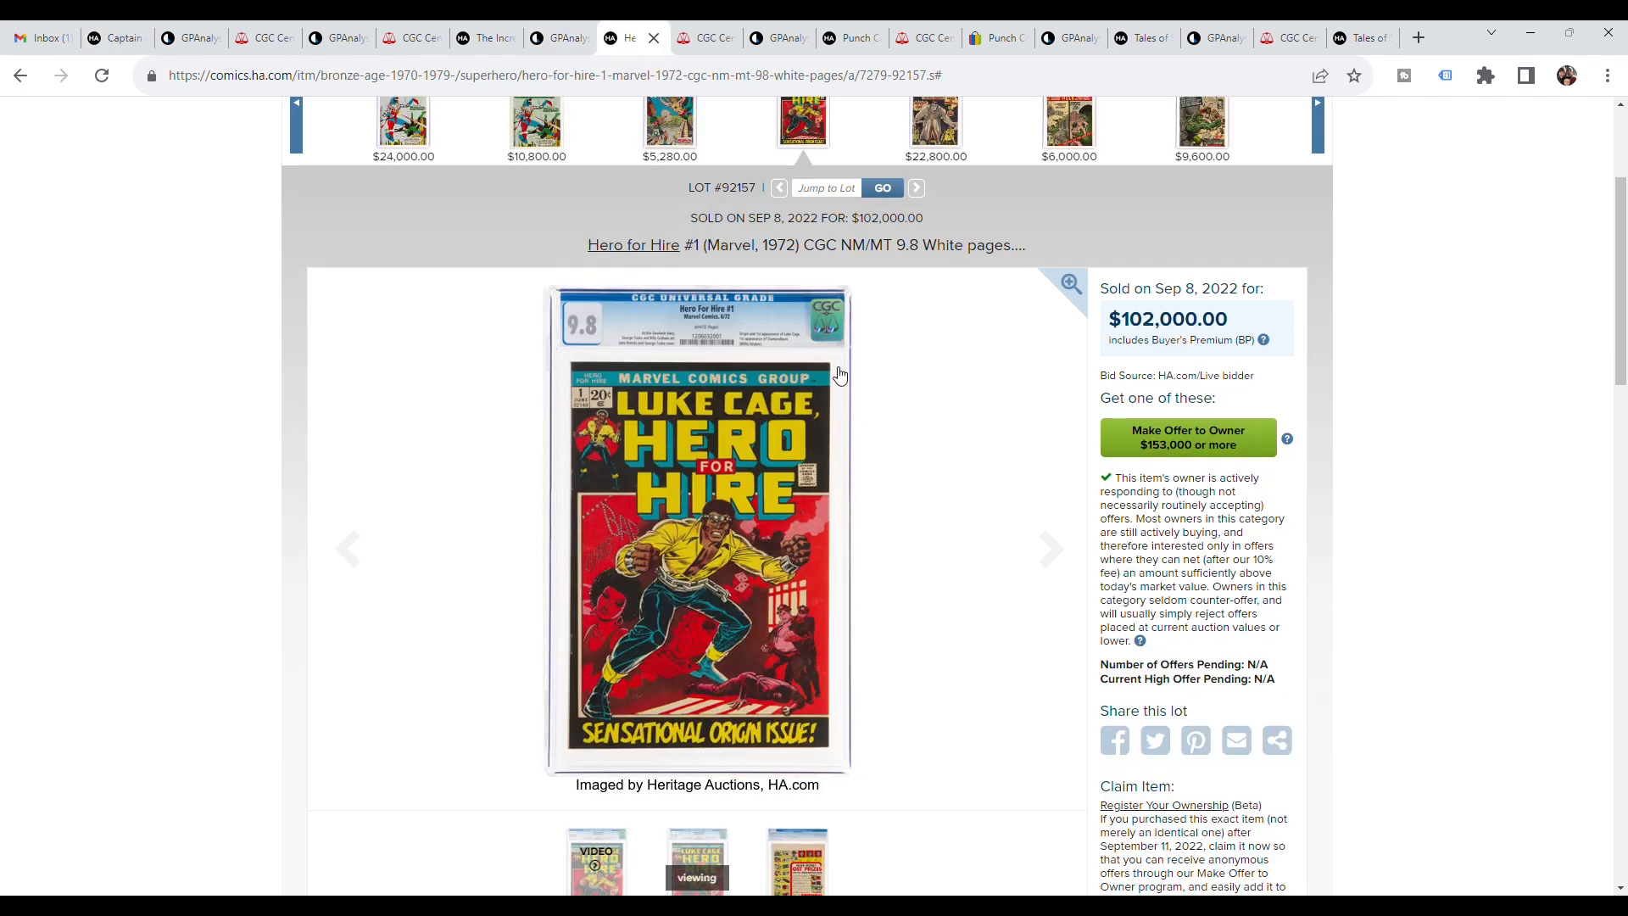
{"action": "mouse_move", "coordinate": [944, 539]}
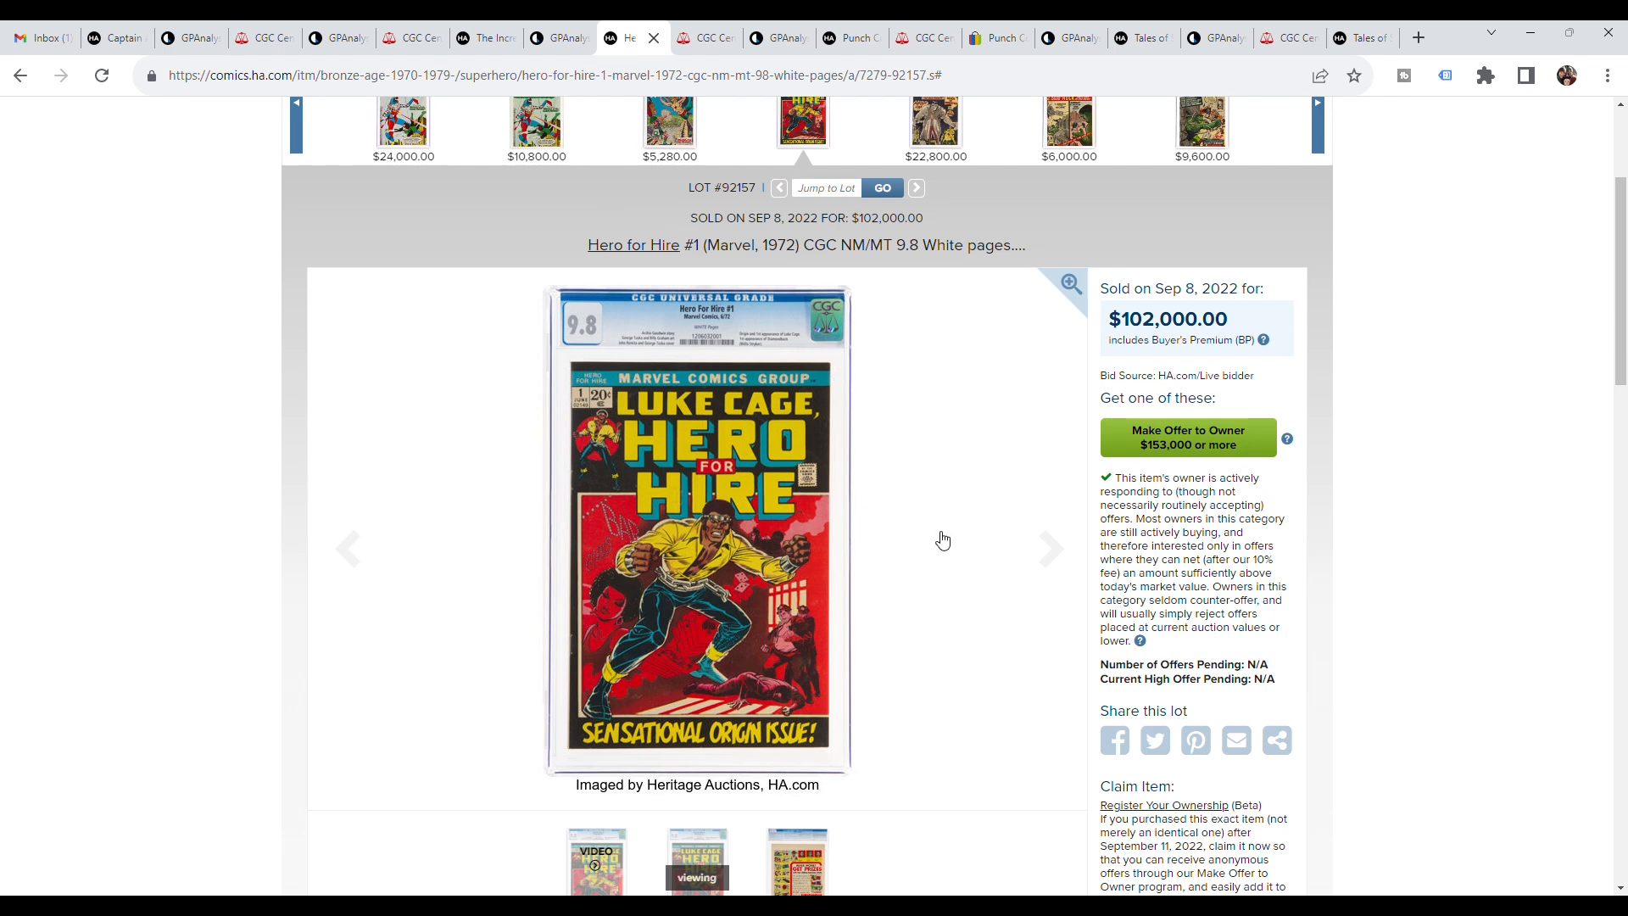
{"action": "triple_click", "coordinate": [1166, 319]}
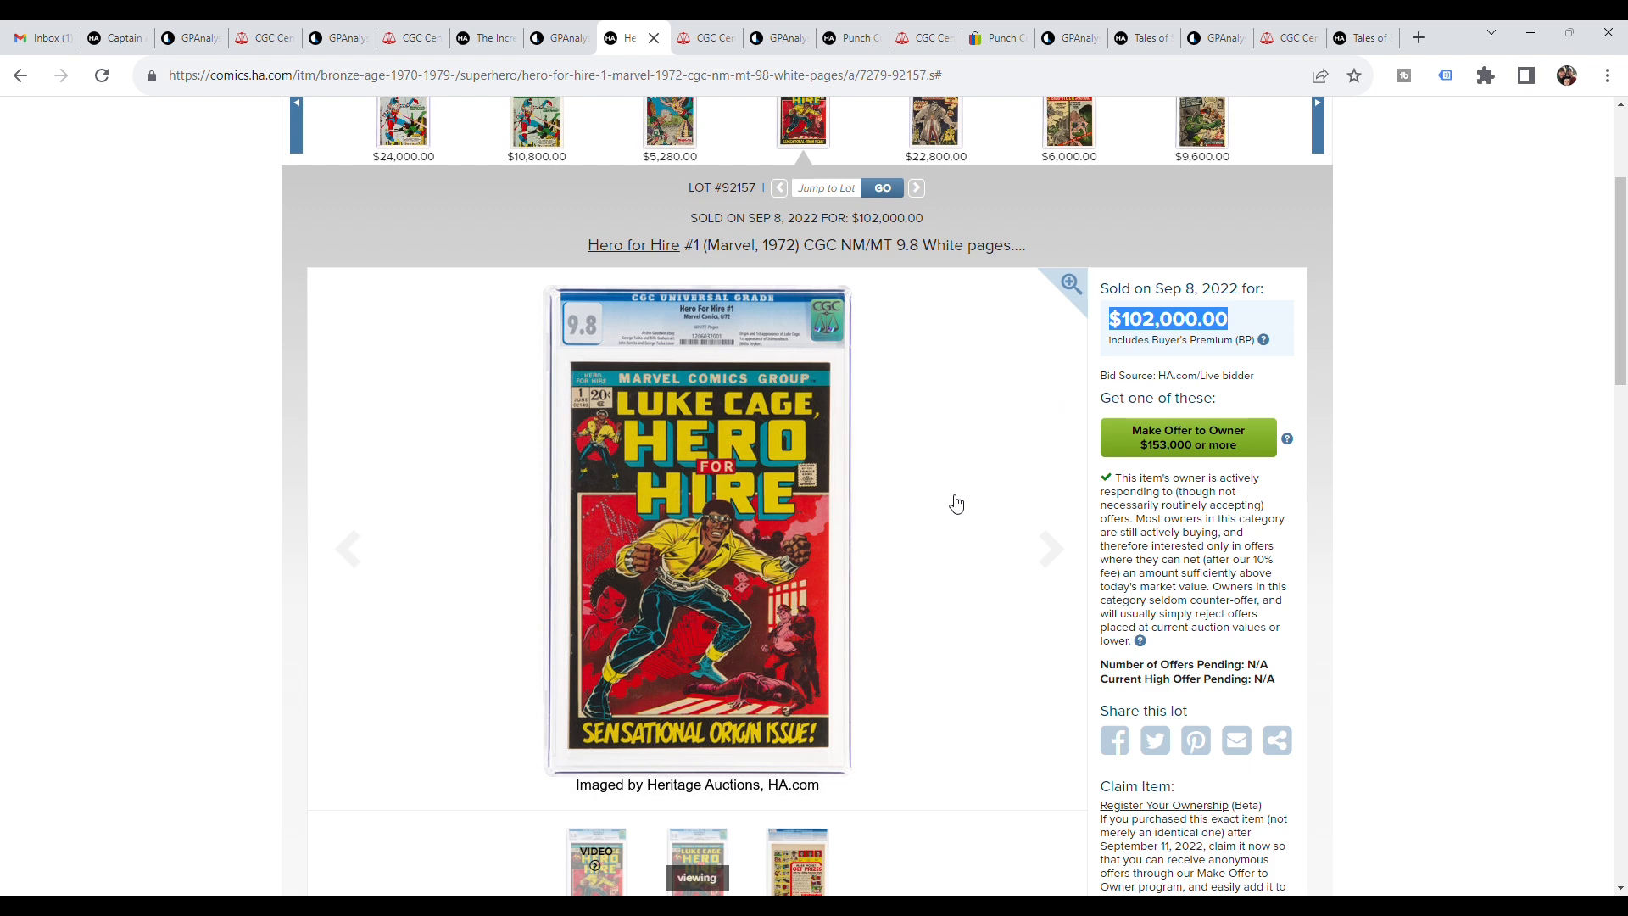
{"action": "mouse_move", "coordinate": [952, 495]}
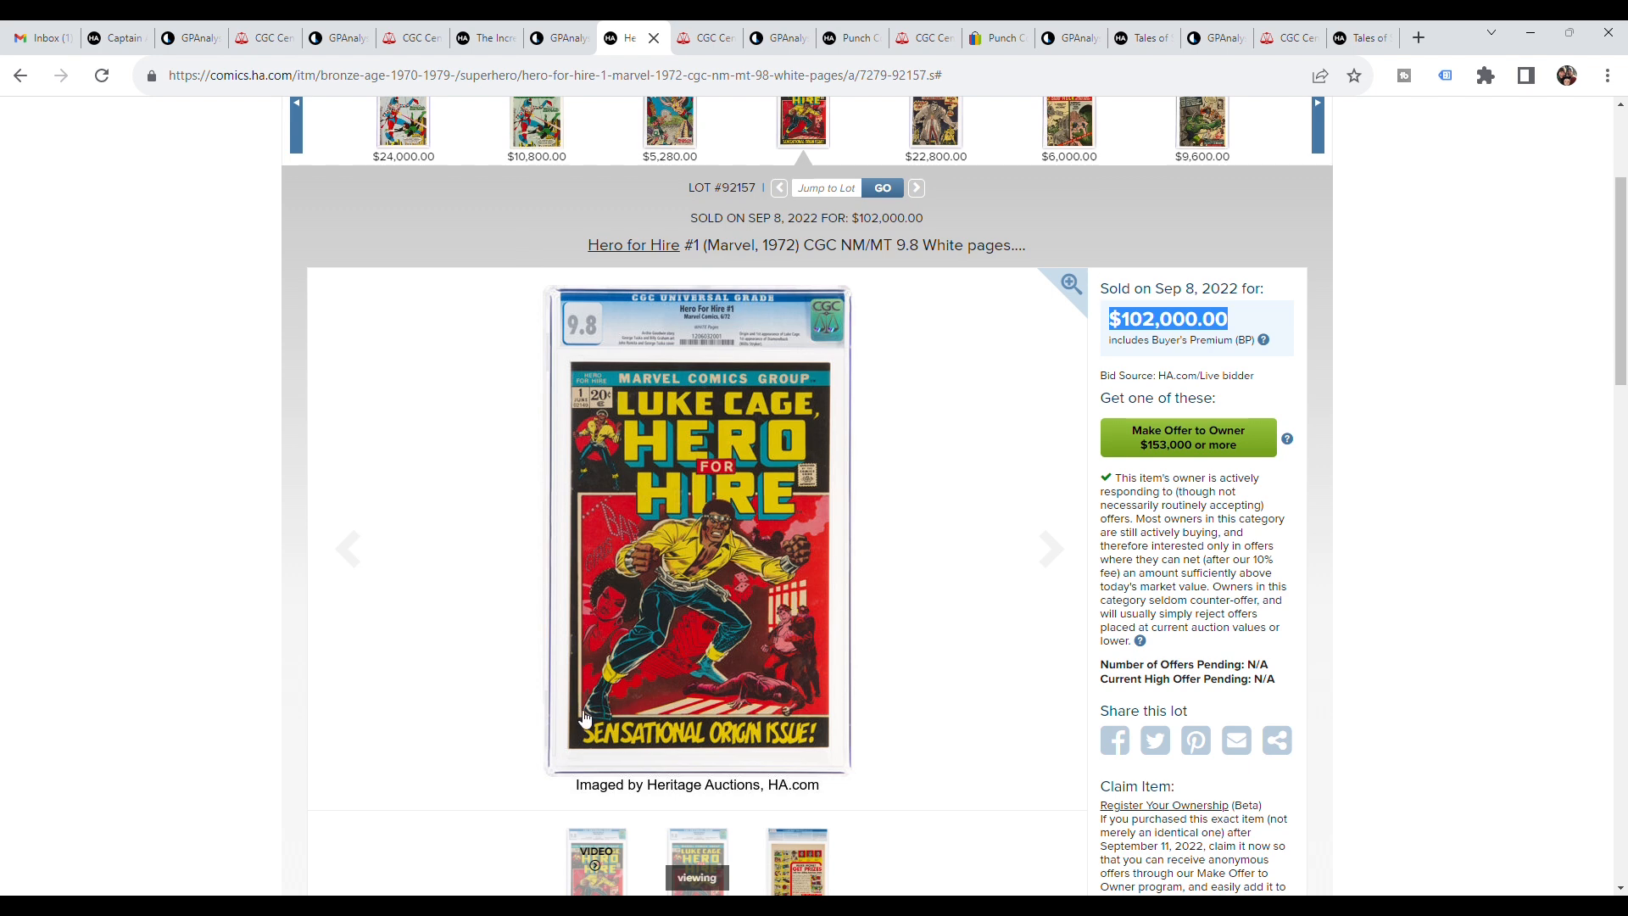
{"action": "mouse_move", "coordinate": [638, 681]}
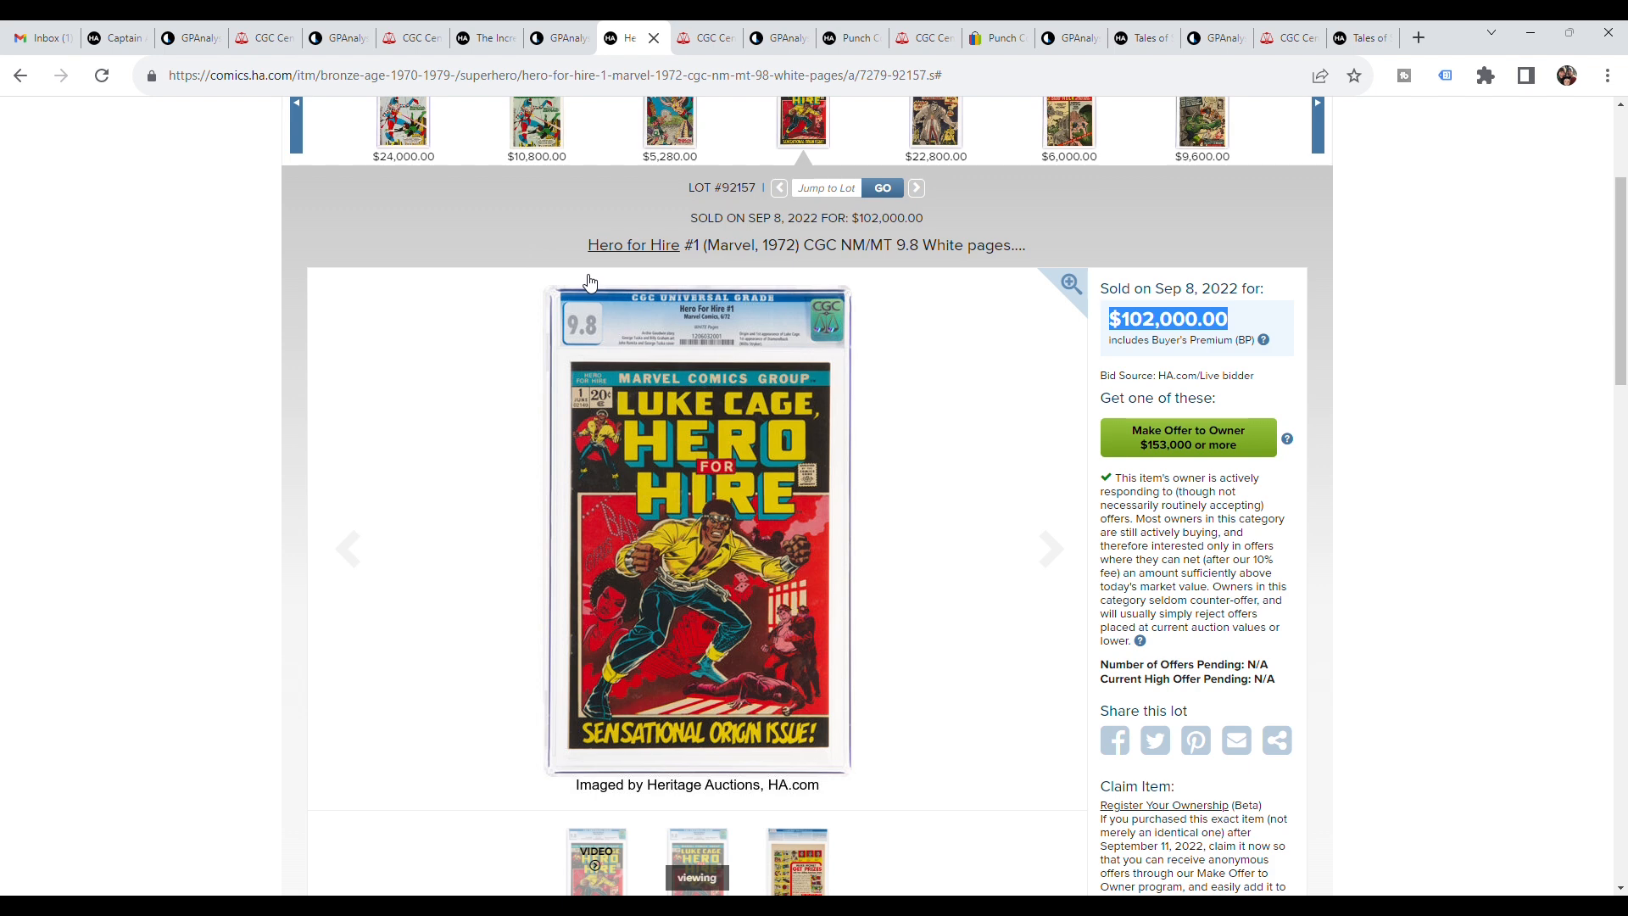
{"action": "mouse_move", "coordinate": [317, 63]}
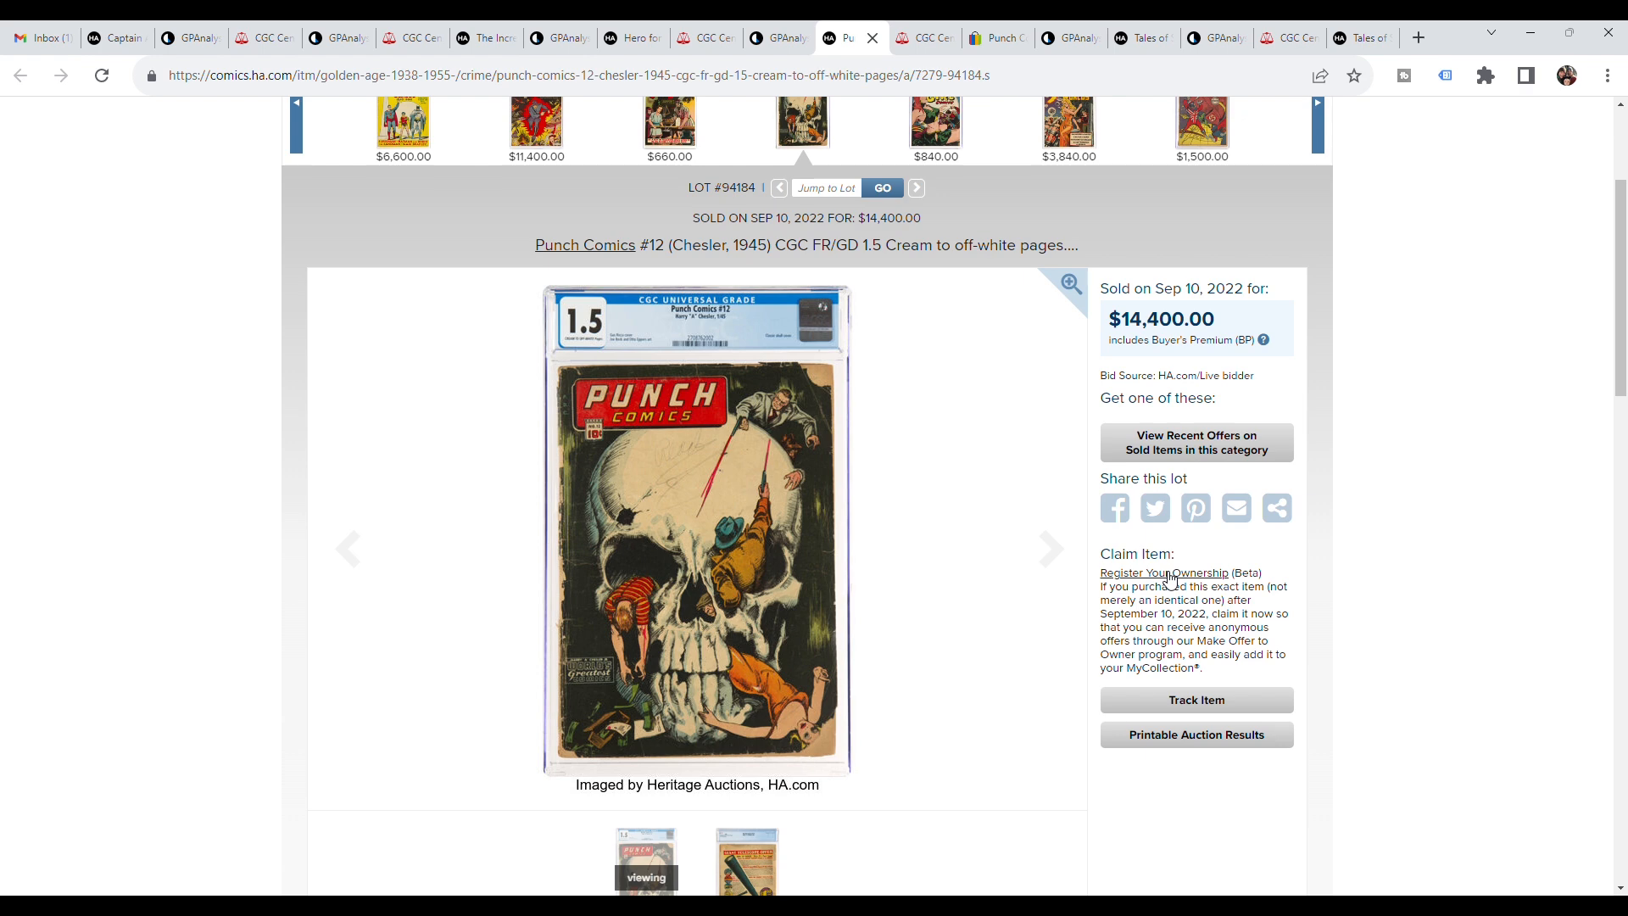
{"action": "mouse_move", "coordinate": [570, 356]}
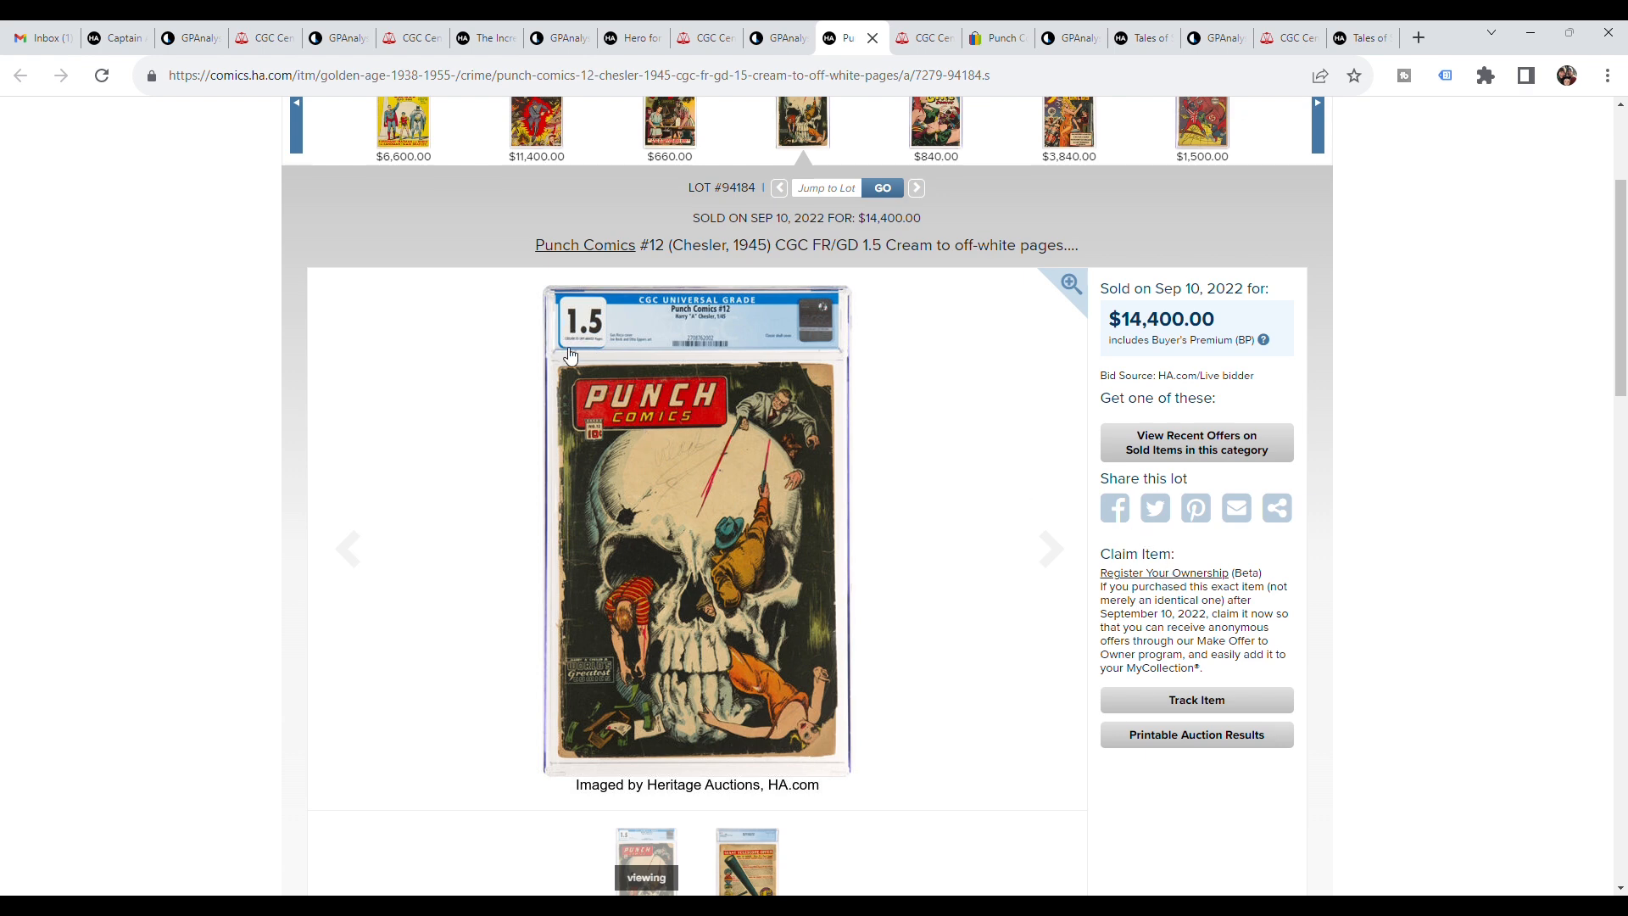
{"action": "mouse_move", "coordinate": [867, 788]}
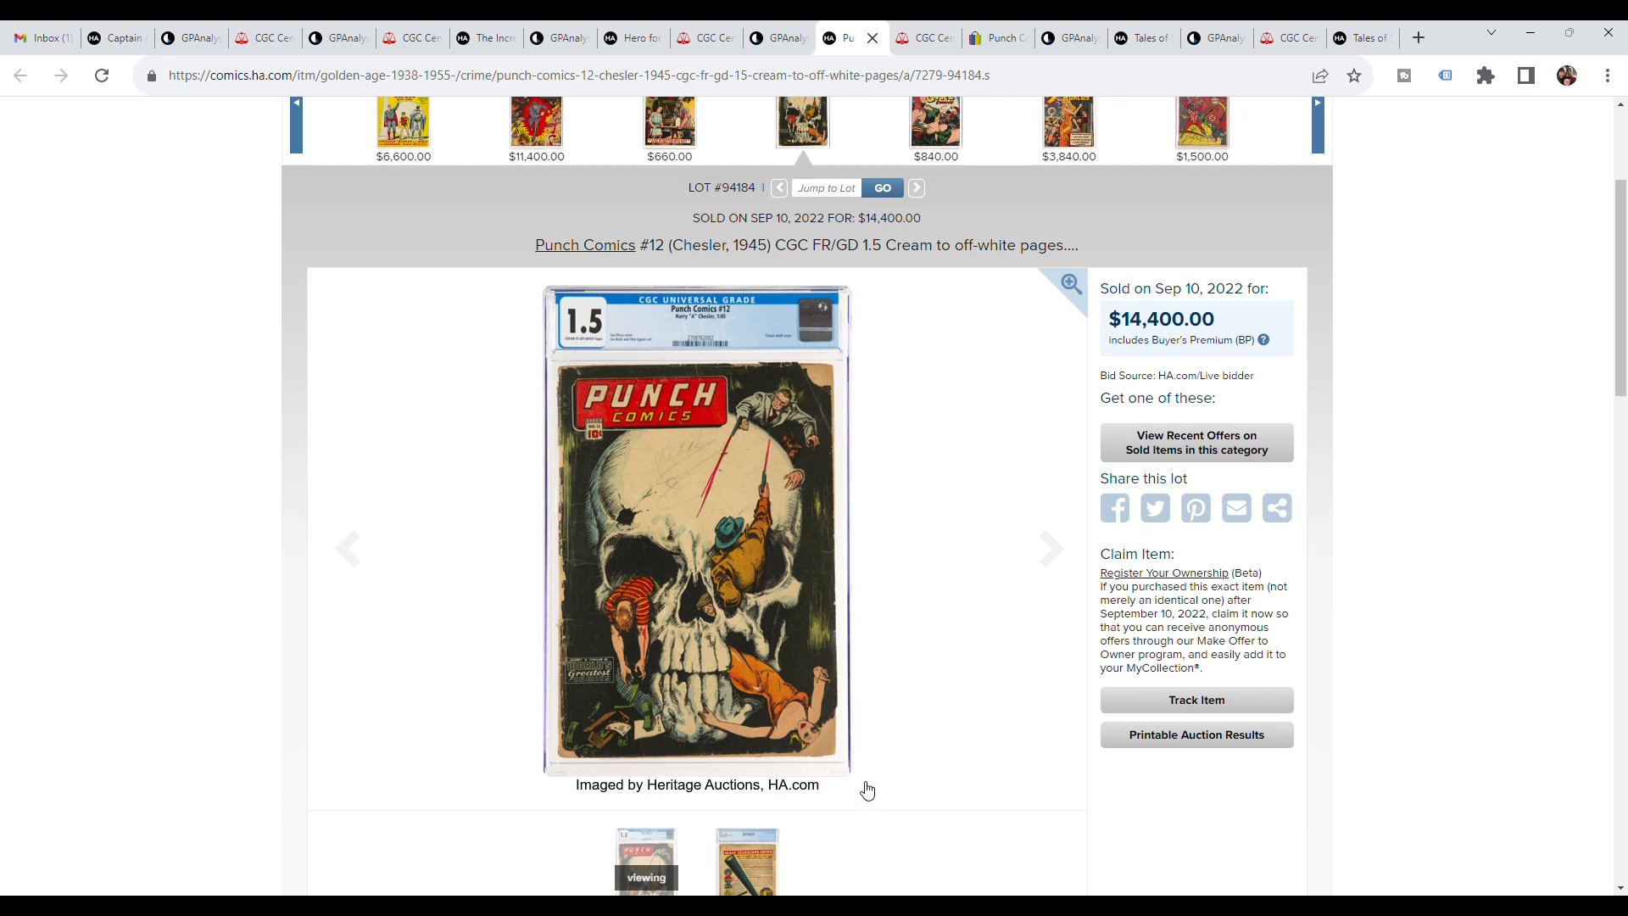
{"action": "mouse_move", "coordinate": [831, 366]}
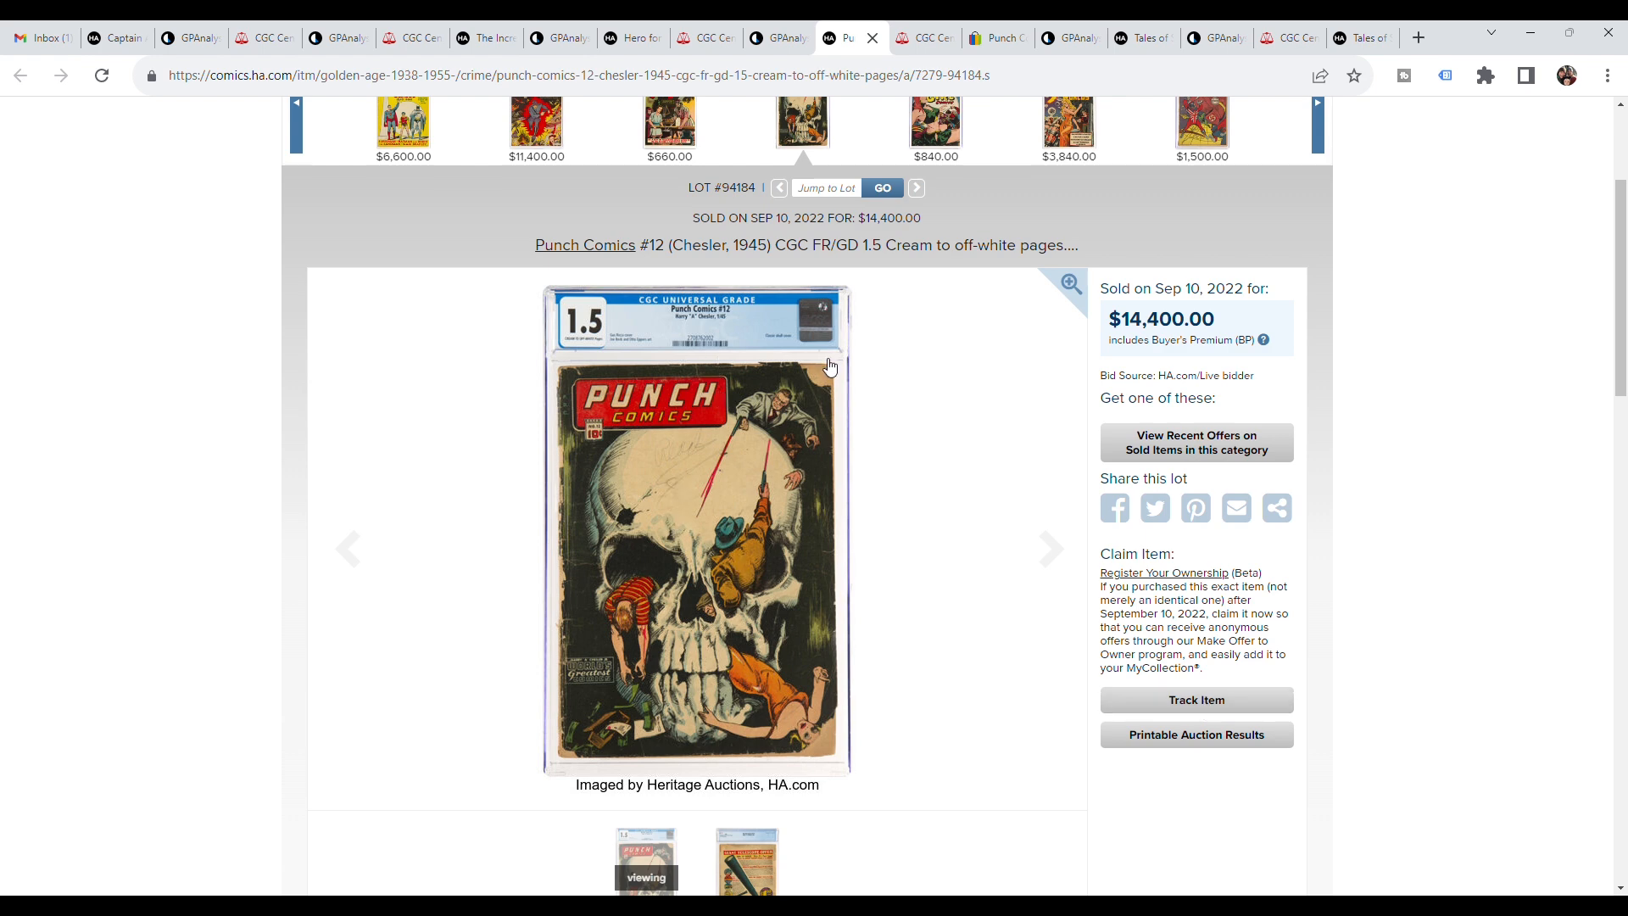
{"action": "mouse_move", "coordinate": [975, 736]}
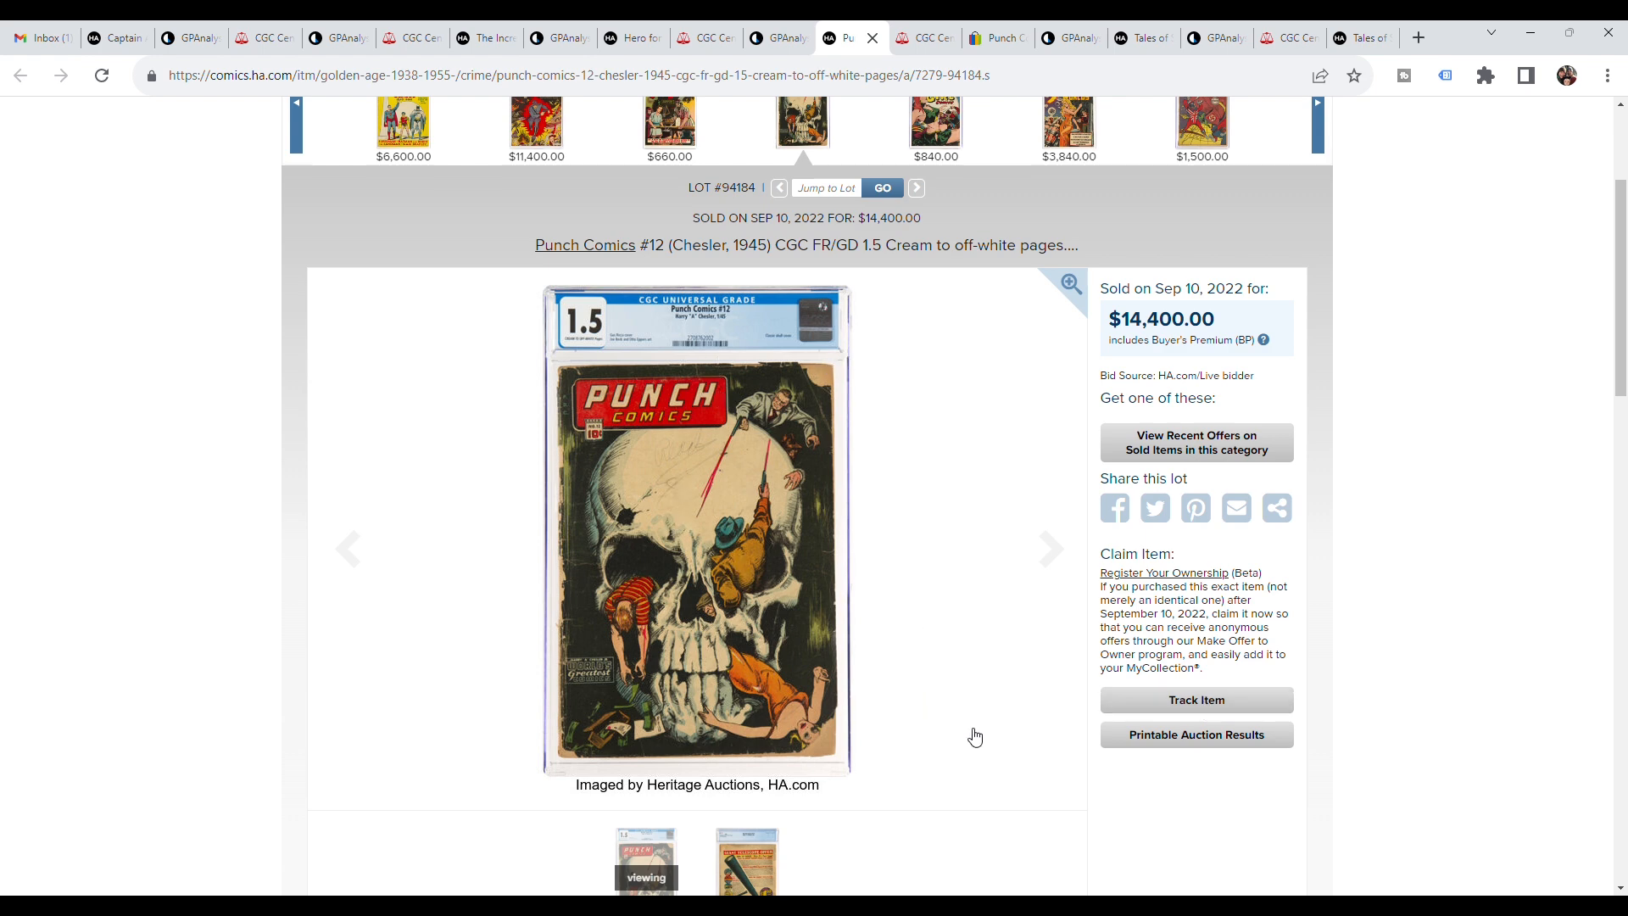
{"action": "mouse_move", "coordinate": [835, 663]}
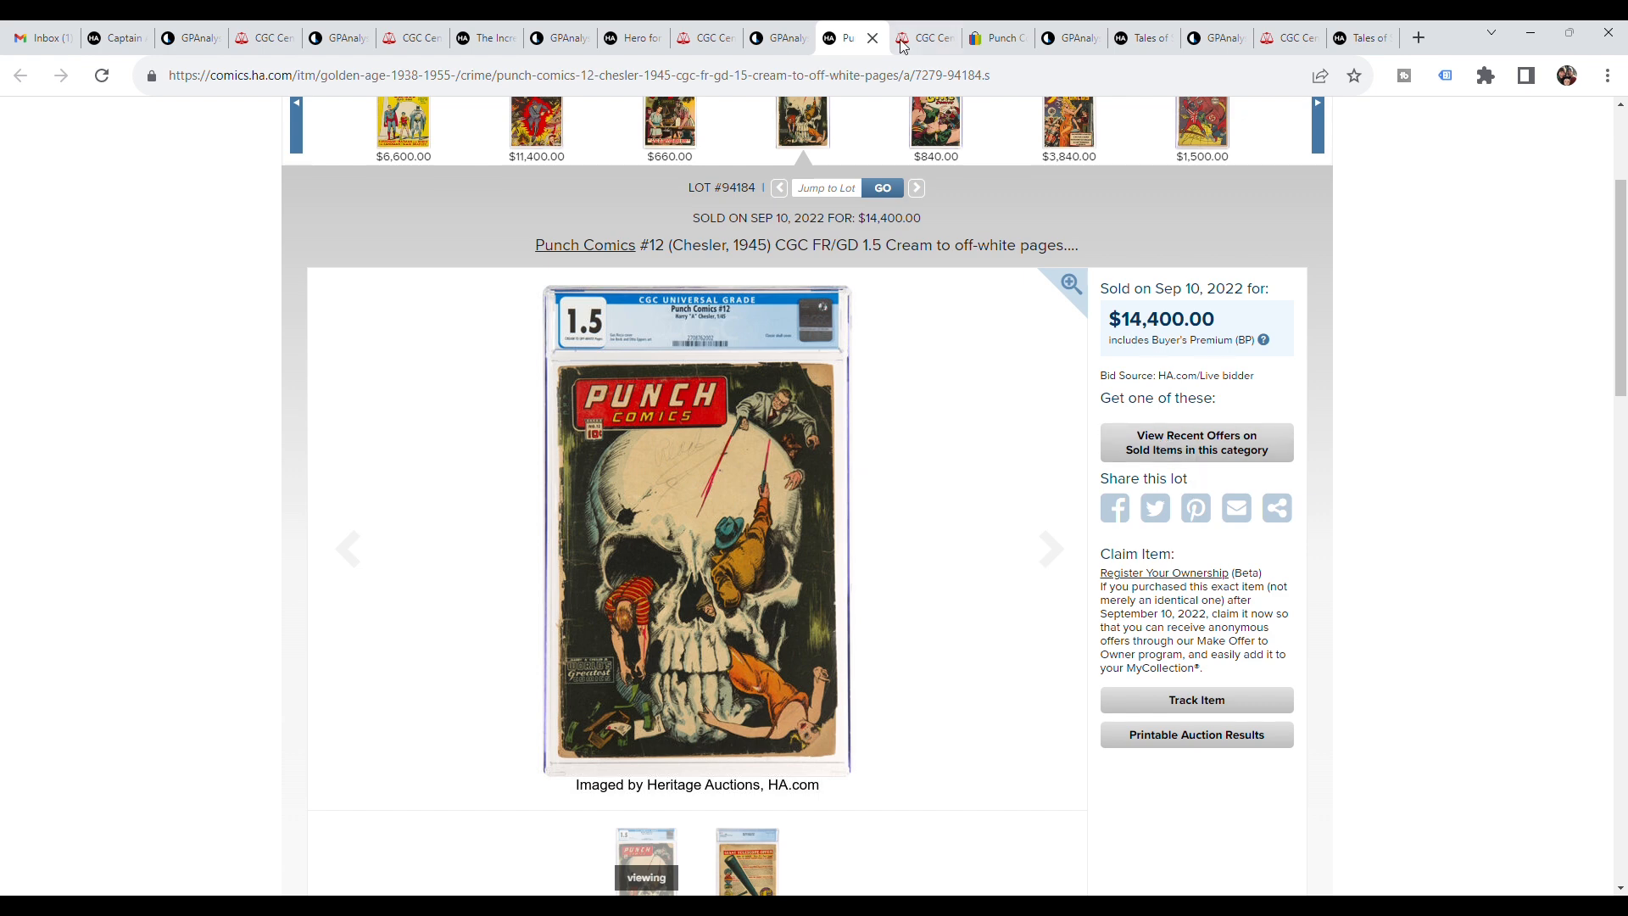
- Check the Punch Comics GPAnalysis price history, then reopen the Punch Comics #12 lot
{"action": "left_click", "coordinate": [778, 38]}
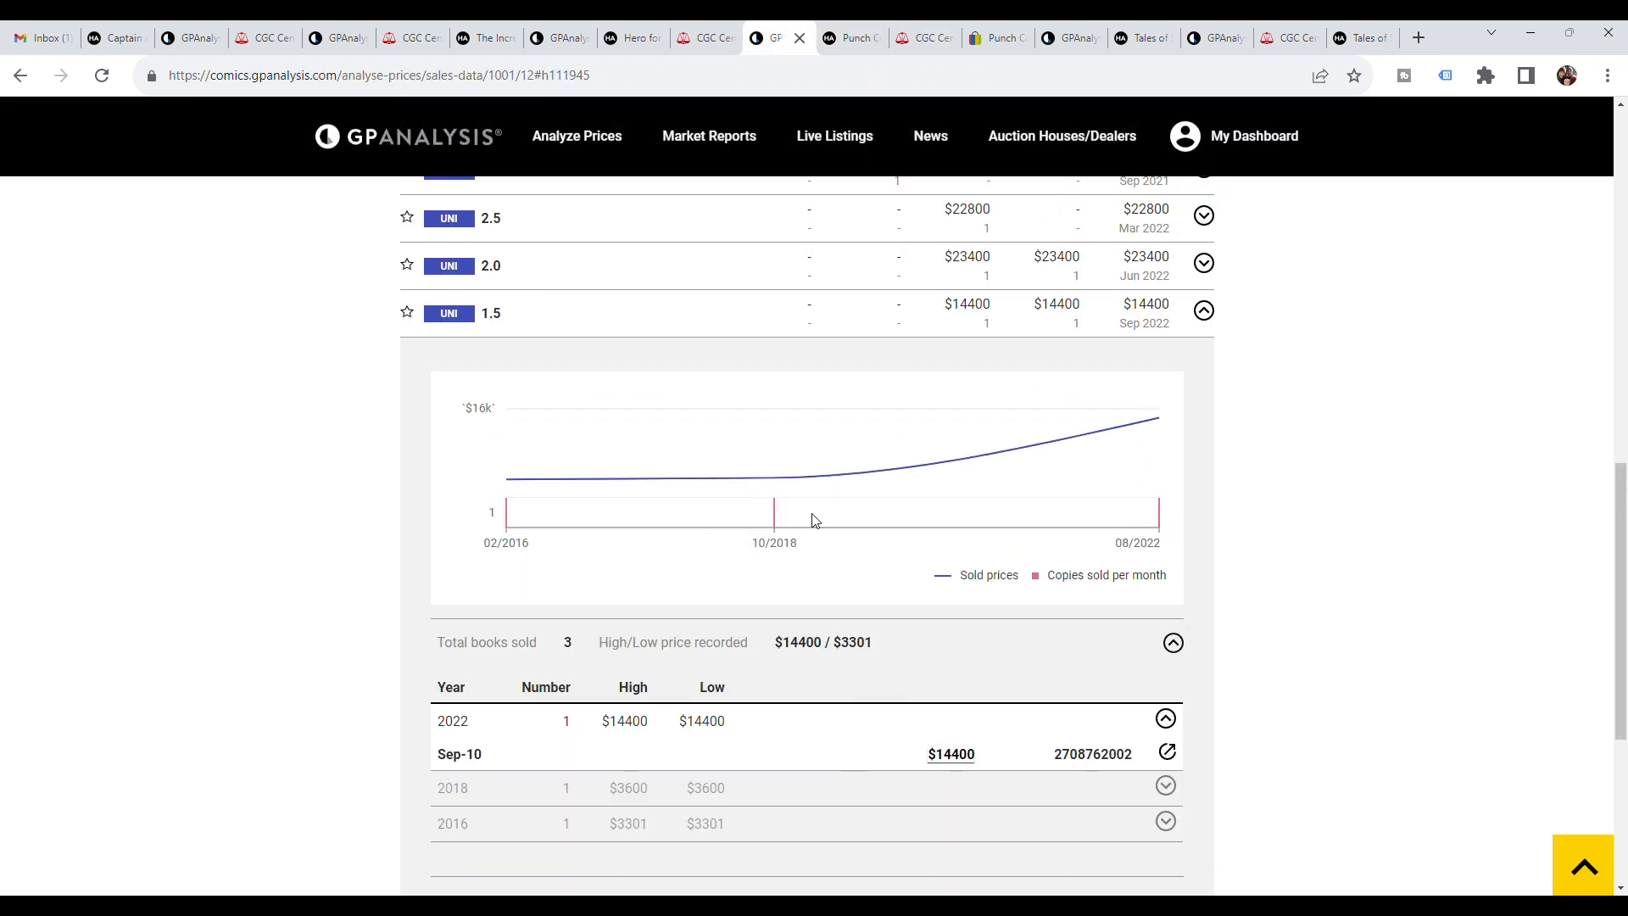
{"action": "left_click", "coordinate": [918, 38]}
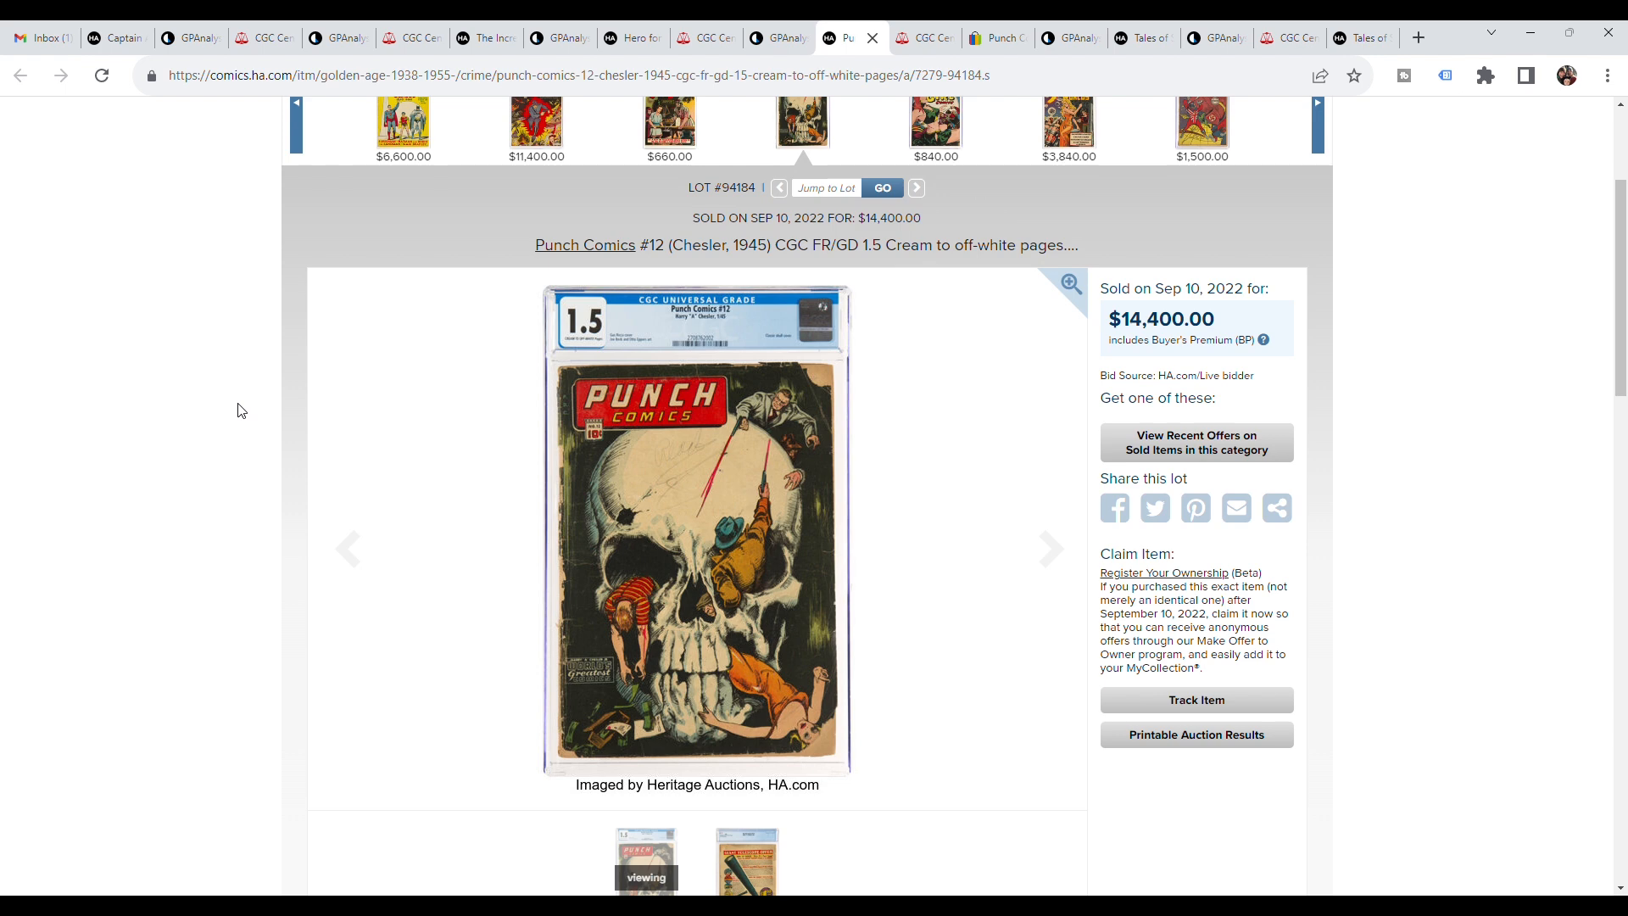
{"action": "mouse_move", "coordinate": [612, 395]}
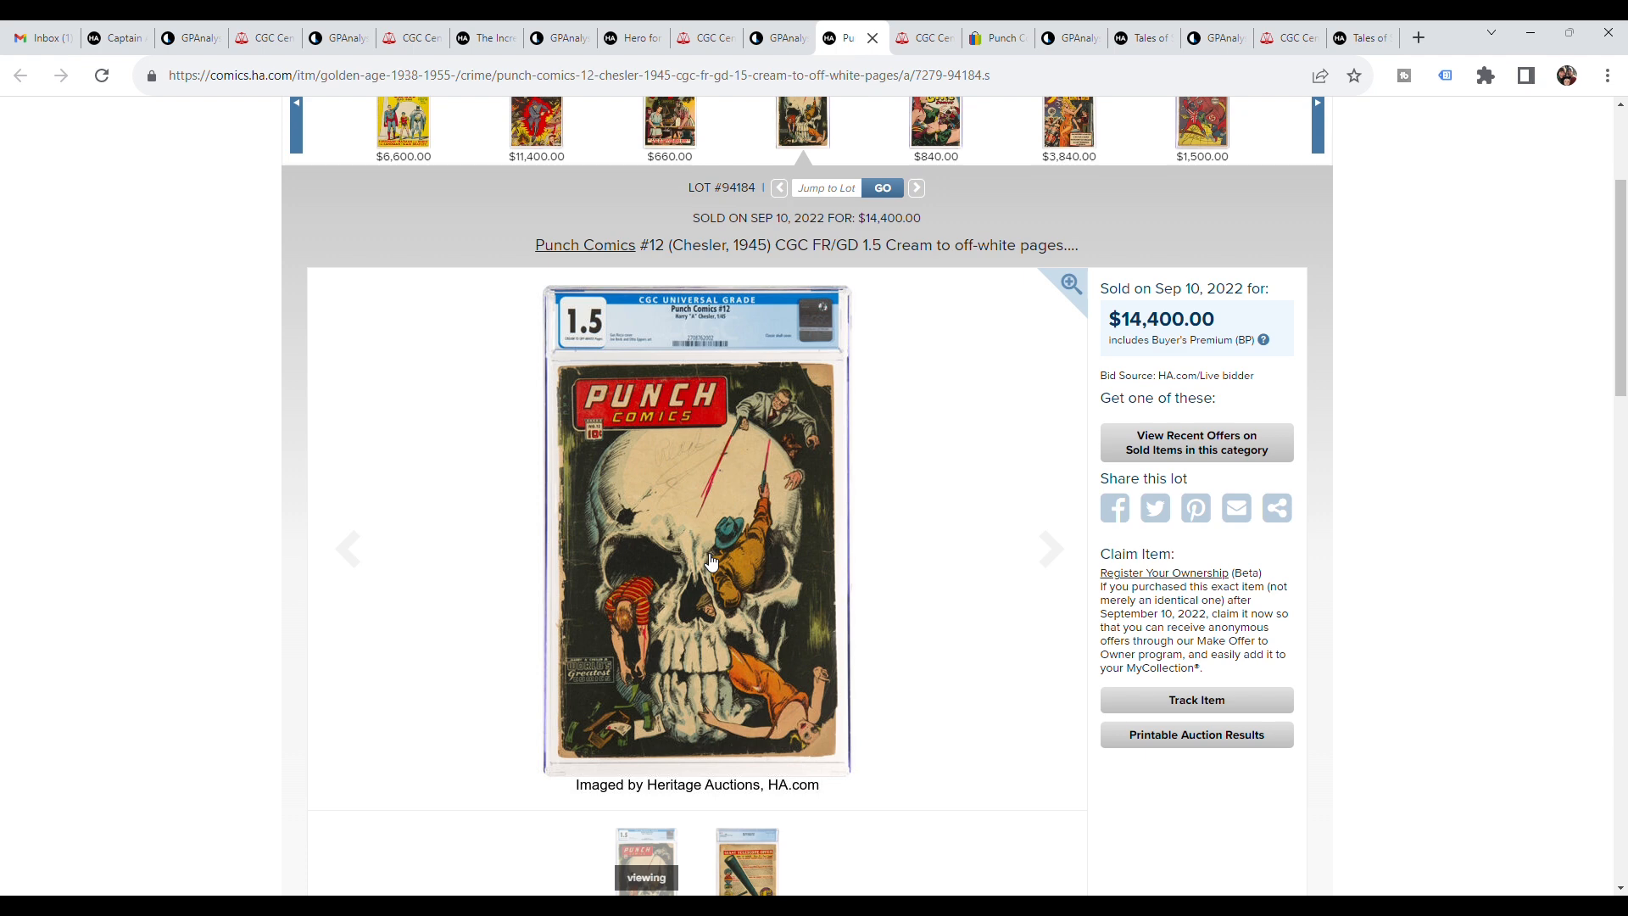
{"action": "mouse_move", "coordinate": [939, 92]}
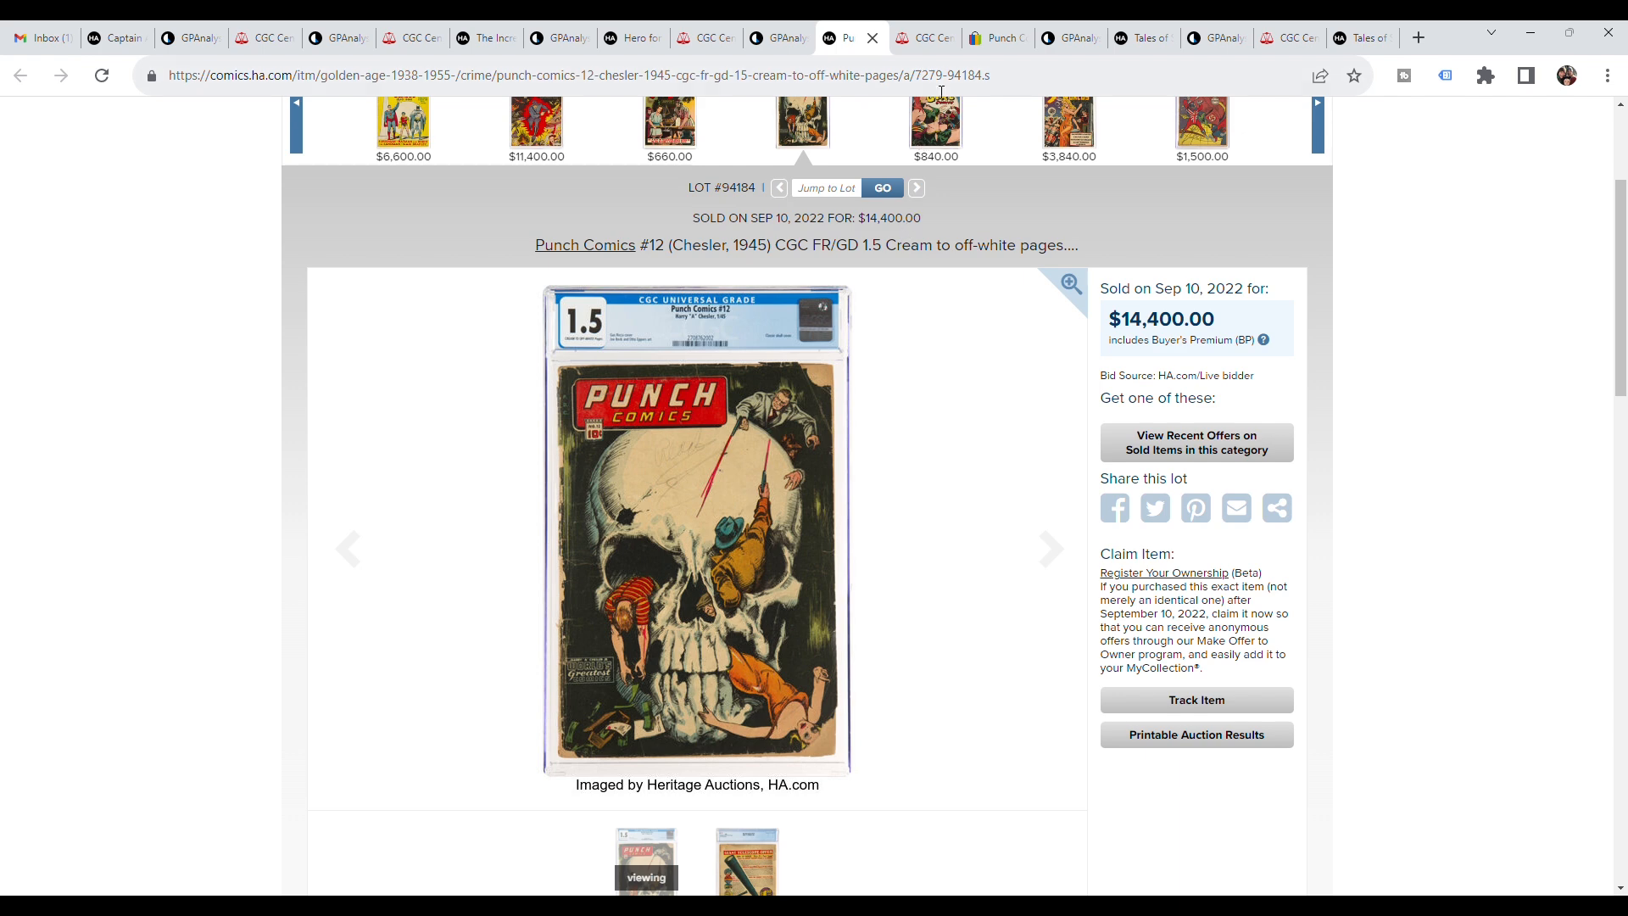
{"action": "mouse_move", "coordinate": [868, 617]}
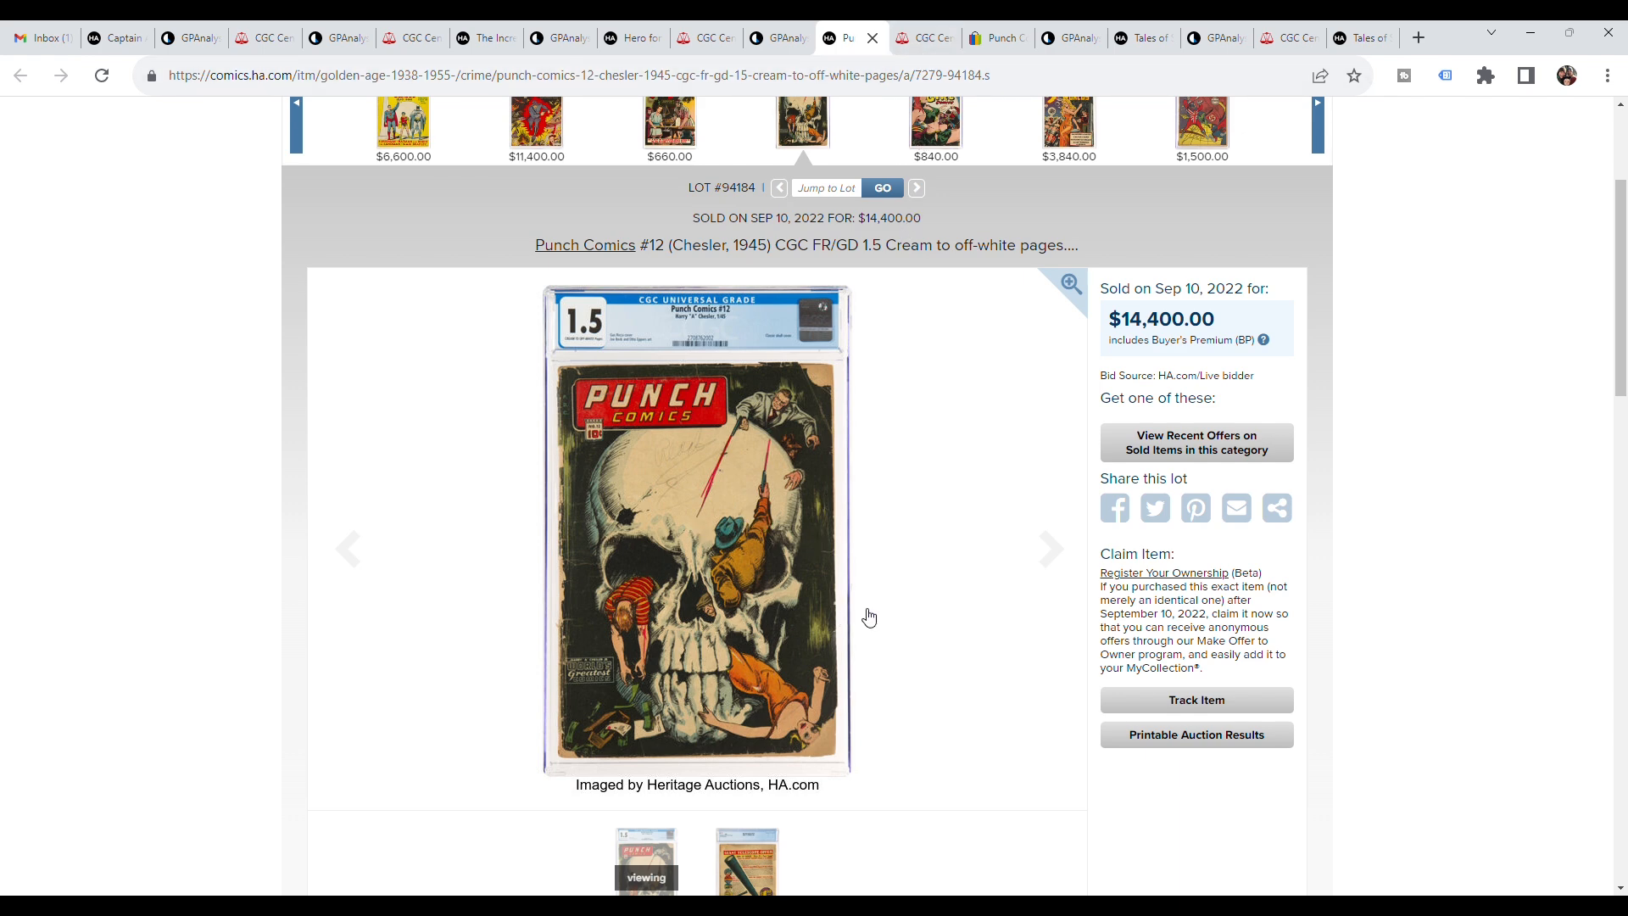
{"action": "mouse_move", "coordinate": [995, 38]}
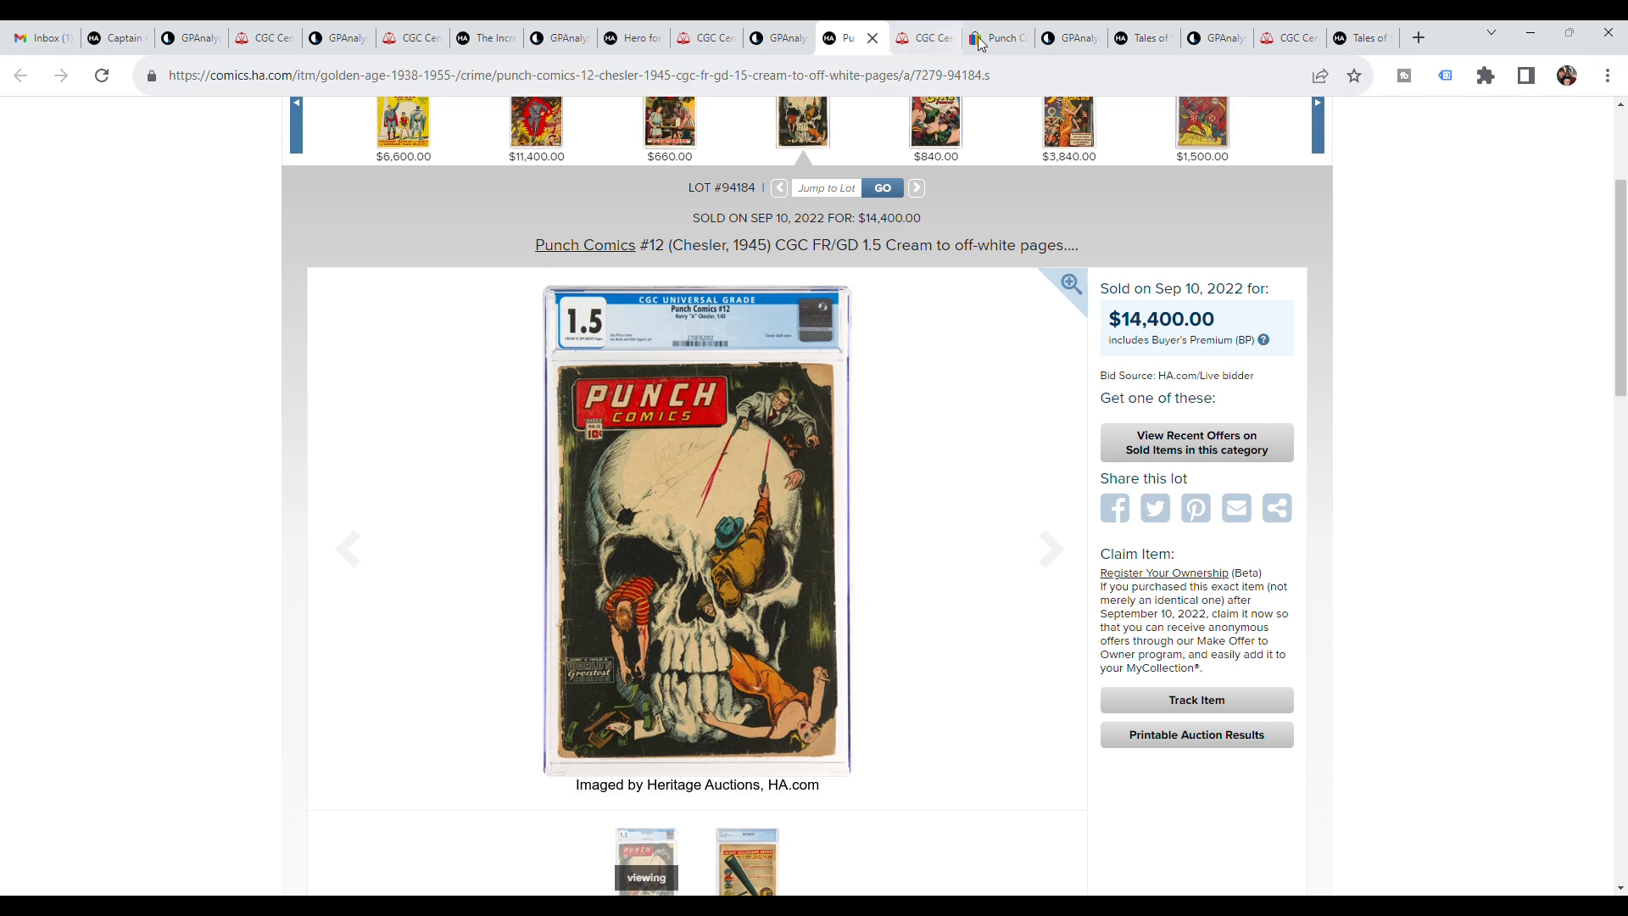
- Open the eBay listing for Punch Comics #20 CGC 5.5 at US $3,800
{"action": "left_click", "coordinate": [997, 38]}
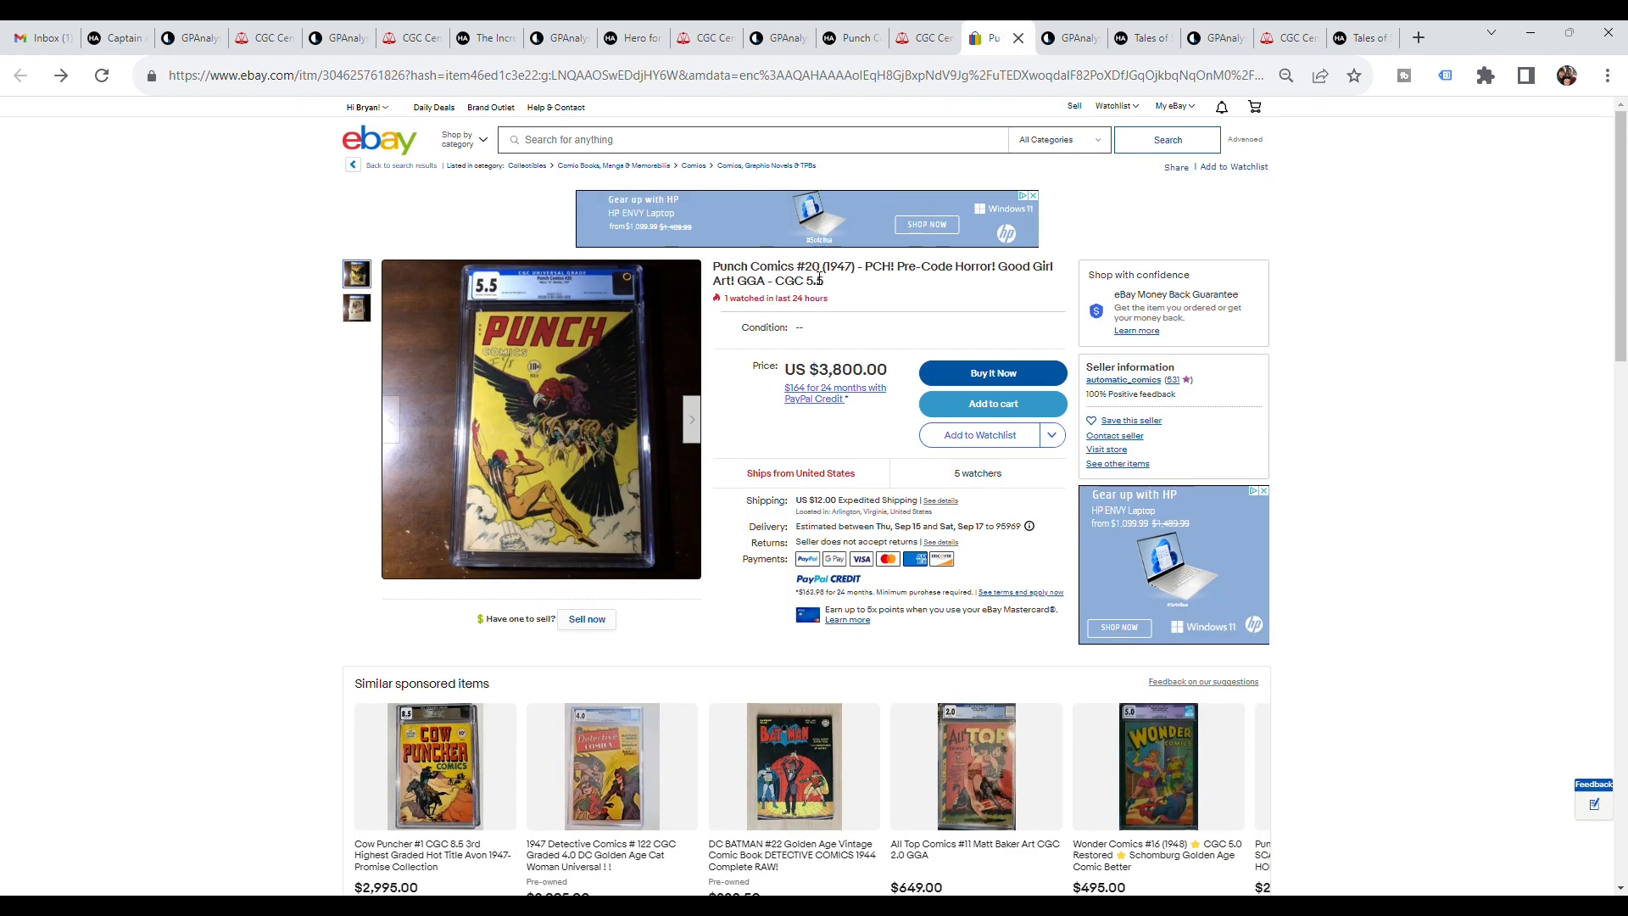
{"action": "mouse_move", "coordinate": [539, 451]}
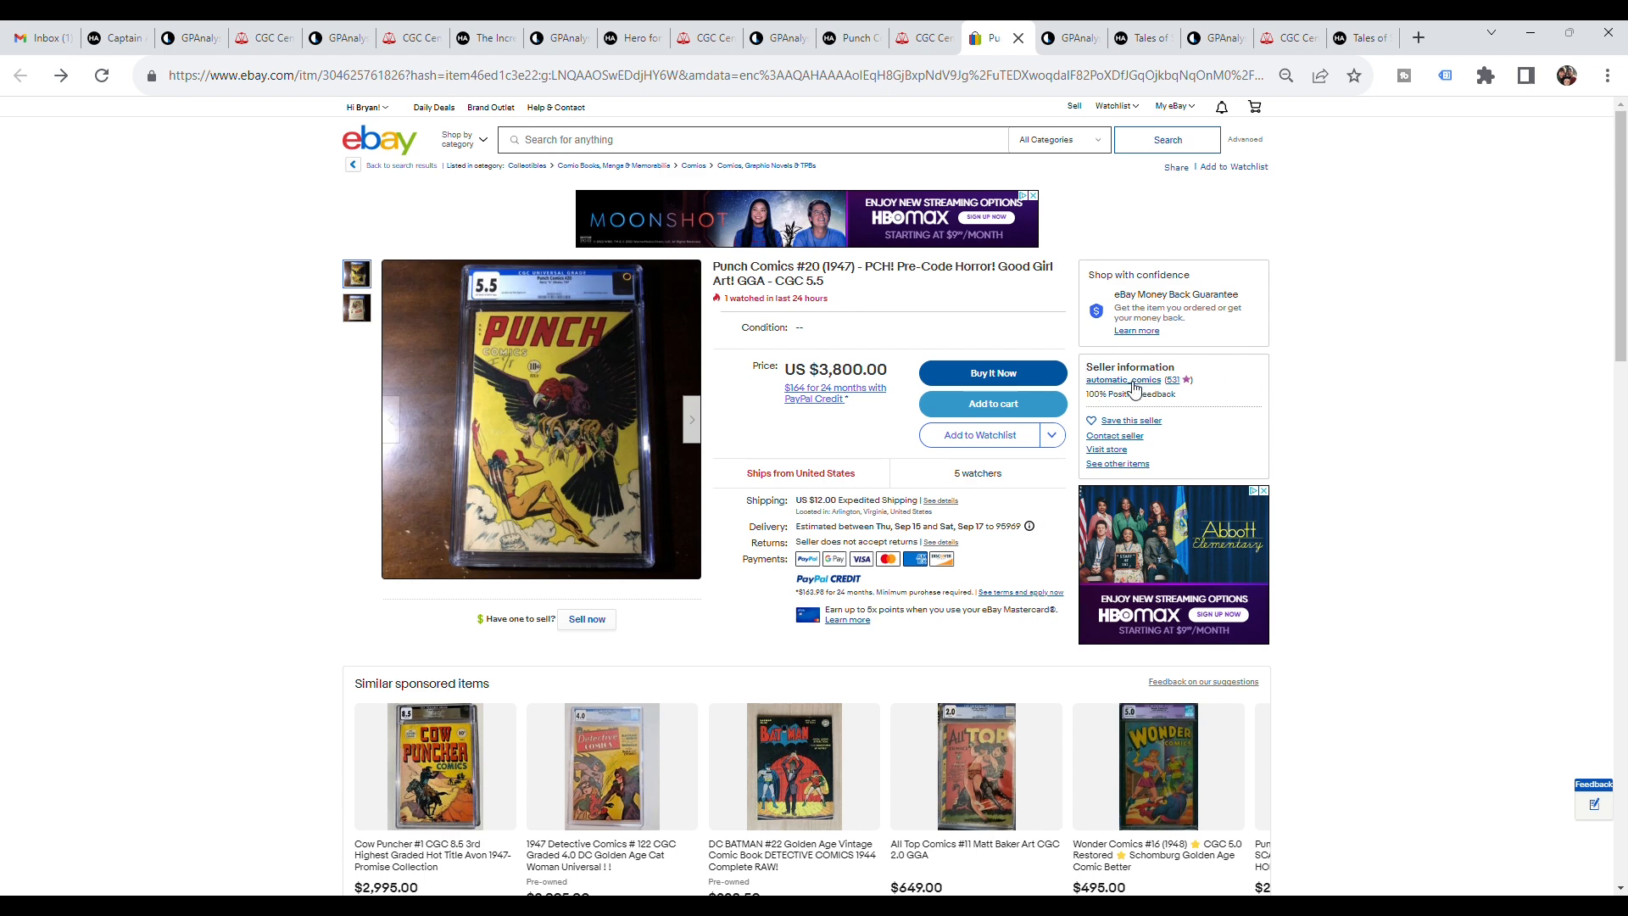
{"action": "mouse_move", "coordinate": [663, 200]}
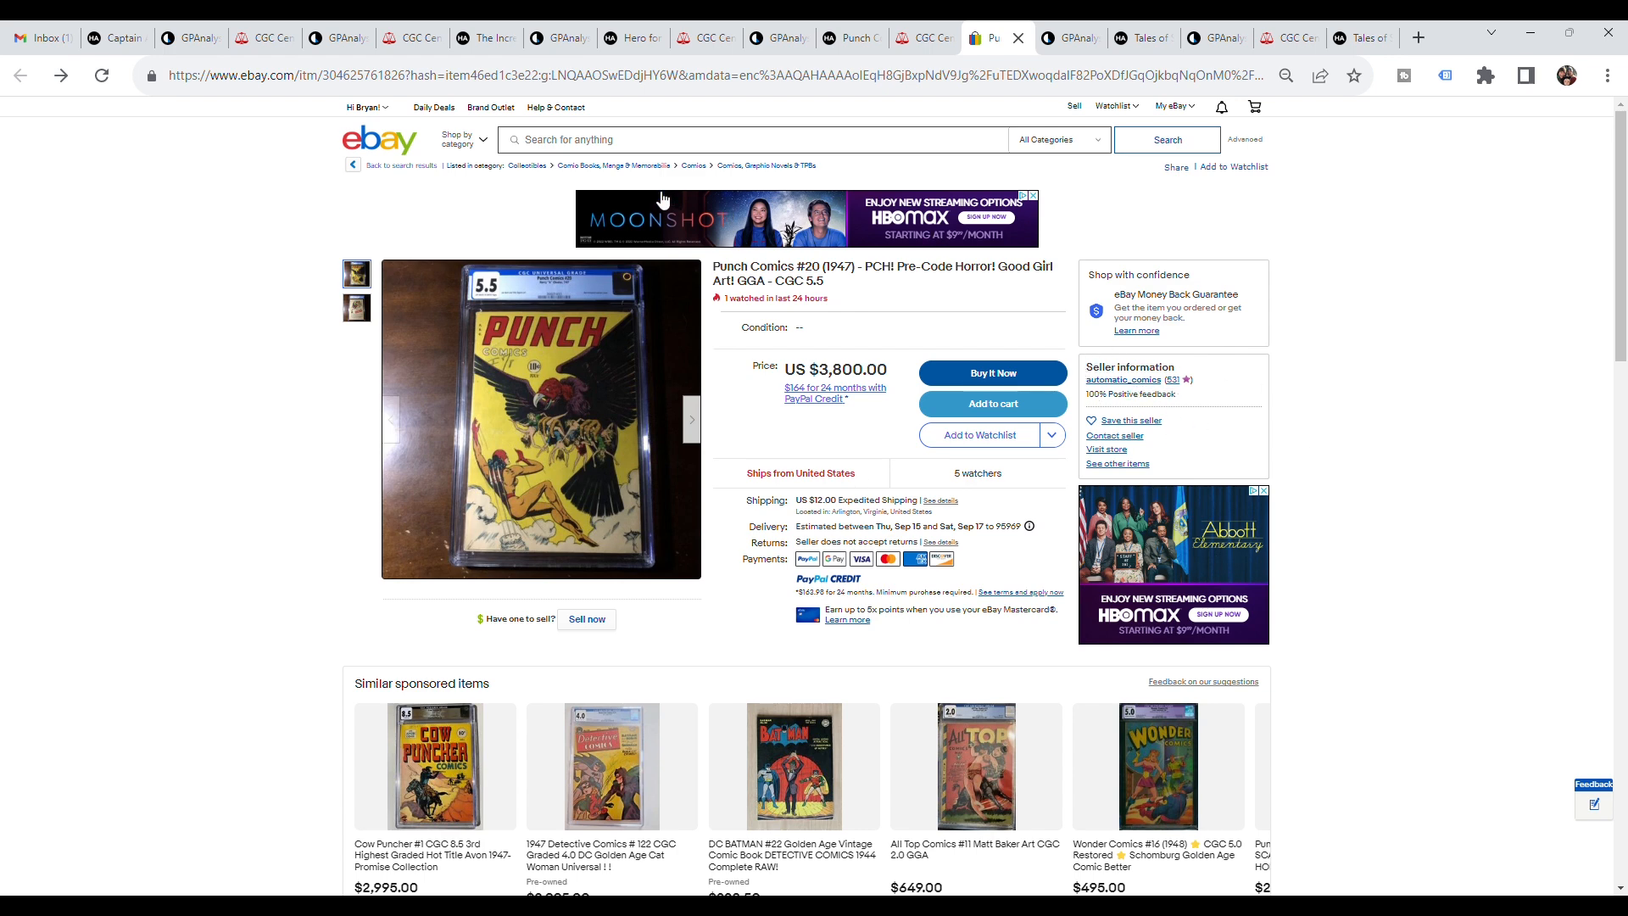
{"action": "mouse_move", "coordinate": [1278, 385]}
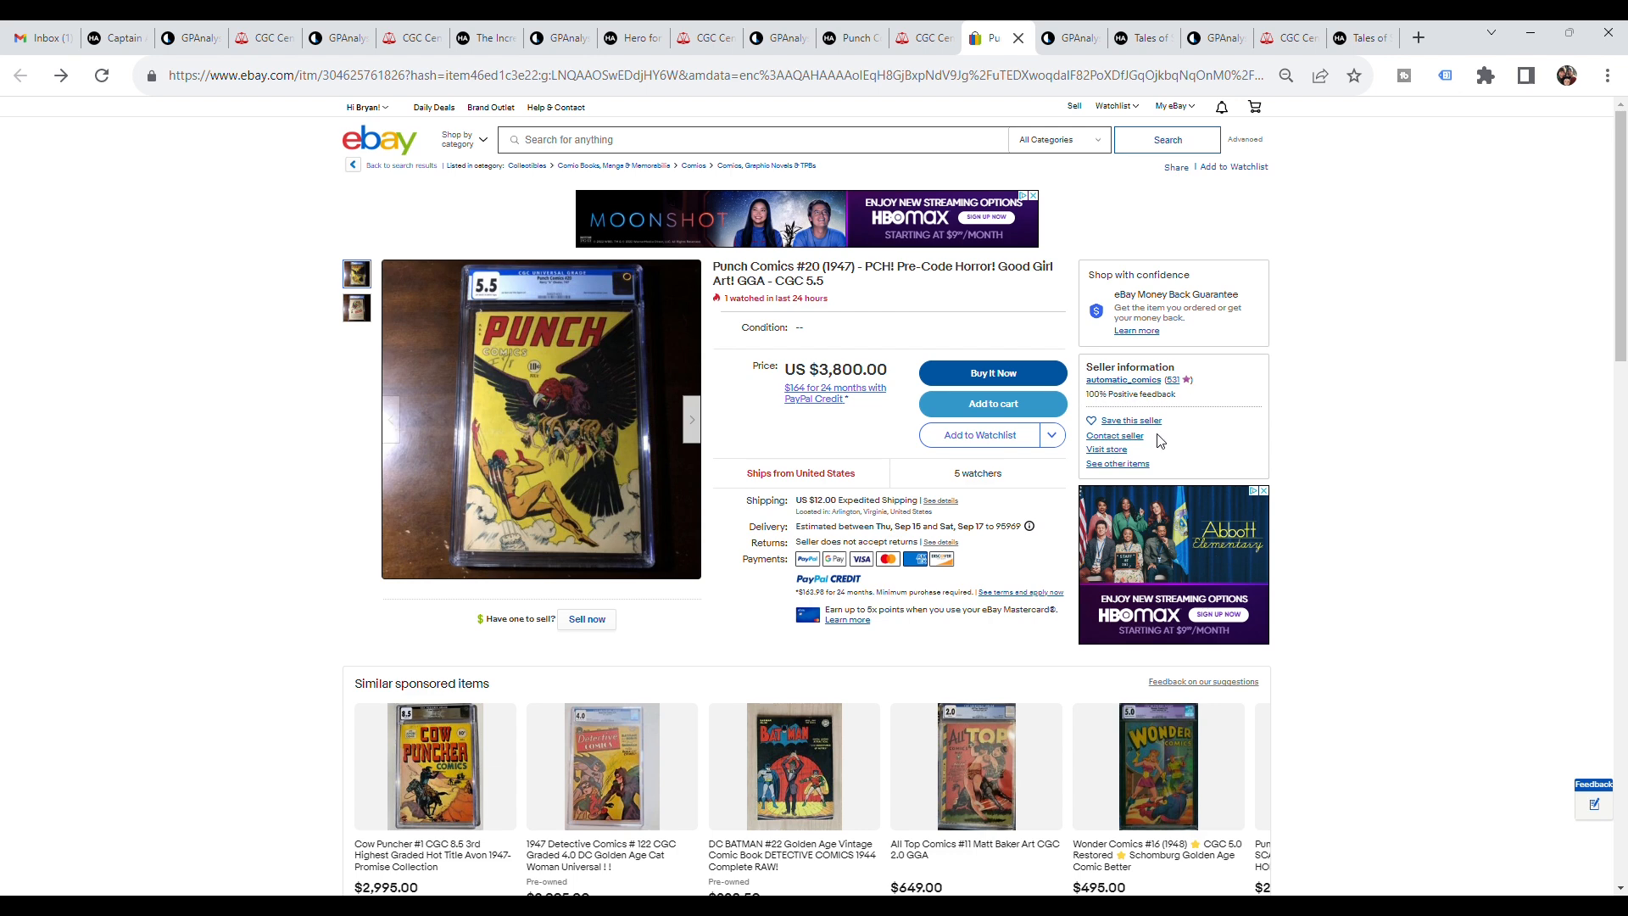
{"action": "mouse_move", "coordinate": [566, 385]}
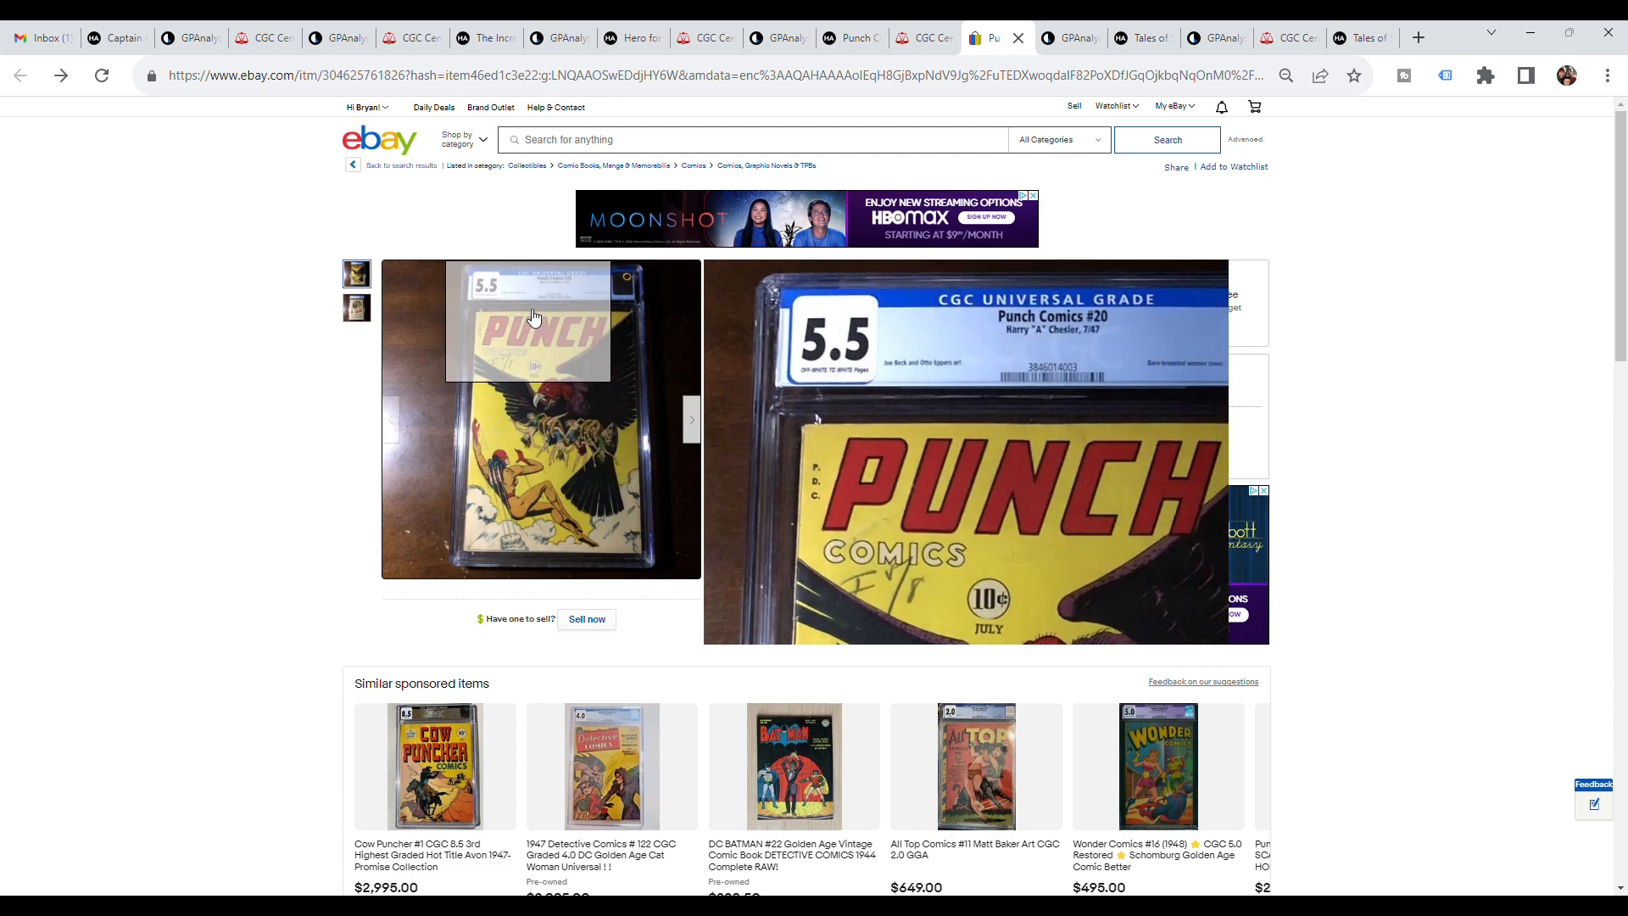
{"action": "mouse_move", "coordinate": [539, 436]}
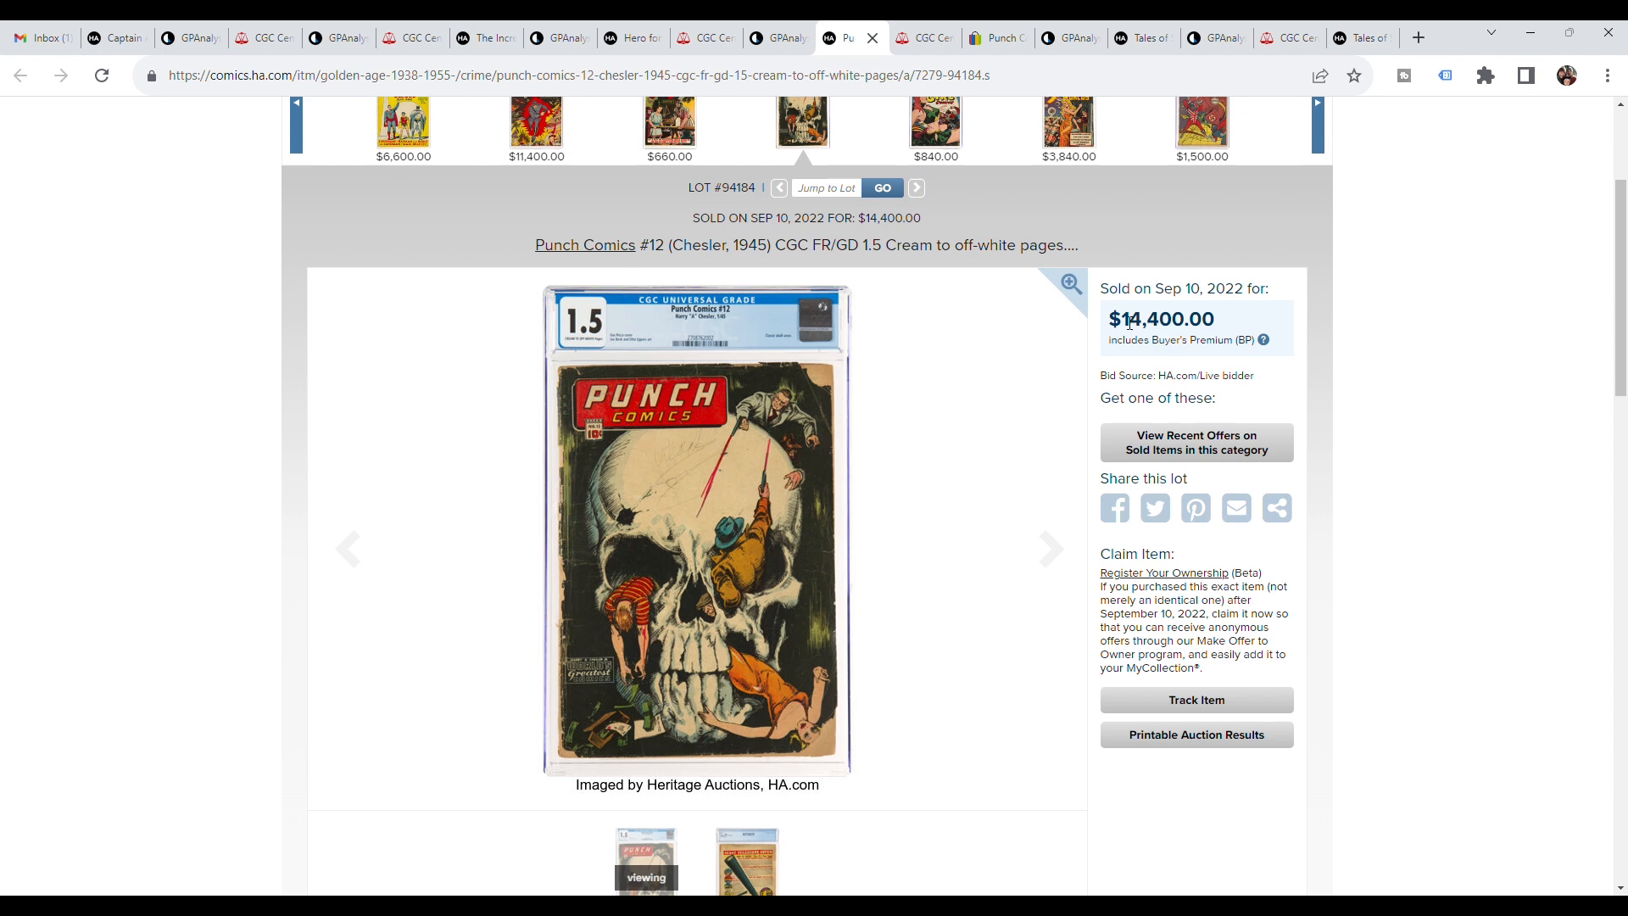
- Enlarge the Punch Comics #12 CGC 1.5 cover image on Heritage Auctions
{"action": "left_click", "coordinate": [1067, 283]}
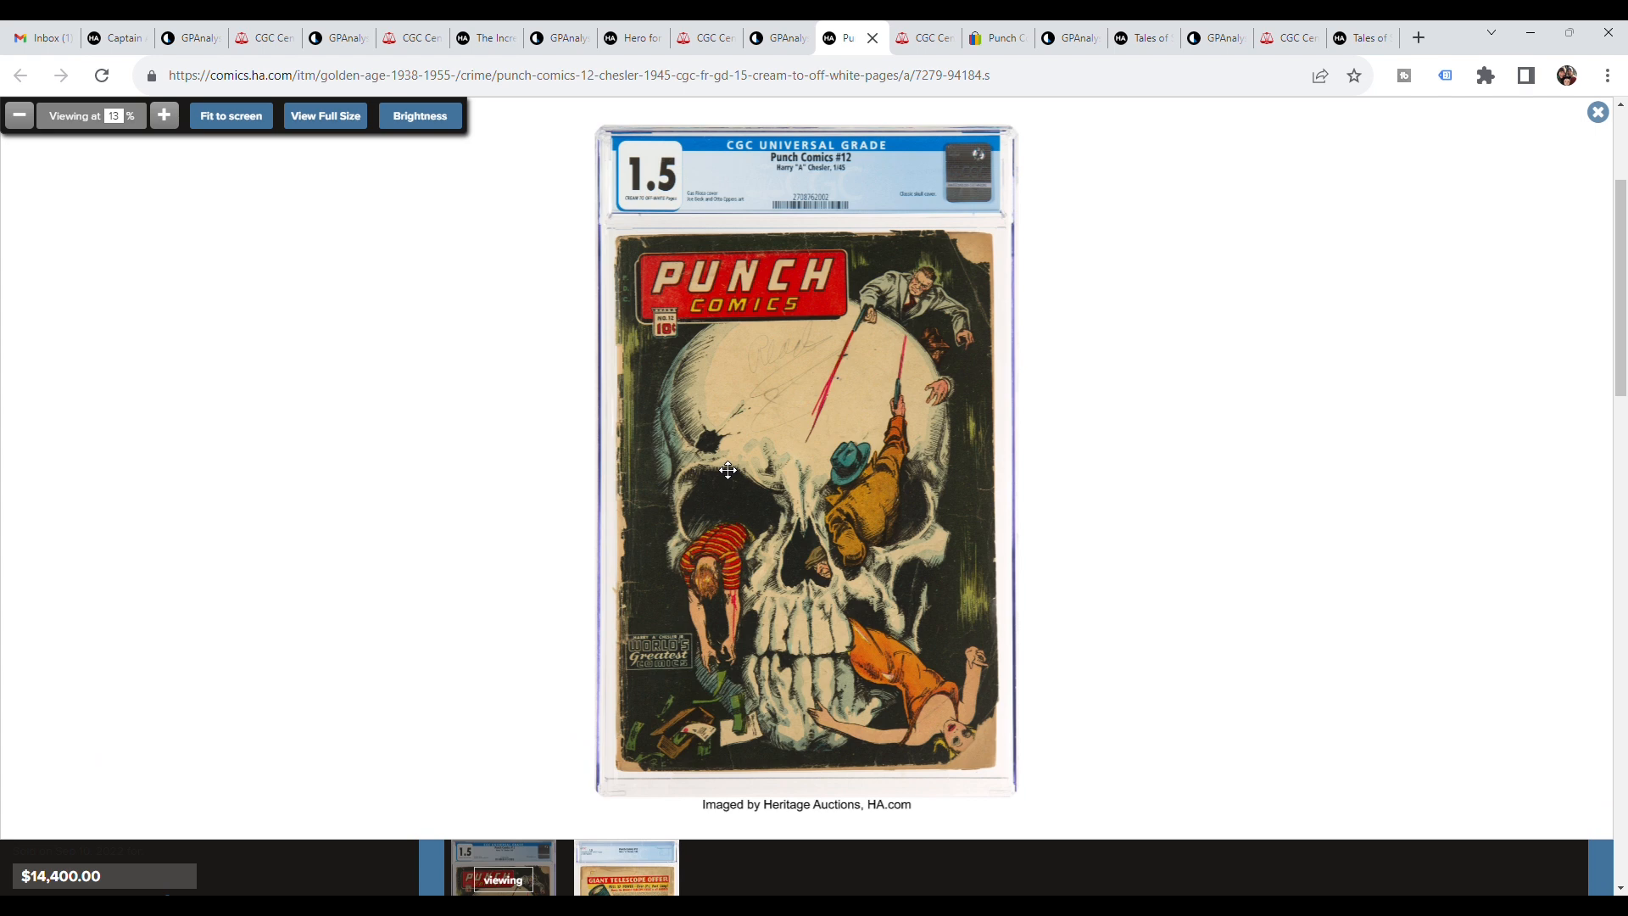
{"action": "mouse_move", "coordinate": [860, 519]}
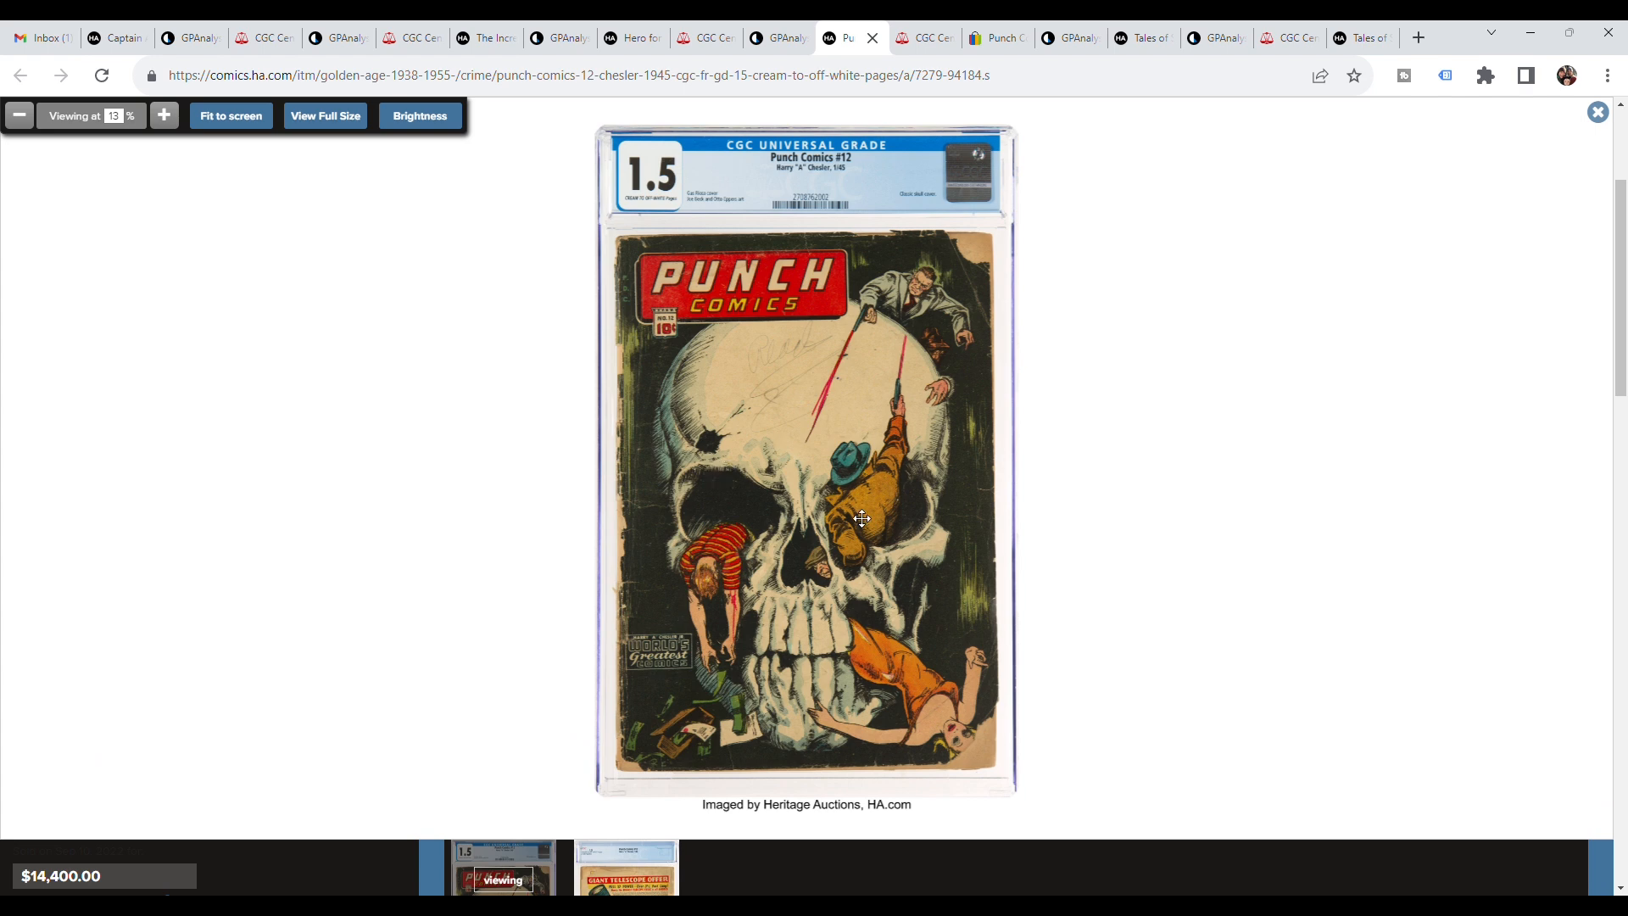
{"action": "mouse_move", "coordinate": [946, 442]}
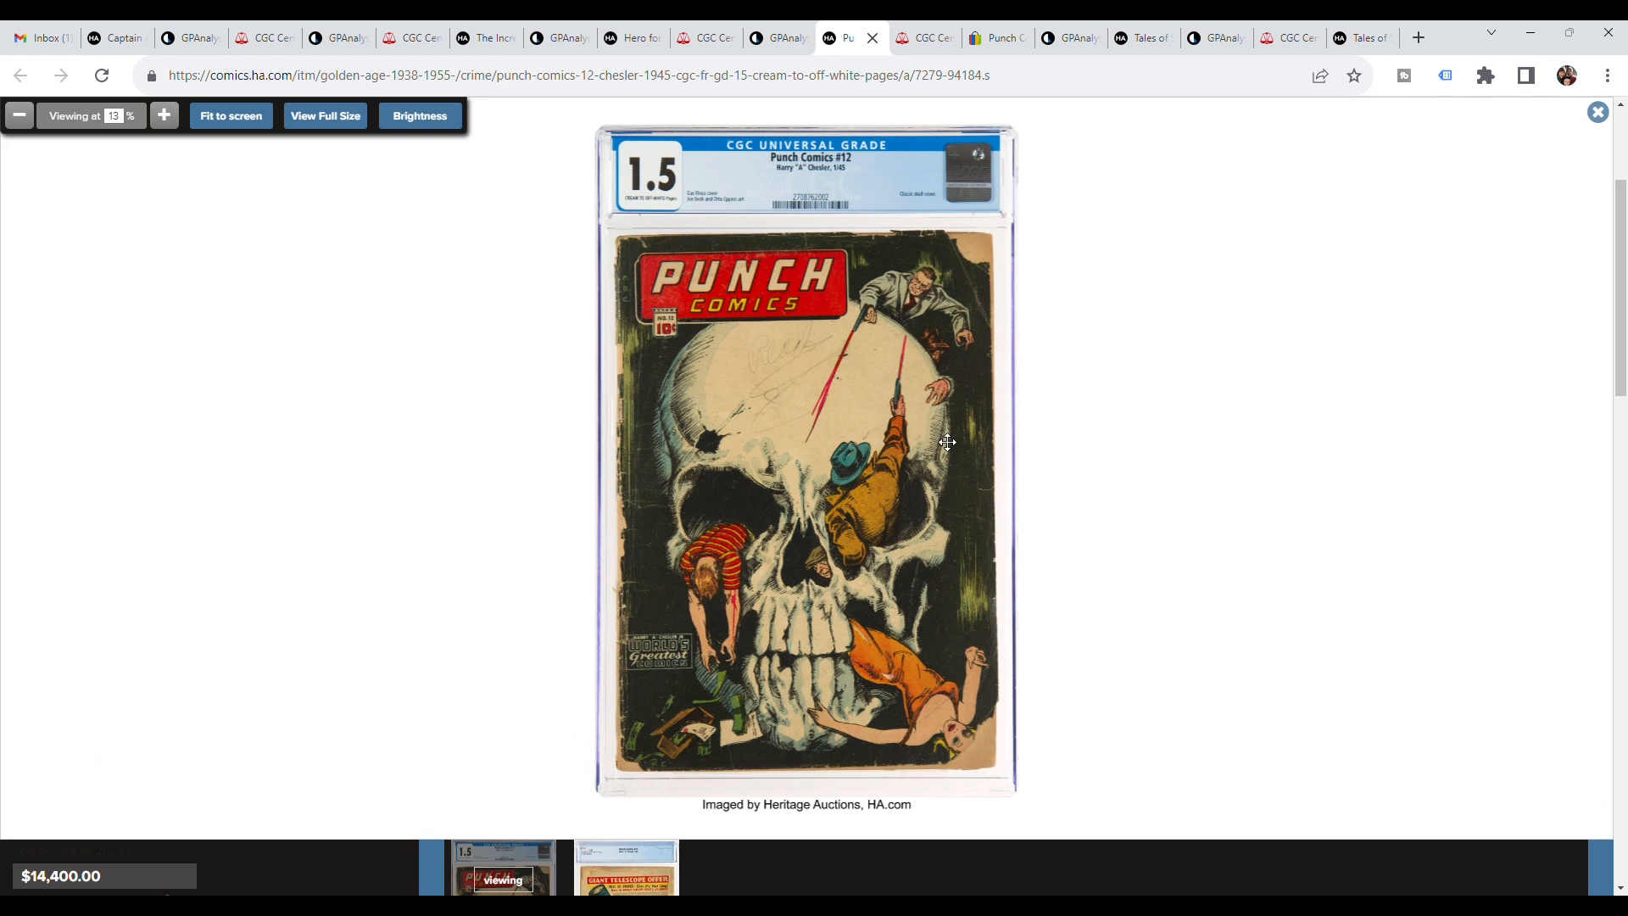
{"action": "mouse_move", "coordinate": [836, 553]}
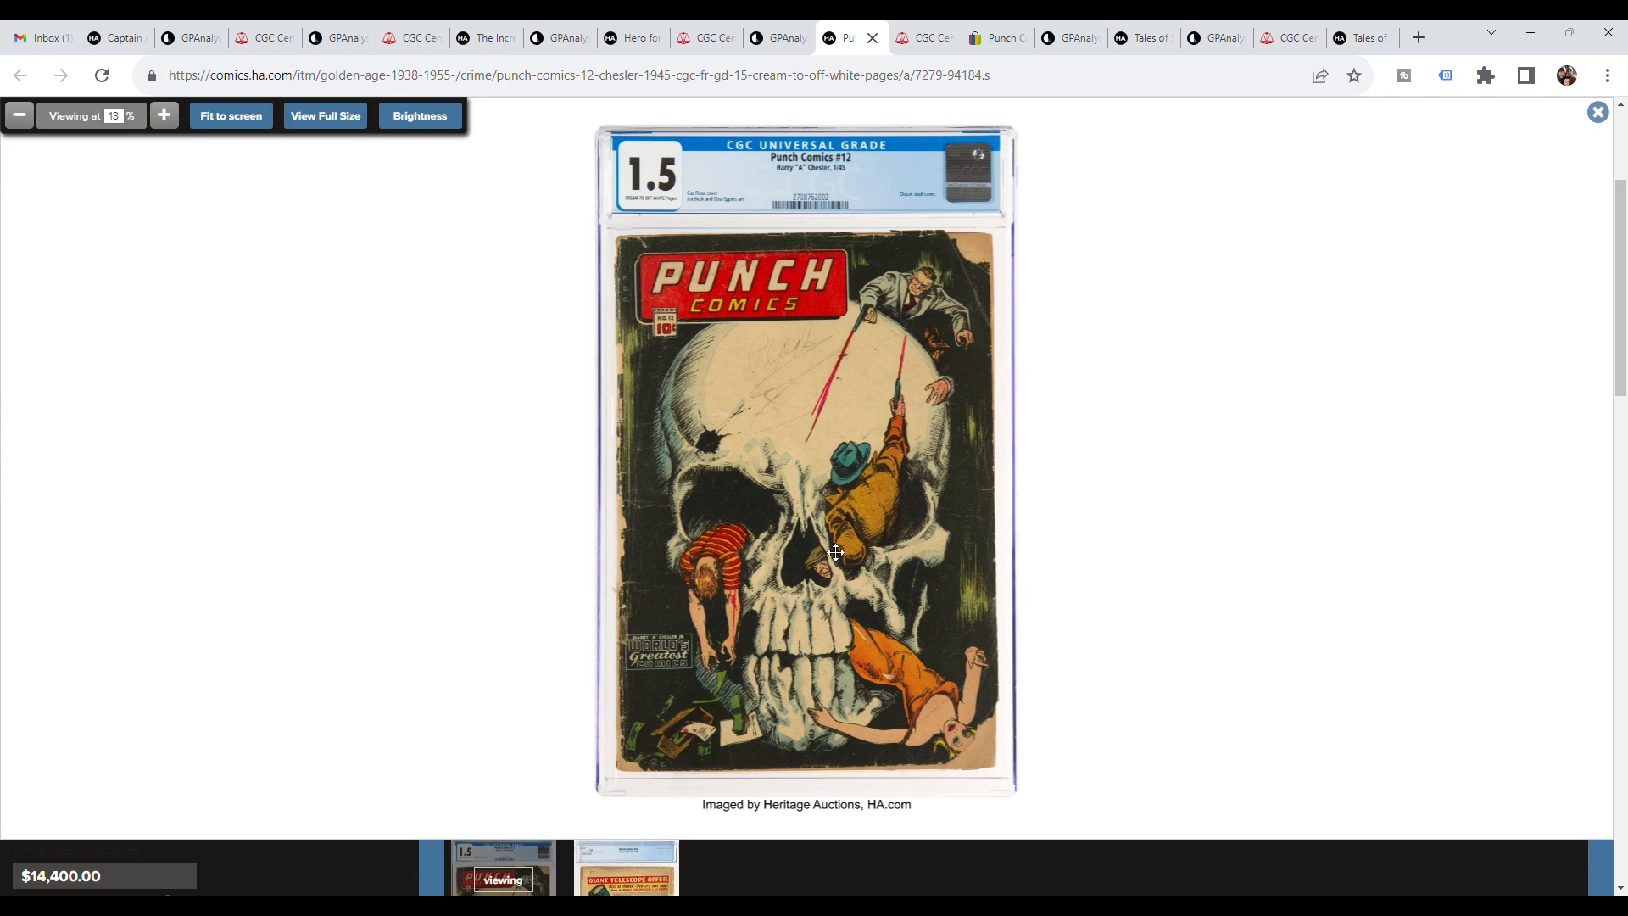
{"action": "mouse_move", "coordinate": [930, 519]}
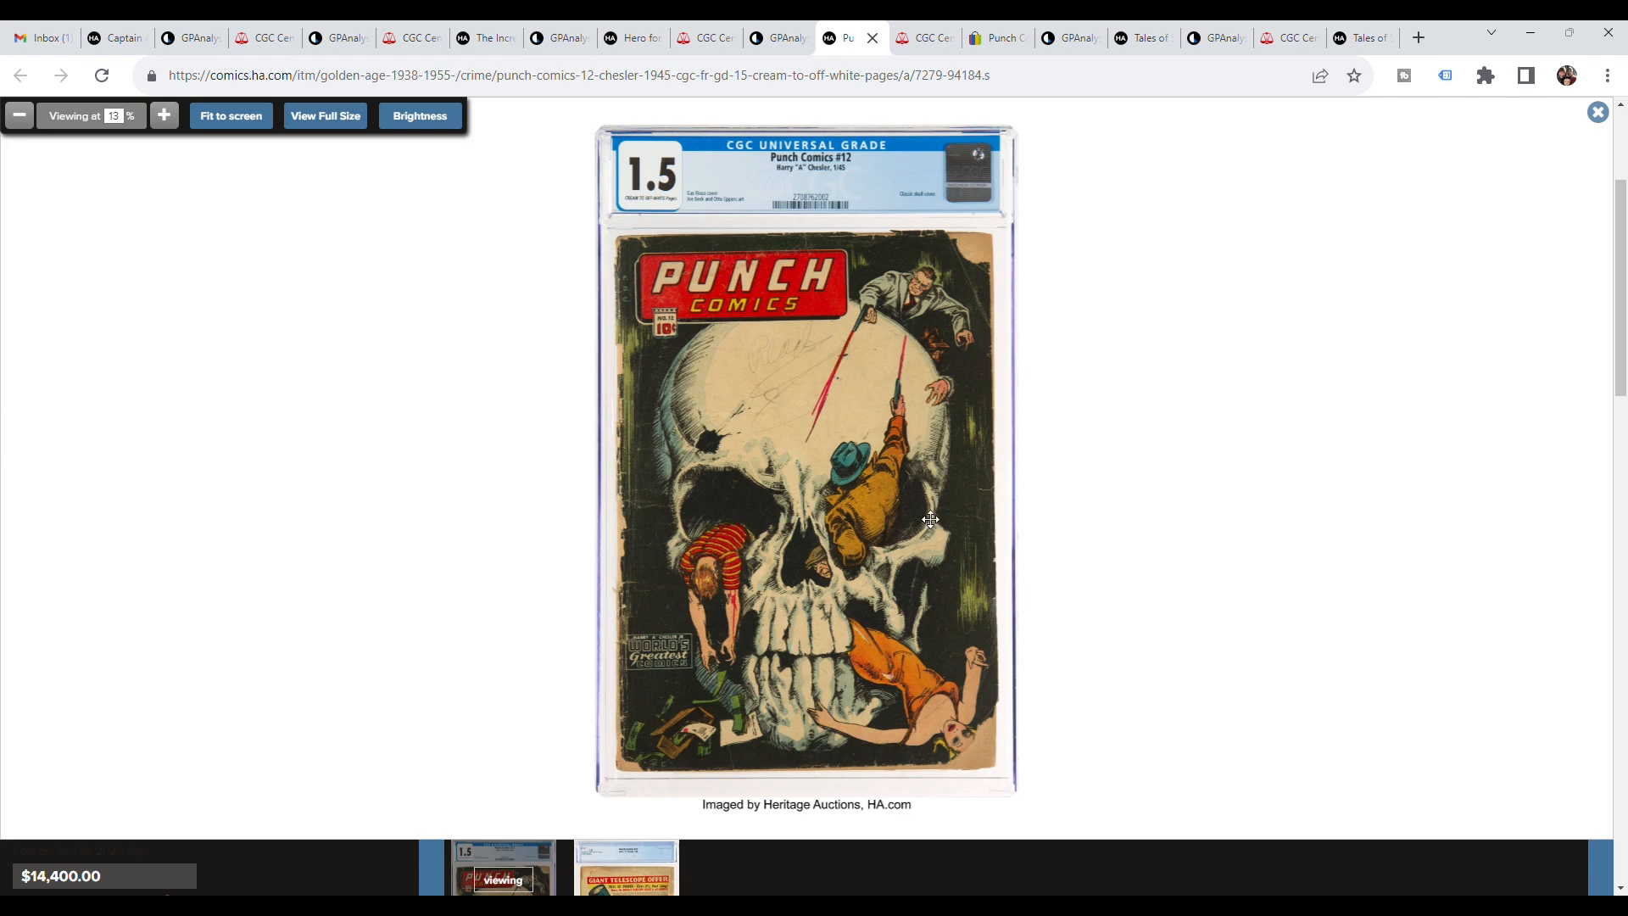
{"action": "mouse_move", "coordinate": [902, 61]}
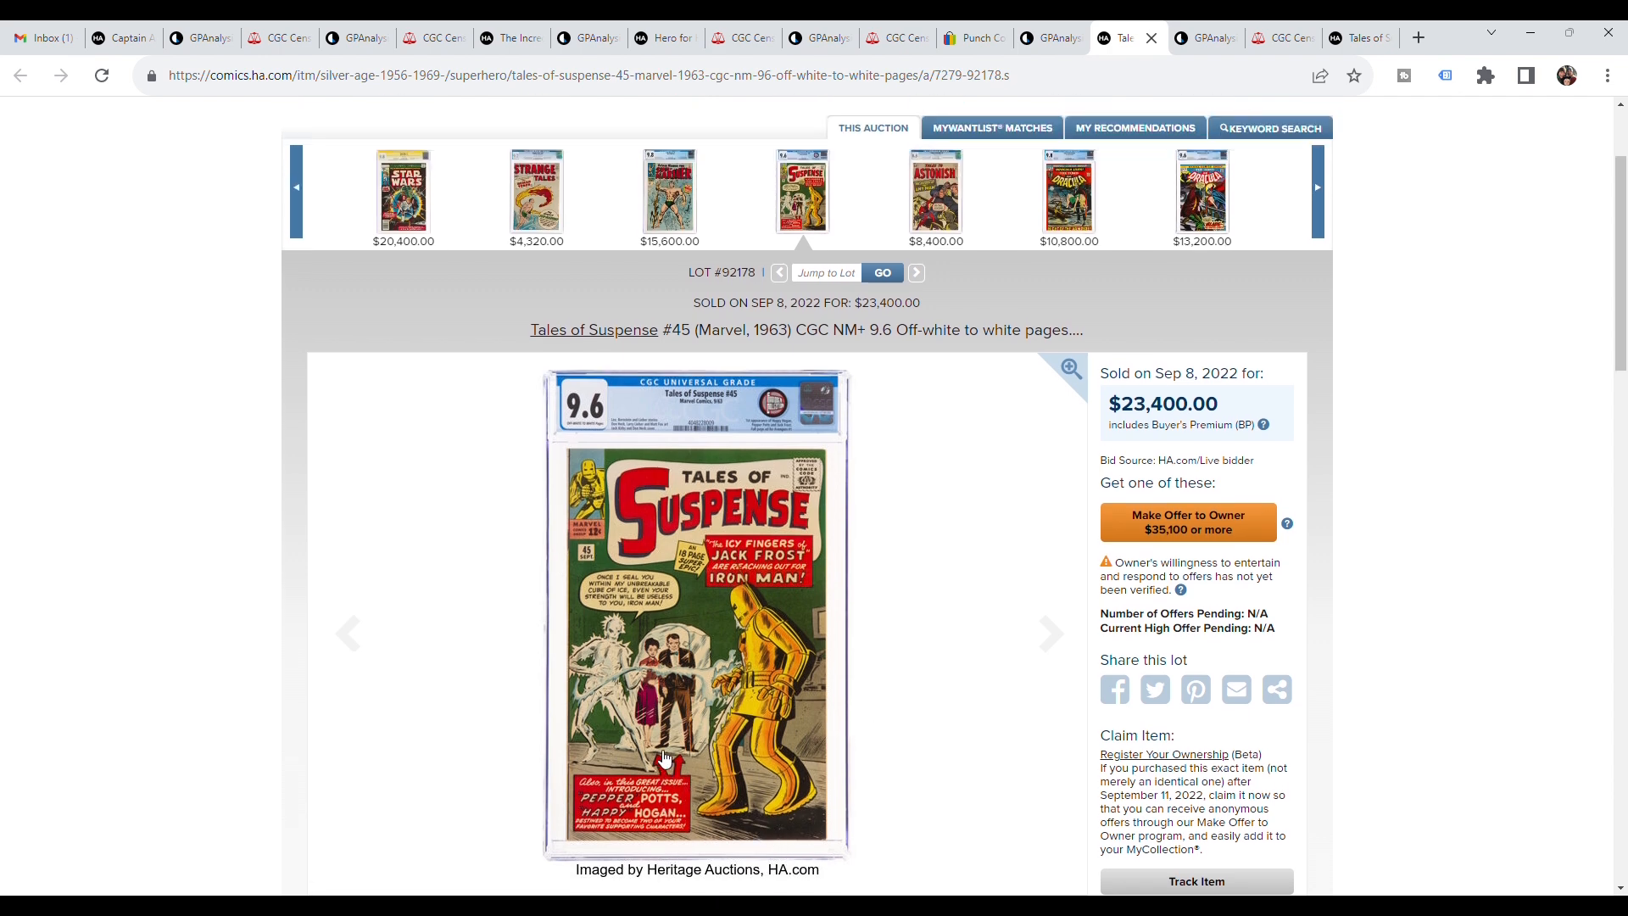
- Move on to the Tales of Suspense #57 CGC 9.6 lot sold for $20,400
{"action": "left_click", "coordinate": [1070, 368]}
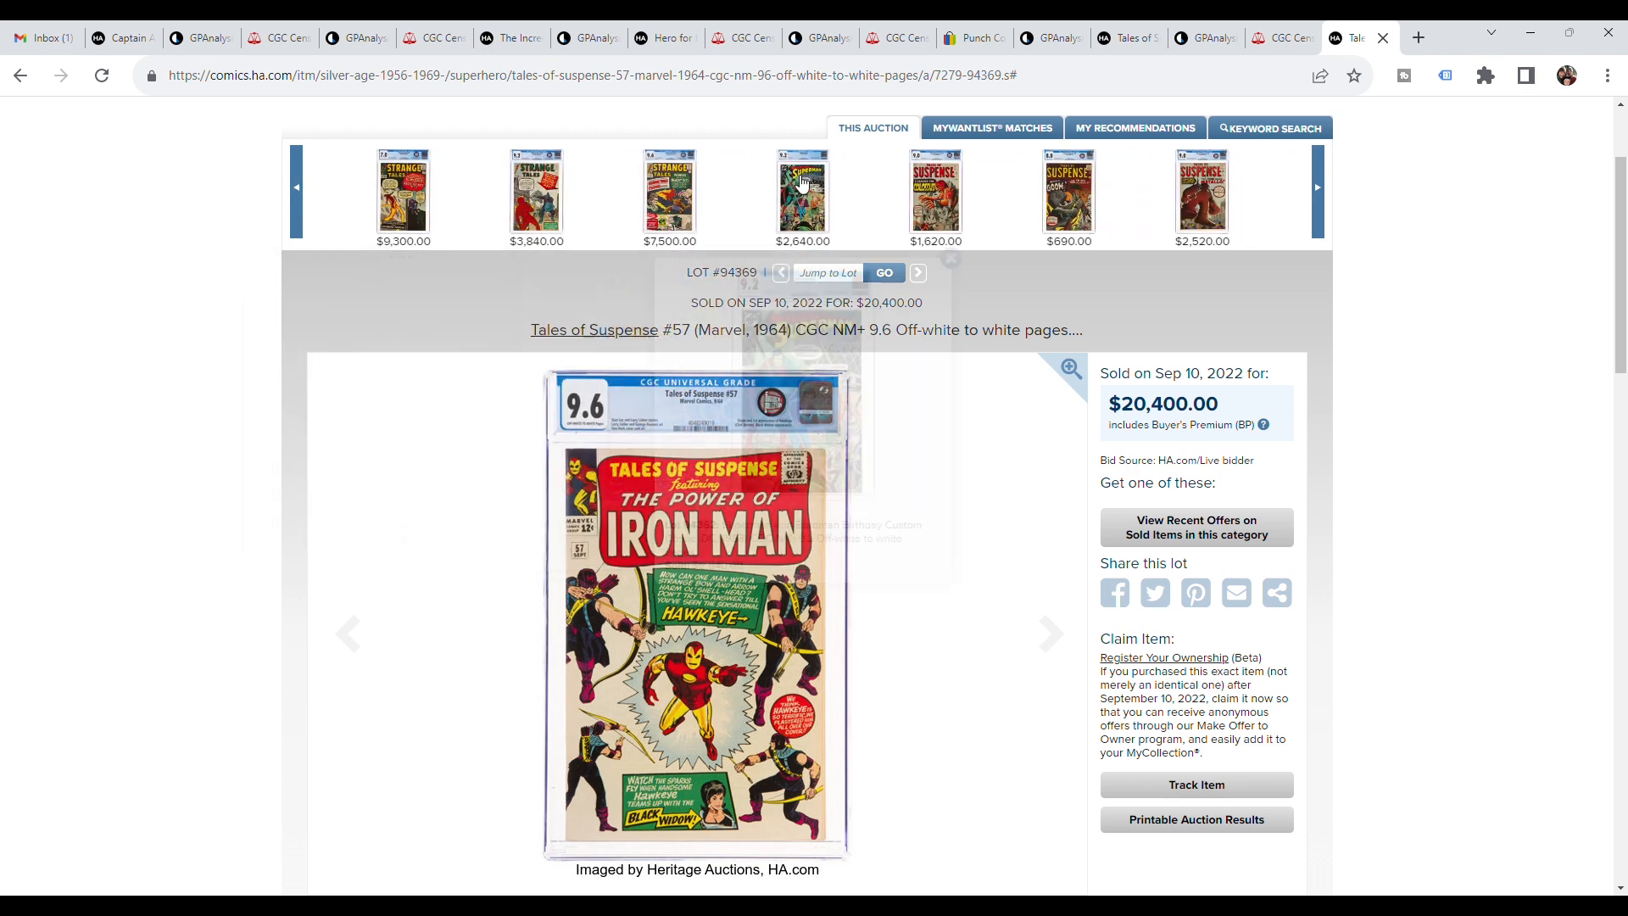
- Dismiss the Tales to Astonish #44 preview and show the #57 9.6 history: eight sales, $7,000–$20,400
{"action": "left_click", "coordinate": [1316, 188]}
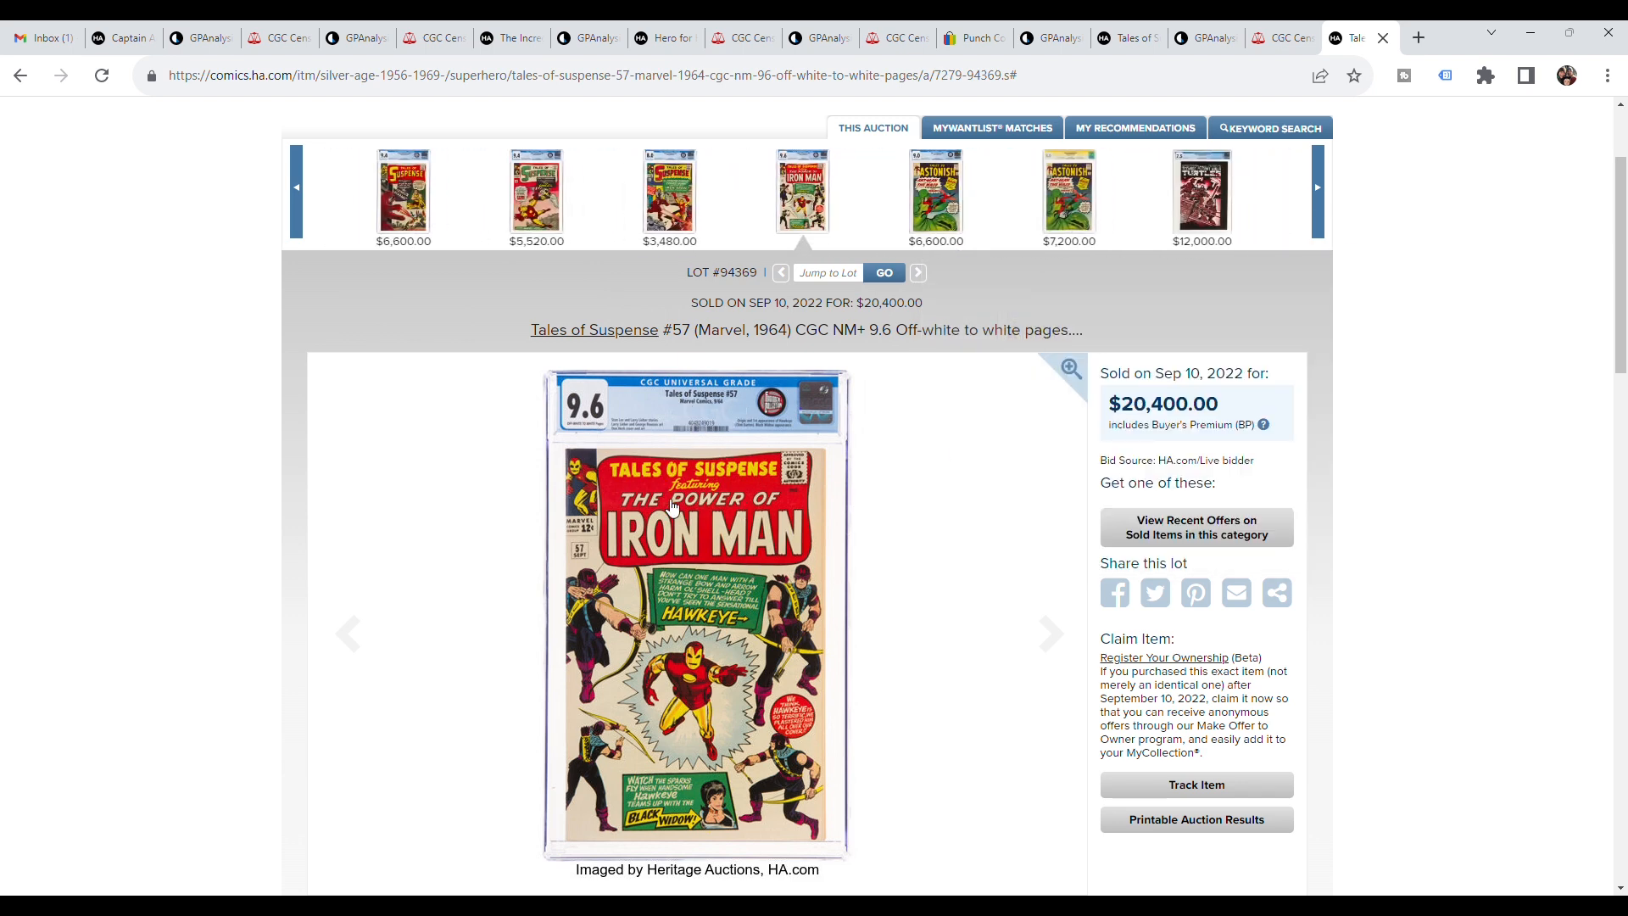
{"action": "mouse_move", "coordinate": [934, 190]}
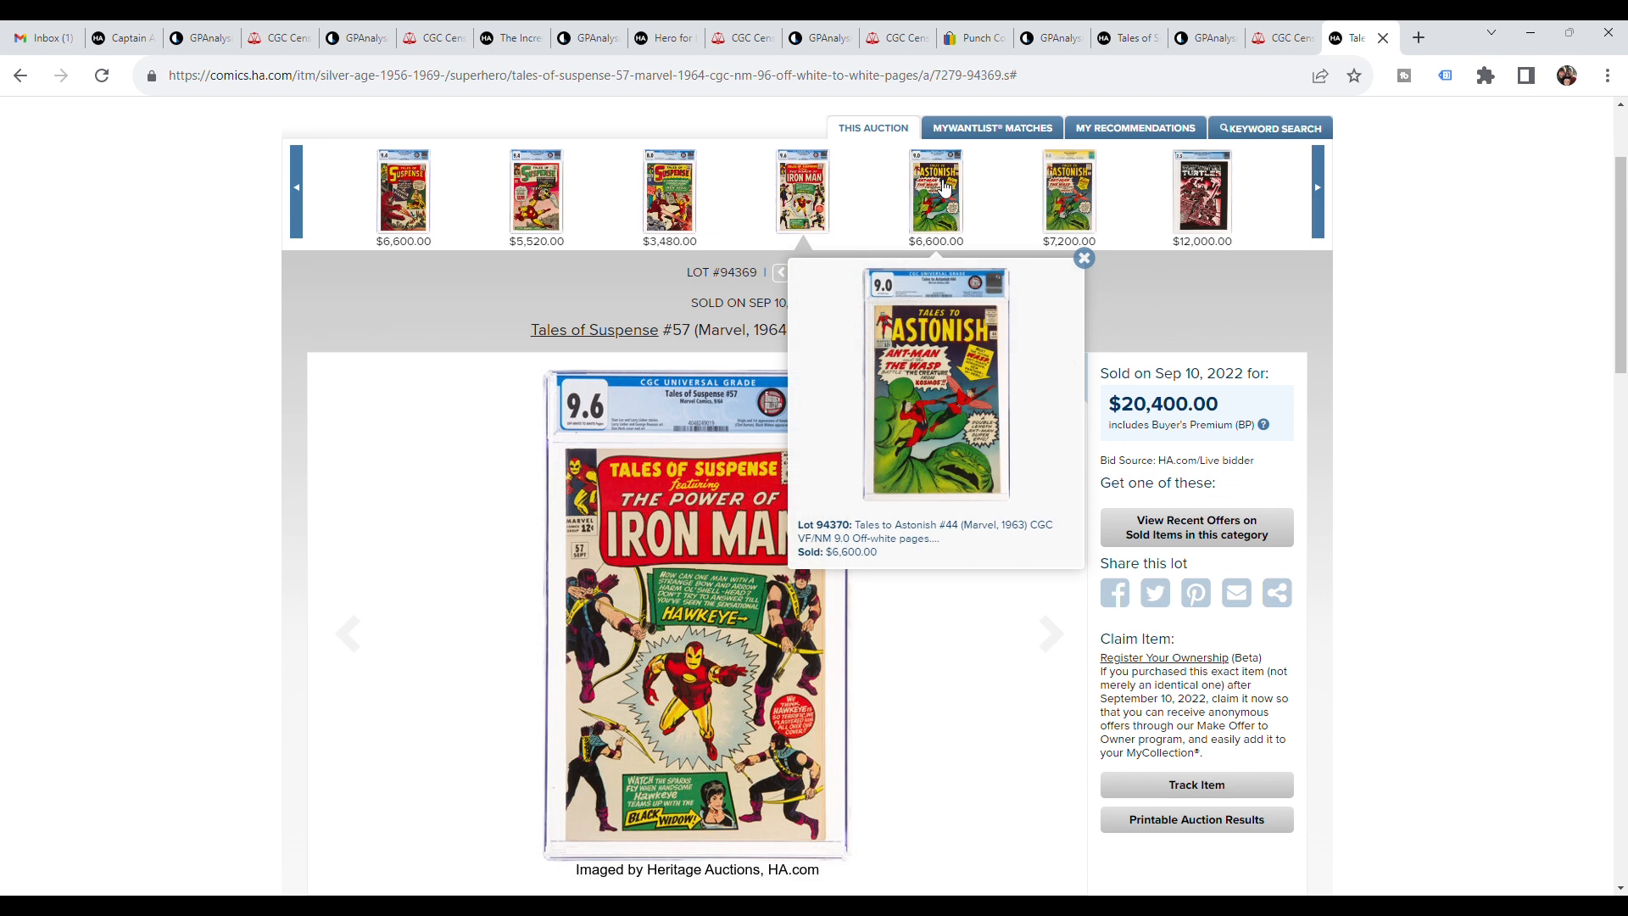
{"action": "left_click", "coordinate": [1083, 258]}
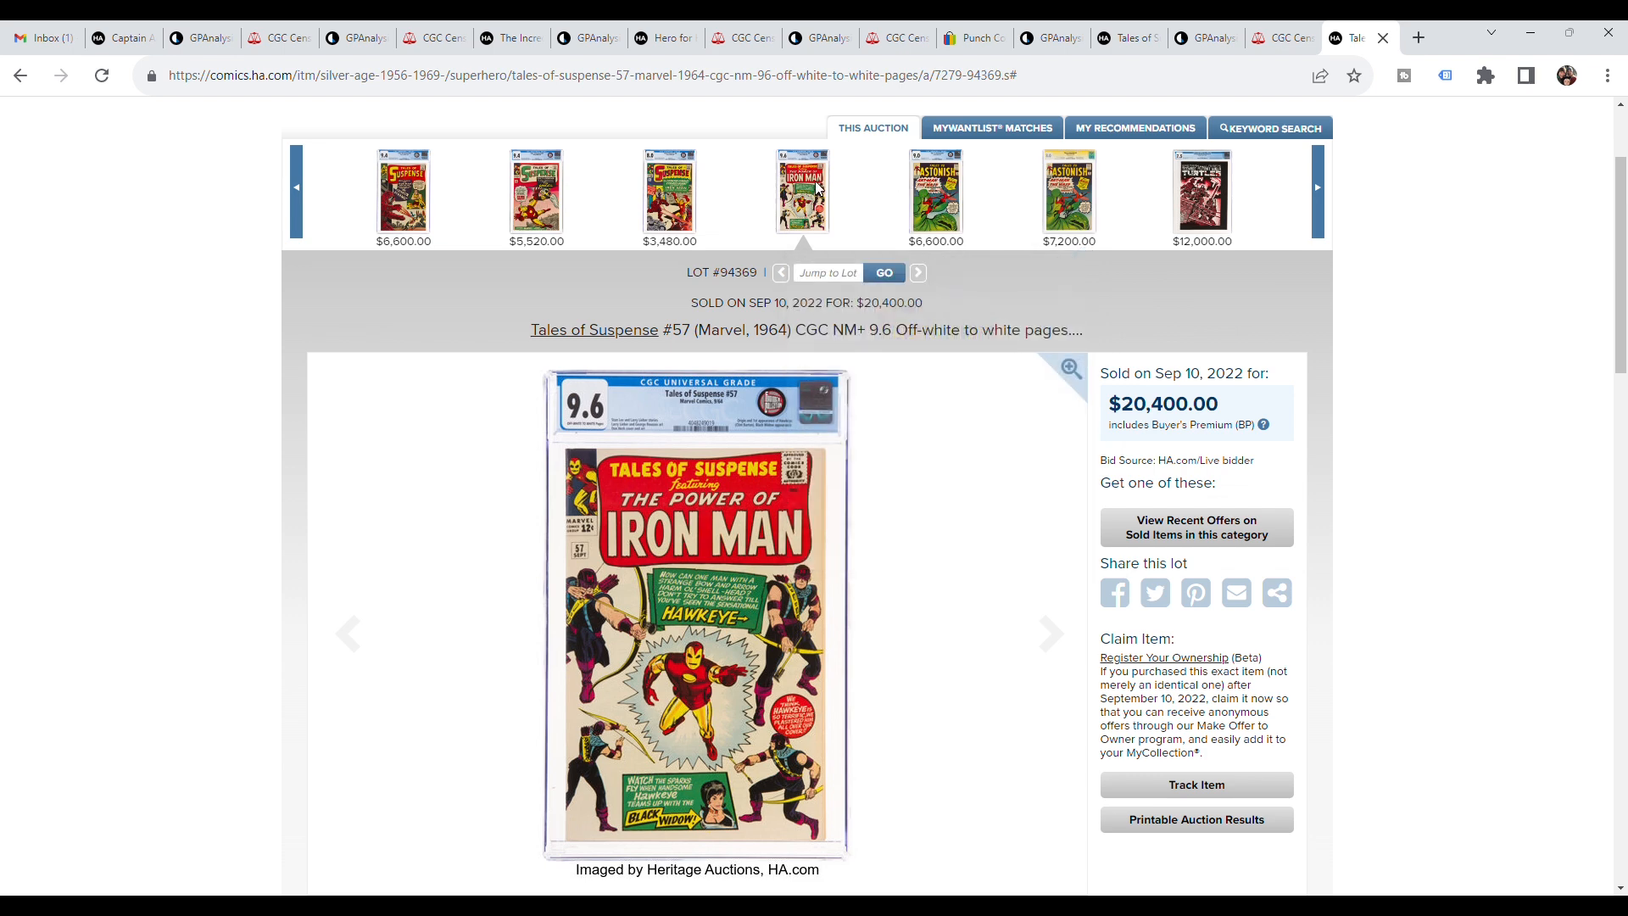
{"action": "mouse_move", "coordinate": [848, 494]}
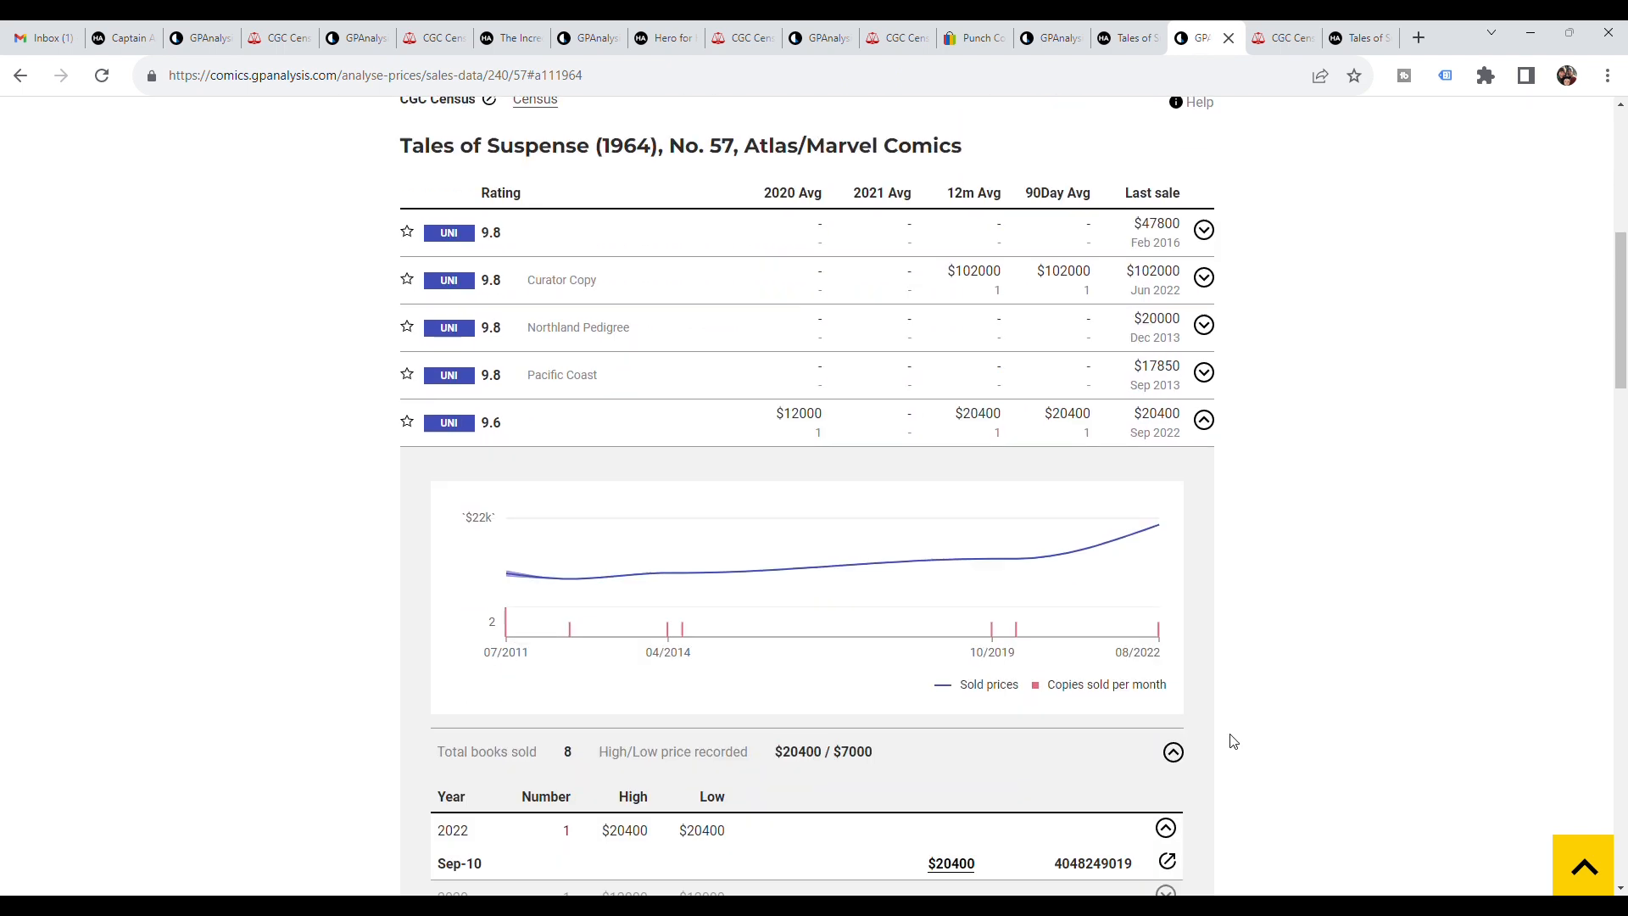
{"action": "scroll", "scroll_direction": "down", "scroll_amount": 3}
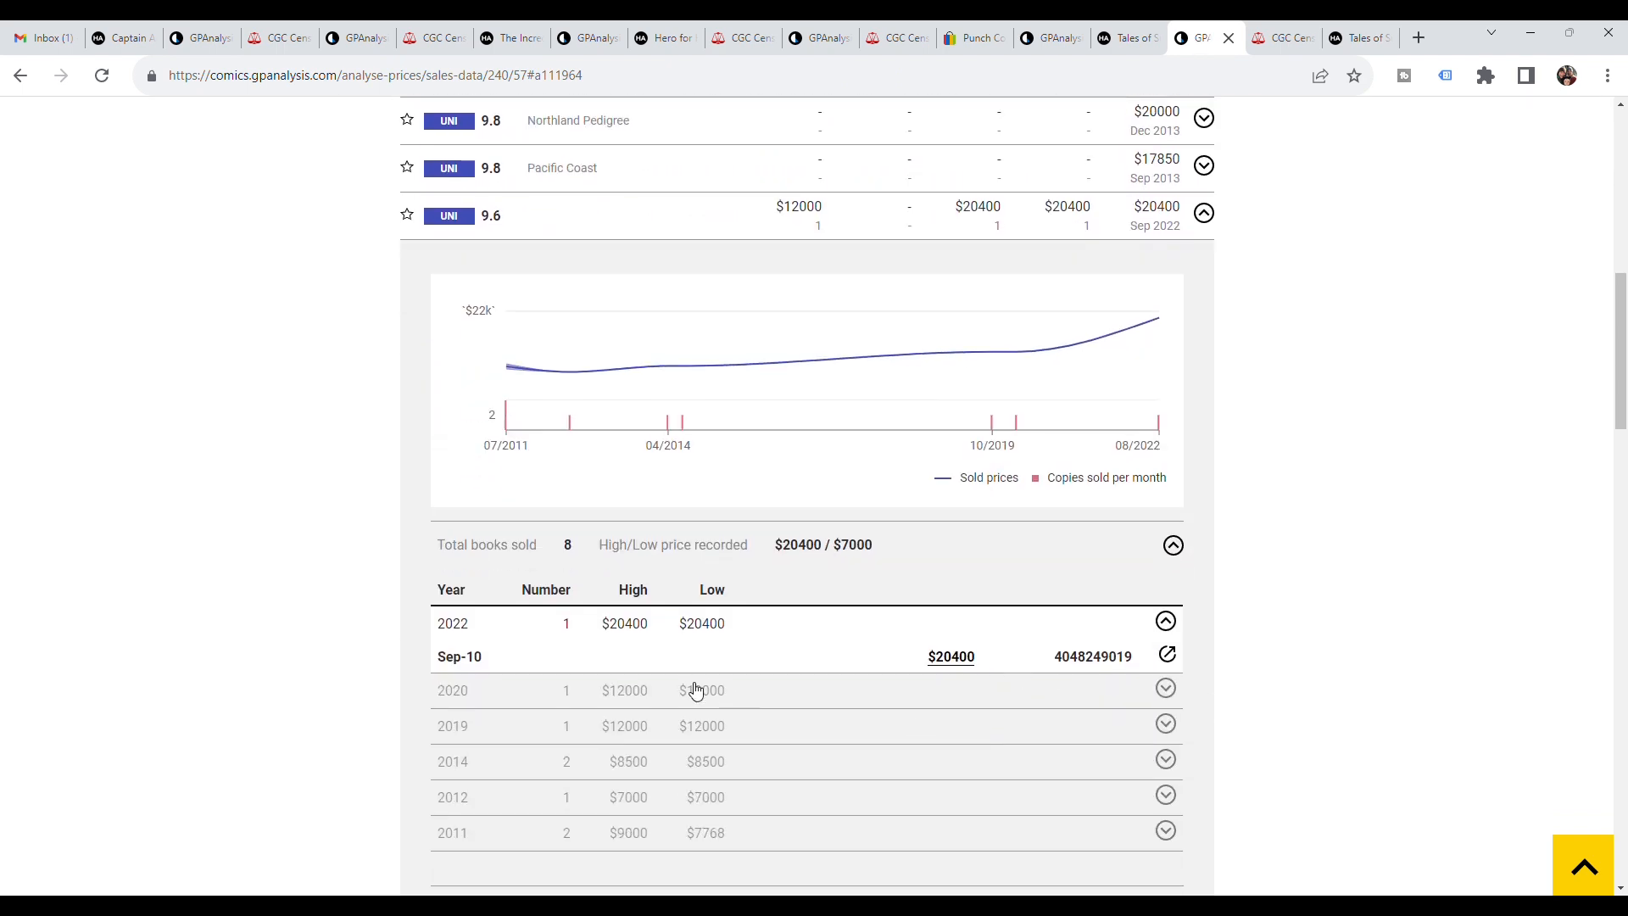
{"action": "mouse_move", "coordinate": [1165, 686]}
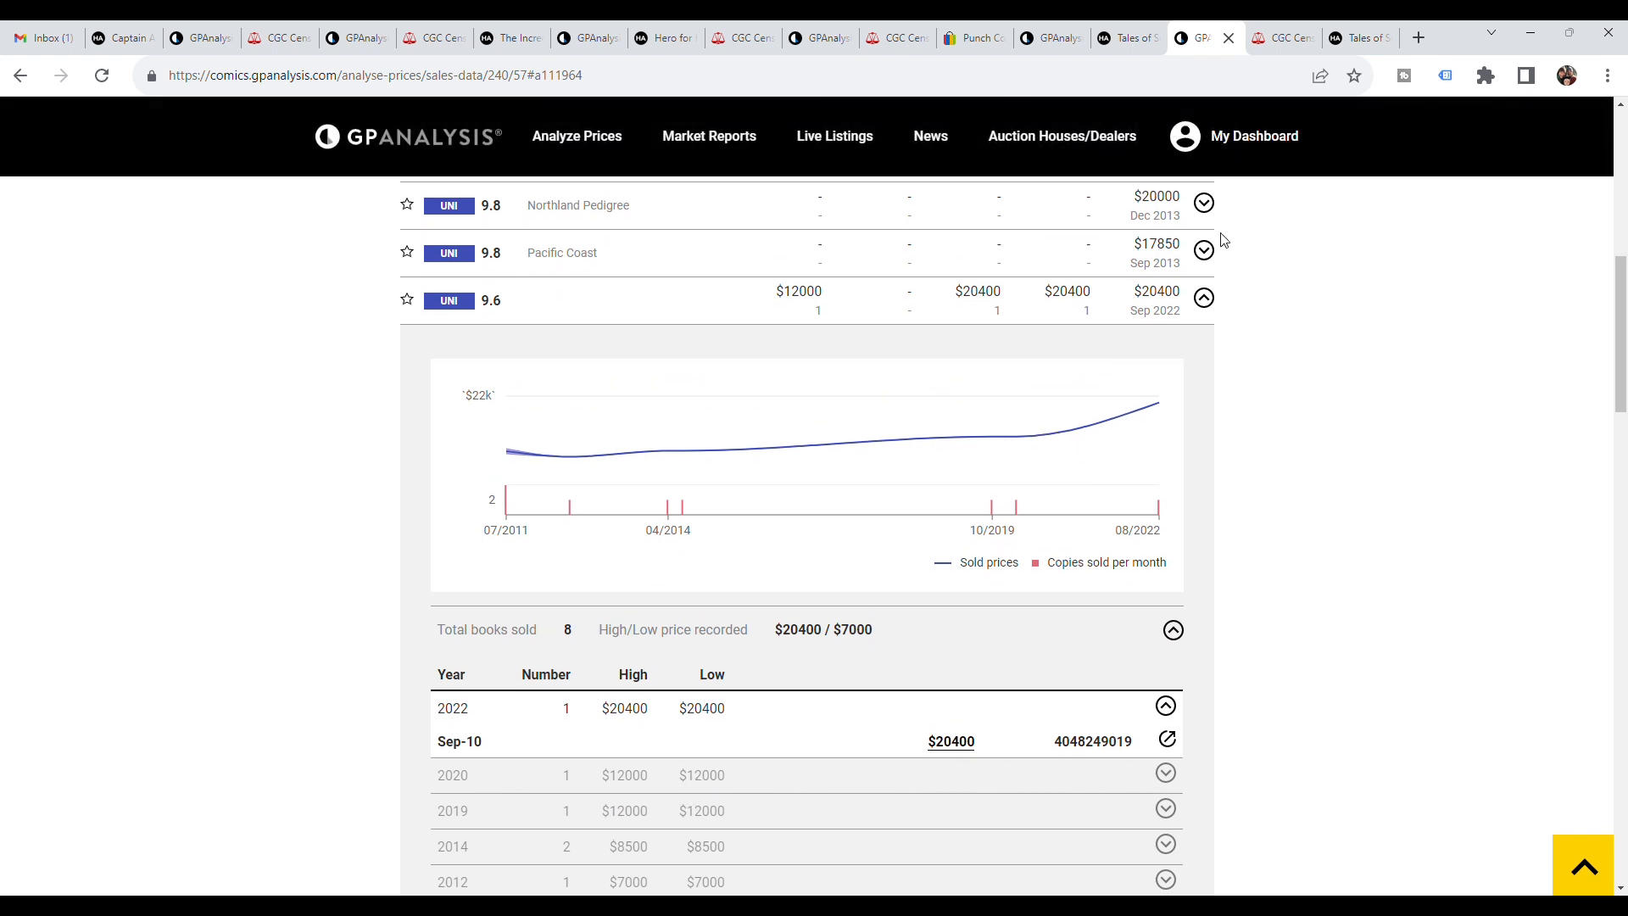
- Check the #57 Heritage lot, its price table and CGC census, then view the enlarged #45 cover
{"action": "left_click", "coordinate": [1166, 739]}
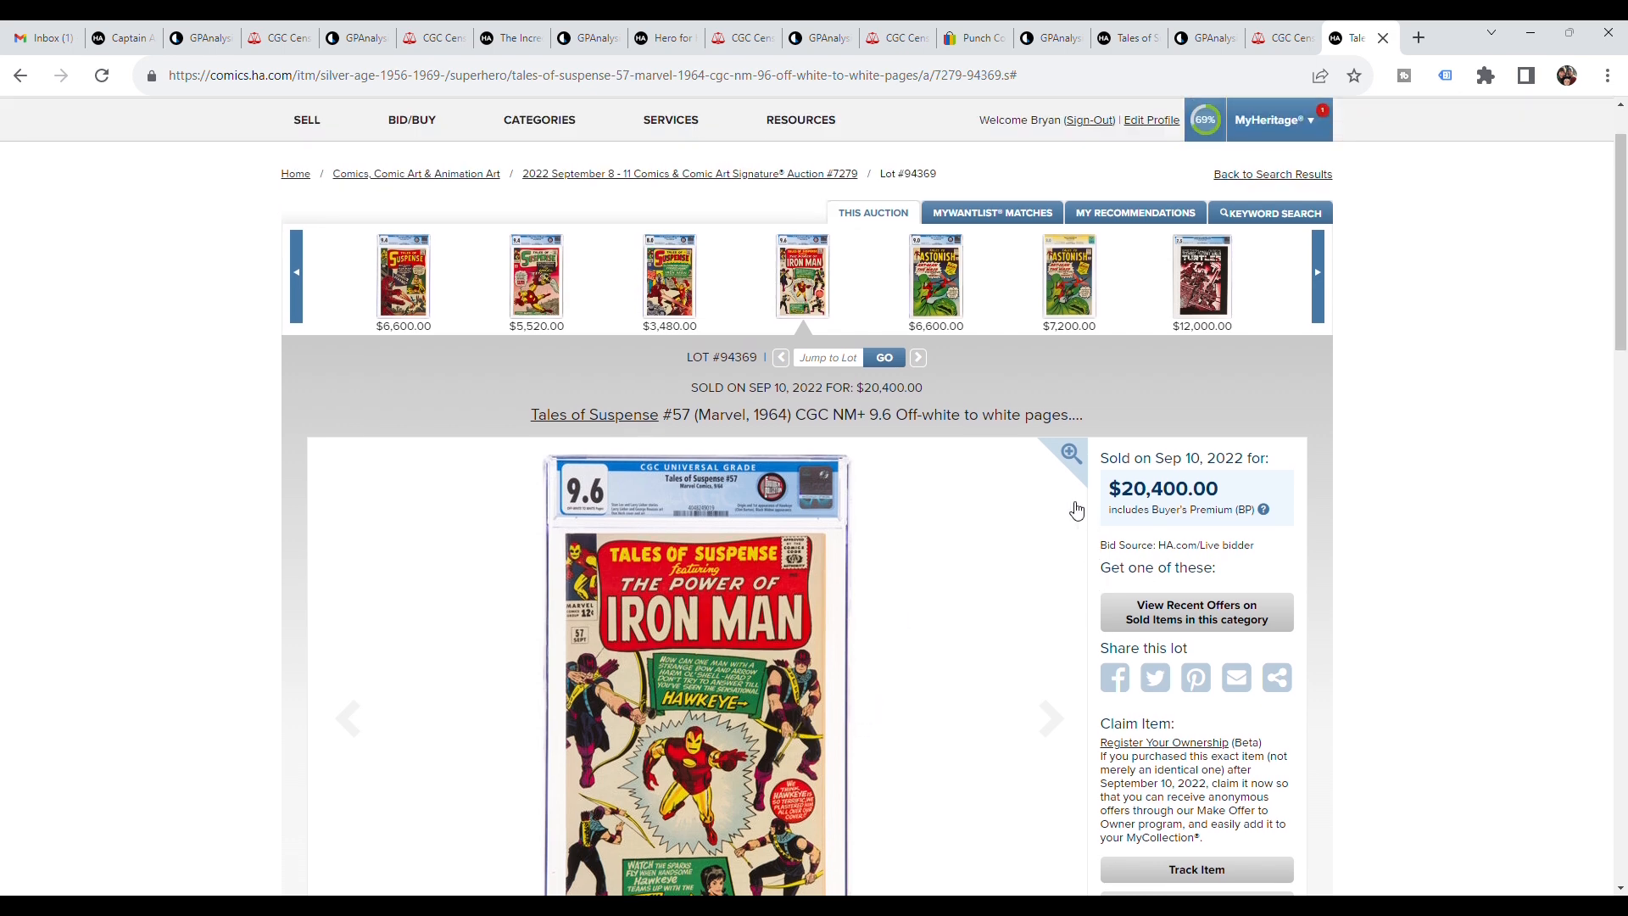
{"action": "left_click", "coordinate": [1194, 37]}
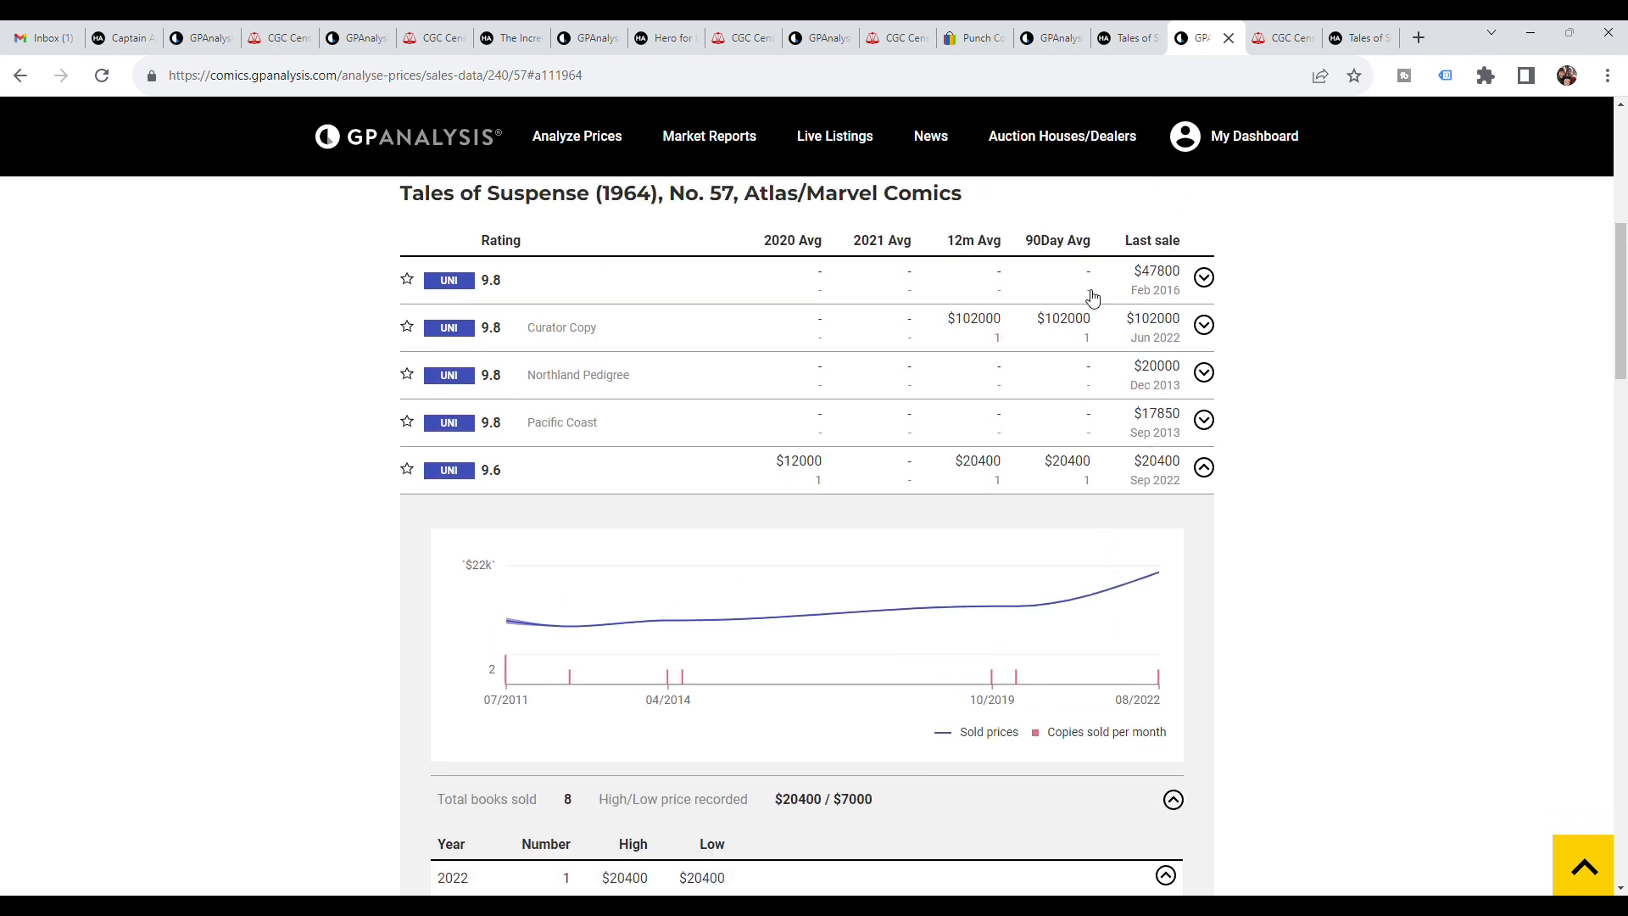
{"action": "mouse_move", "coordinate": [570, 359]}
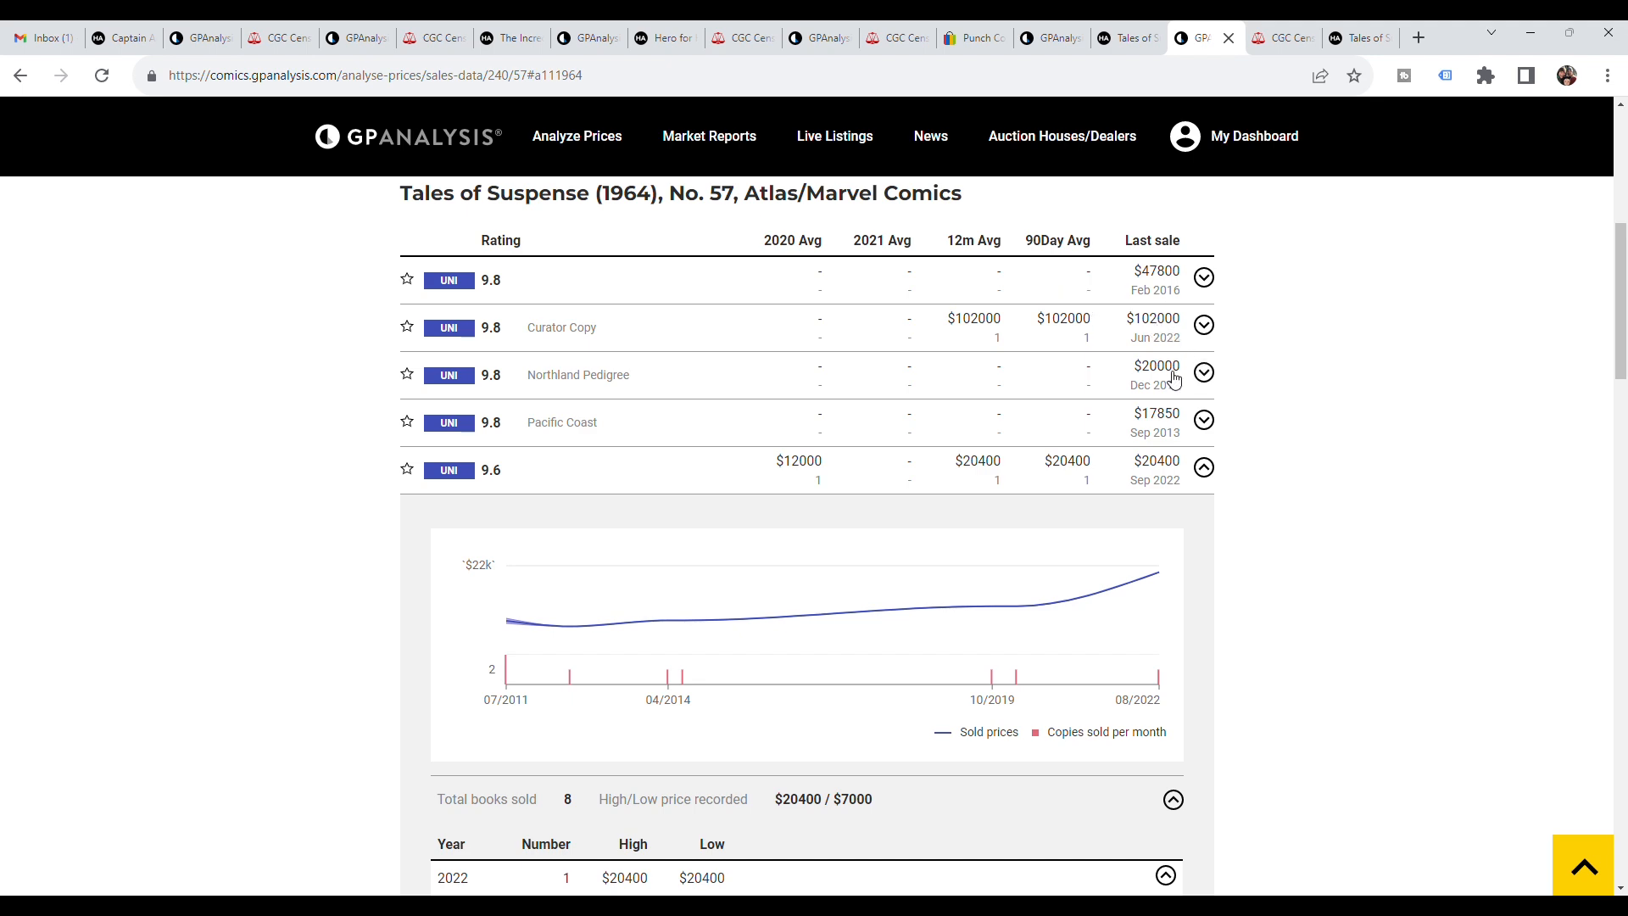
{"action": "mouse_move", "coordinate": [1184, 377]}
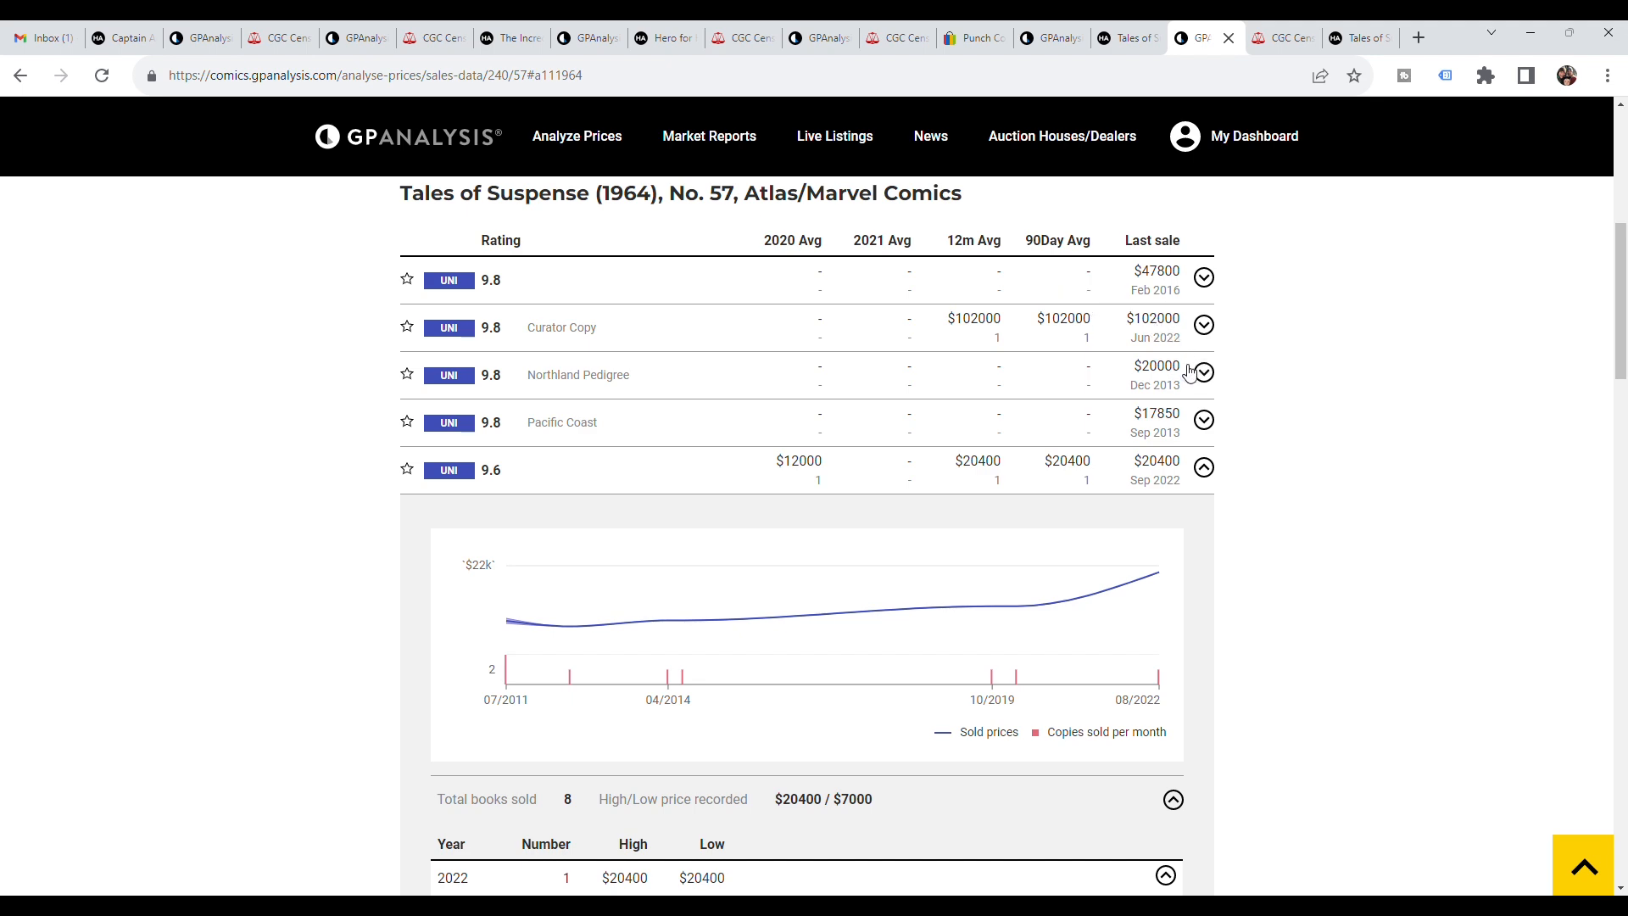
{"action": "left_click", "coordinate": [1282, 37]}
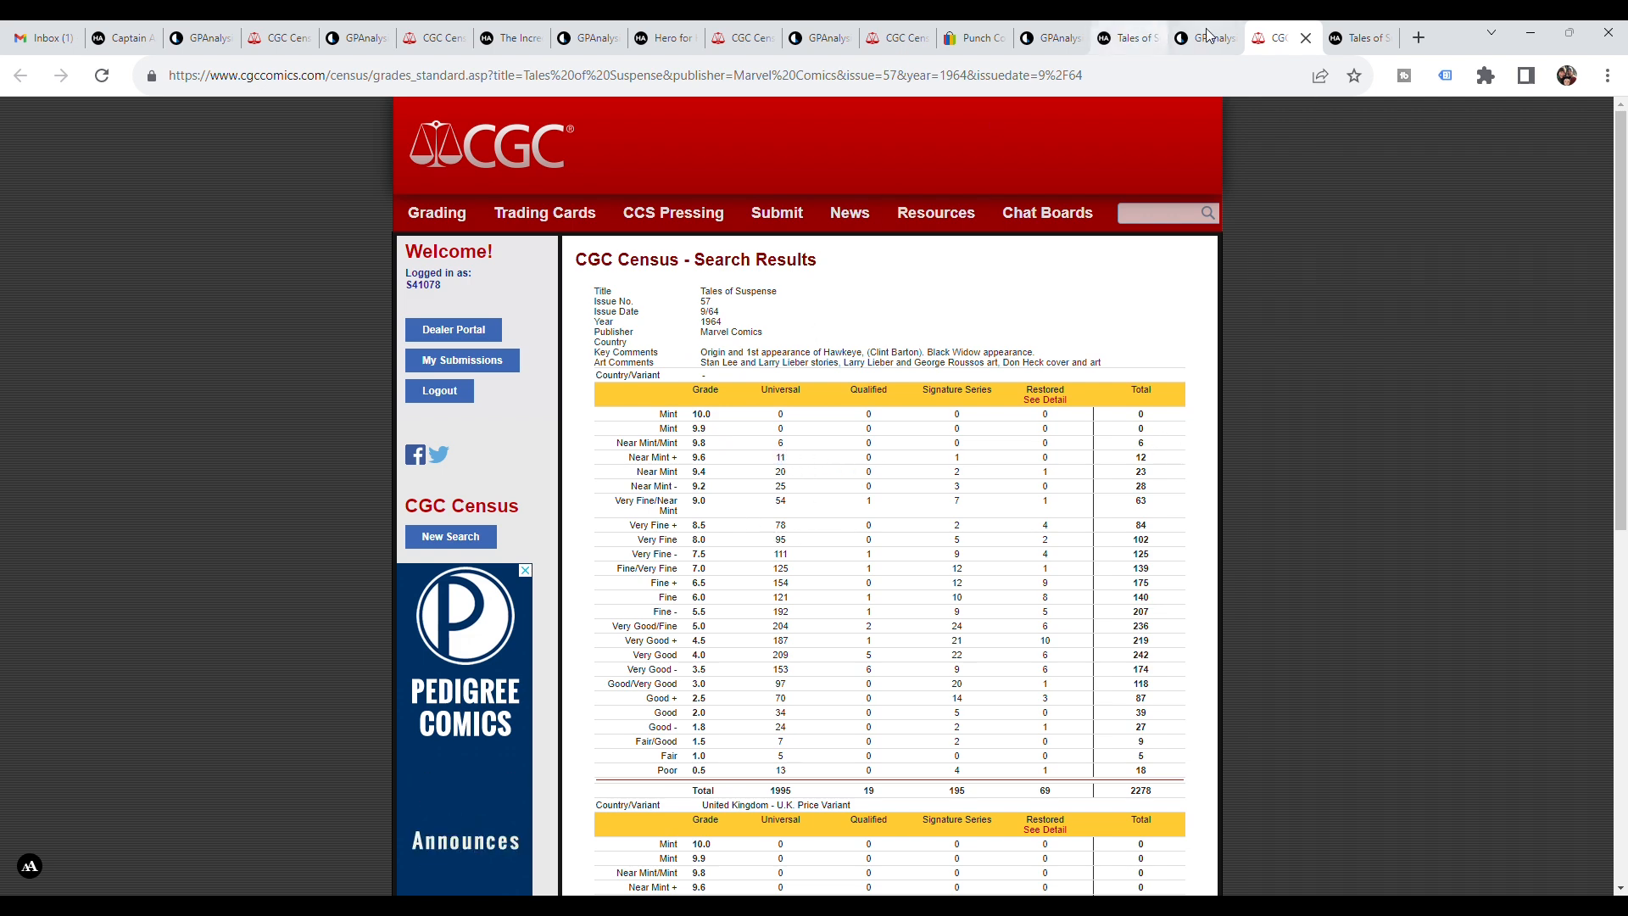
{"action": "left_click", "coordinate": [1350, 38]}
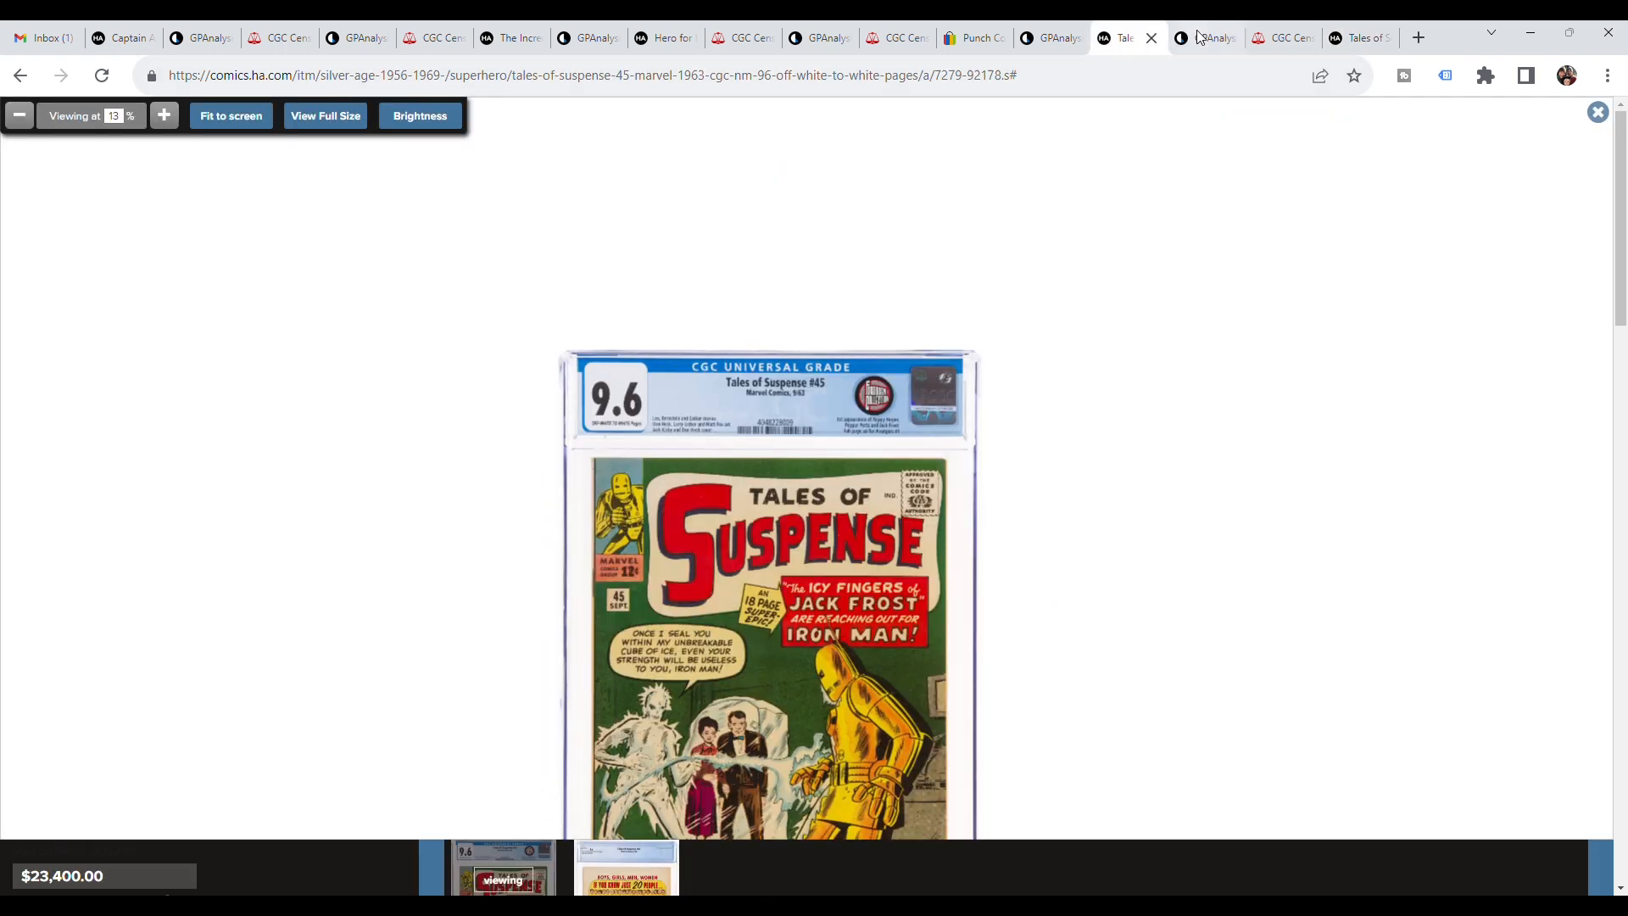
- Expand the Curator Copy 9.8 row for Tales of Suspense #57 showing its single $102,000 sale in 2022
{"action": "left_click", "coordinate": [1204, 39]}
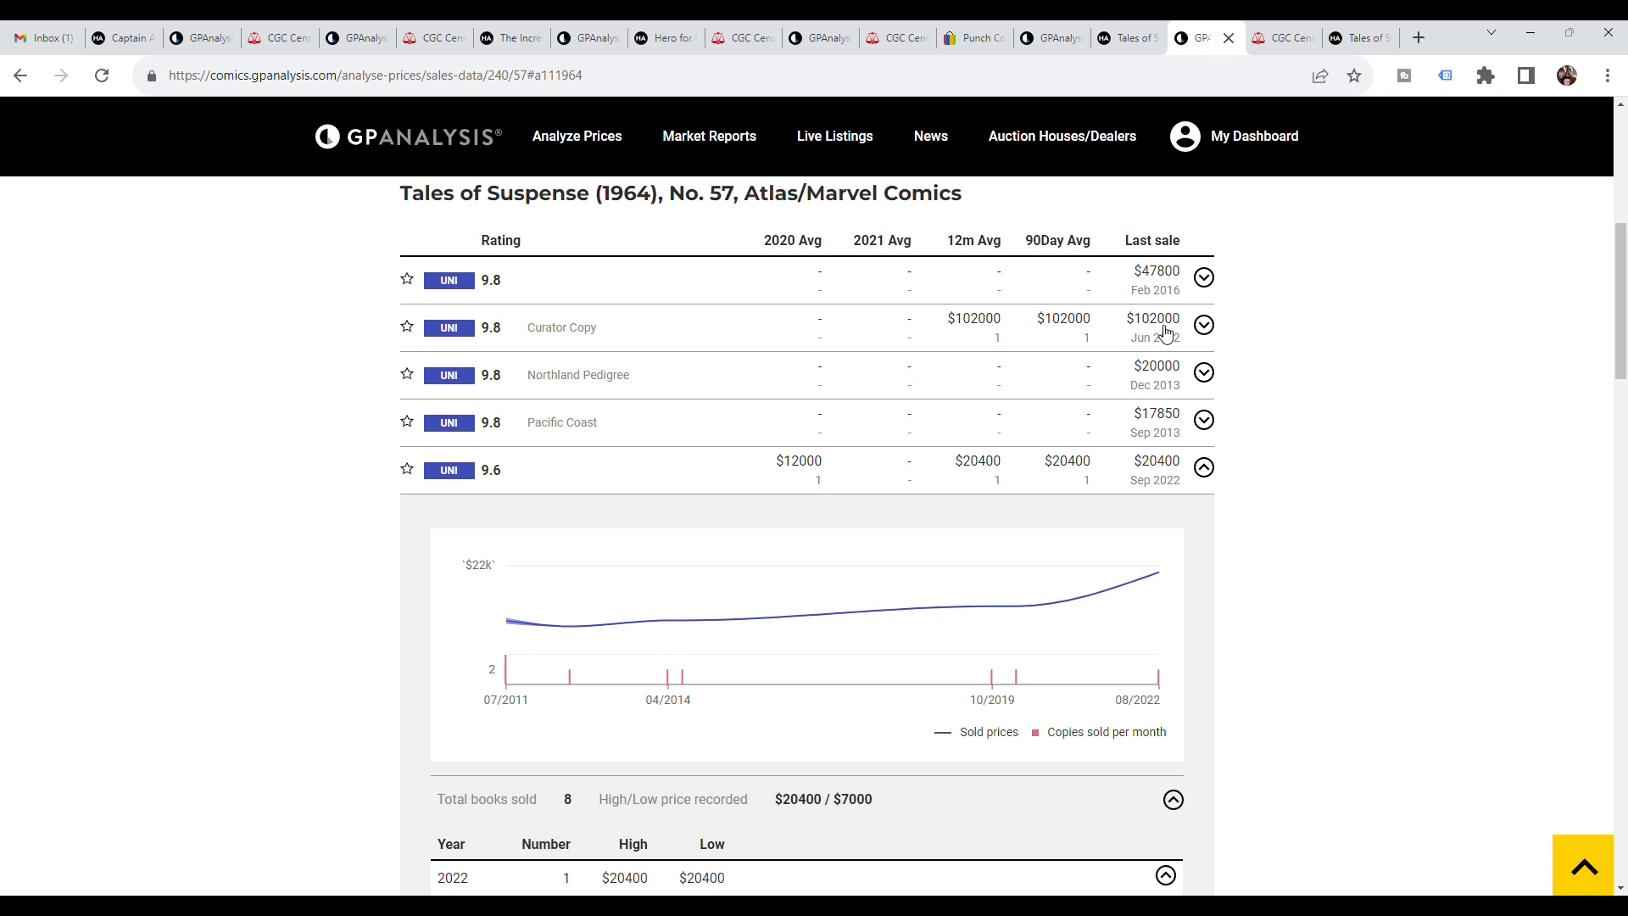
{"action": "mouse_move", "coordinate": [1306, 390]}
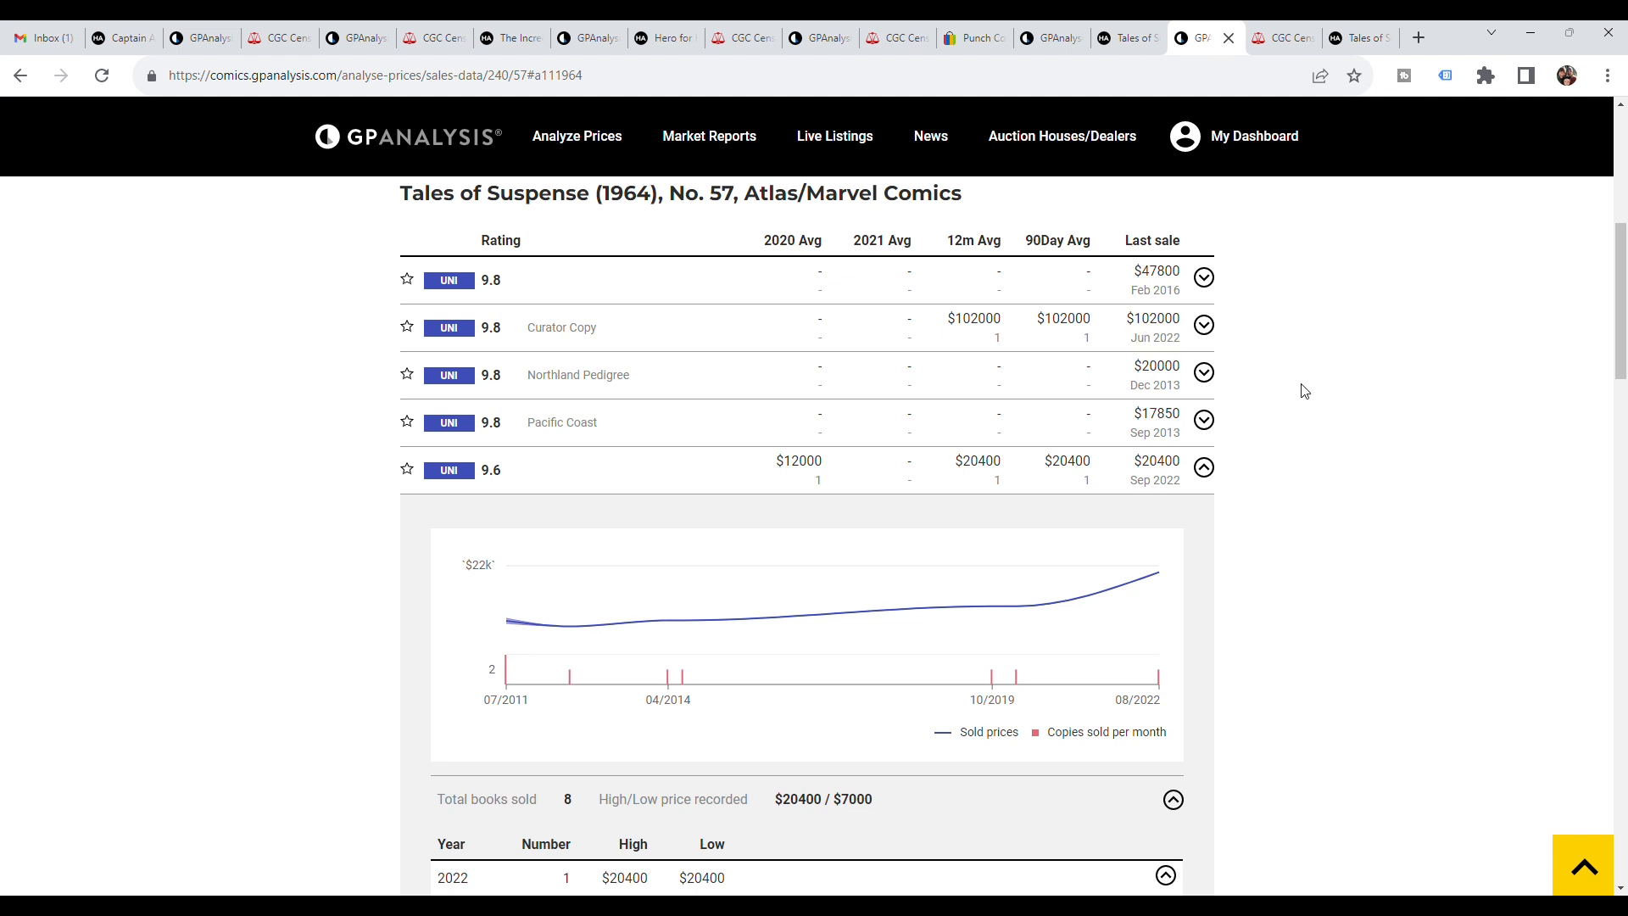
{"action": "mouse_move", "coordinate": [1297, 405]}
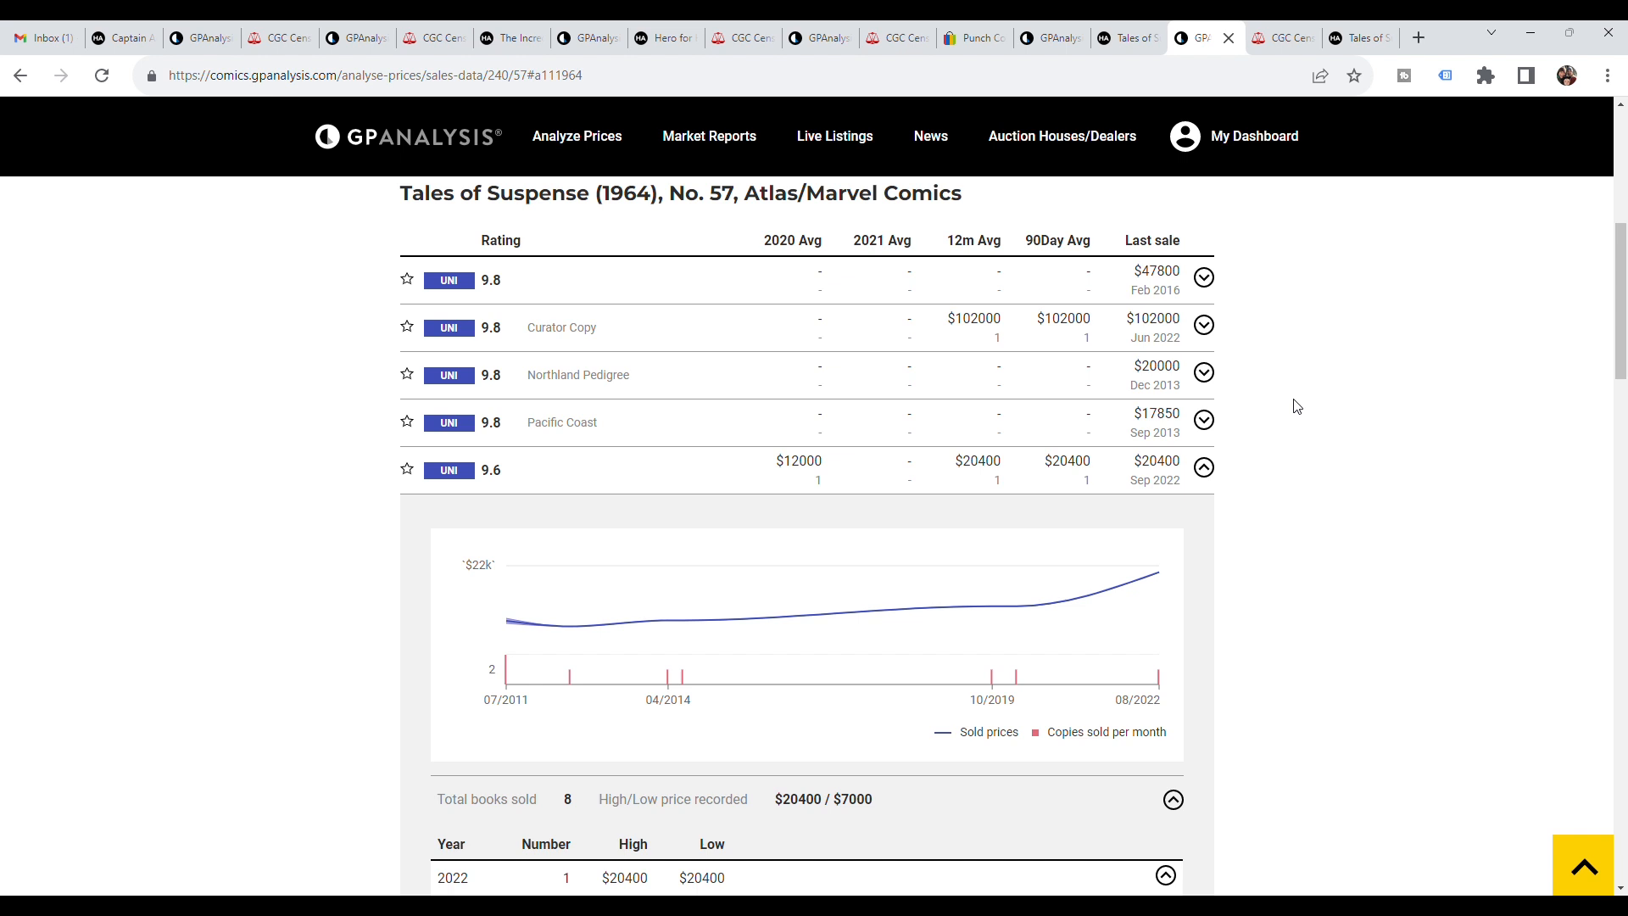
{"action": "mouse_move", "coordinate": [983, 317]}
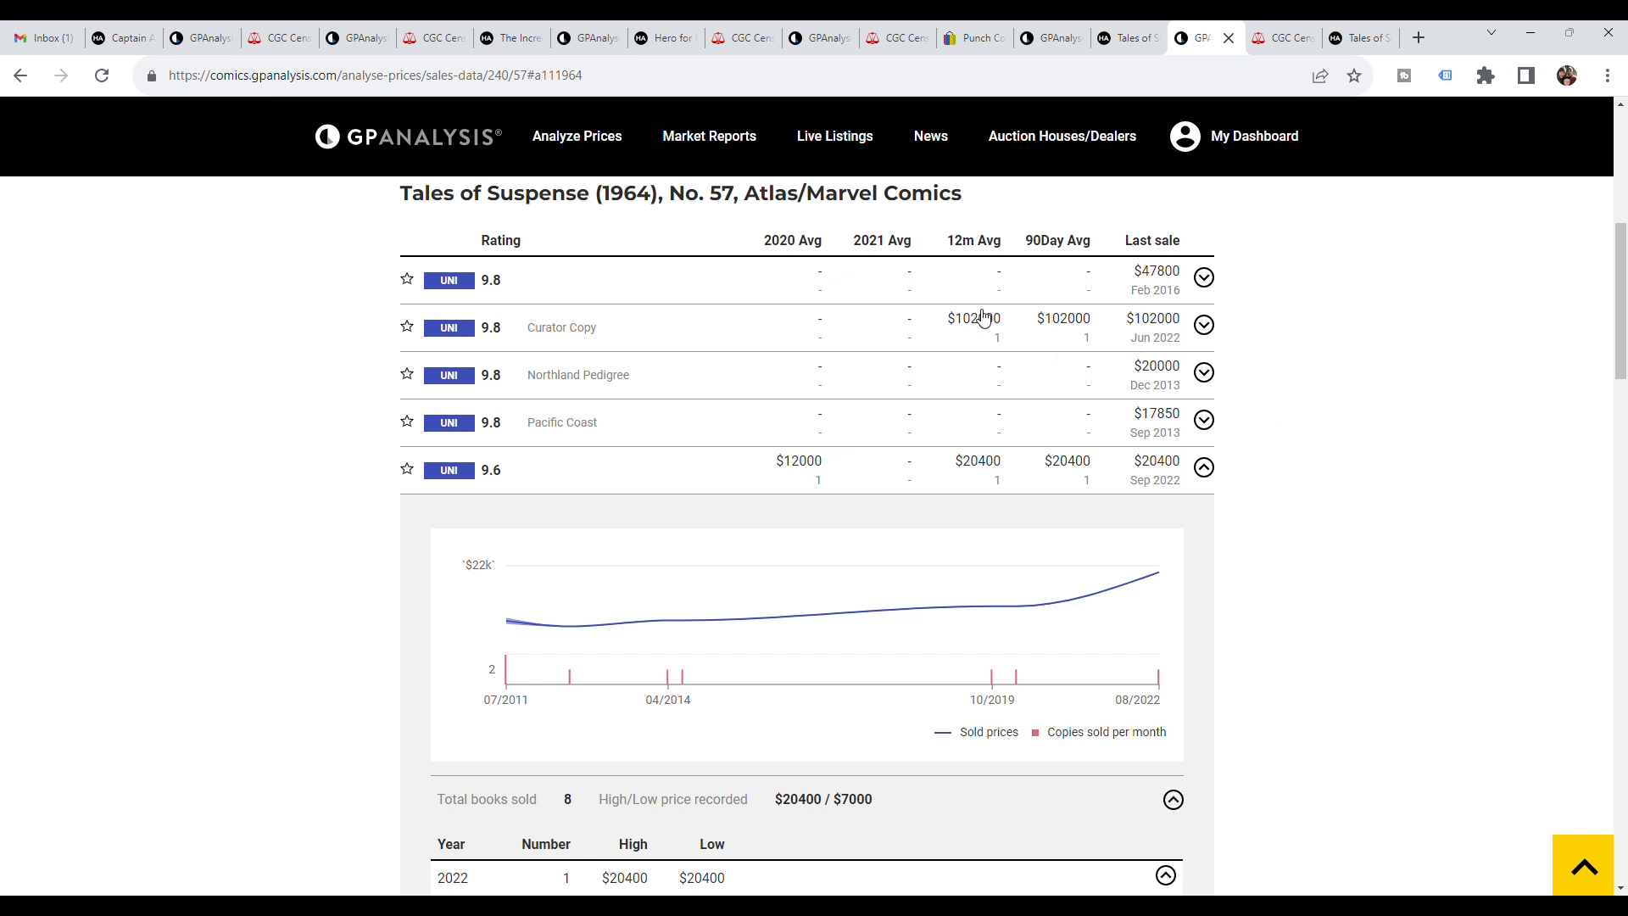
{"action": "mouse_move", "coordinate": [1226, 550]}
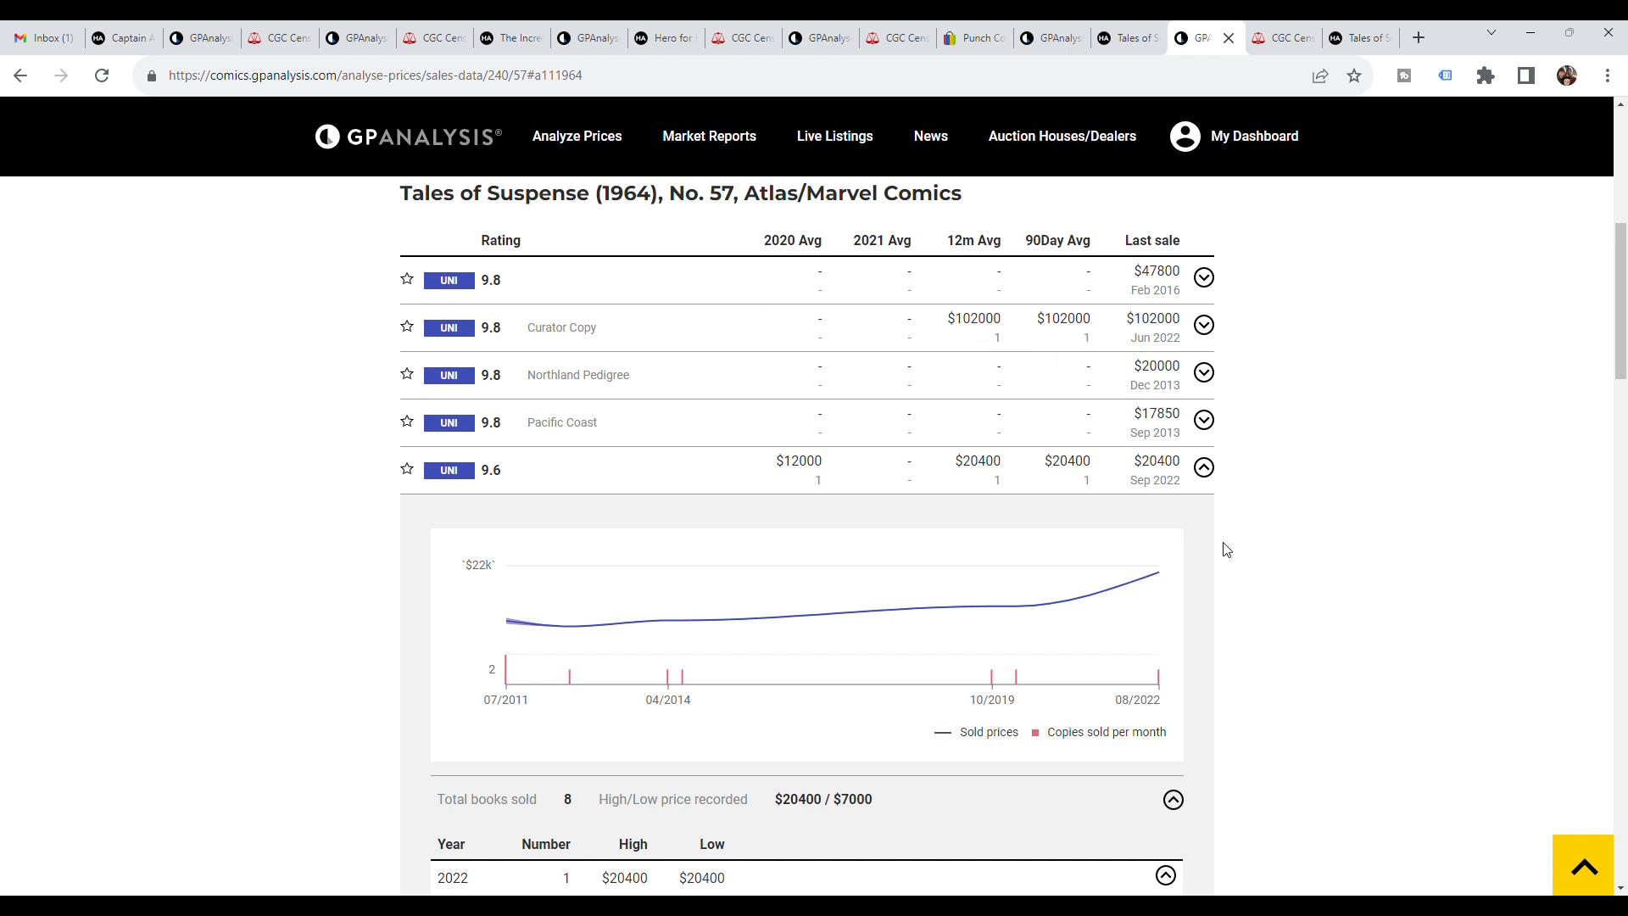
{"action": "left_click", "coordinate": [1204, 326]}
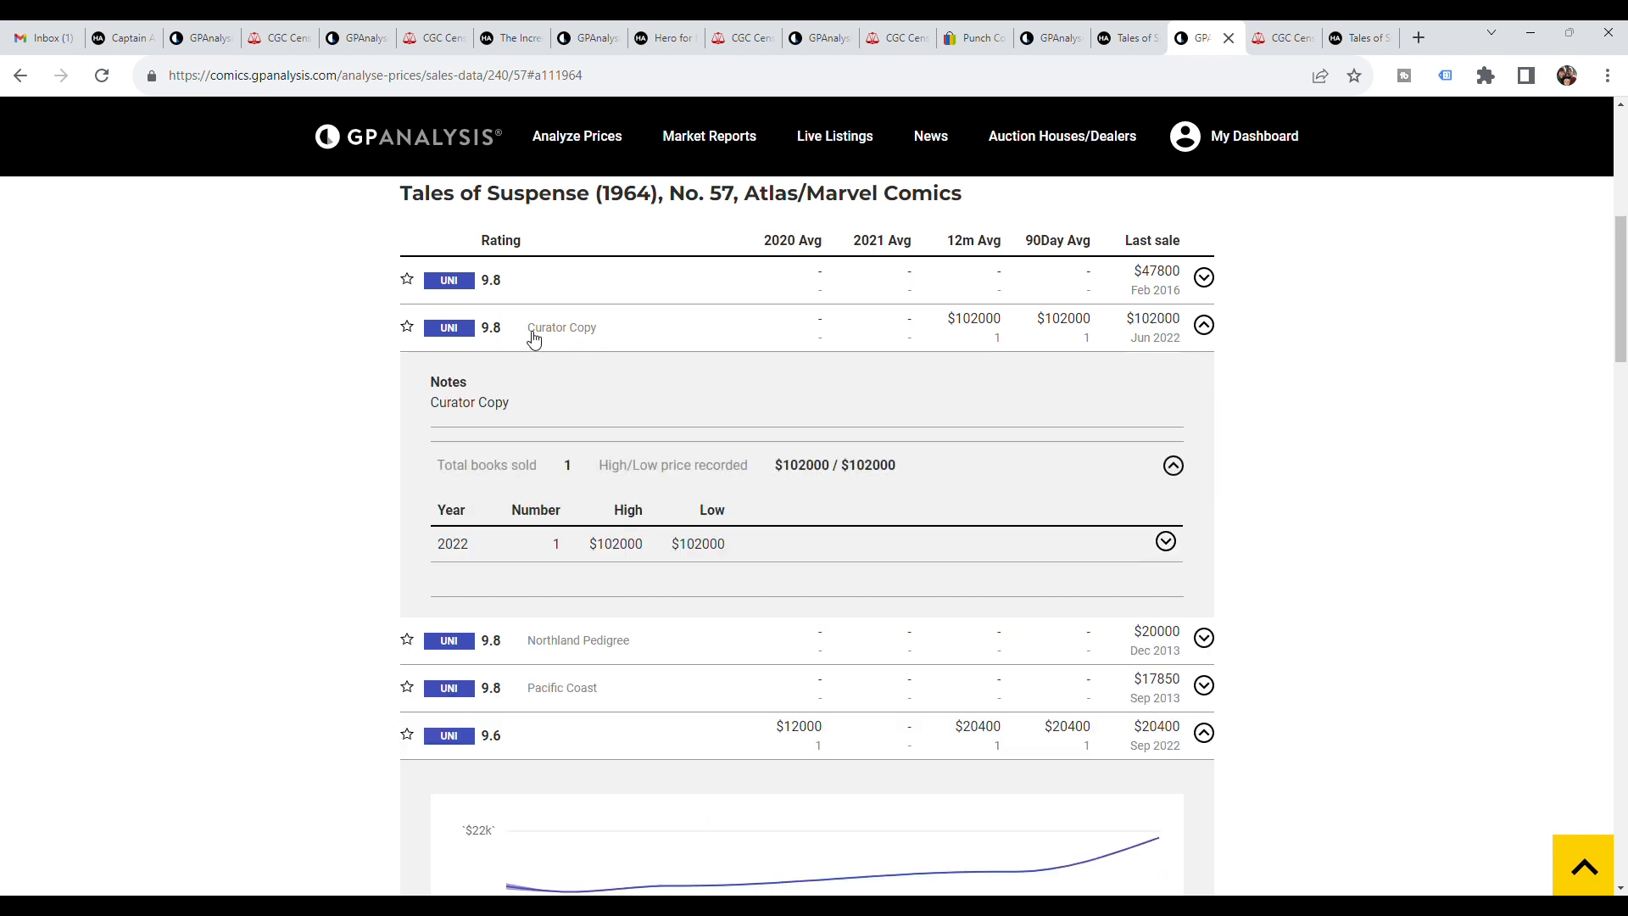
{"action": "scroll", "scroll_direction": "down", "scroll_amount": 3}
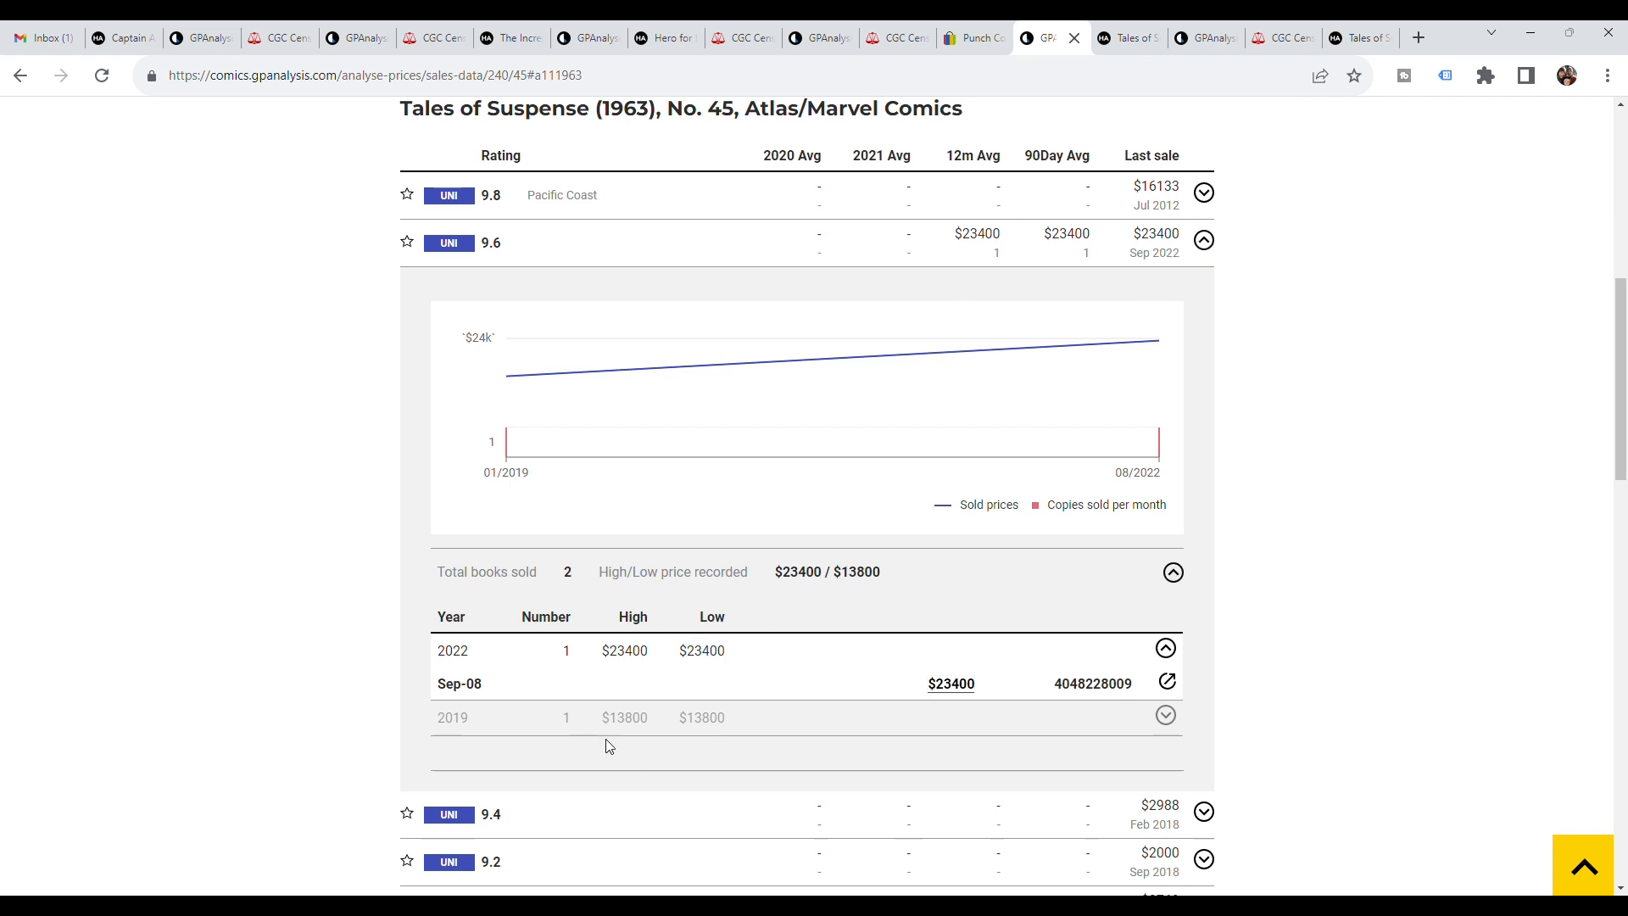
{"action": "mouse_move", "coordinate": [683, 749]}
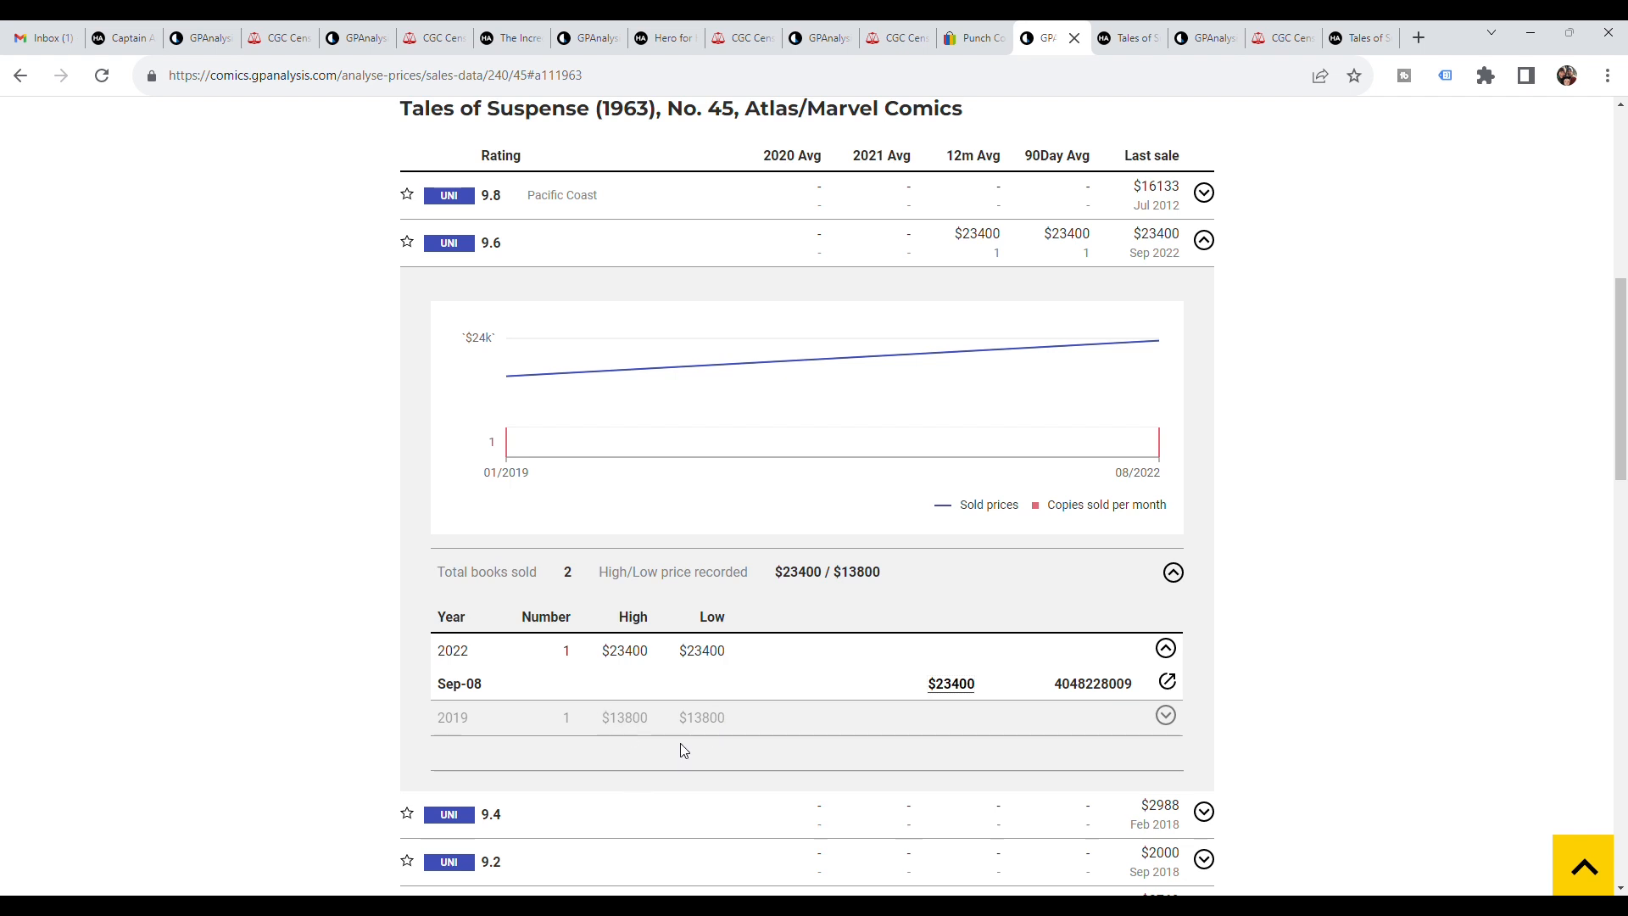
{"action": "mouse_move", "coordinate": [773, 438]}
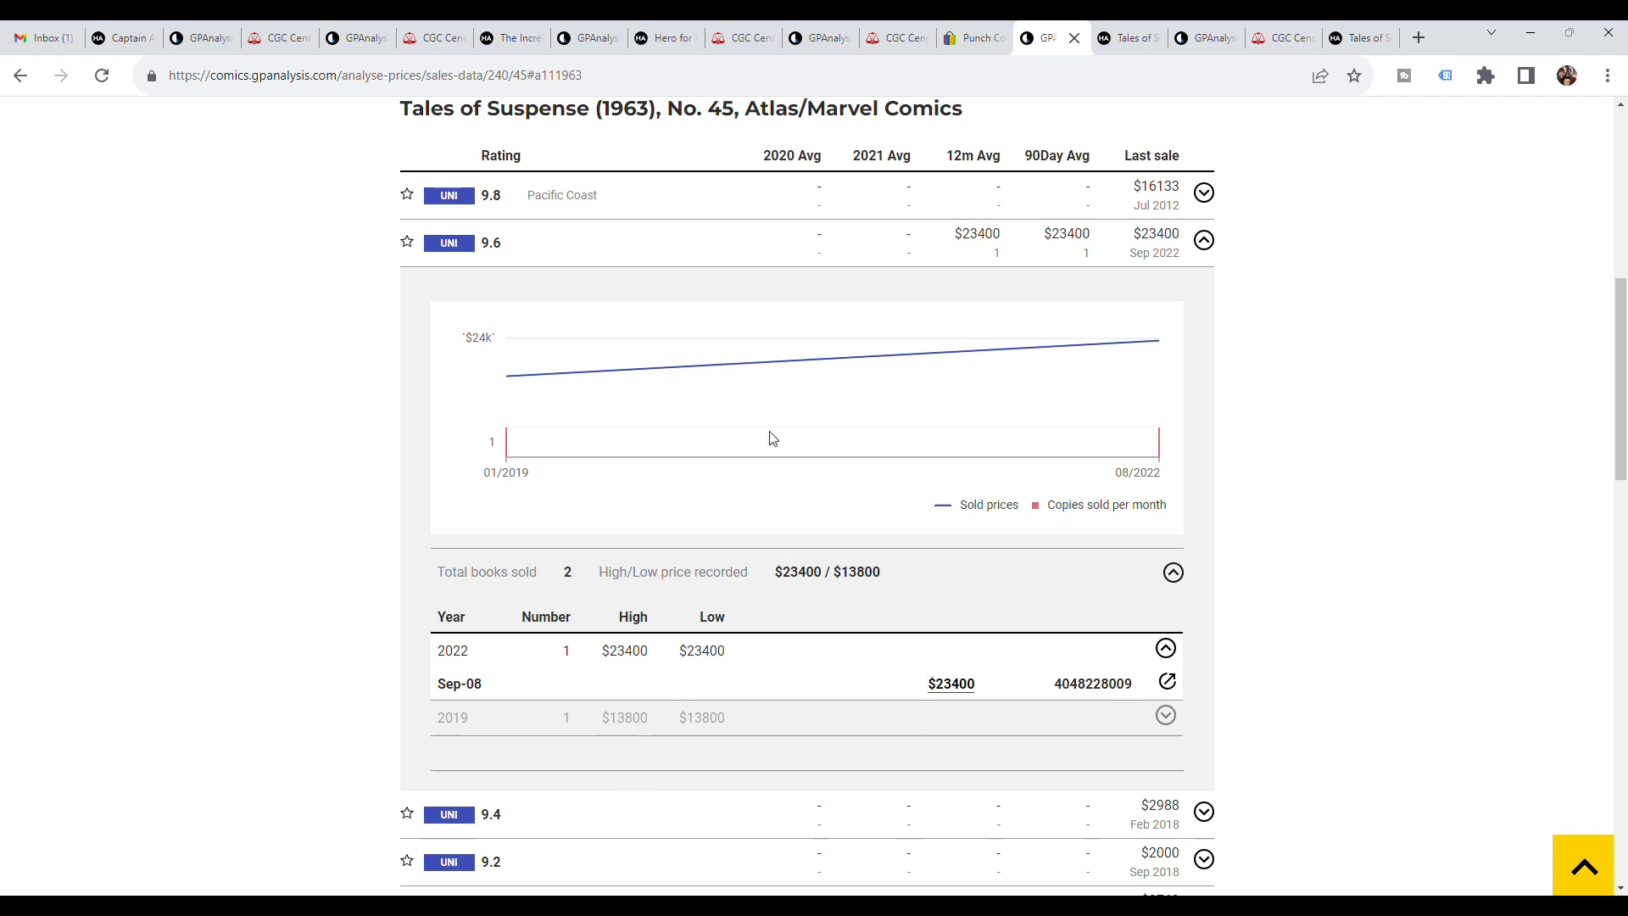
{"action": "mouse_move", "coordinate": [1159, 341]}
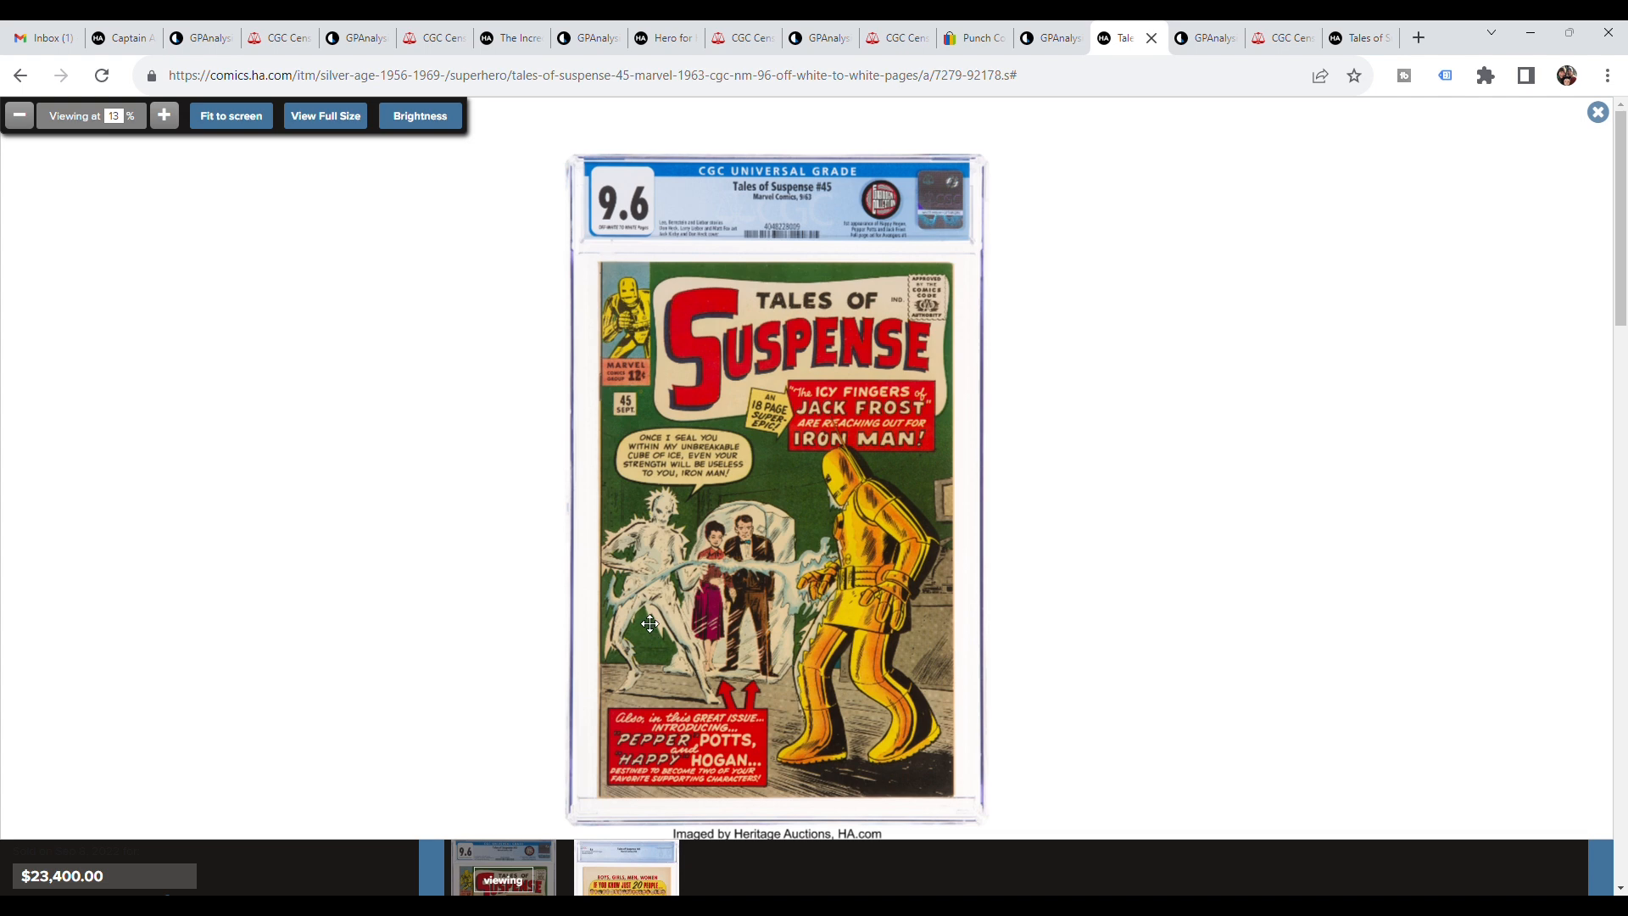
{"action": "mouse_move", "coordinate": [668, 558]}
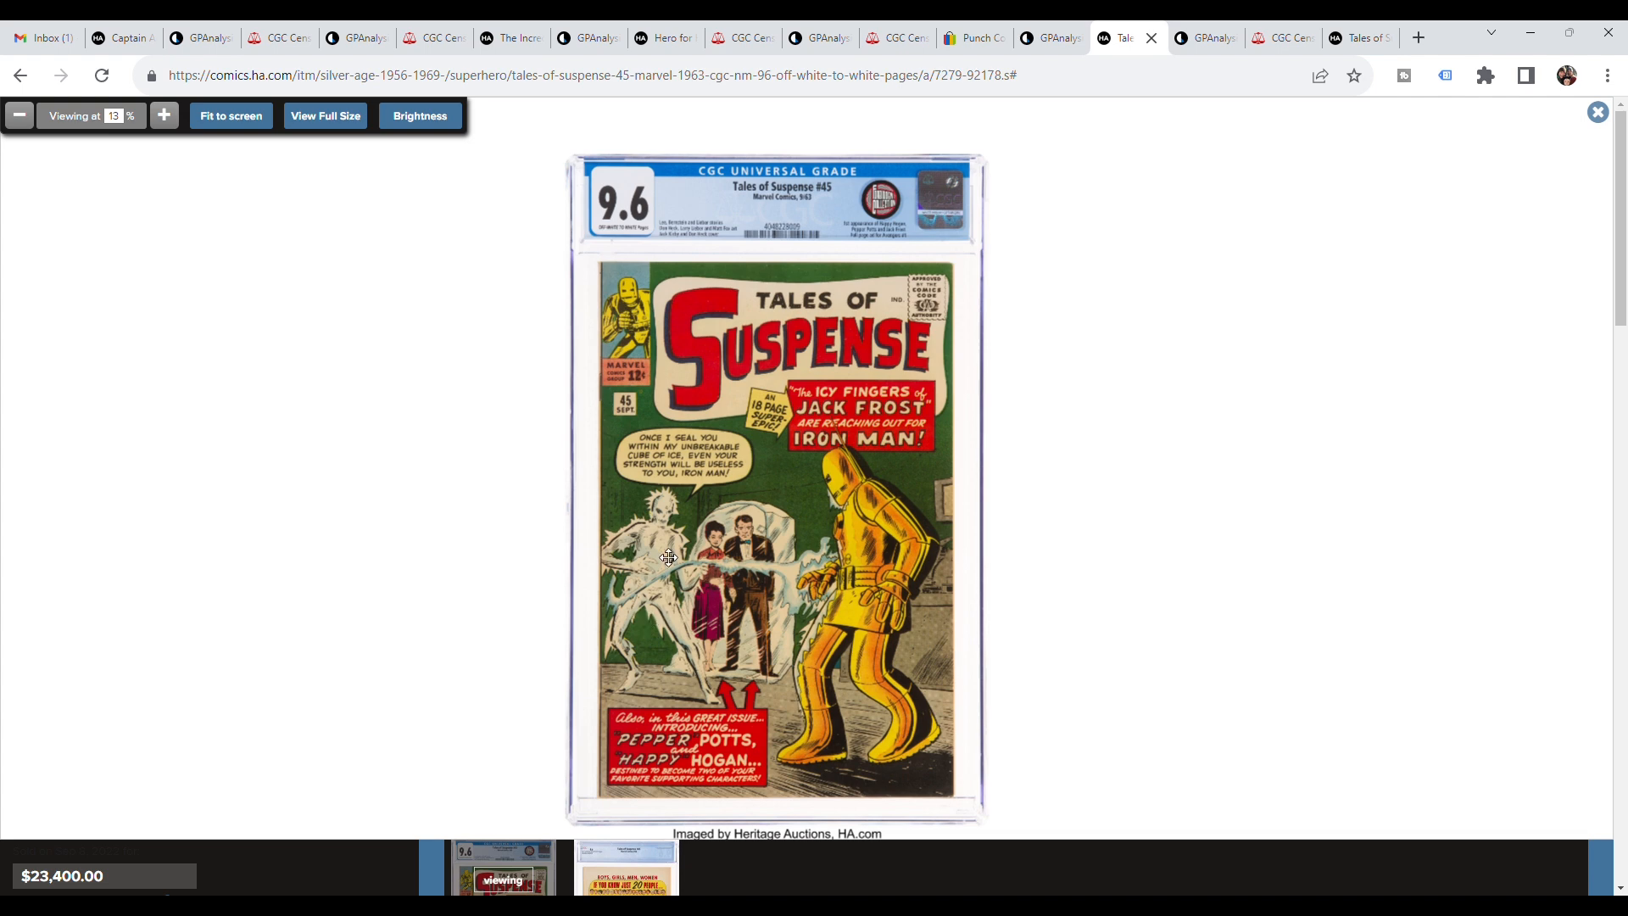
{"action": "mouse_move", "coordinate": [931, 463]}
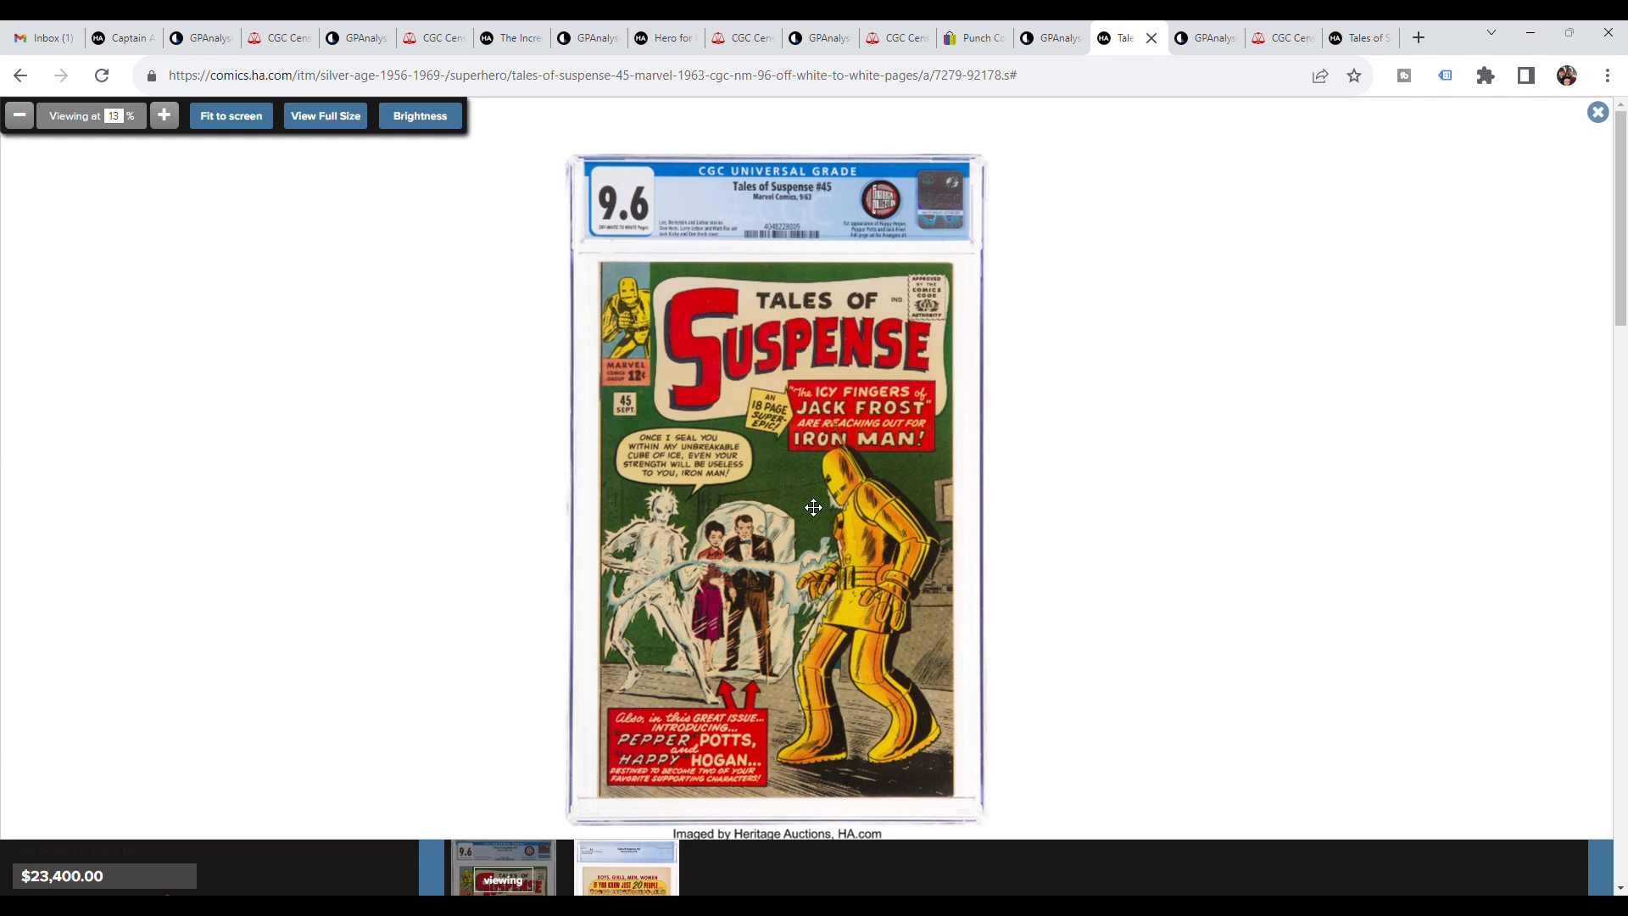
{"action": "mouse_move", "coordinate": [765, 326]}
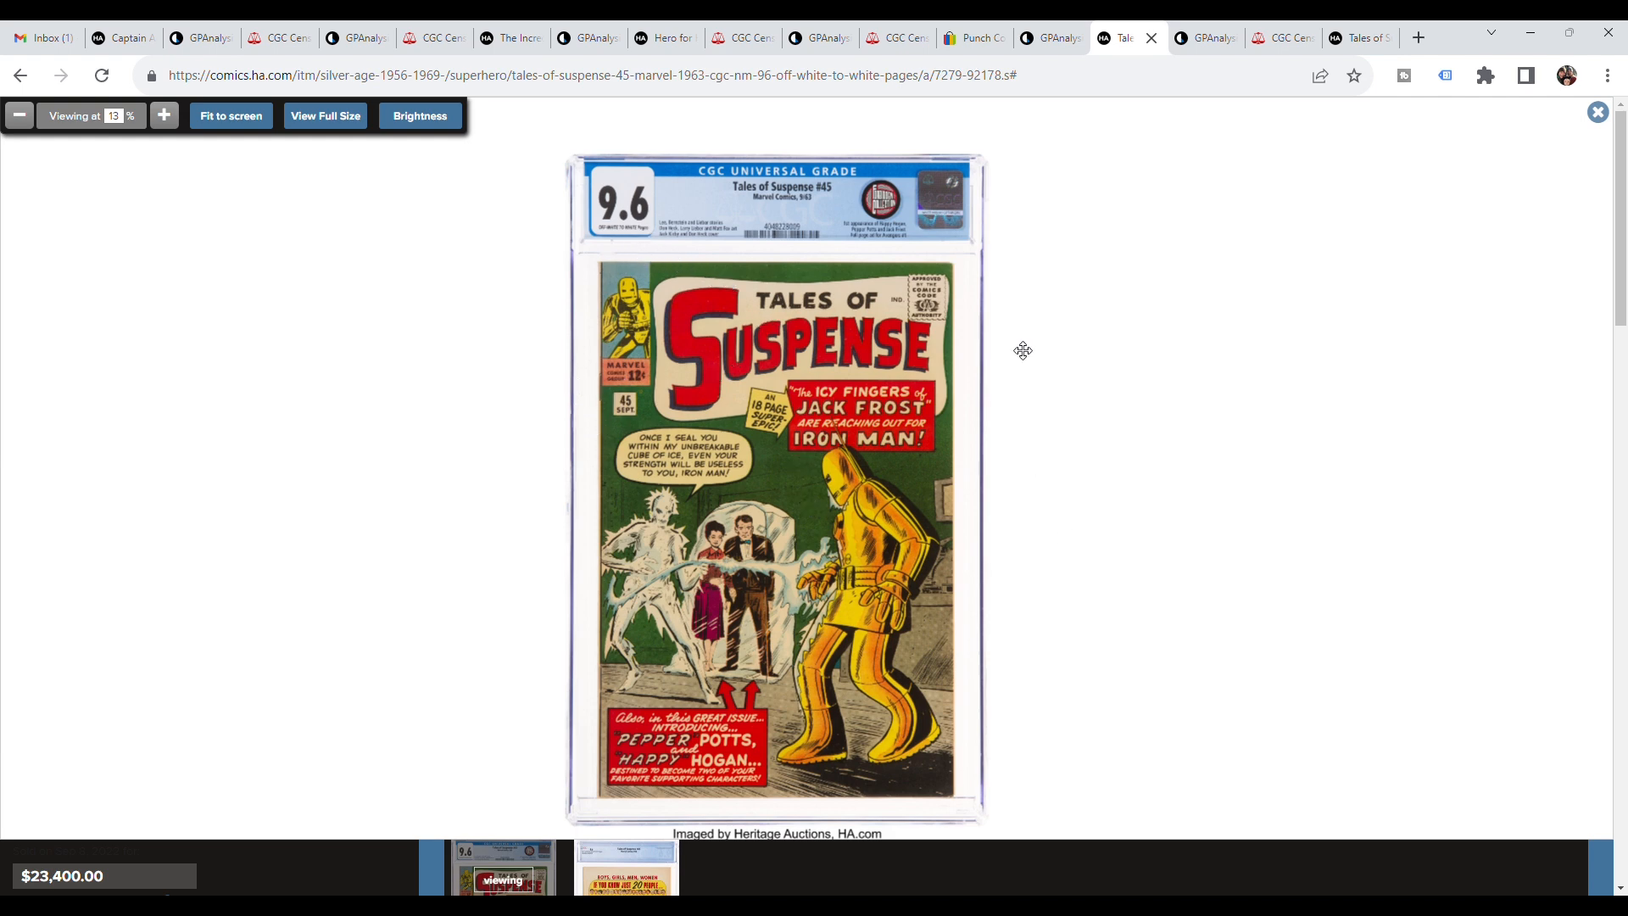
{"action": "mouse_move", "coordinate": [1326, 210]}
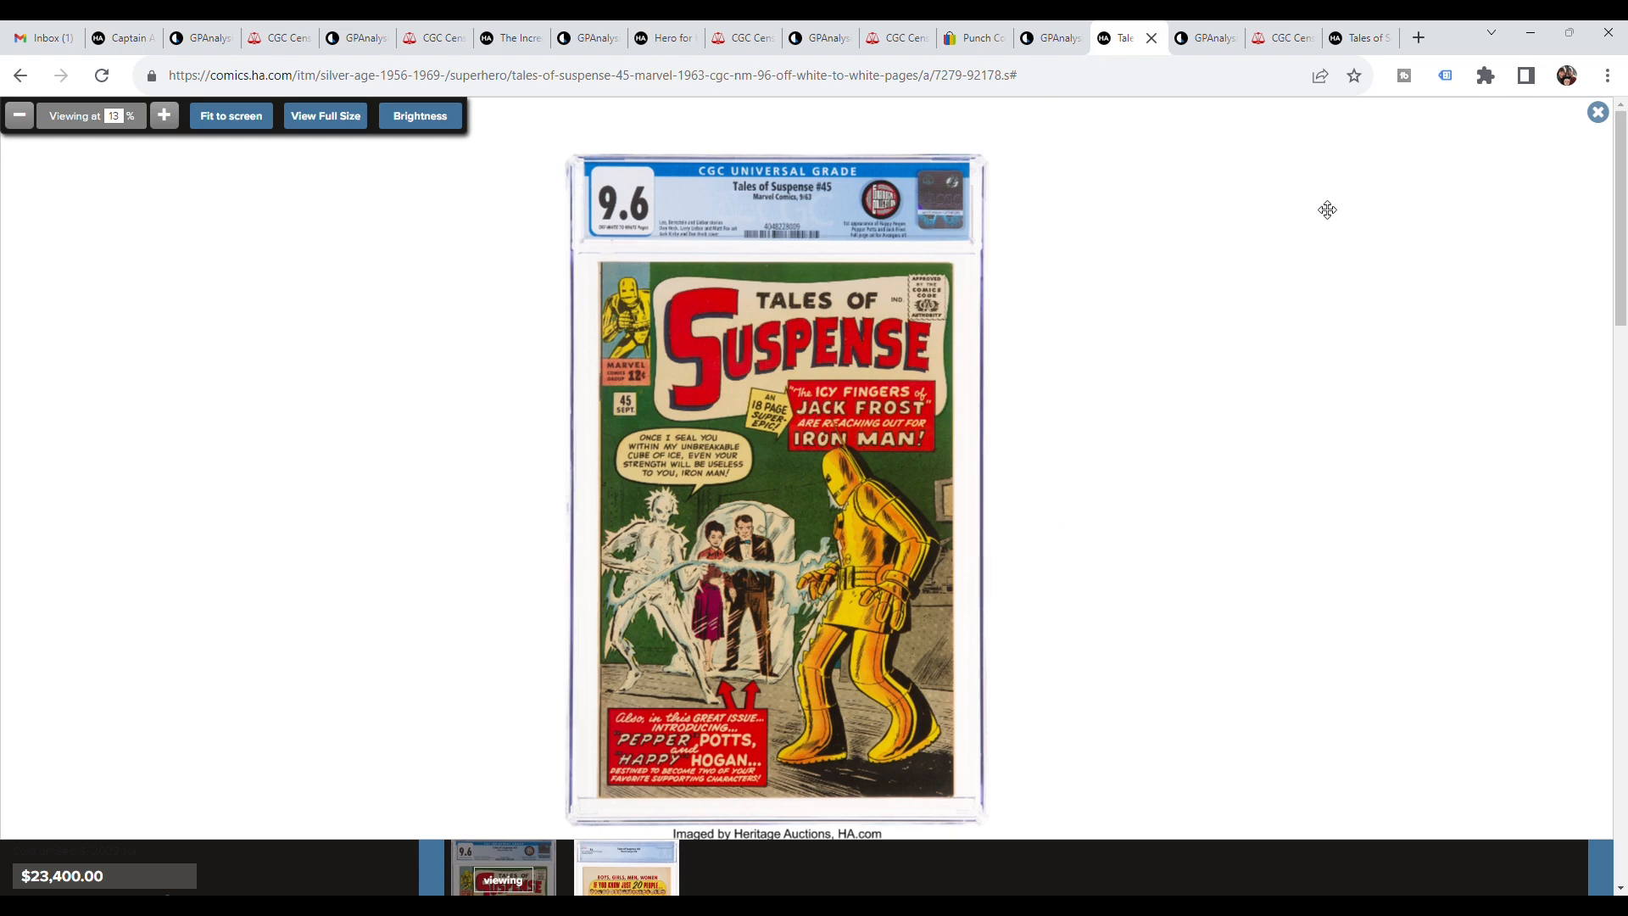